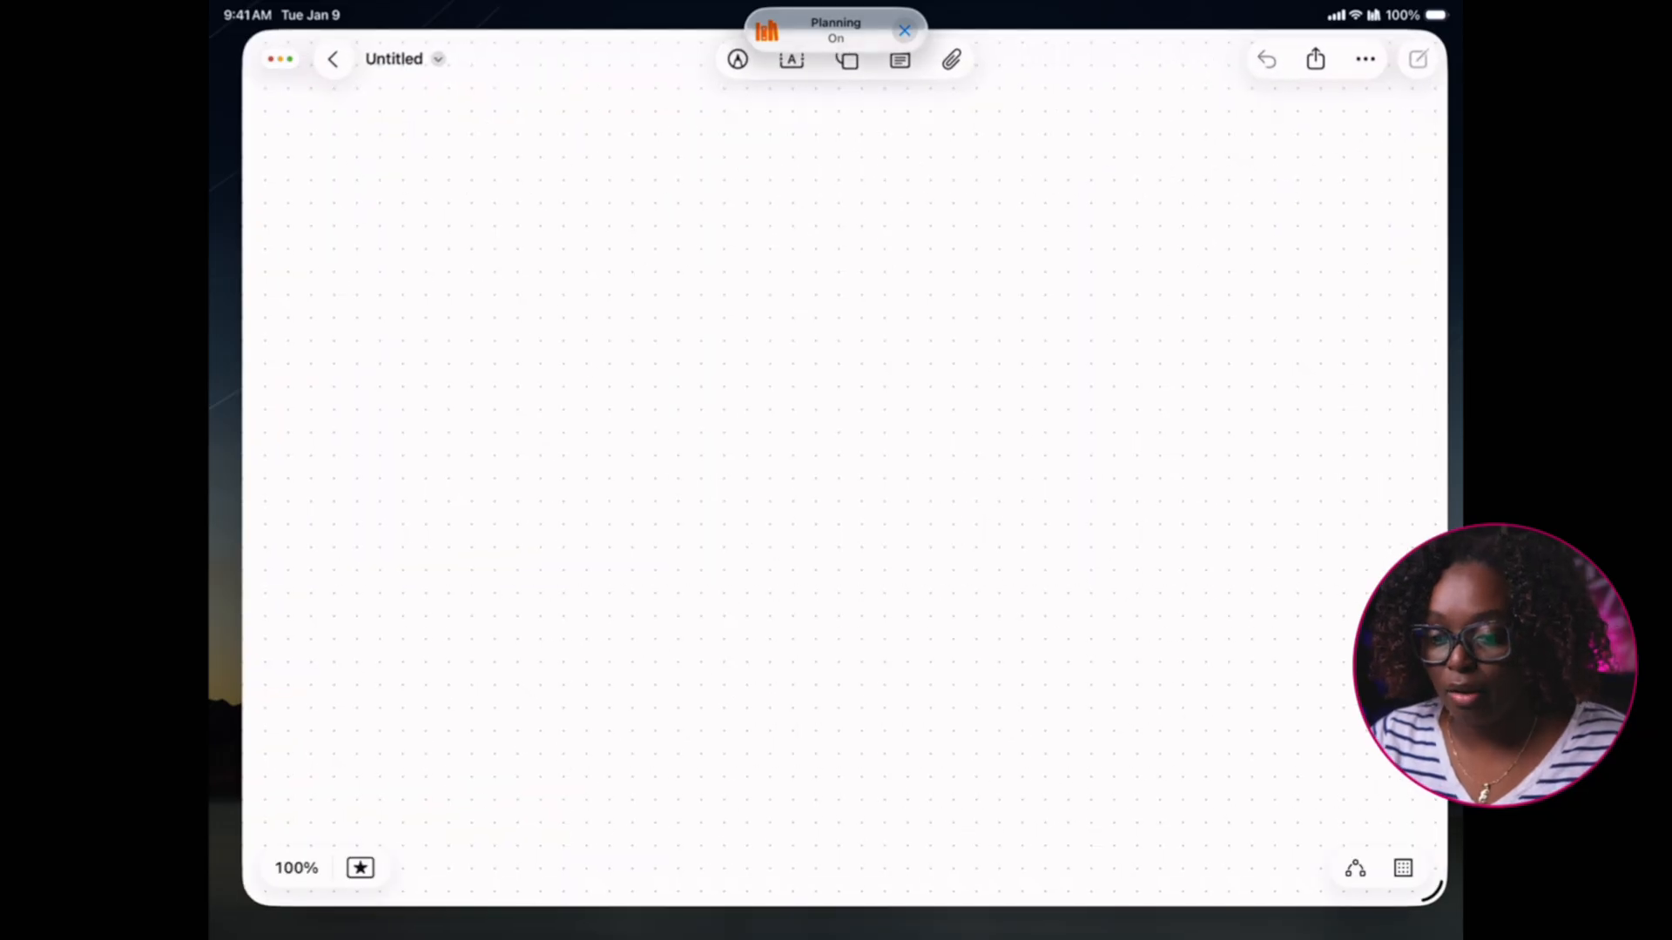
Dismiss the Planning notice and rename the board 'Digital Product Launch Hub'
left_click(904, 29)
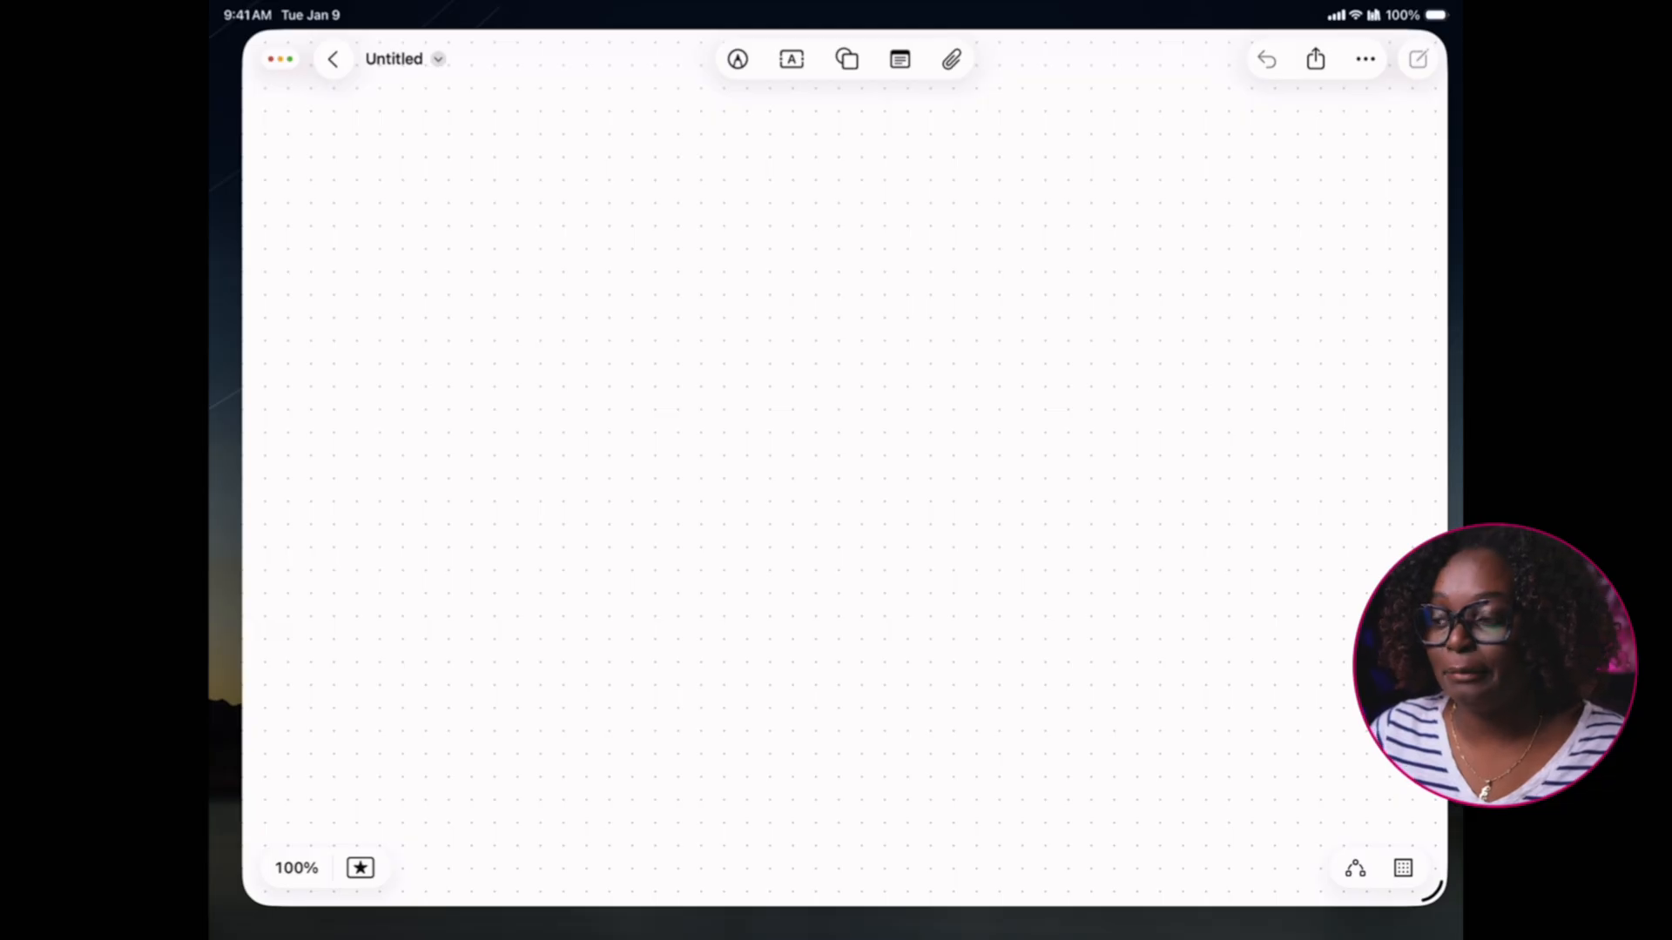
left_click(436, 59)
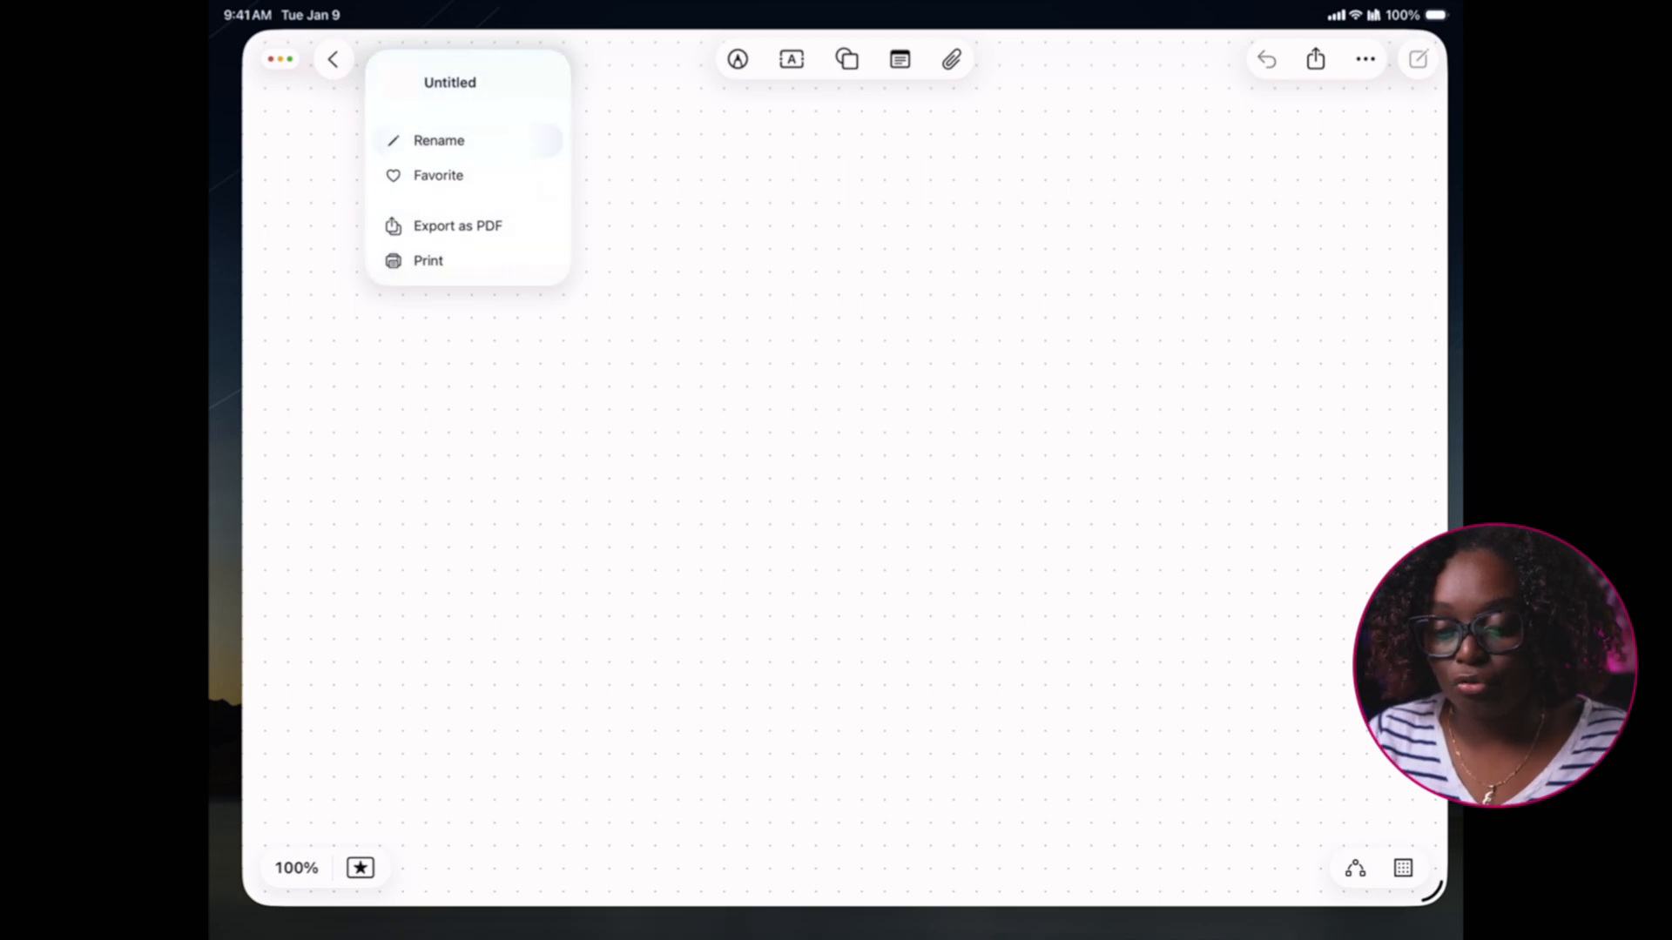
type("Digital Product")
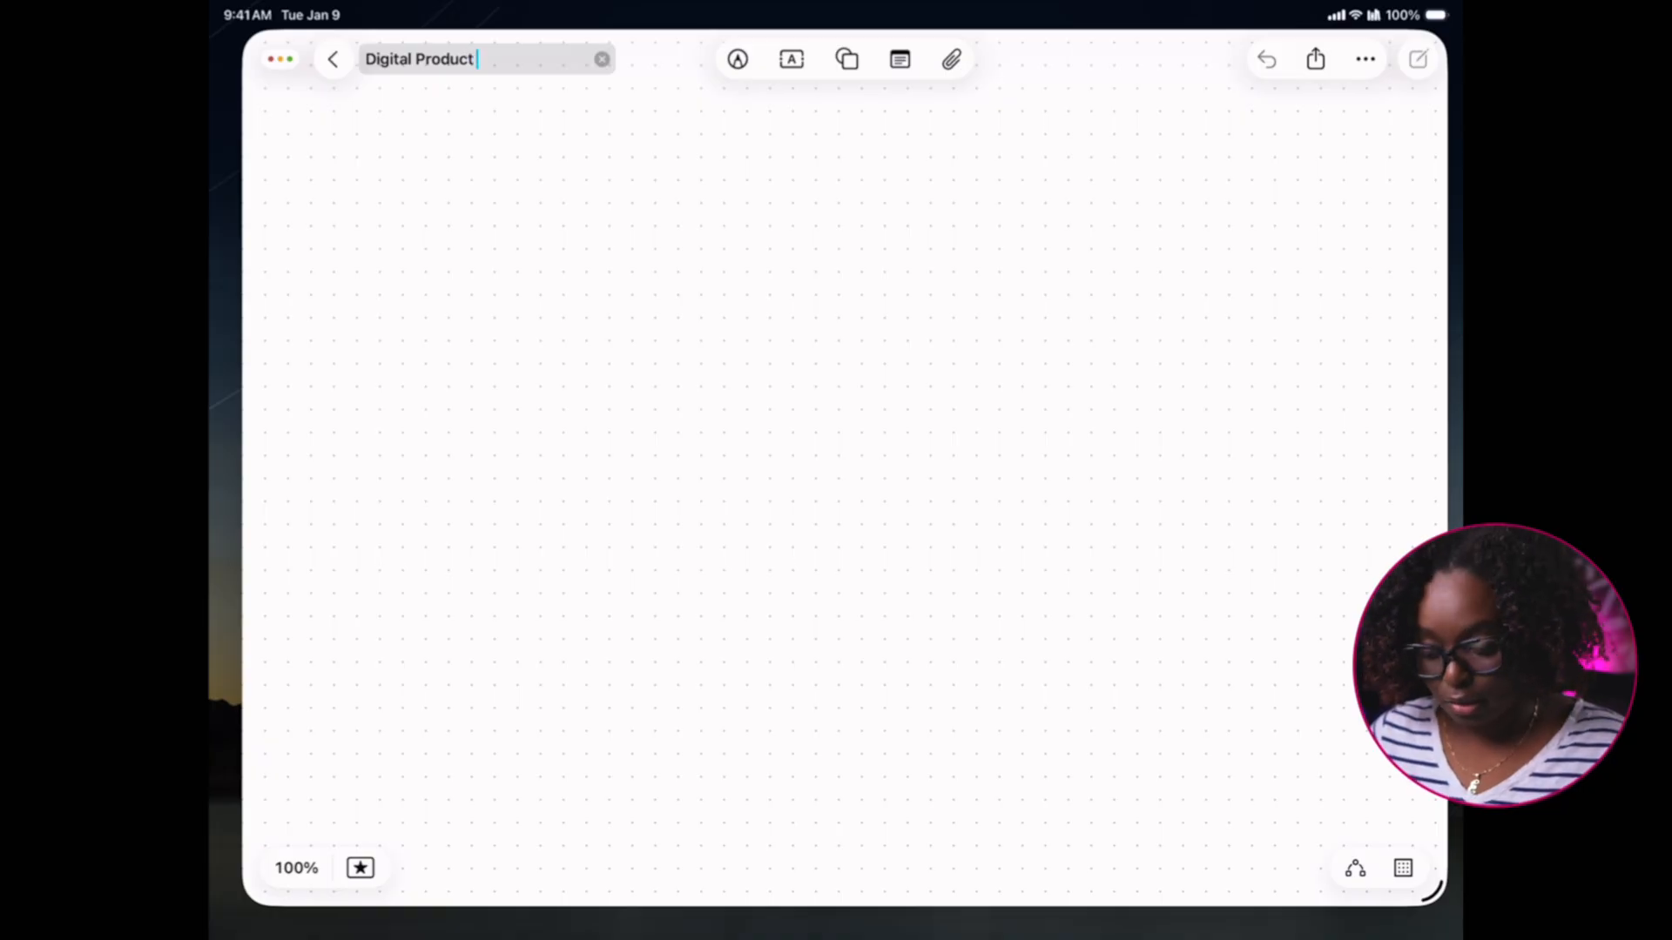
type("Launch Hub")
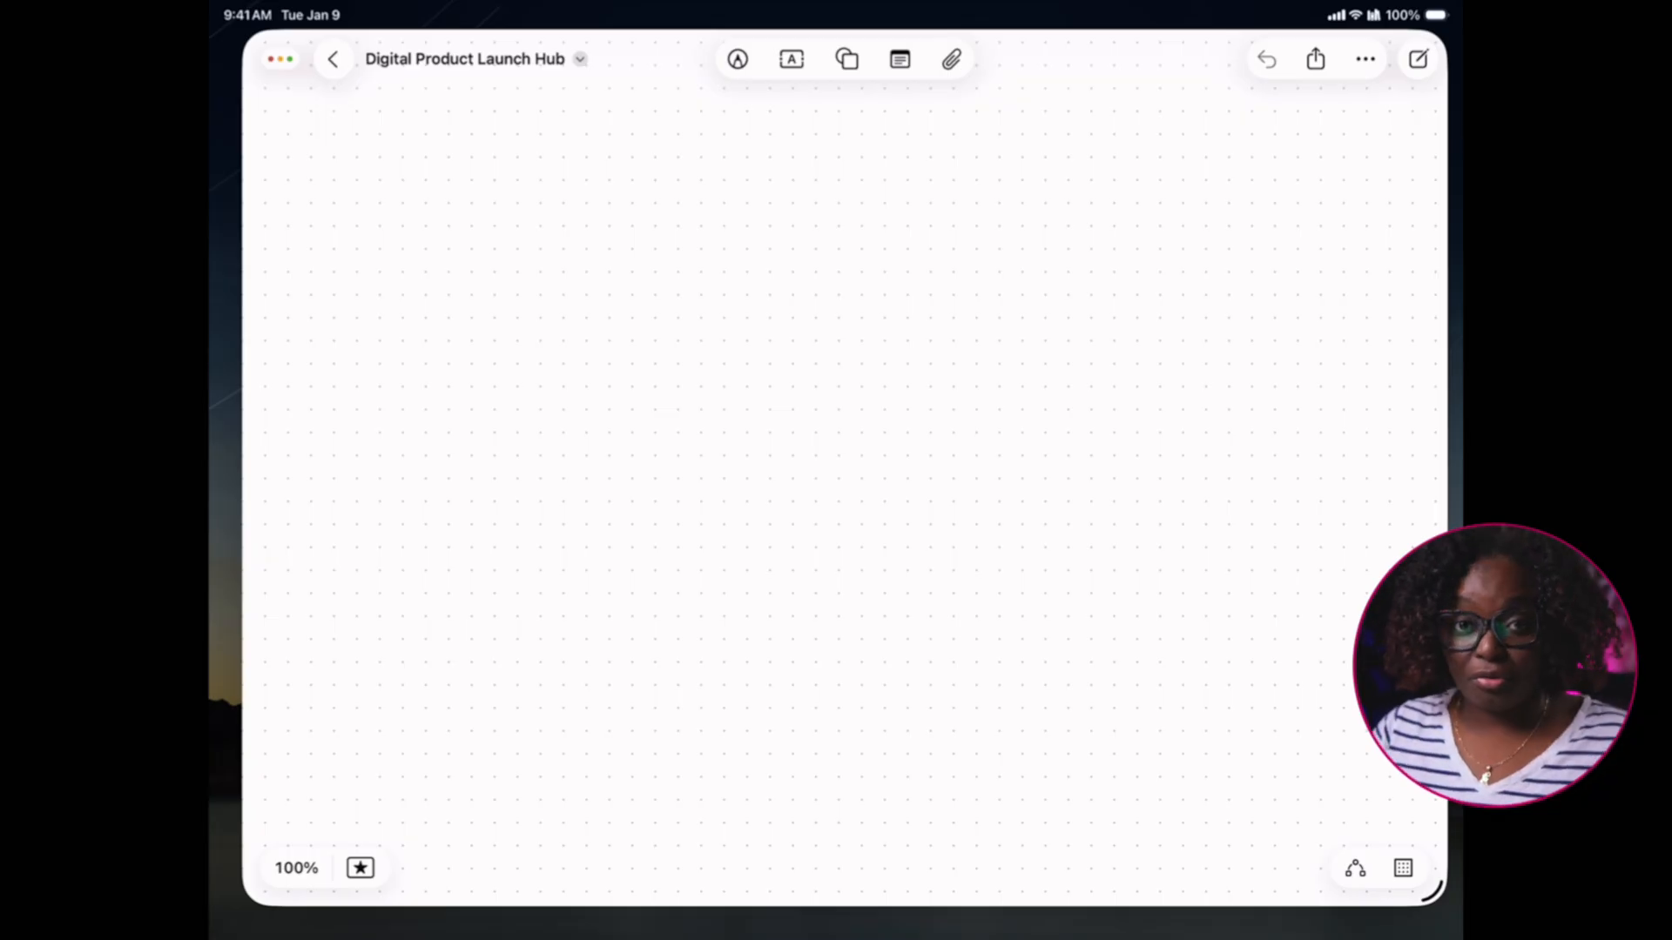
Add an IDEAS text box and move it to the board's top-left
left_click(791, 59)
type("💡")
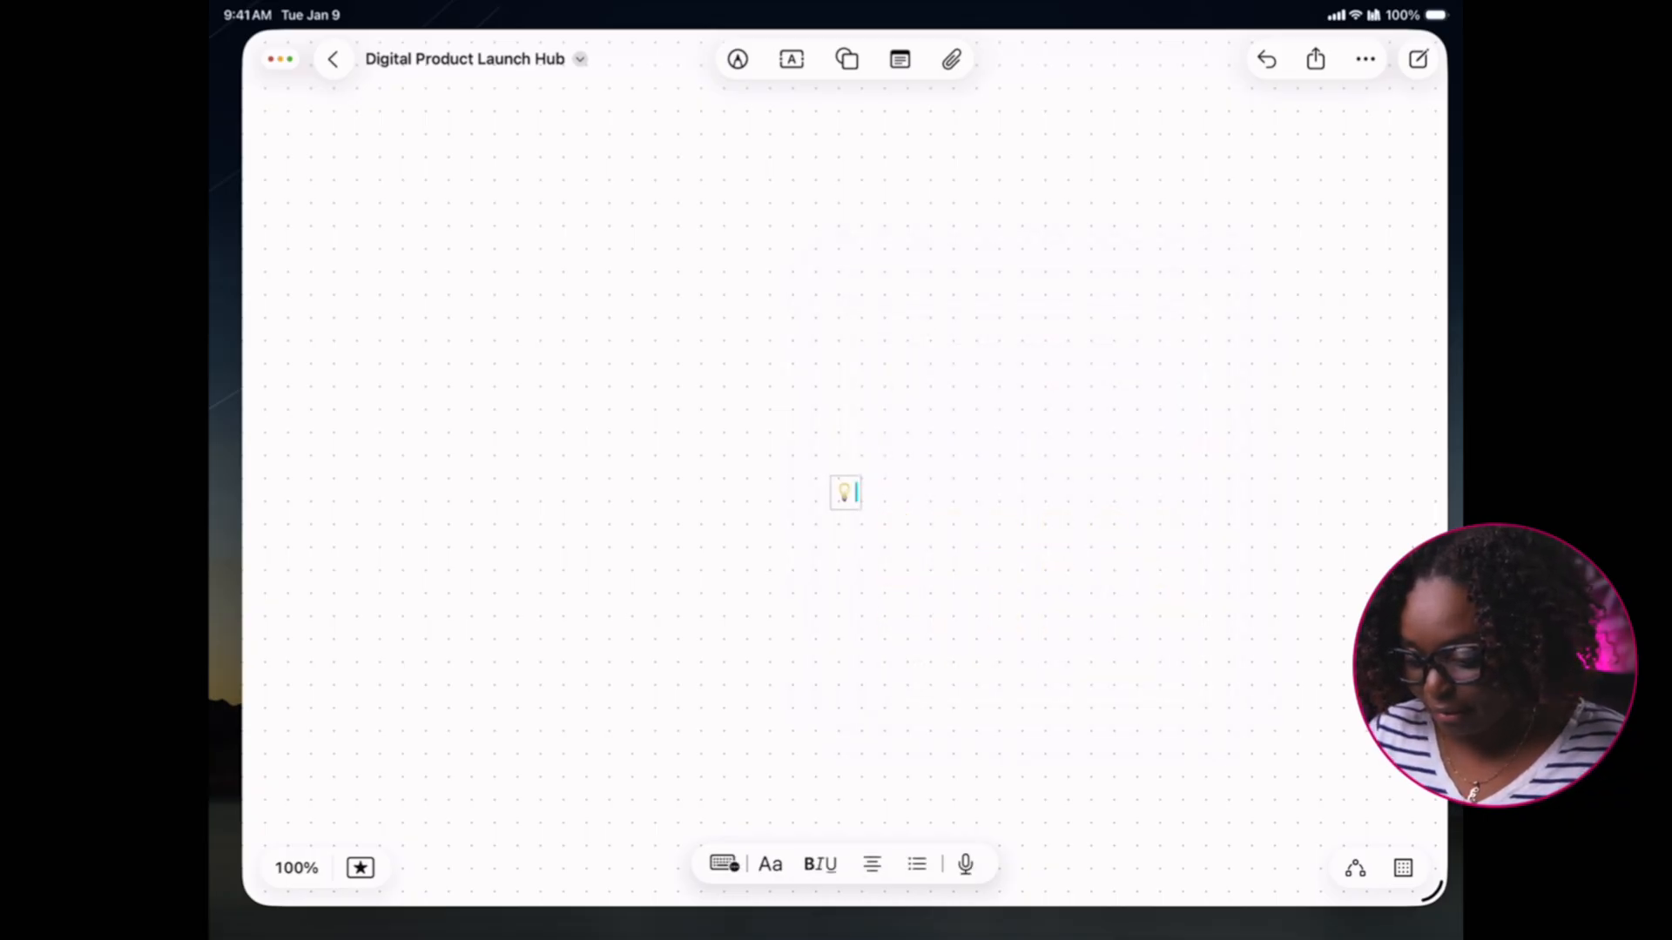
type("IDEAS")
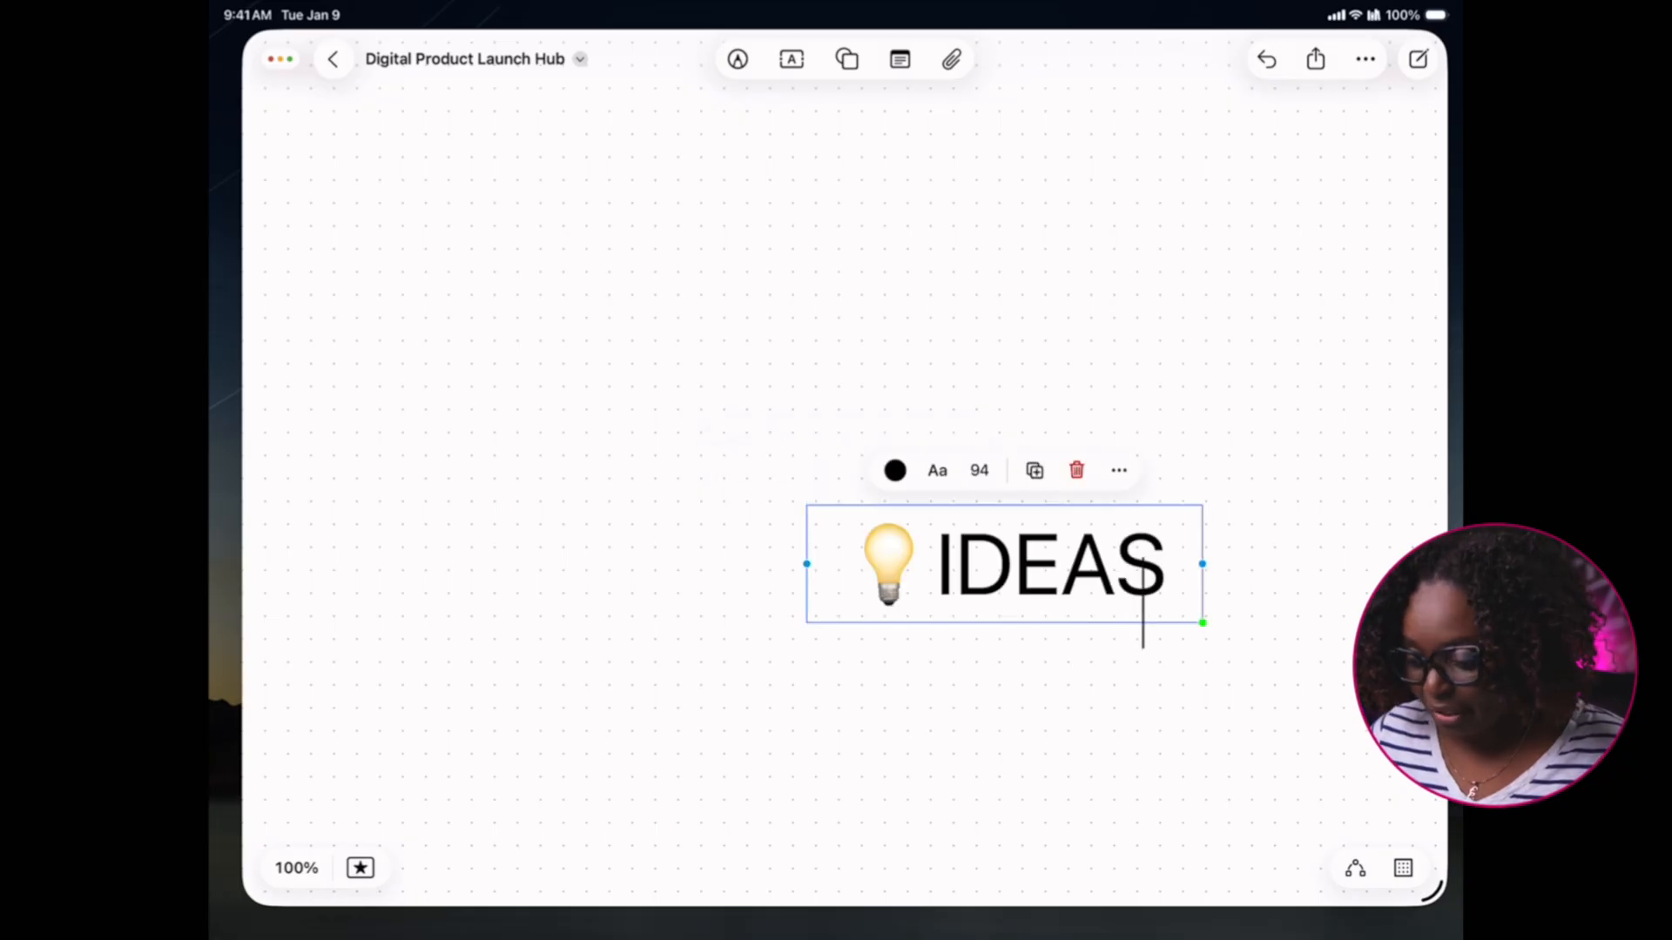
left_click_drag(1002, 566, 507, 186)
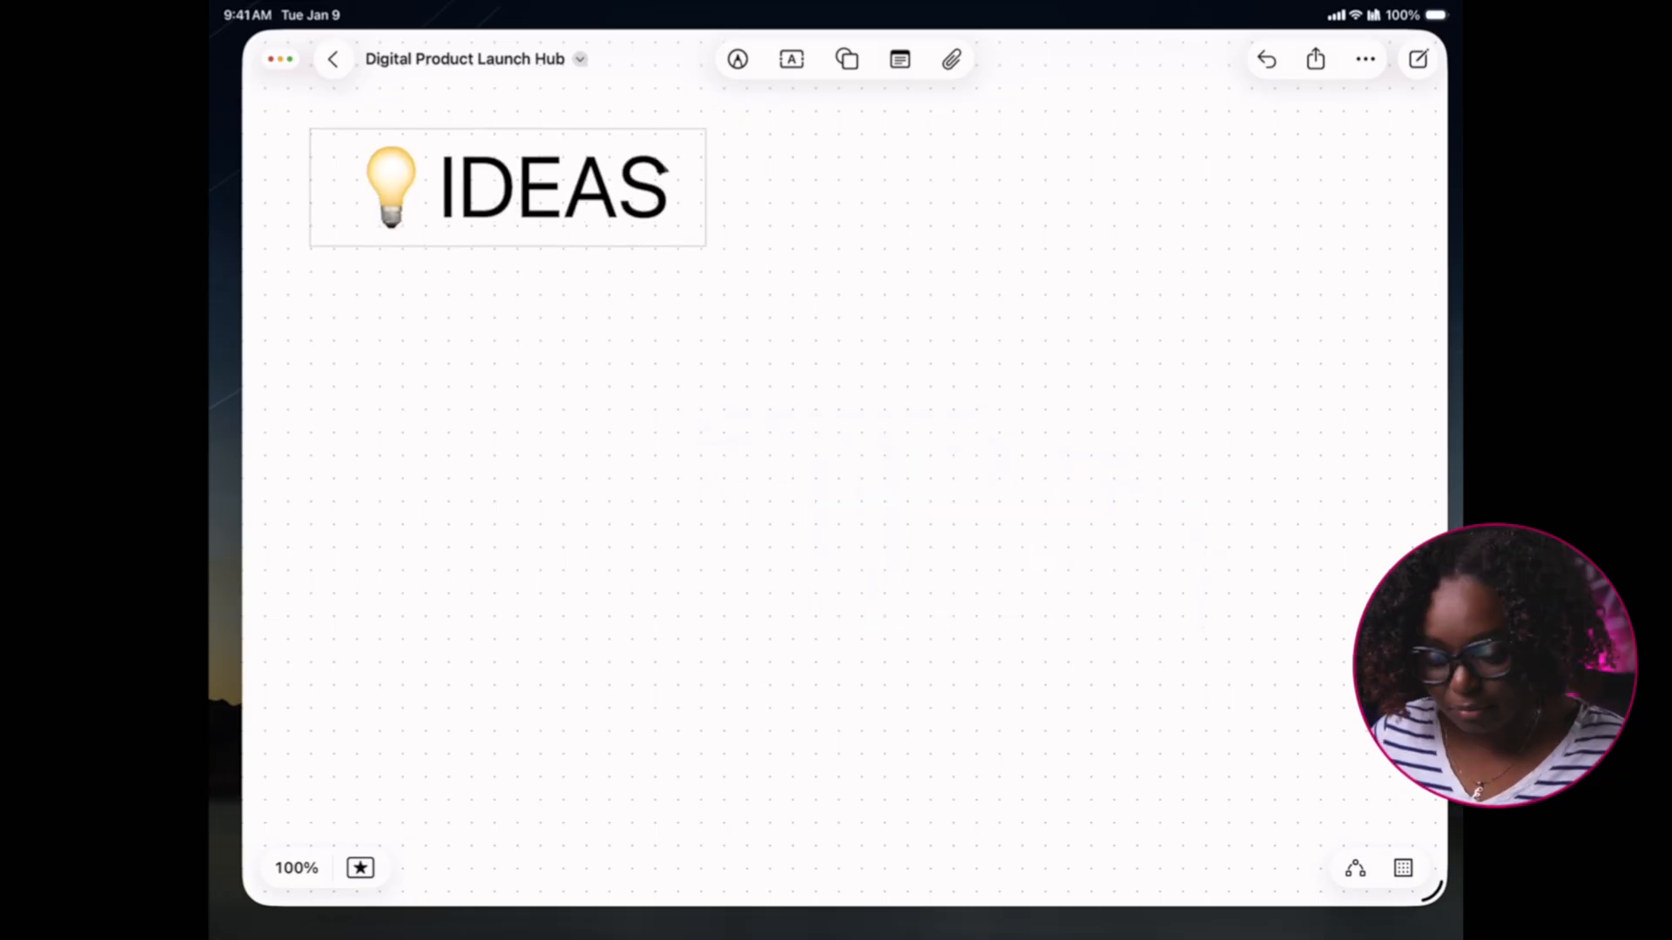
left_click(506, 186)
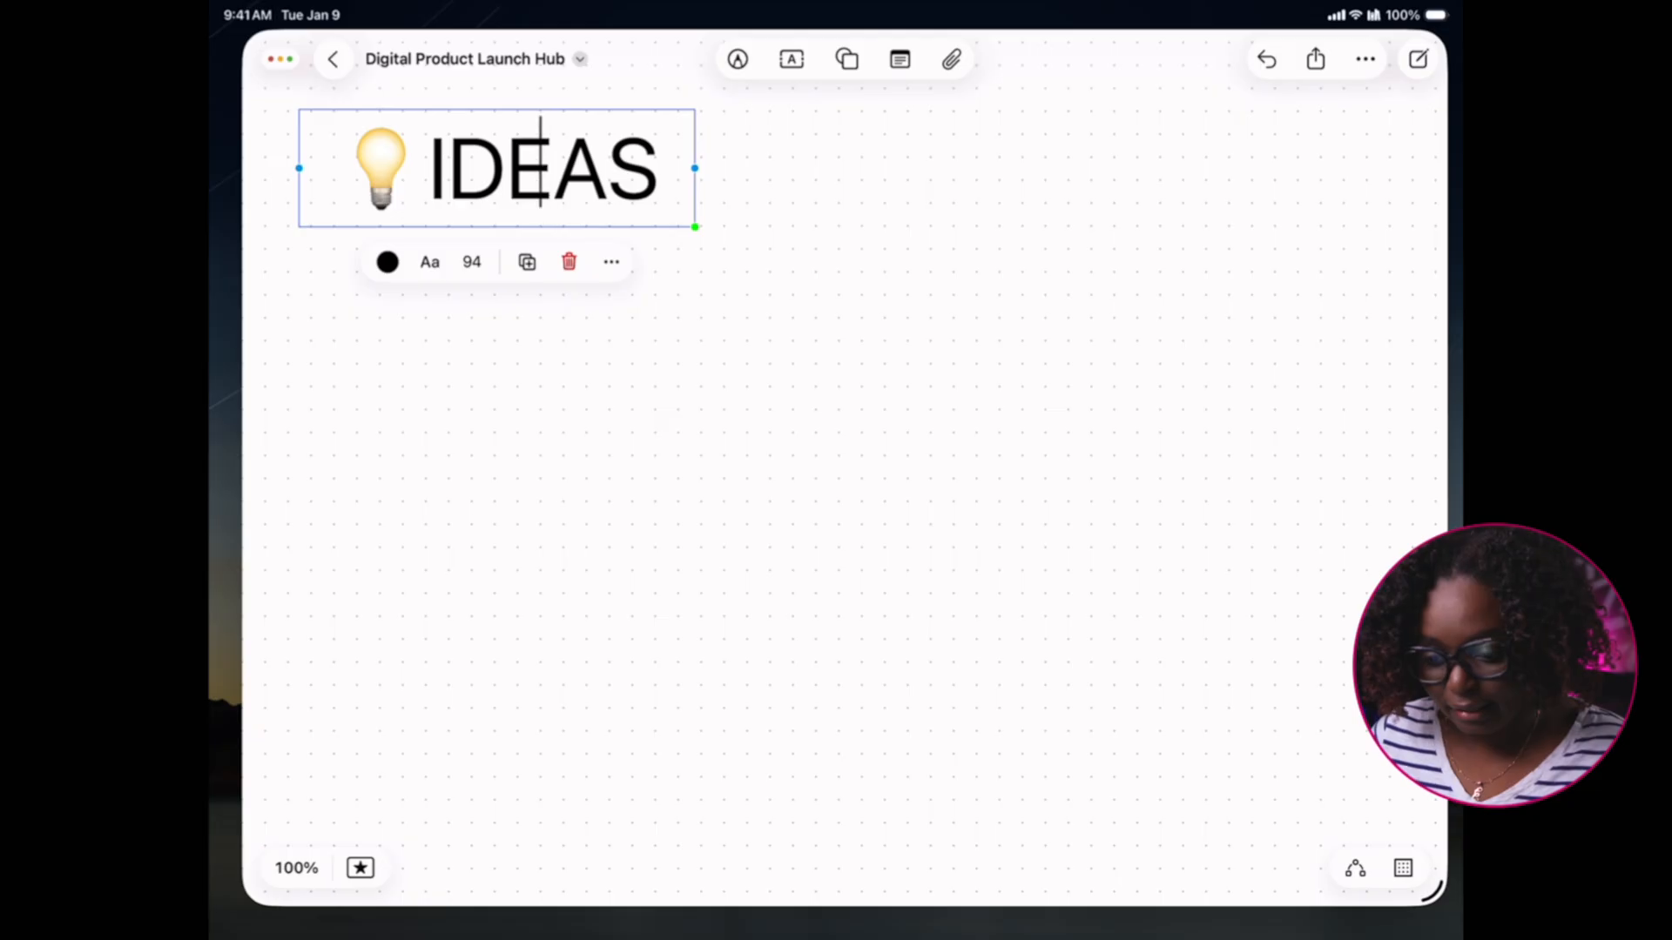
Bold the IDEAS heading, set it to 96 pt, and lock it
double_click(541, 176)
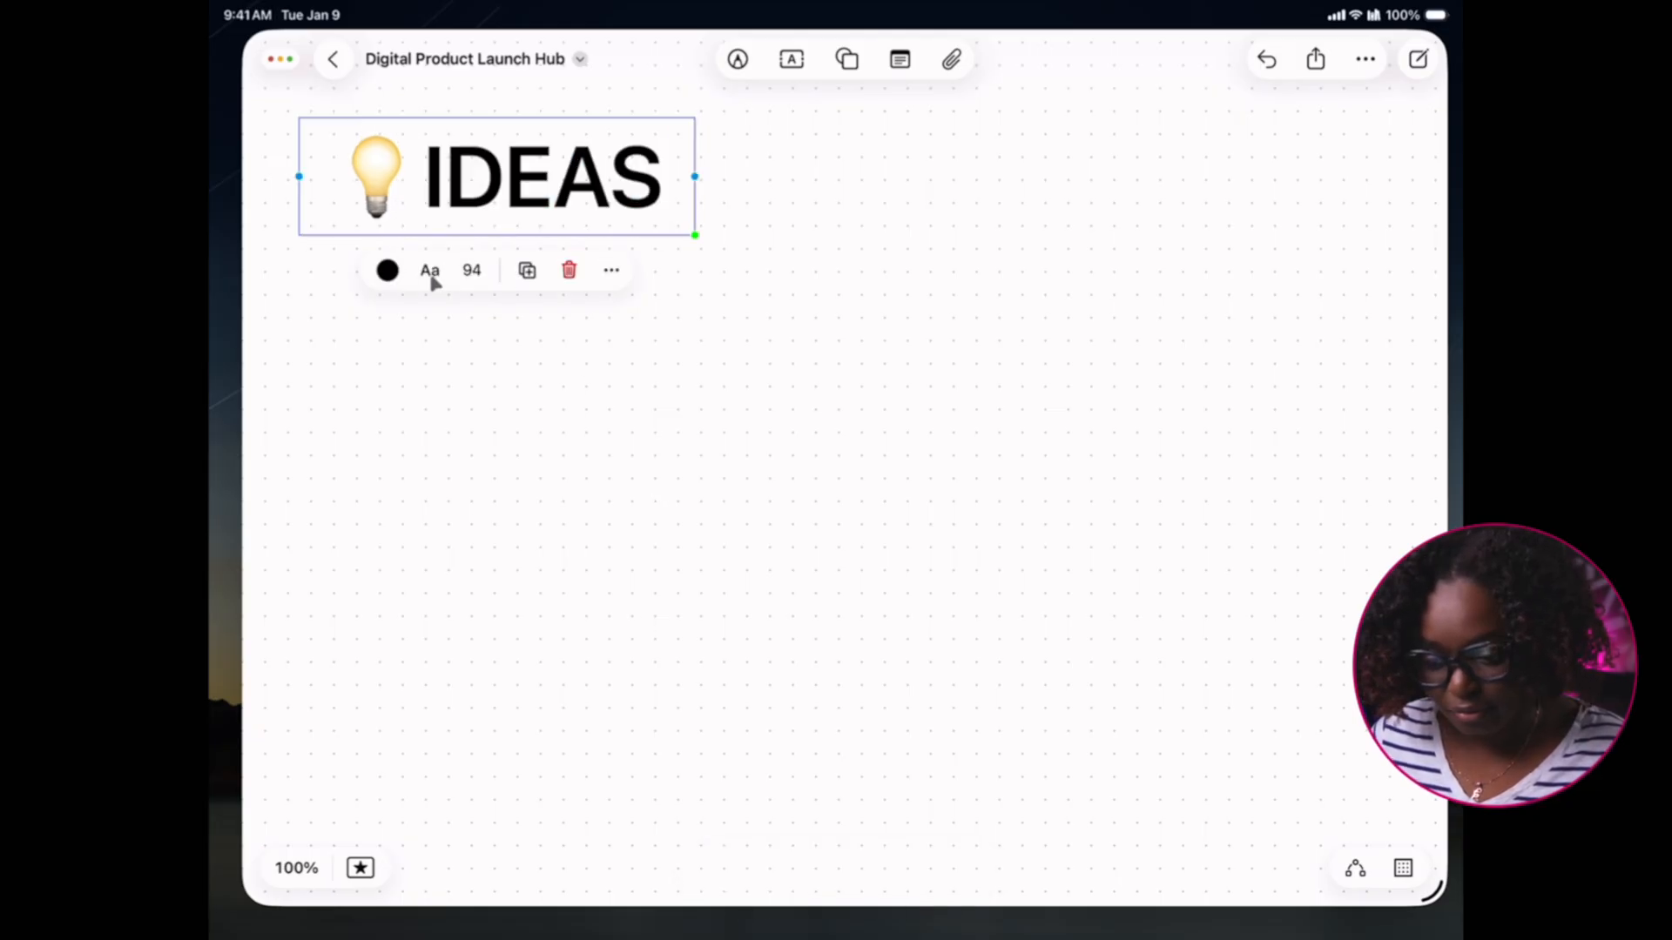
left_click(430, 270)
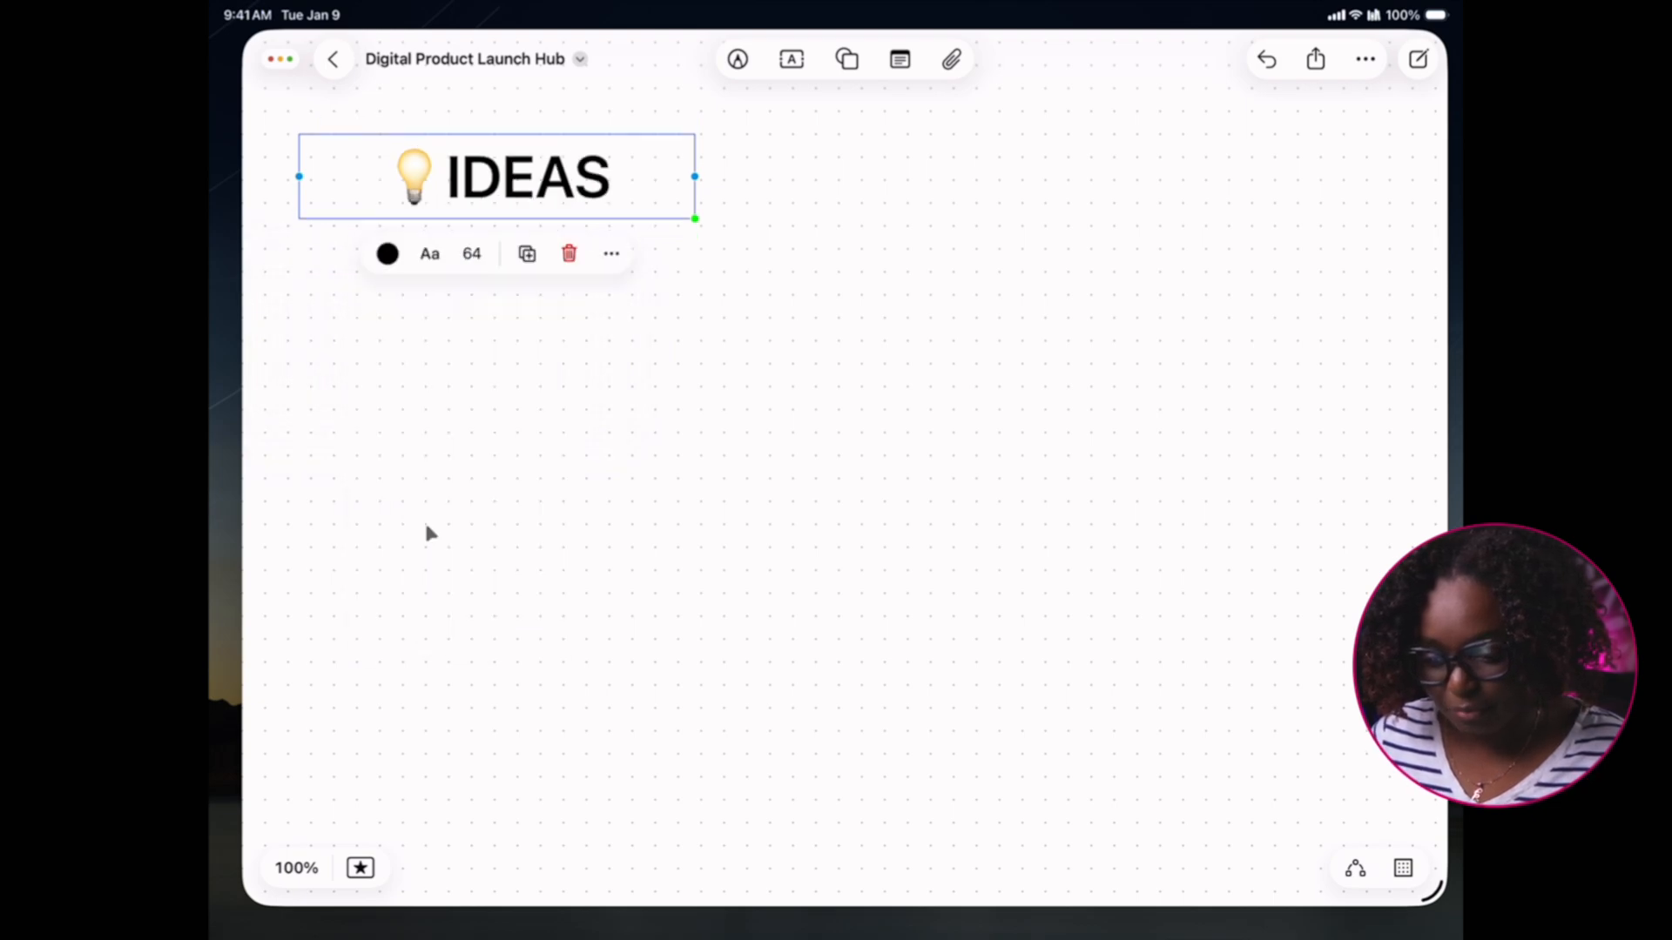
left_click(470, 253)
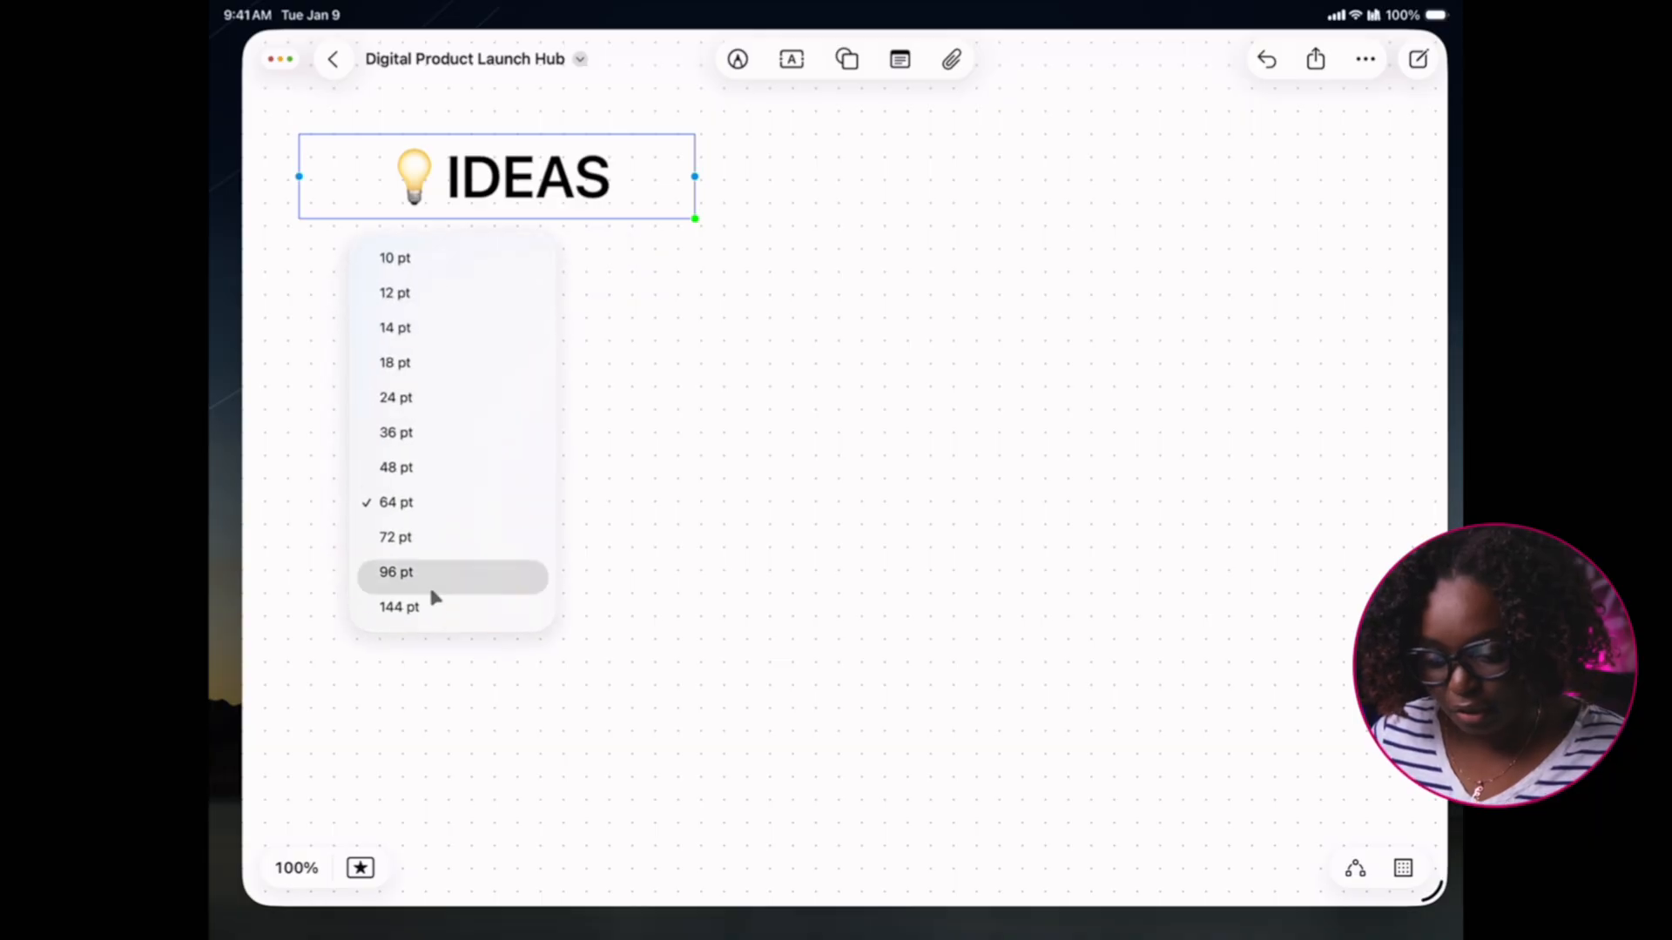
left_click(395, 571)
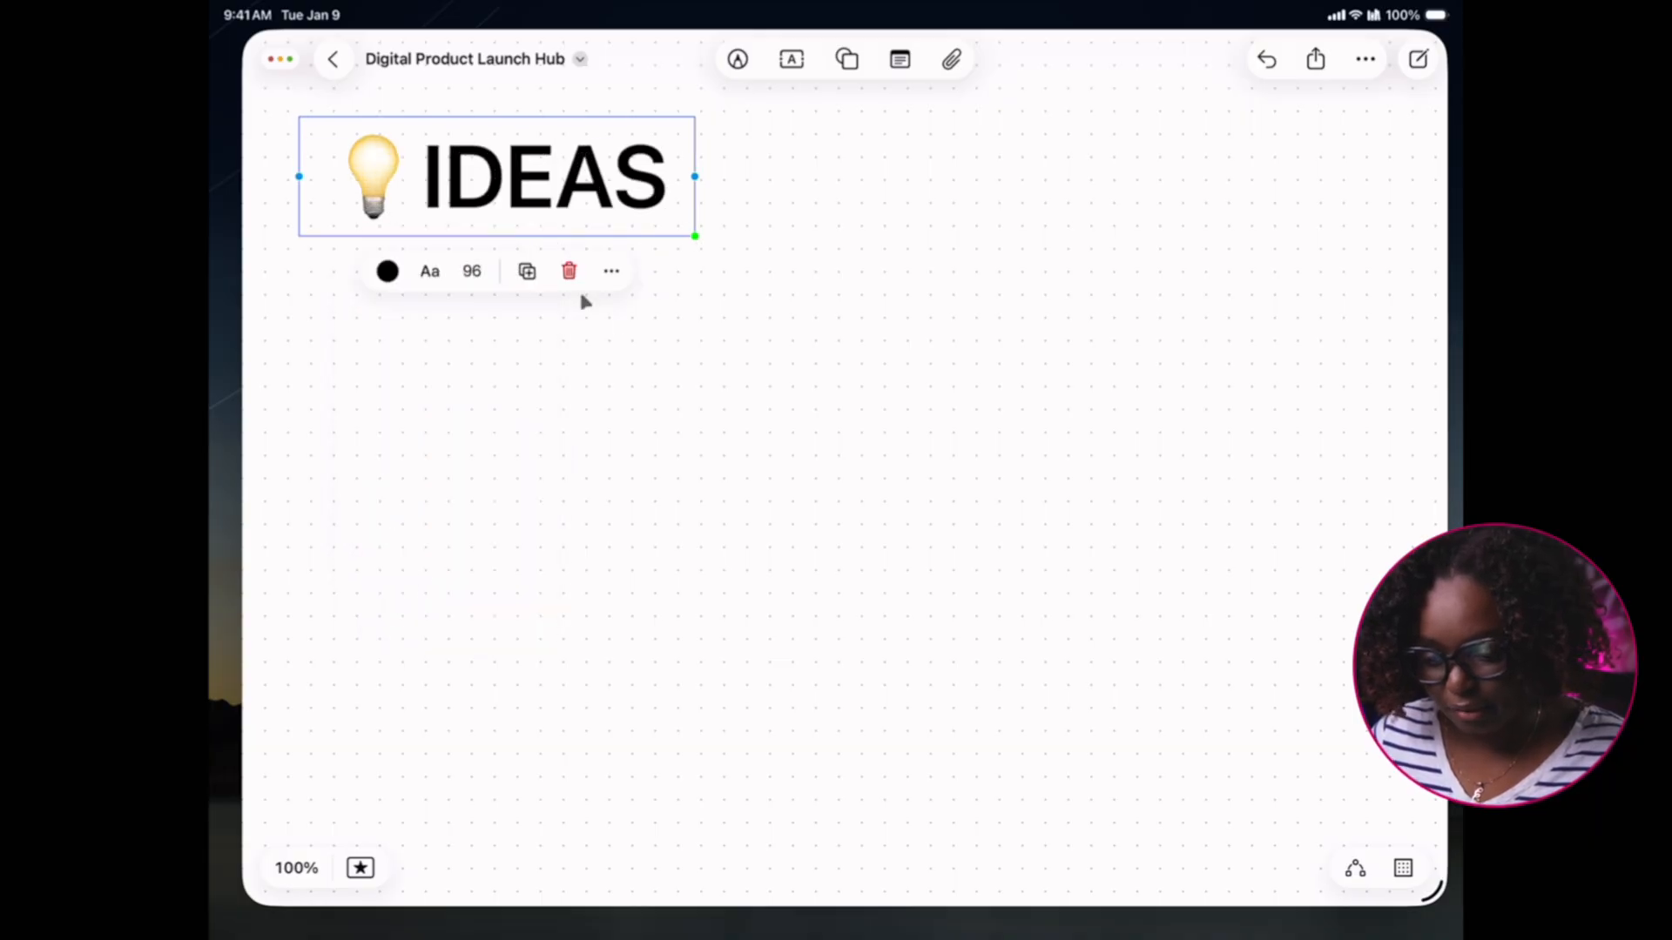
left_click(610, 270)
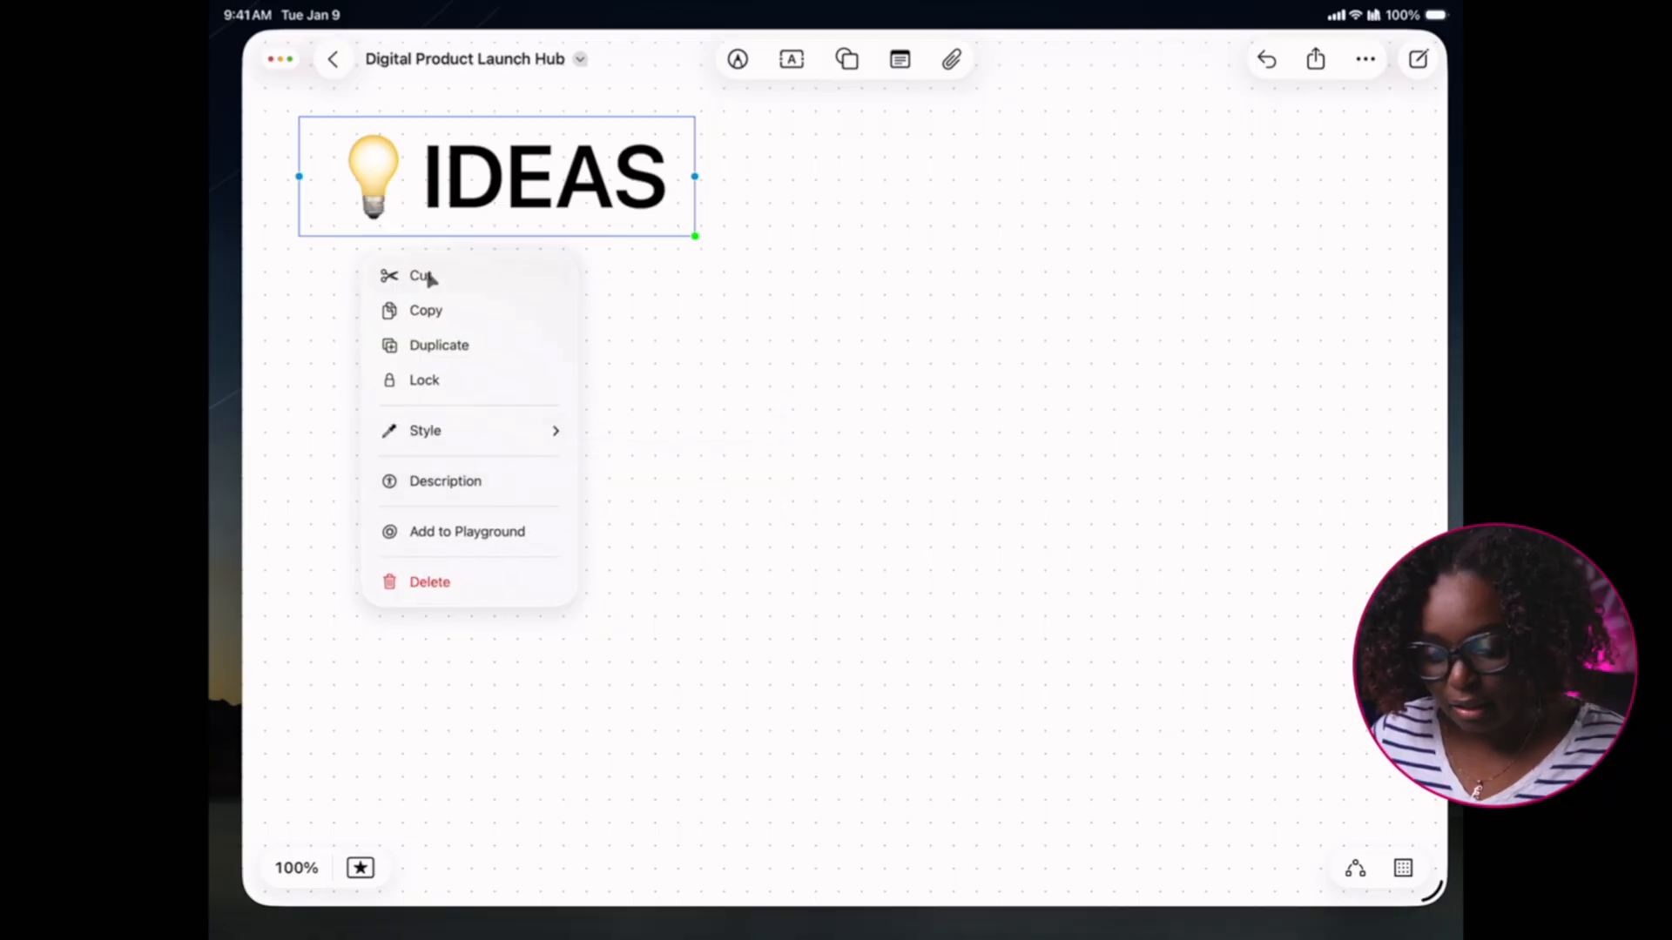
mouse_move(467, 589)
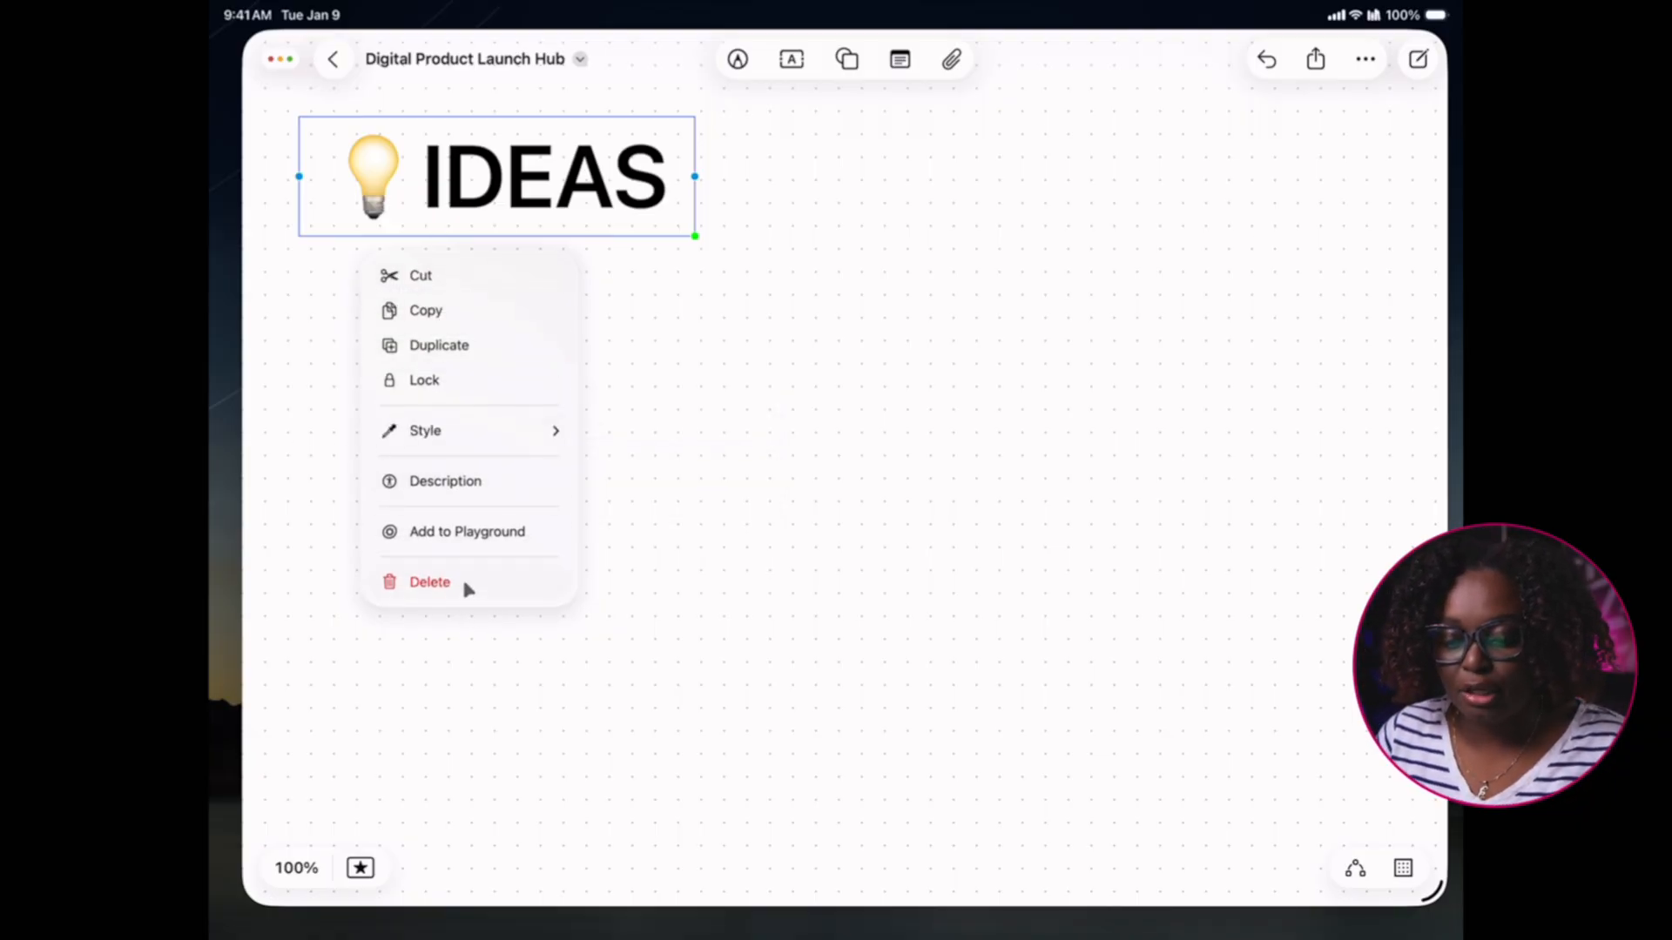
mouse_move(469, 381)
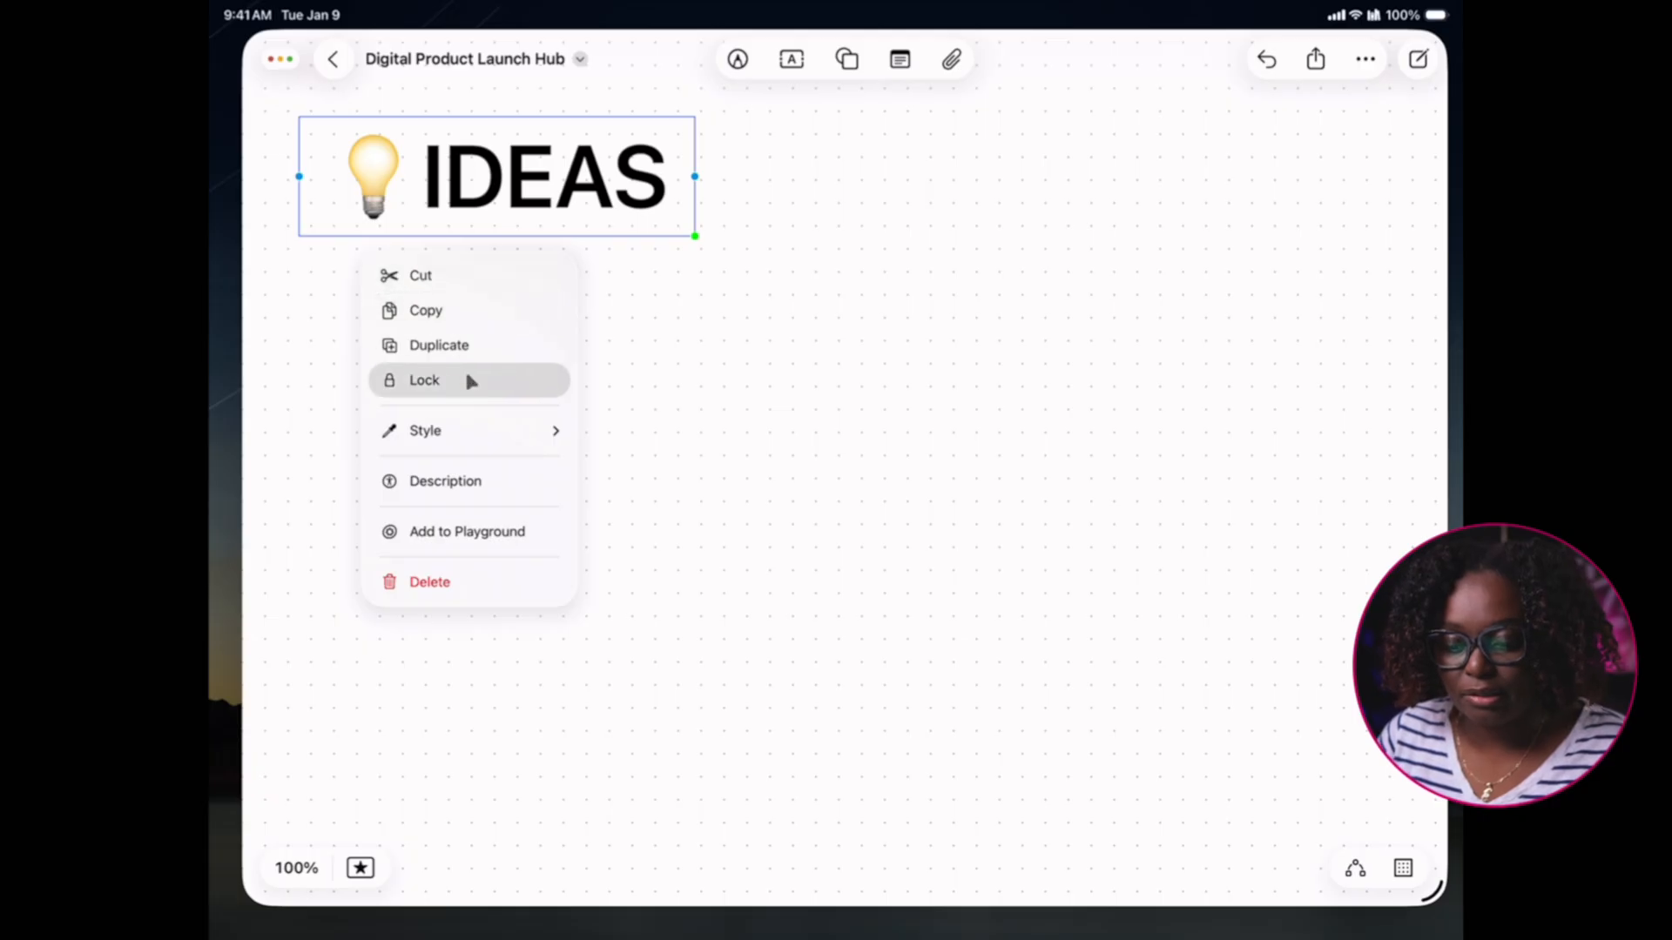
left_click(438, 345)
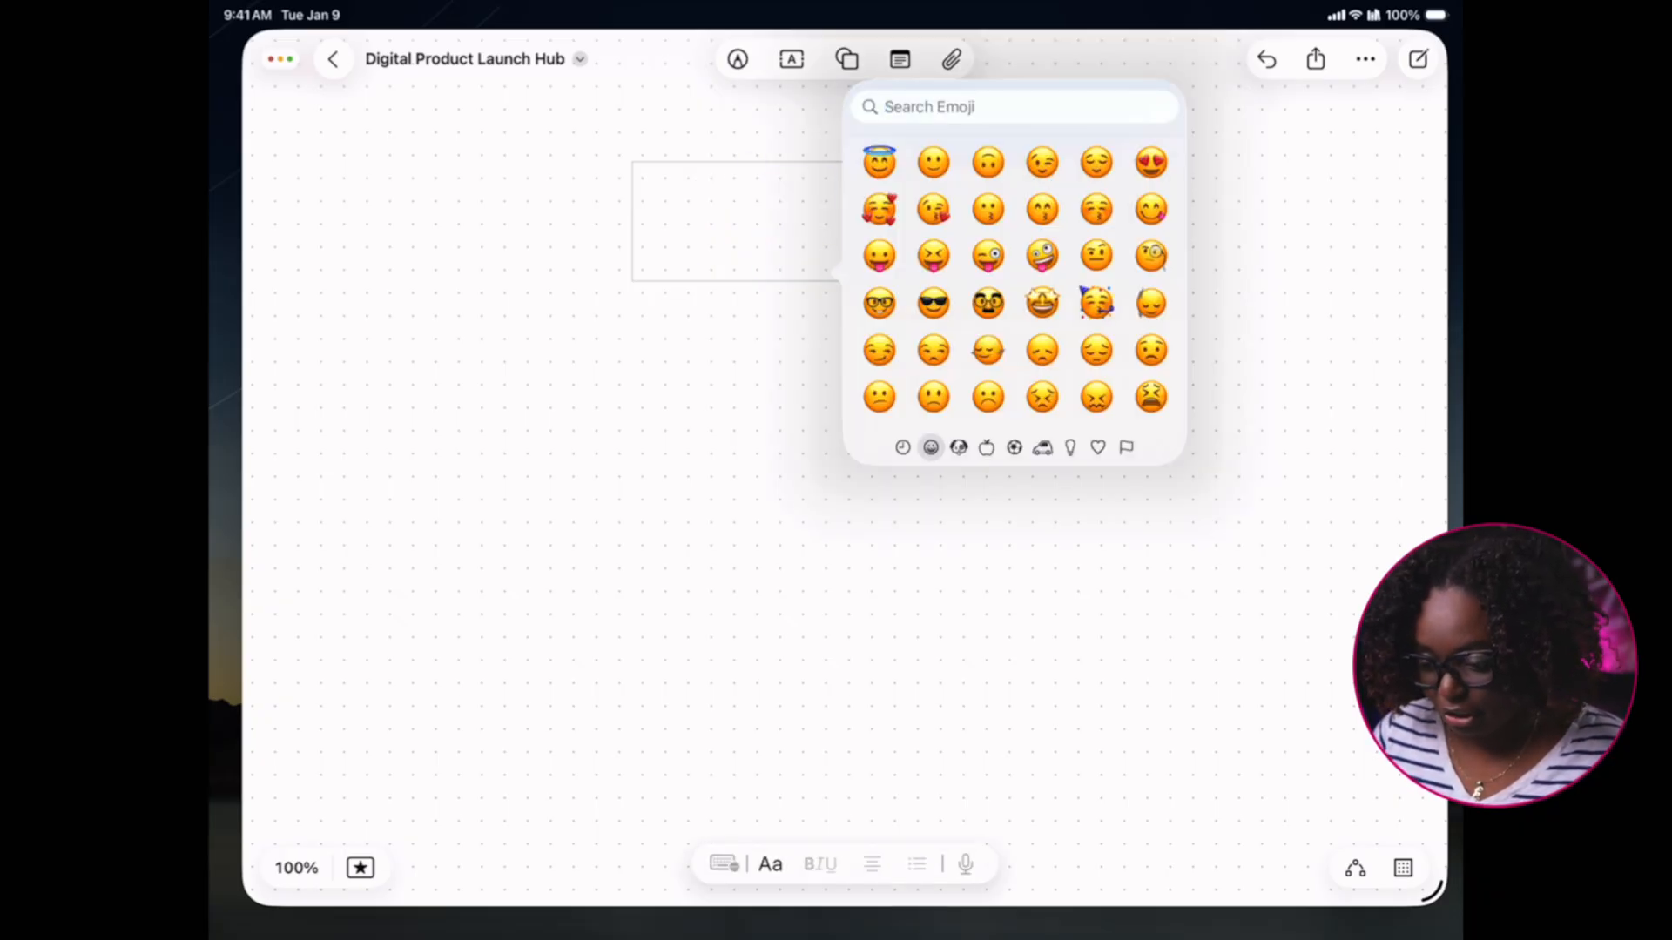
Add the 🗒️ PLAN and 🚀 LAUNCH headings beside IDEAS across the top
type("note")
type("🚀 L")
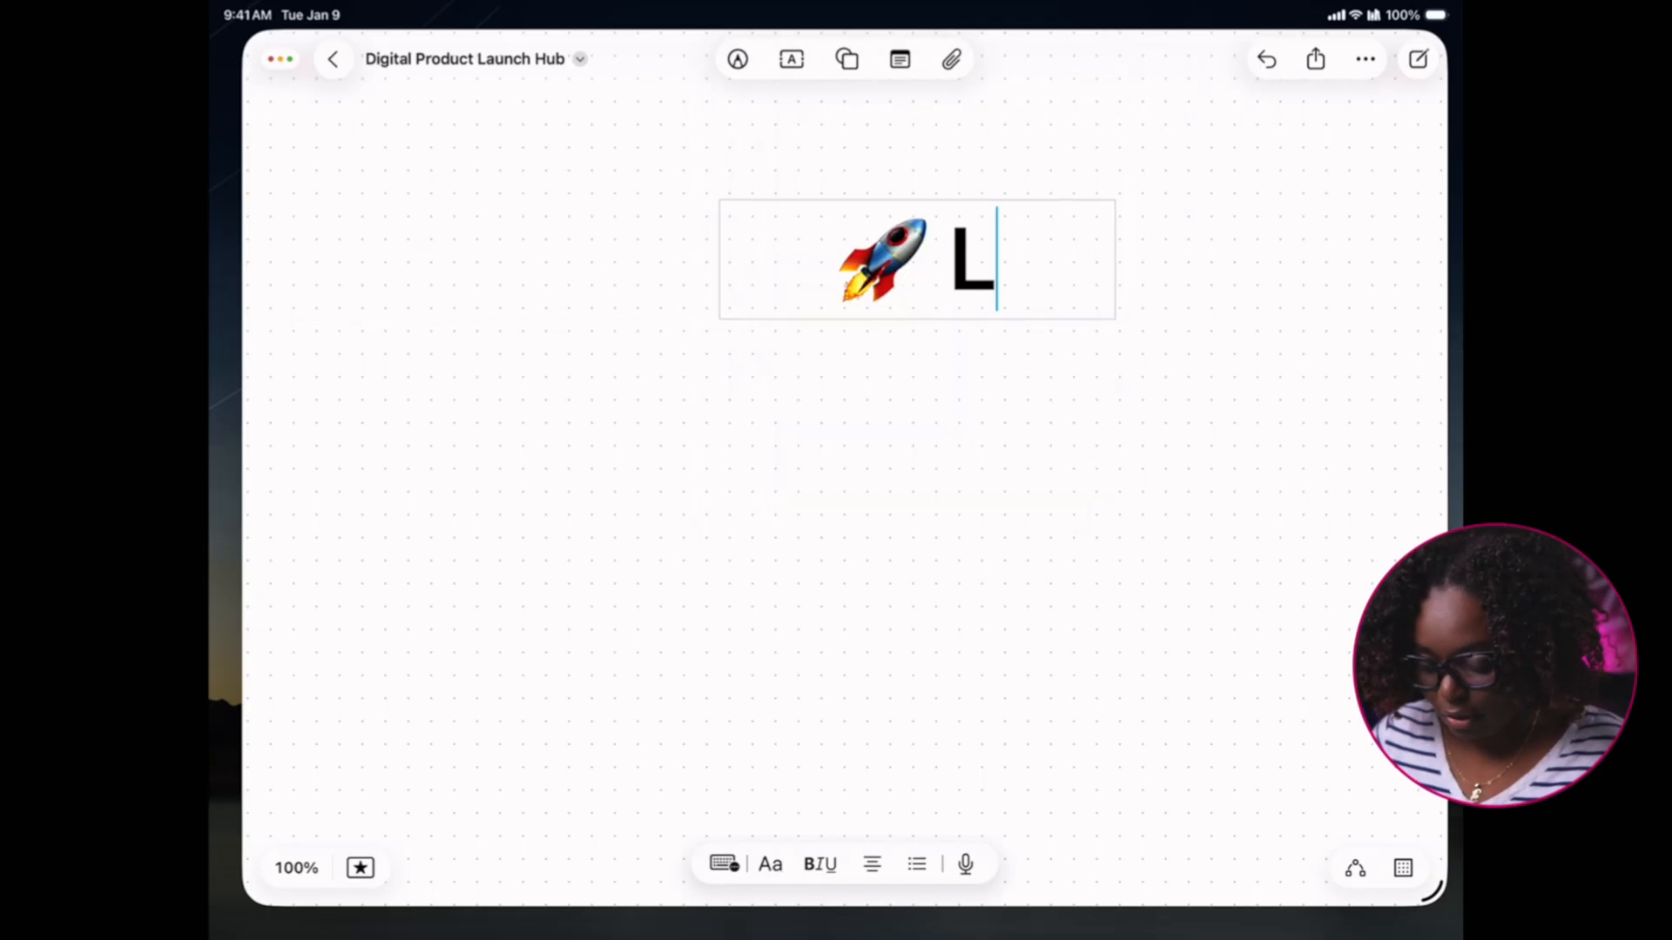
type("AUNCH")
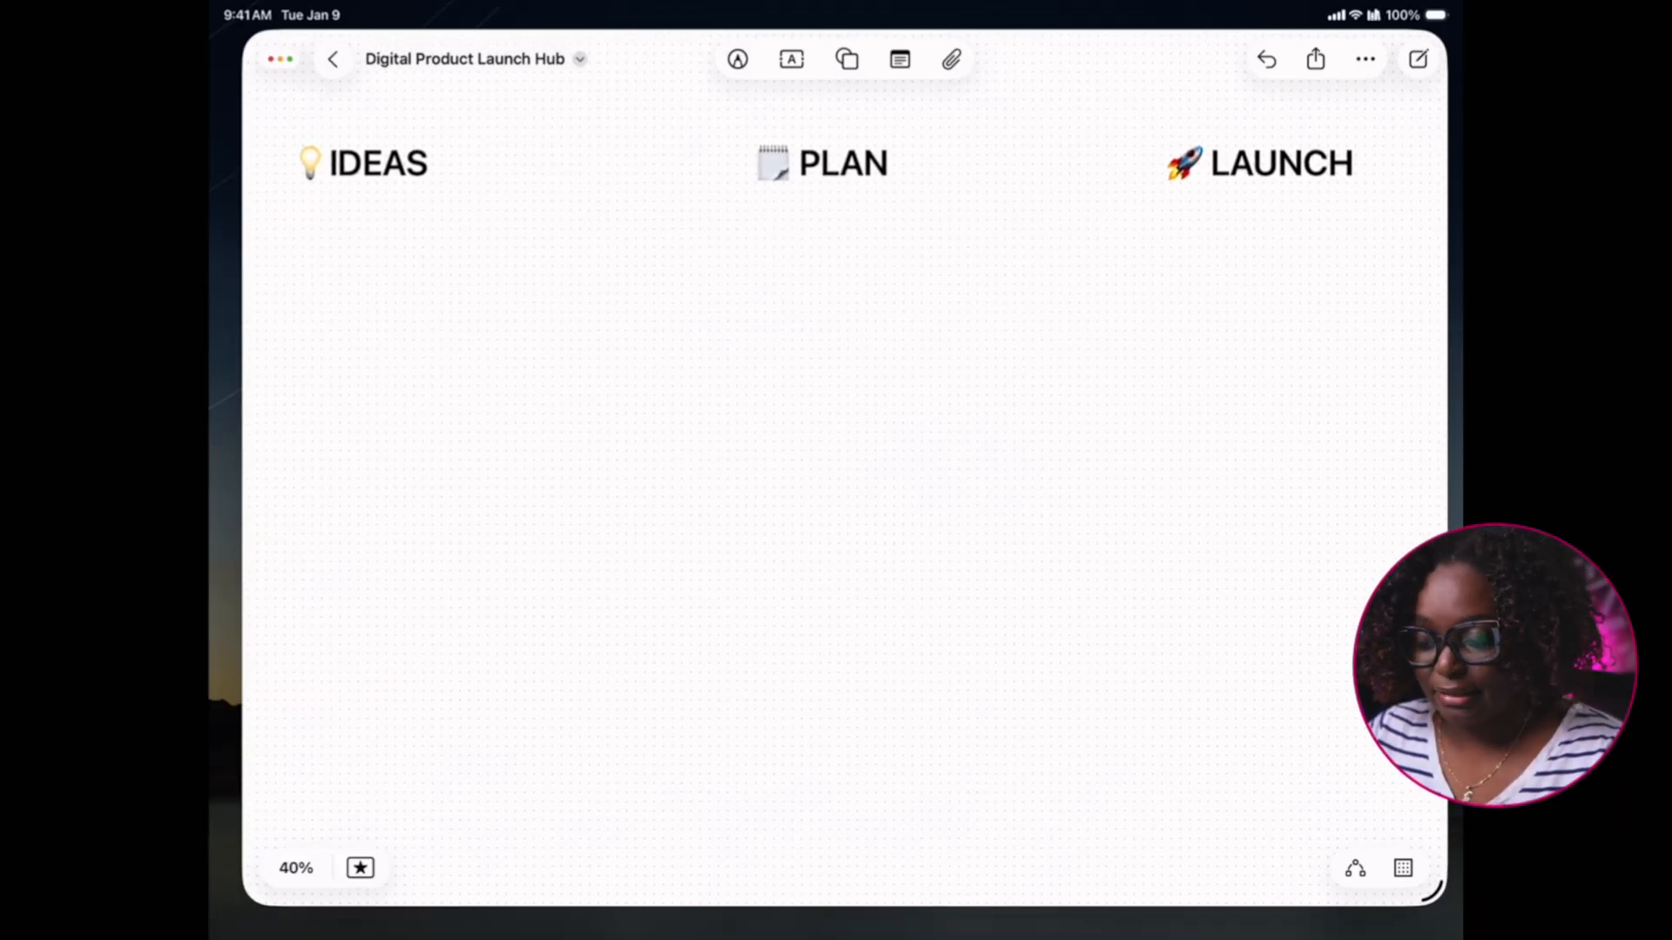
left_click(1279, 165)
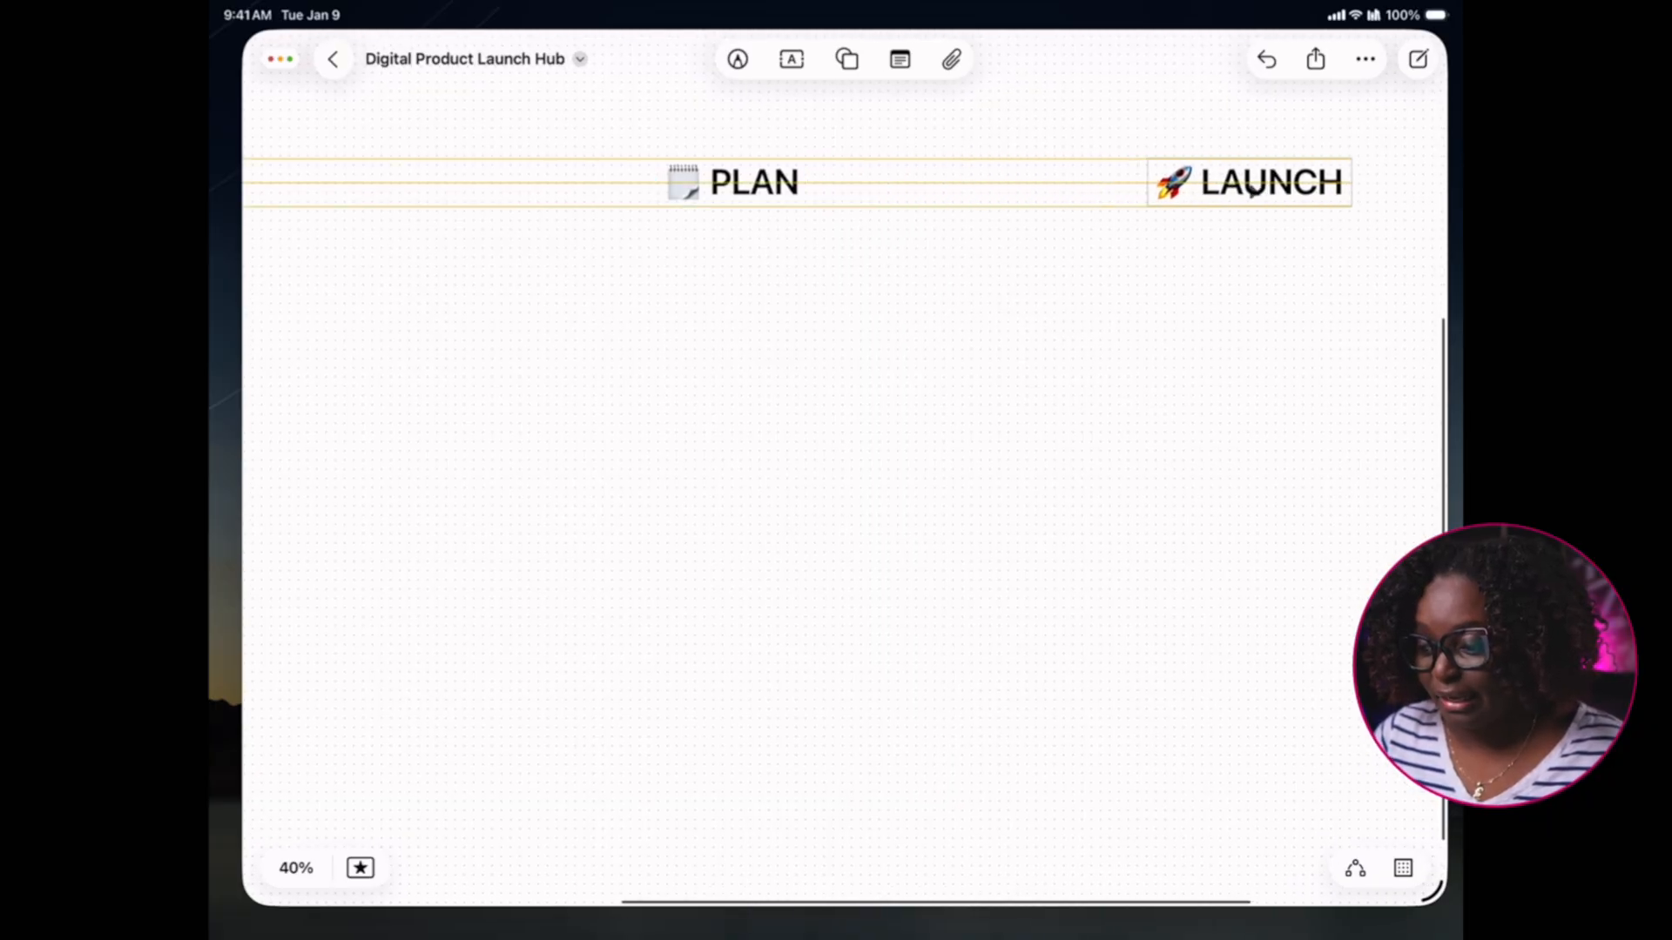
Line the LAUNCH heading up with PLAN and zoom to fit all content
left_click(1308, 181)
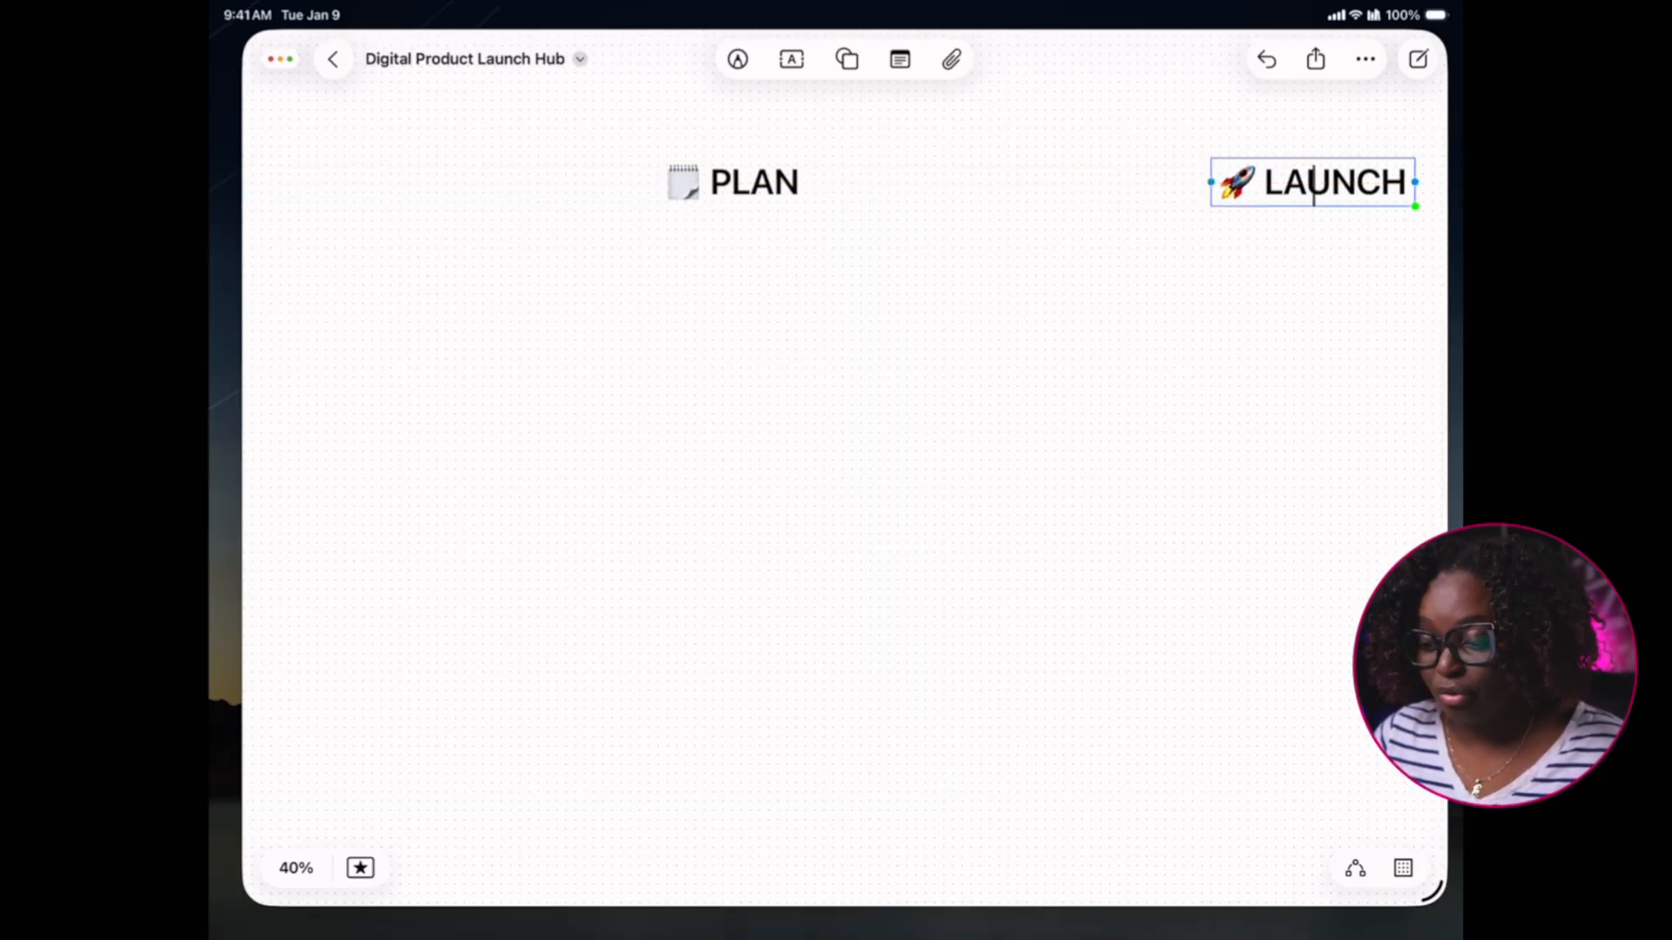
scroll("down", 3)
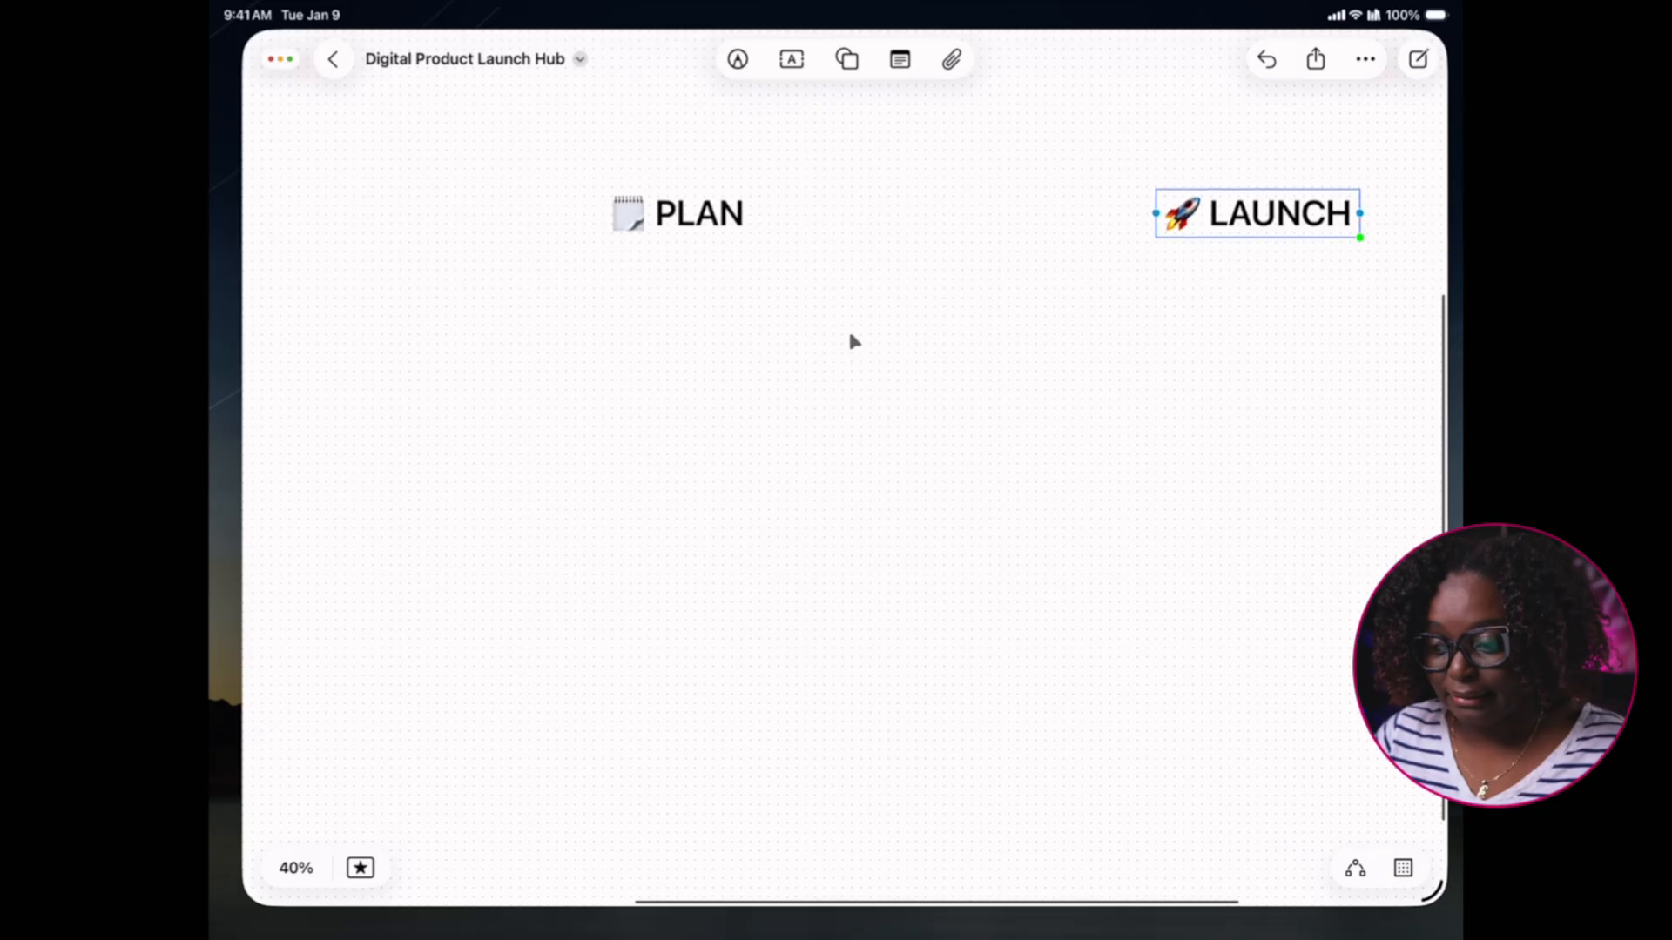
left_click(295, 867)
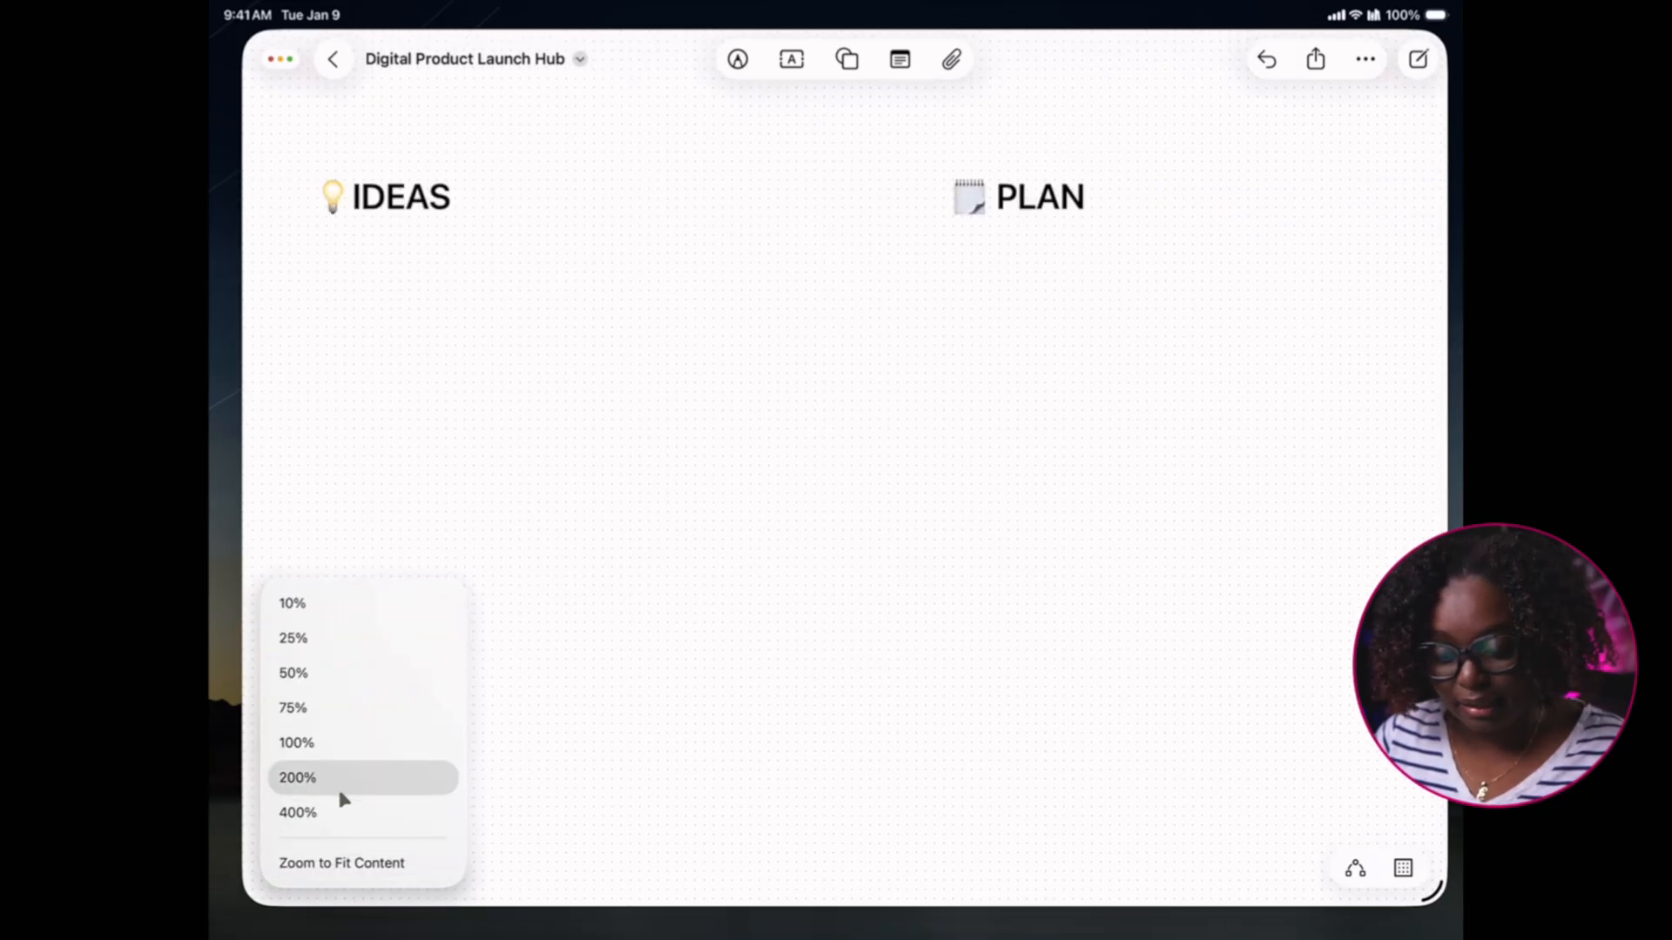
left_click(341, 863)
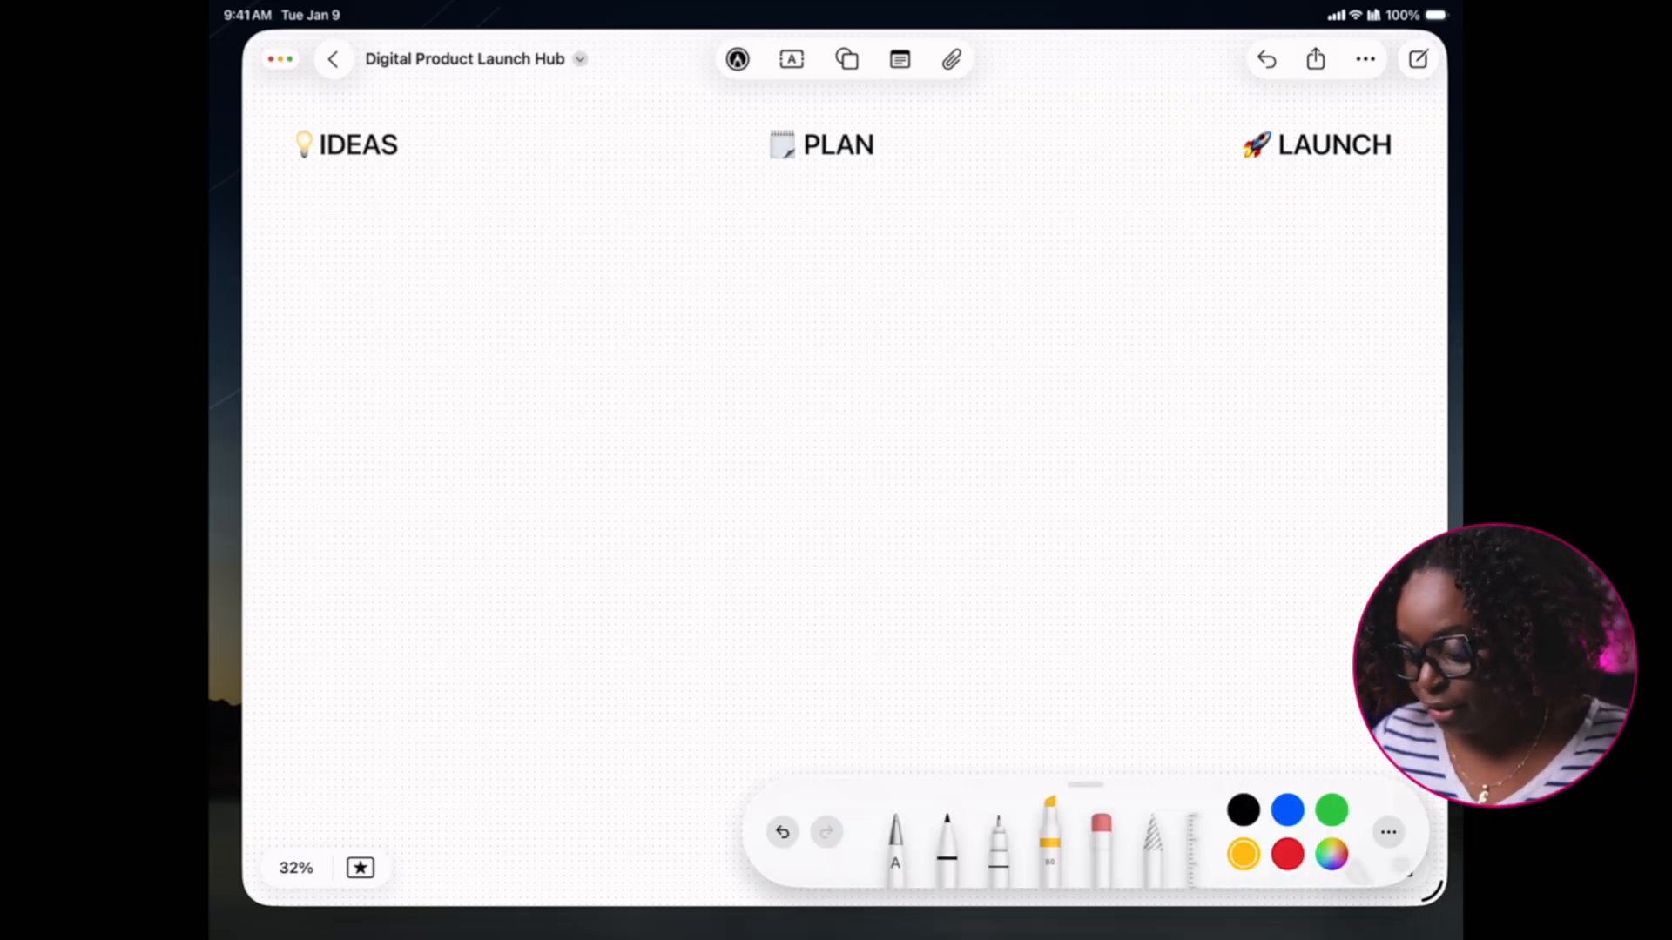
Choose a thicker highlighter stroke for marking the headings
left_click(1050, 842)
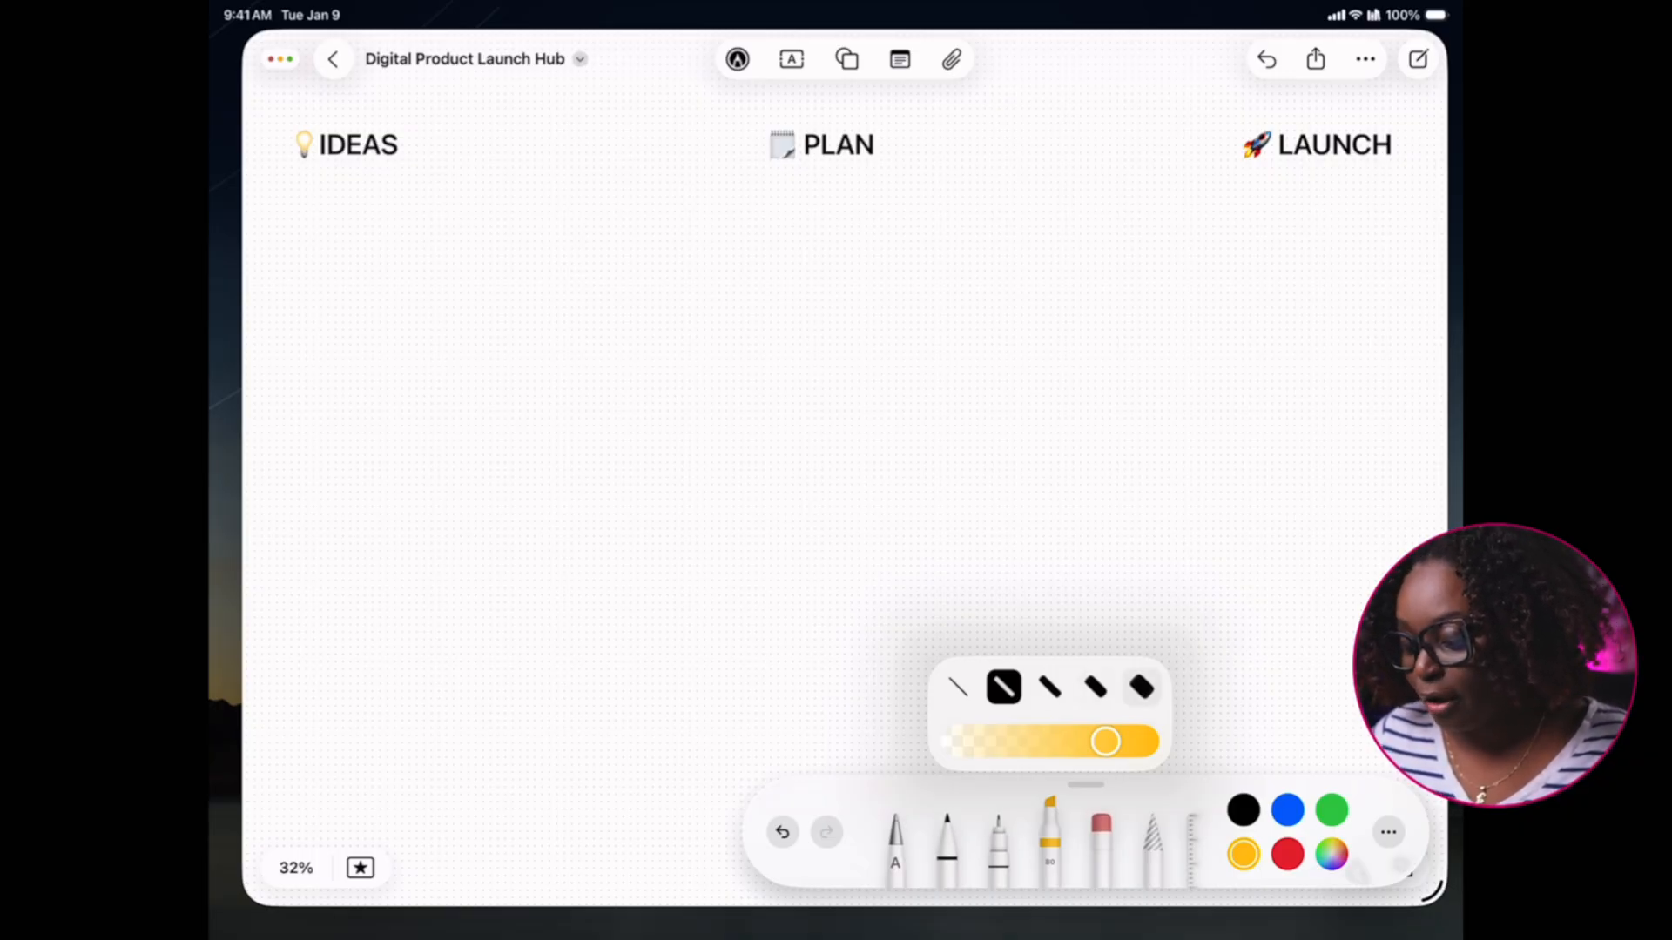
left_click(1140, 688)
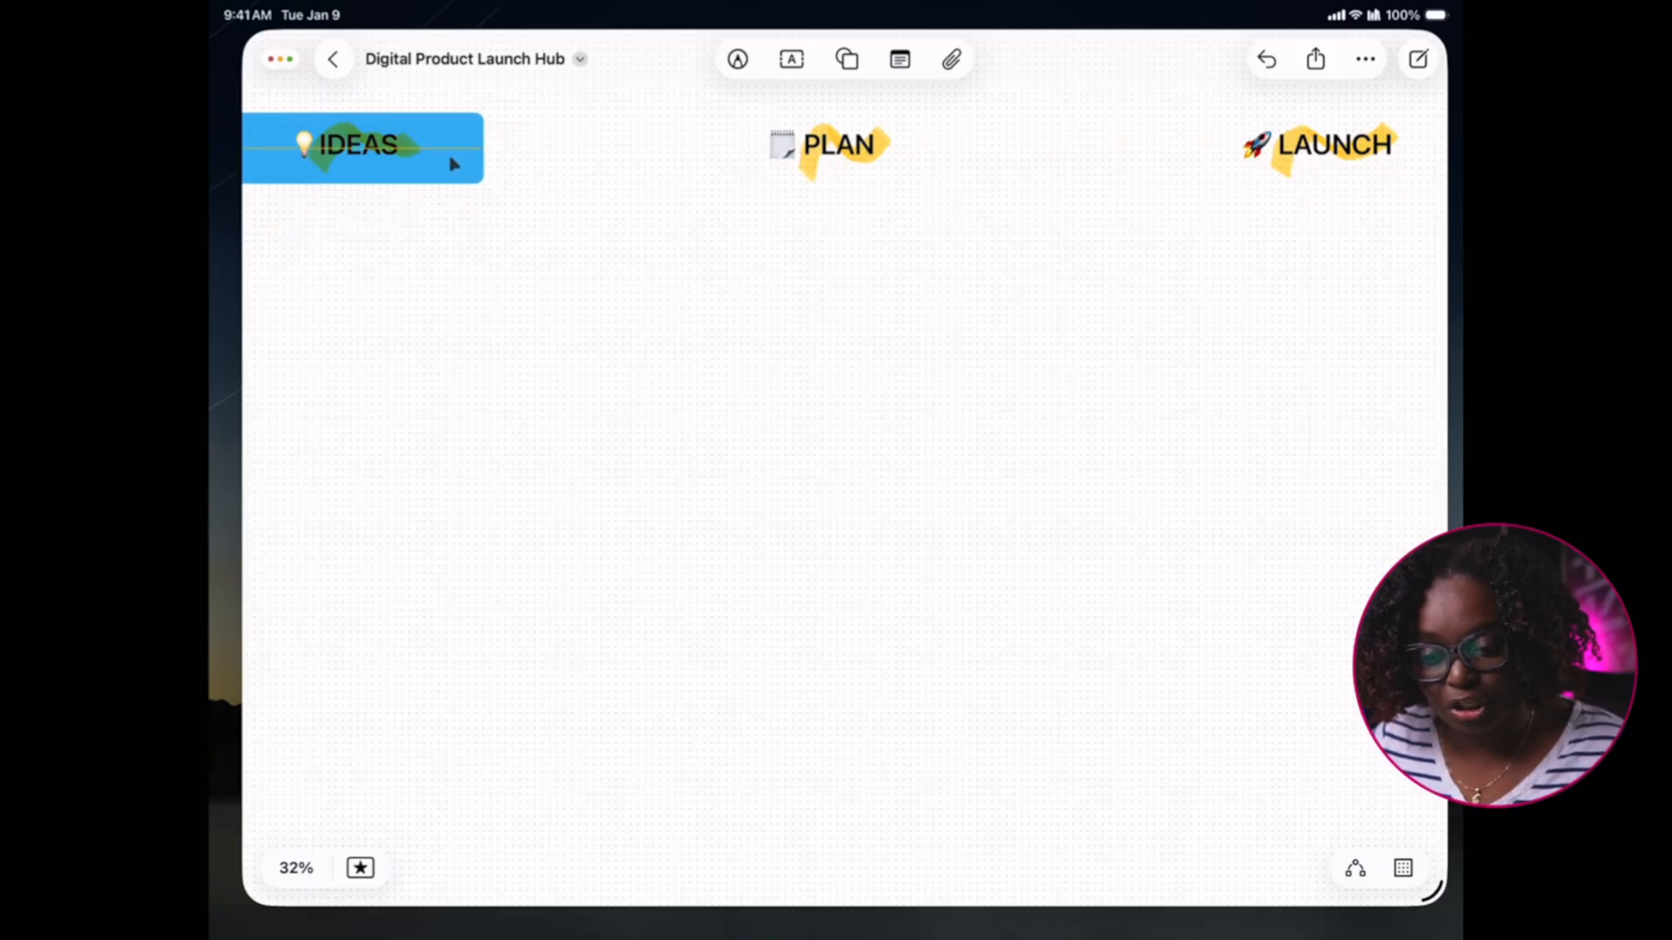
Select the middle heading box and fill it pink
left_click(362, 146)
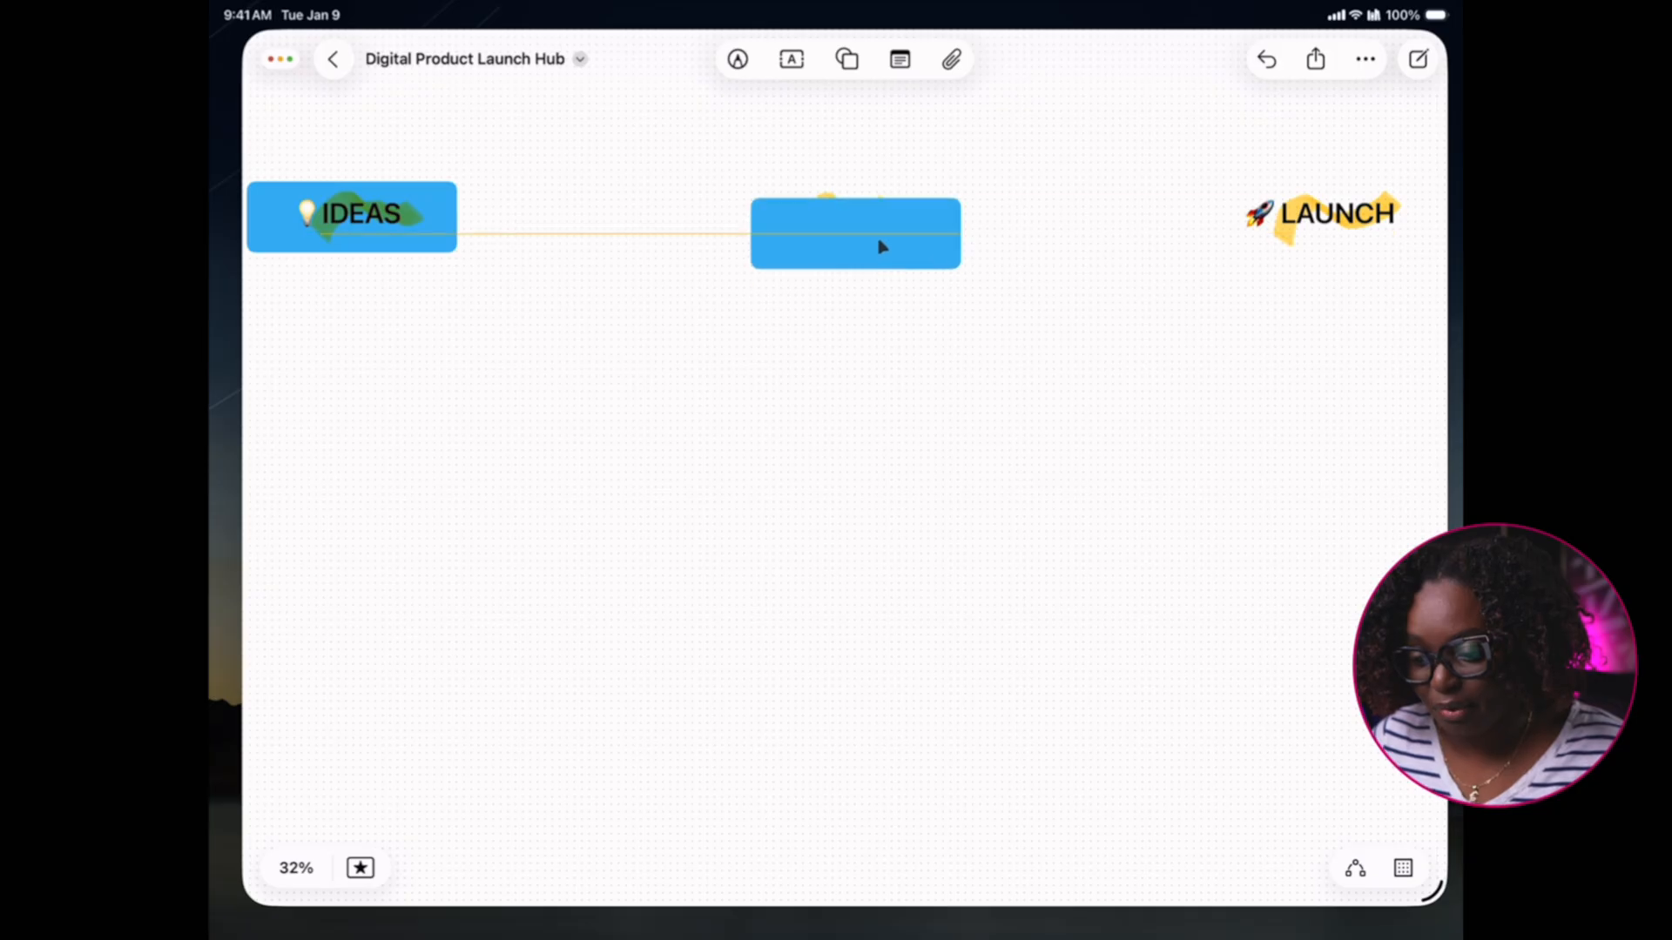
left_click(854, 232)
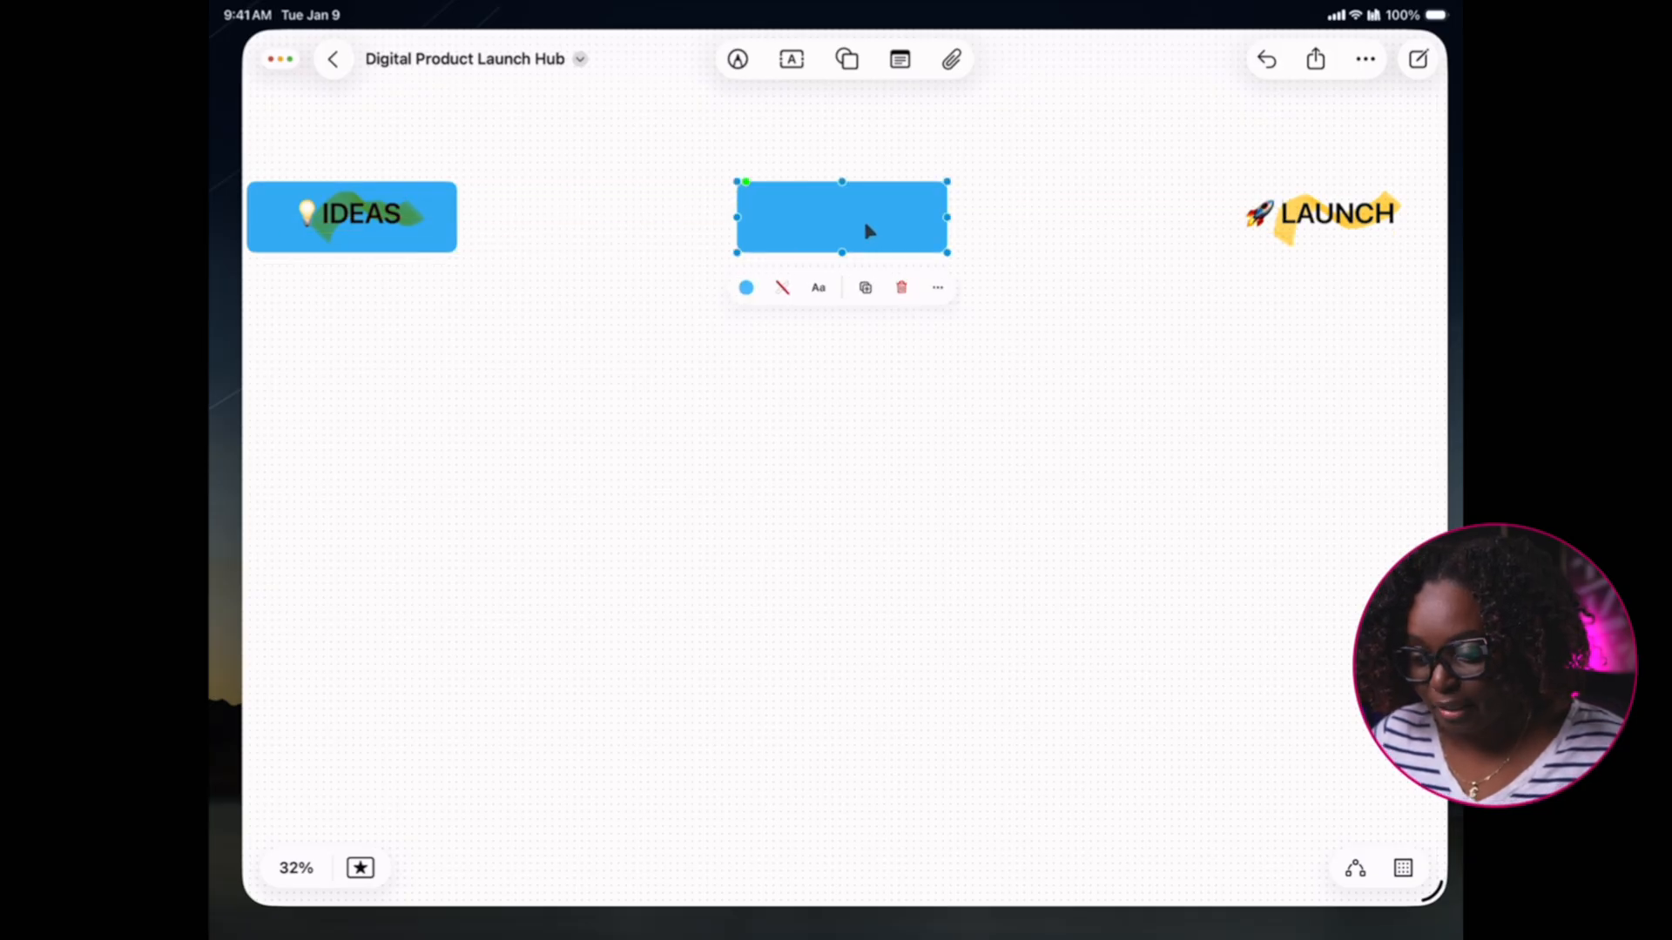
left_click(936, 286)
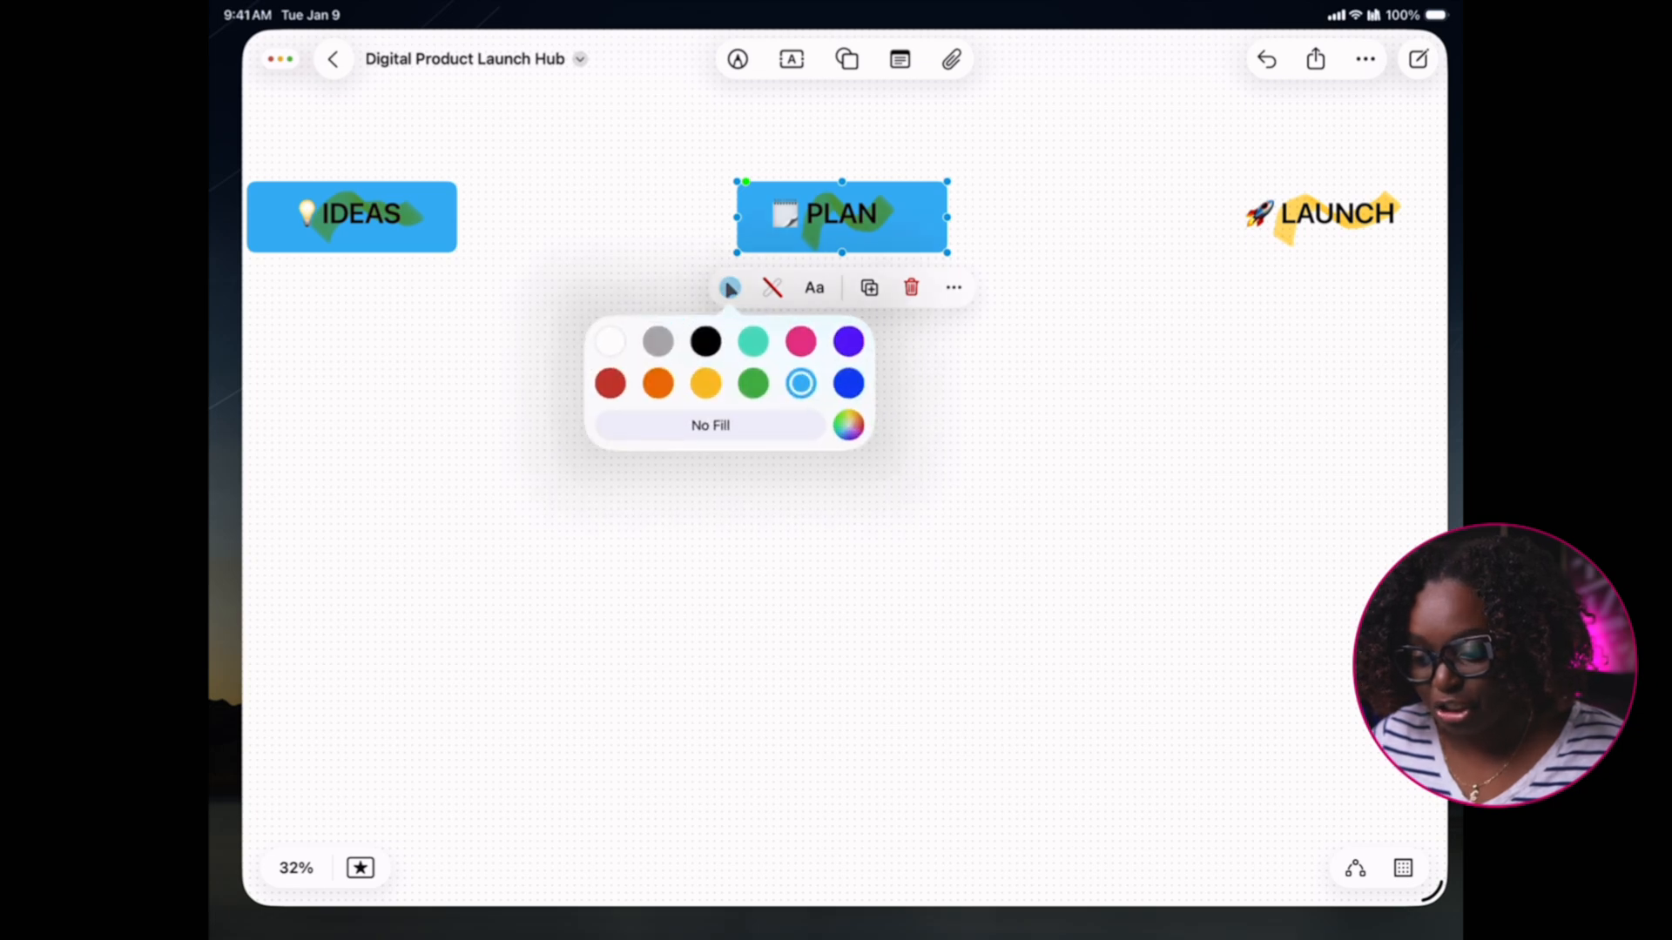
left_click(801, 342)
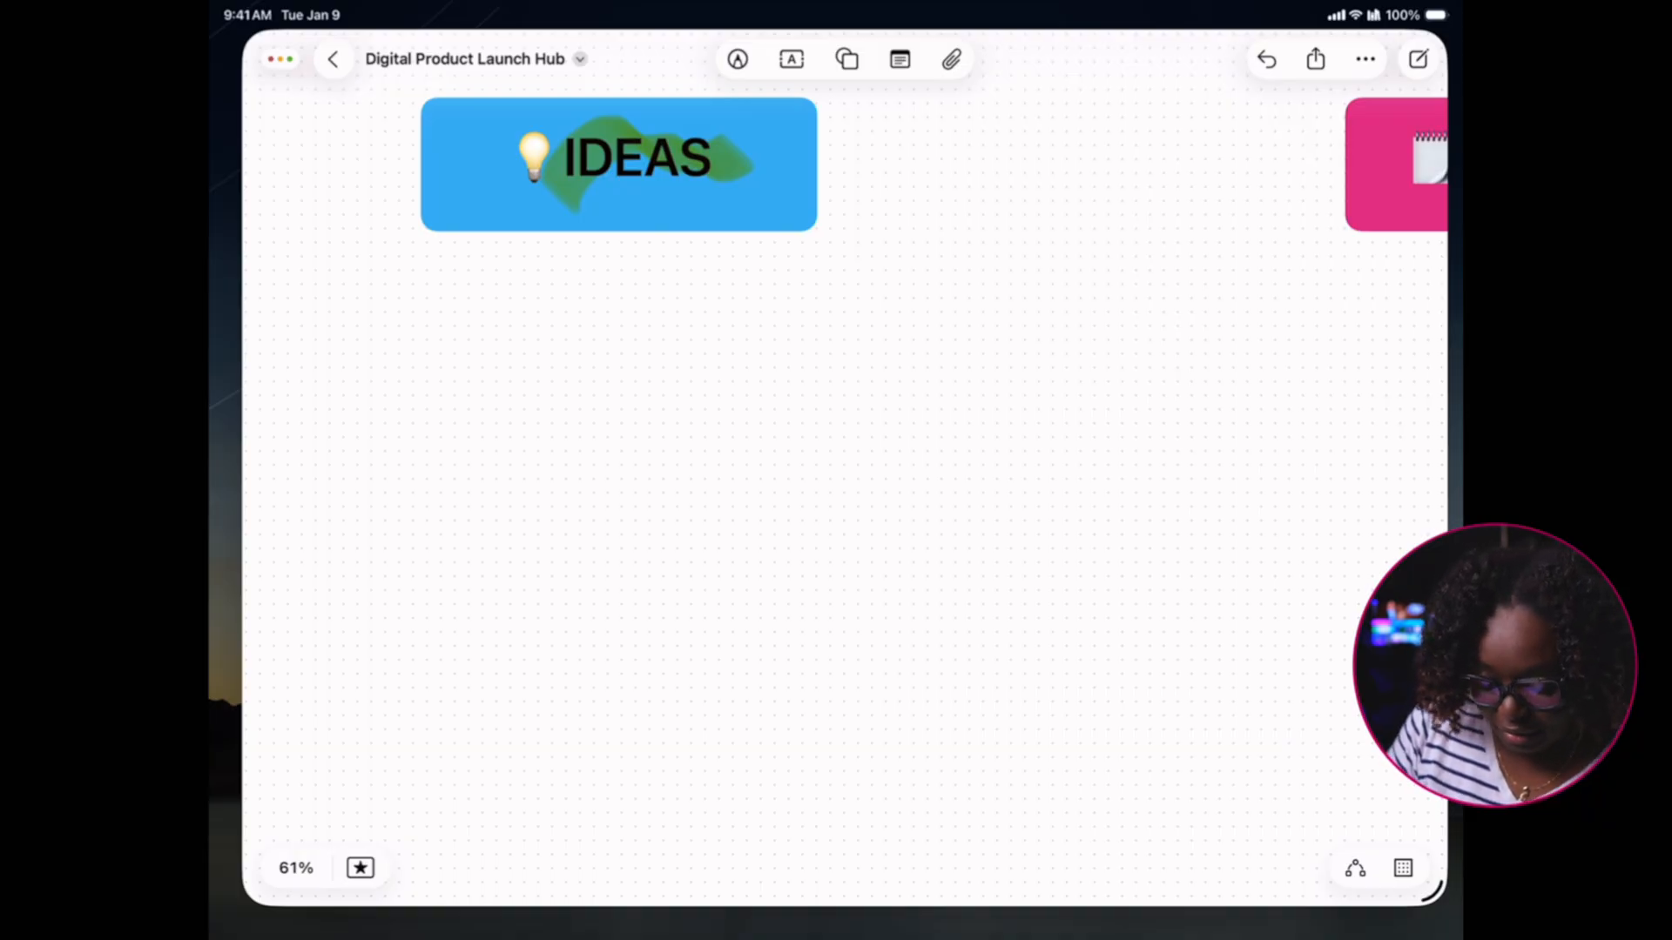
Write 'give more details about digital product idea' and enlarge the yellow sticky note below
type("give more details about digital product idea.")
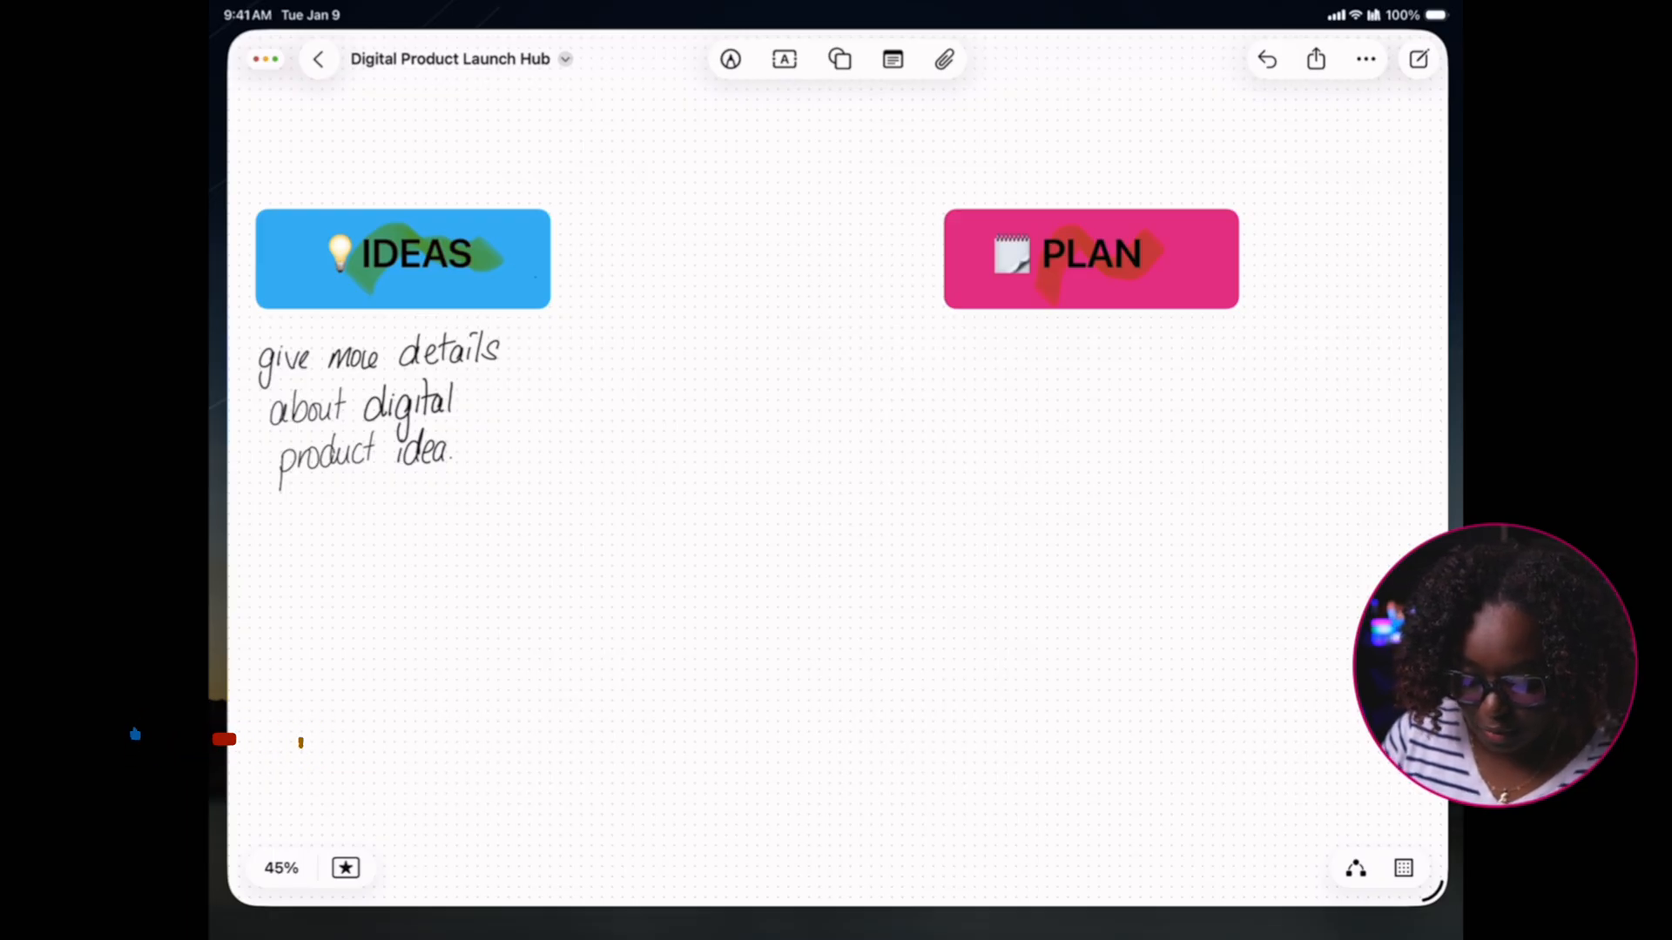
left_click(403, 257)
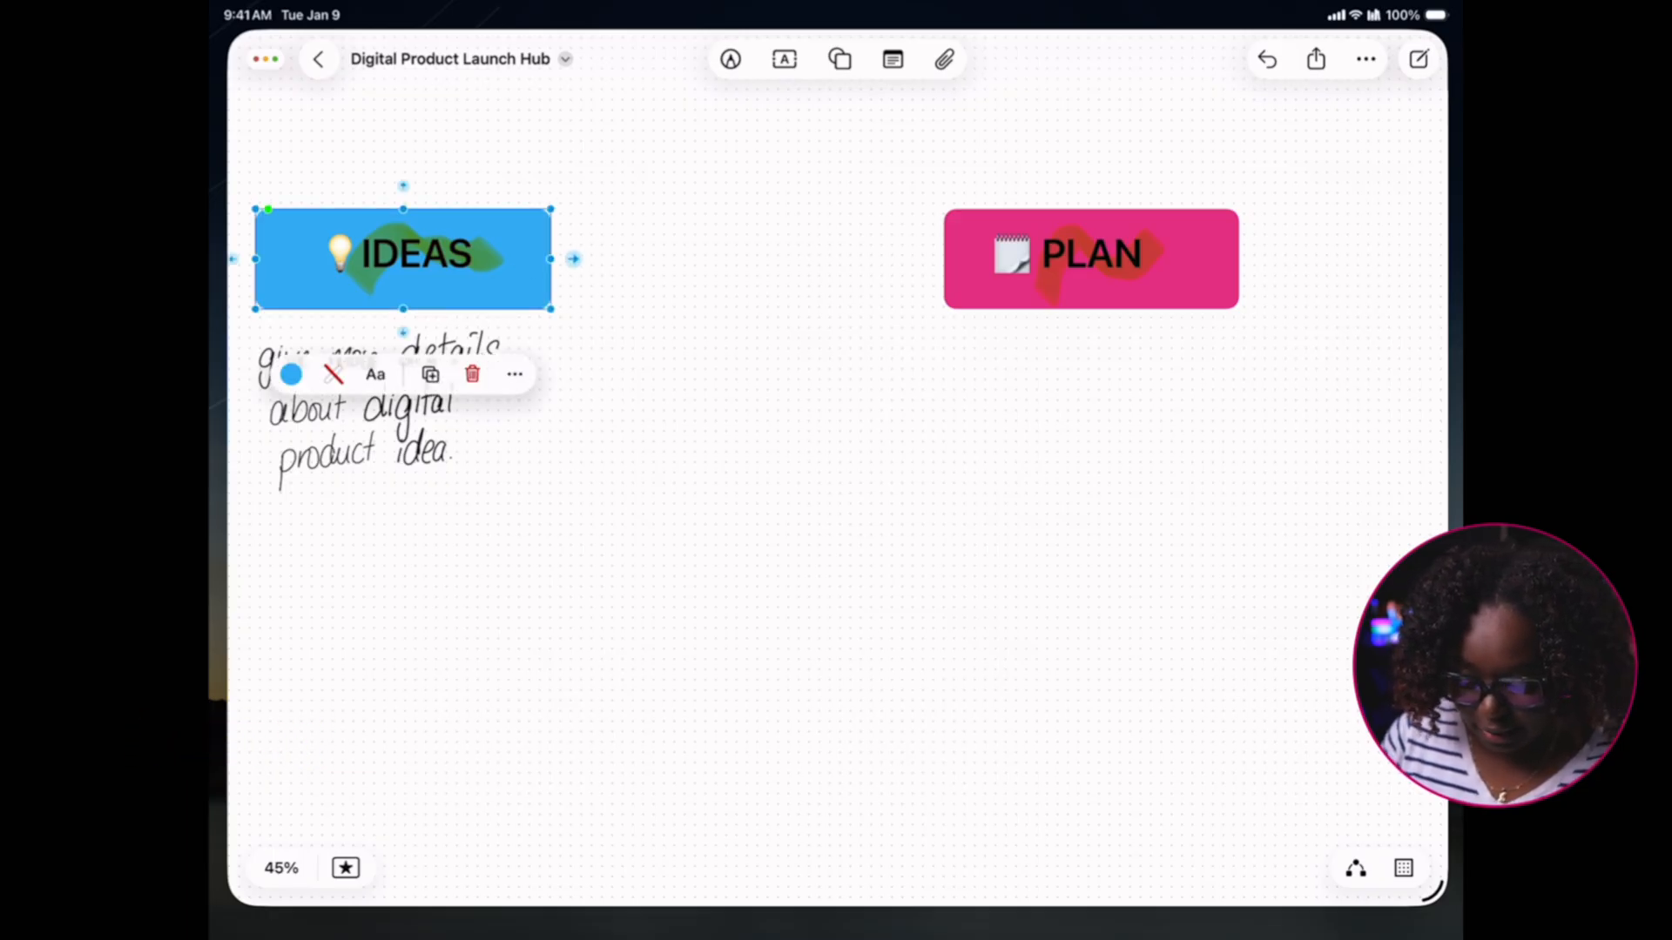
left_click_drag(554, 258, 942, 257)
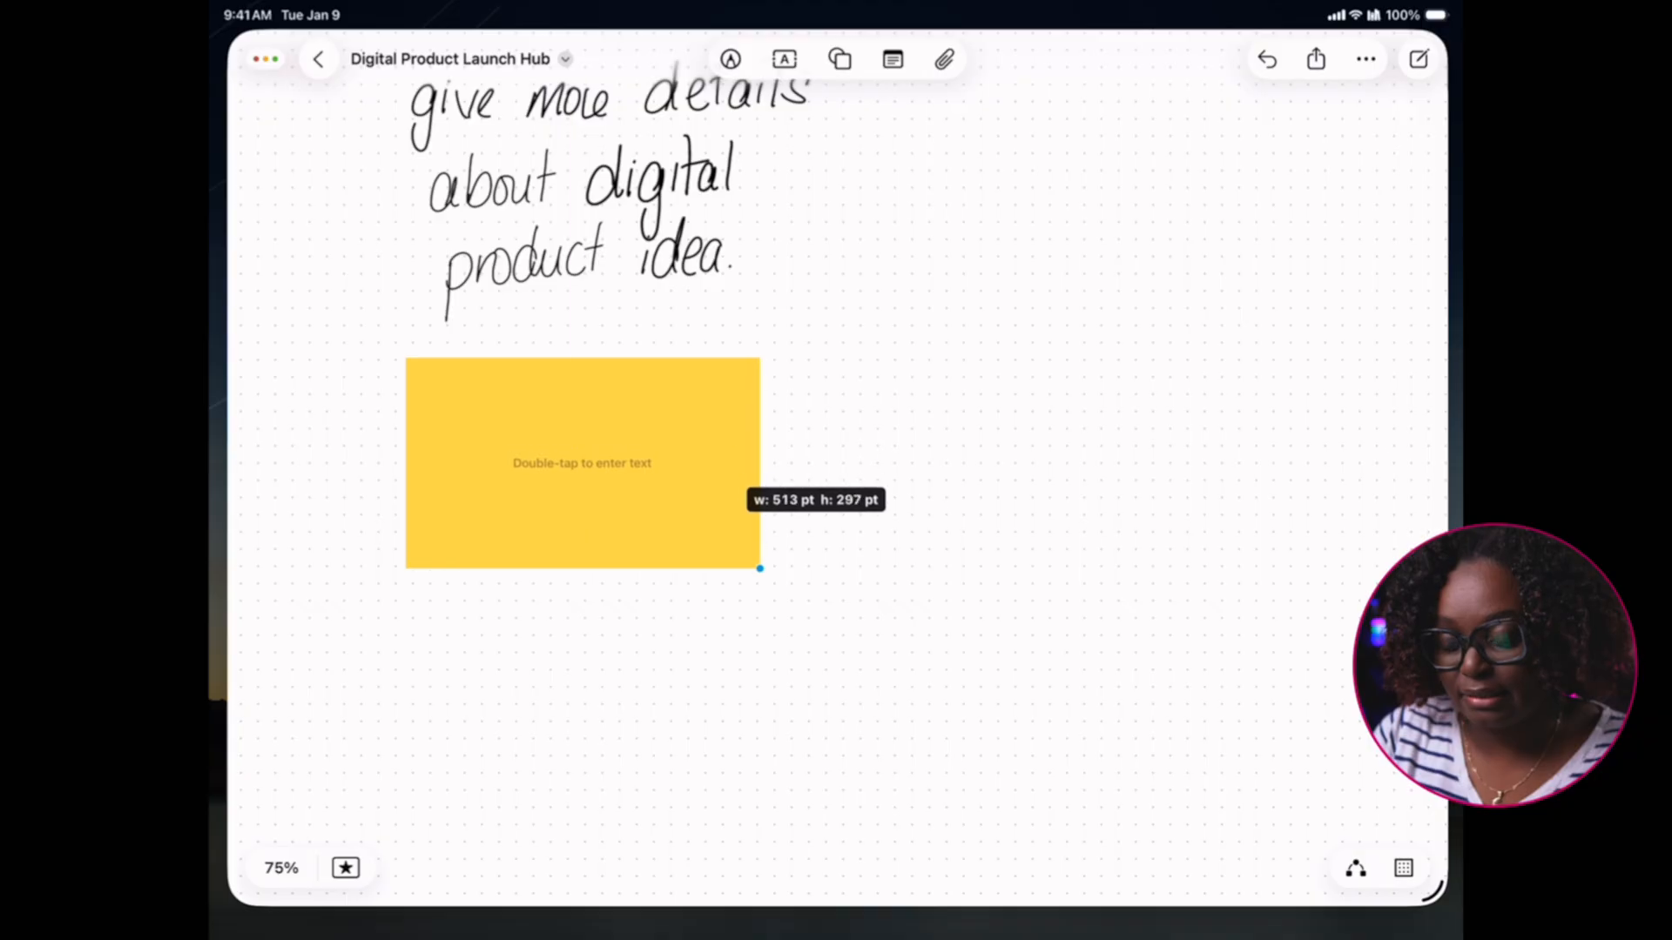
Write the target-audience and transformation questions on sticky notes and arrange the notes
double_click(582, 462)
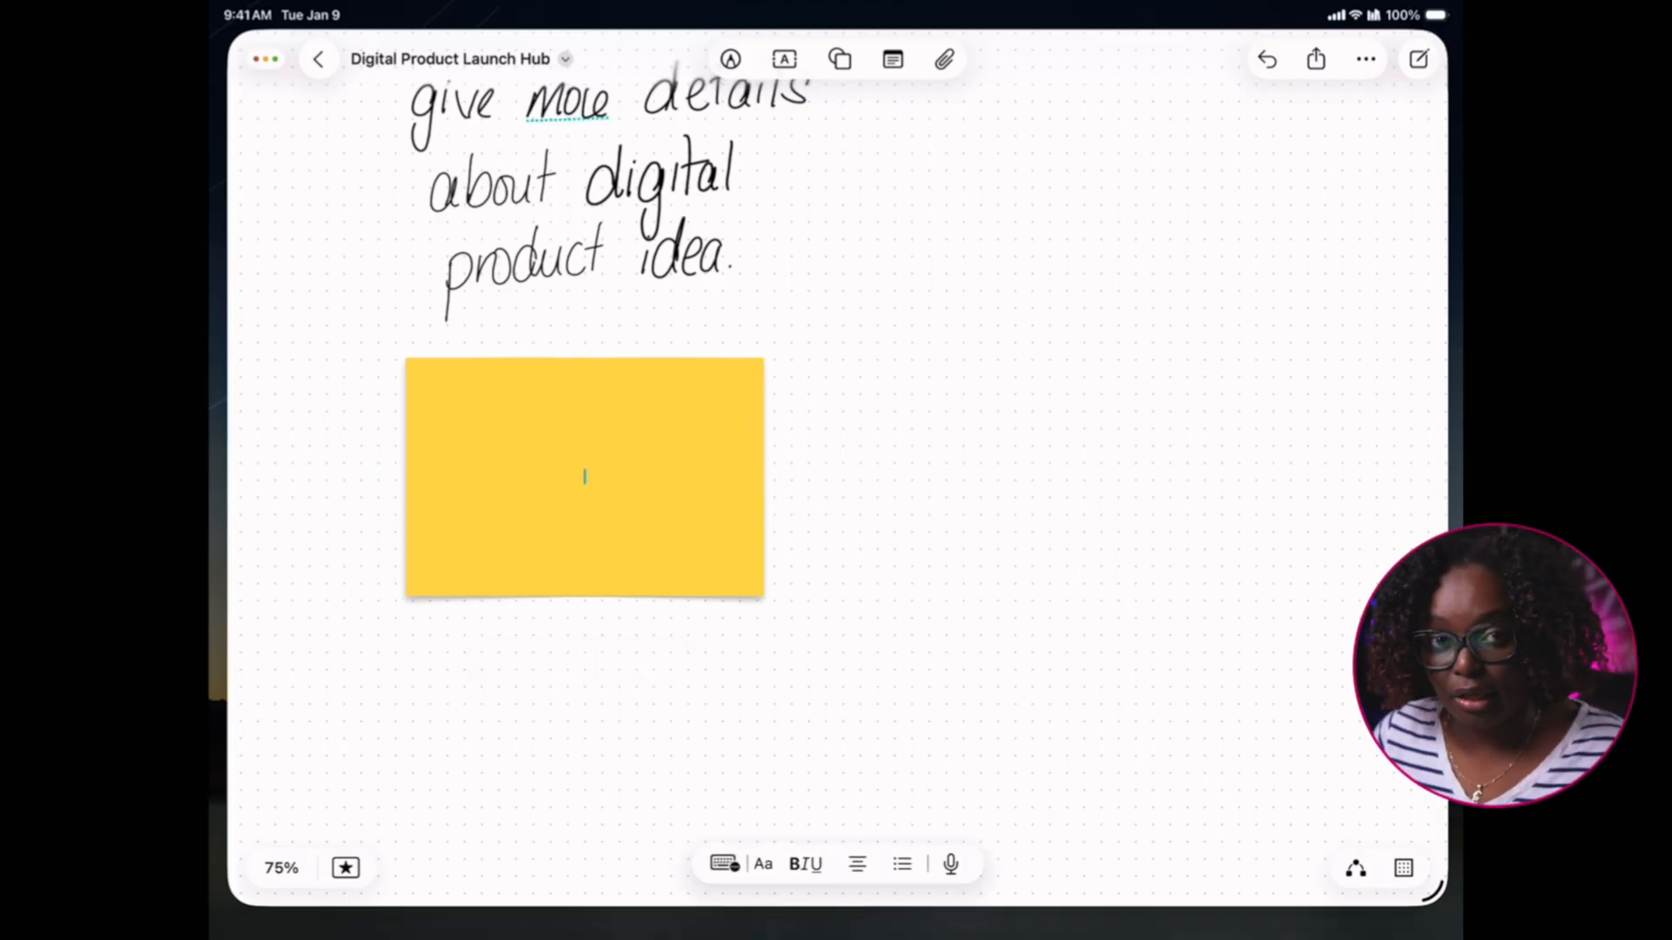
type("Who is the Targ")
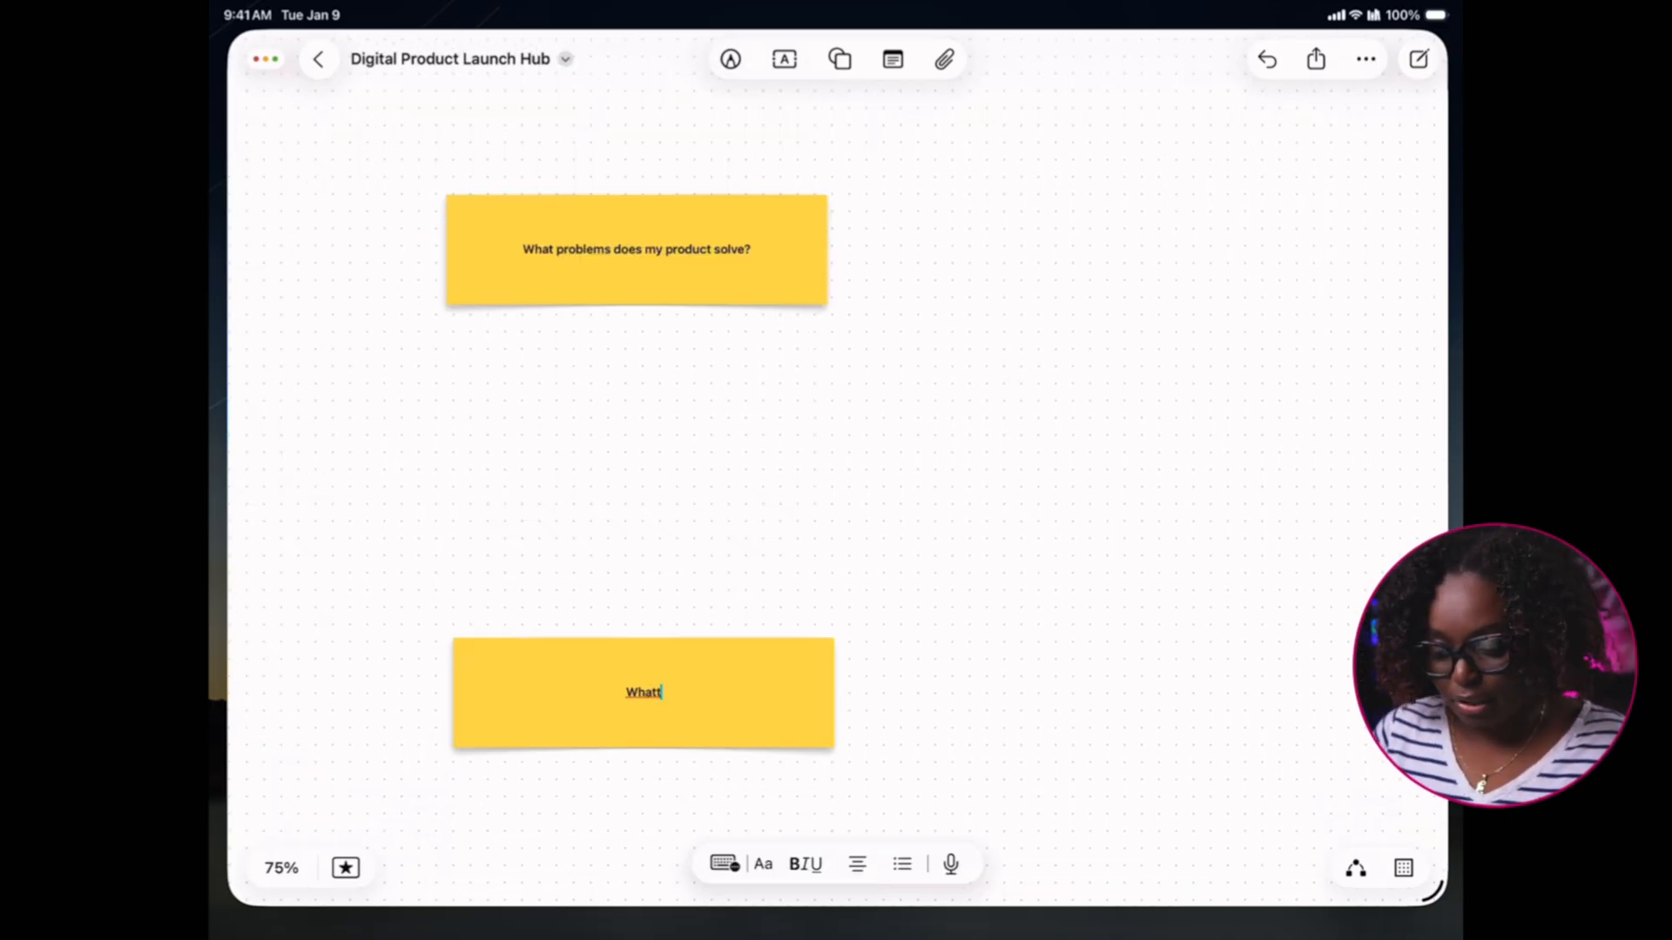
type("What transformation does it offer")
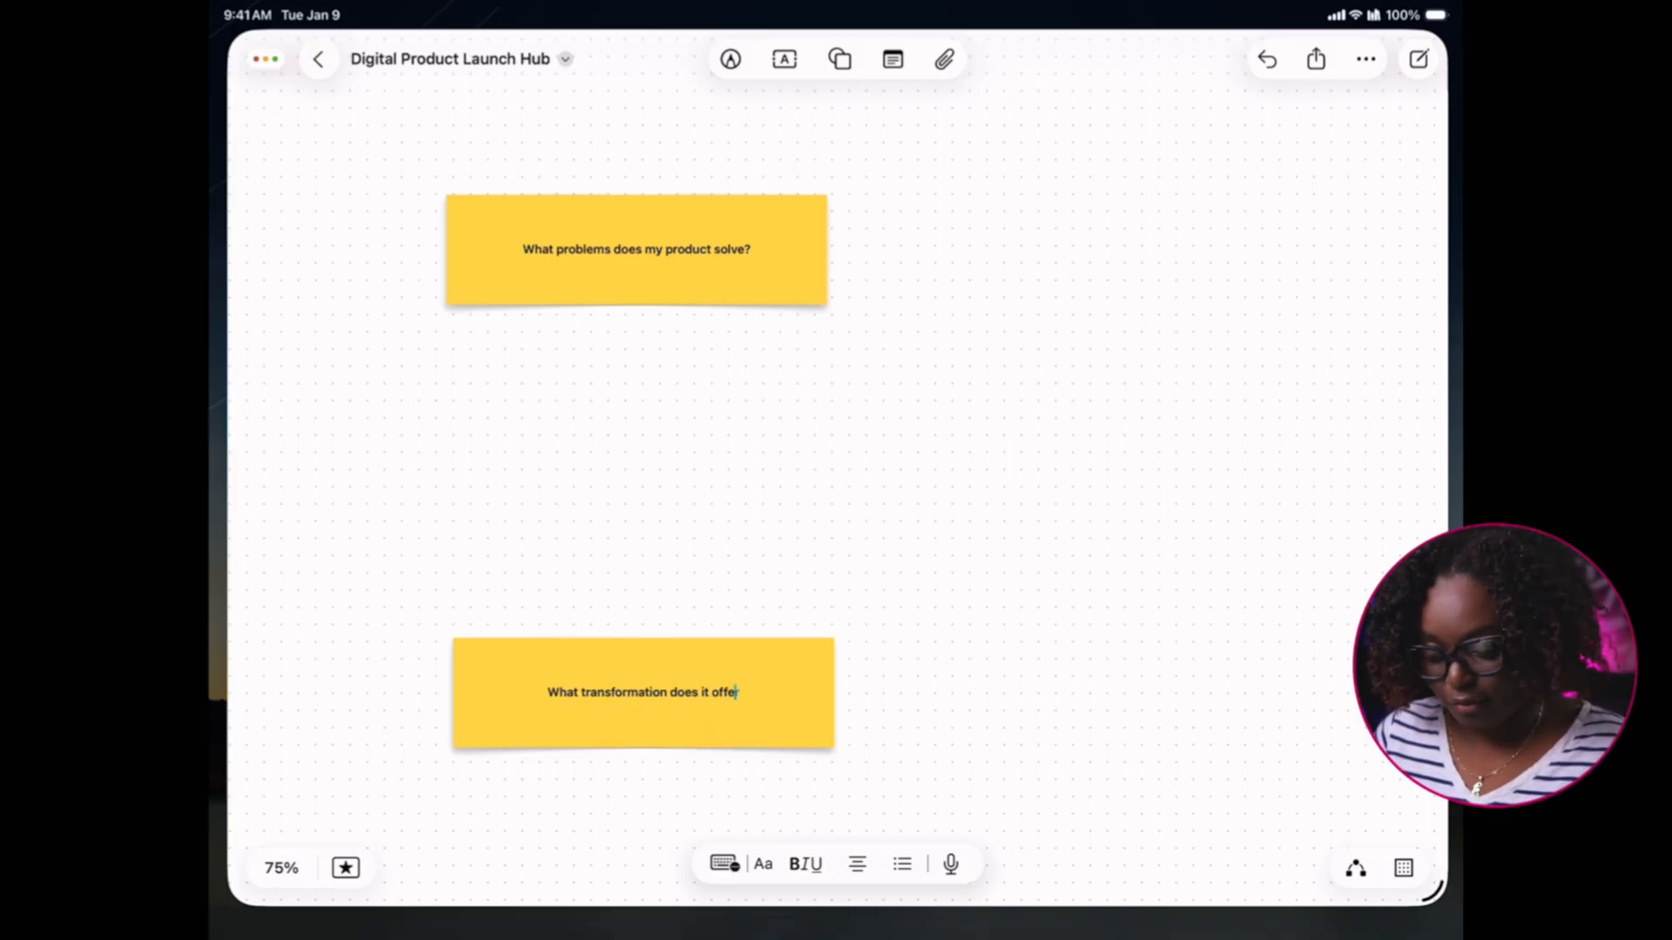
left_click_drag(643, 692, 681, 305)
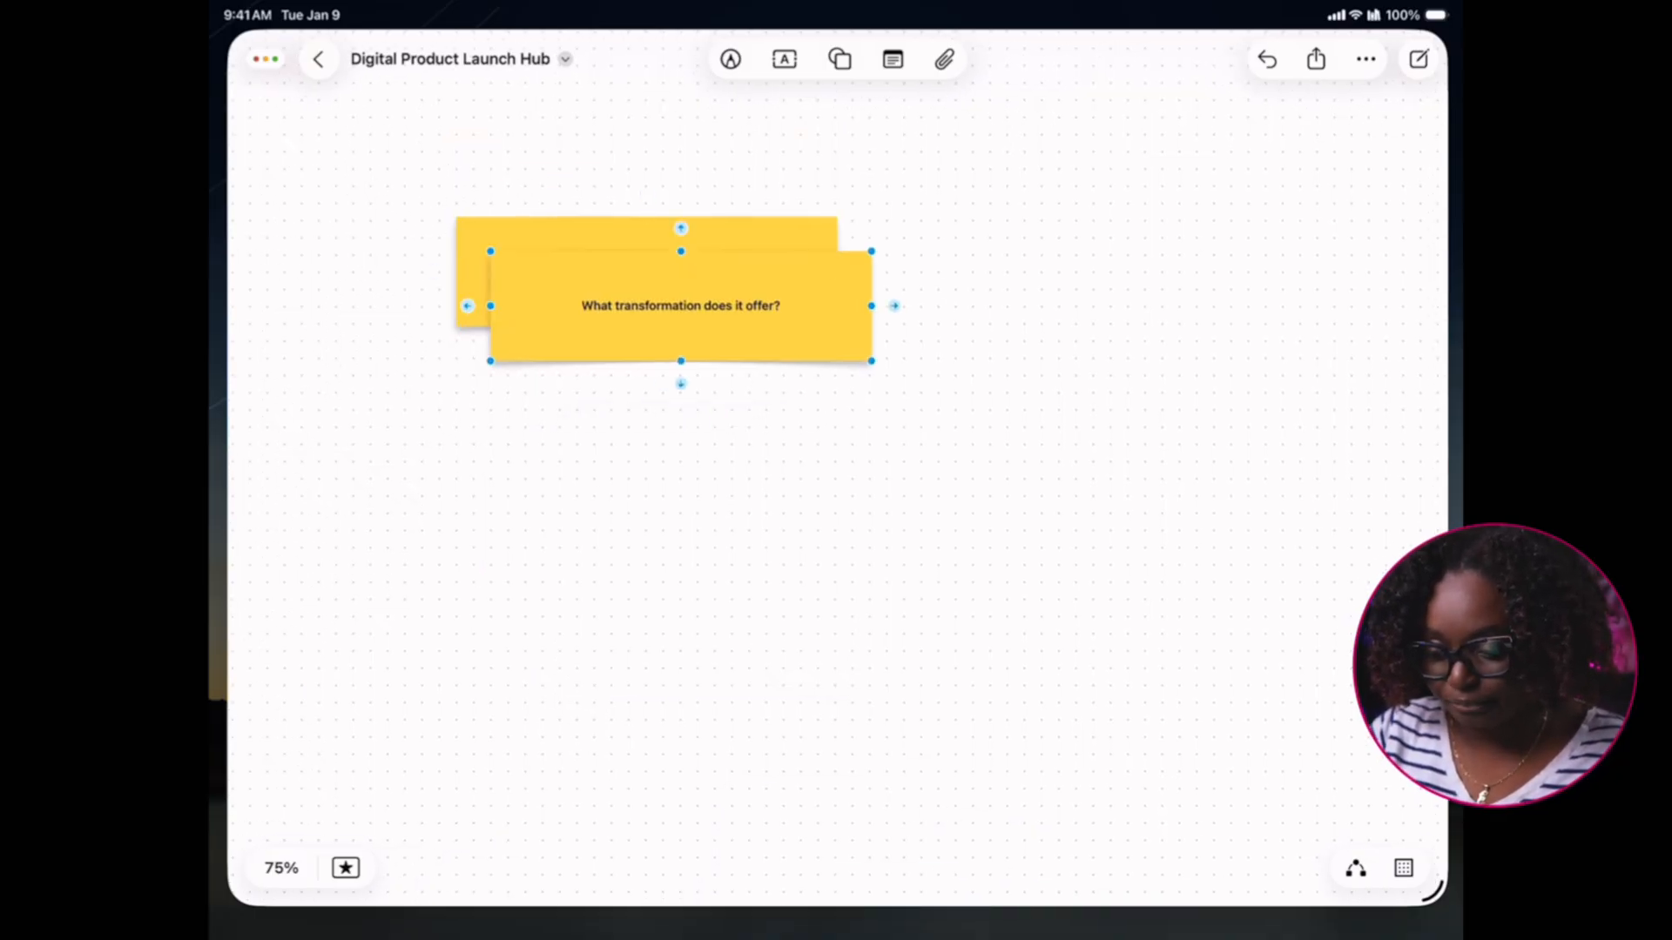
left_click_drag(681, 306, 644, 459)
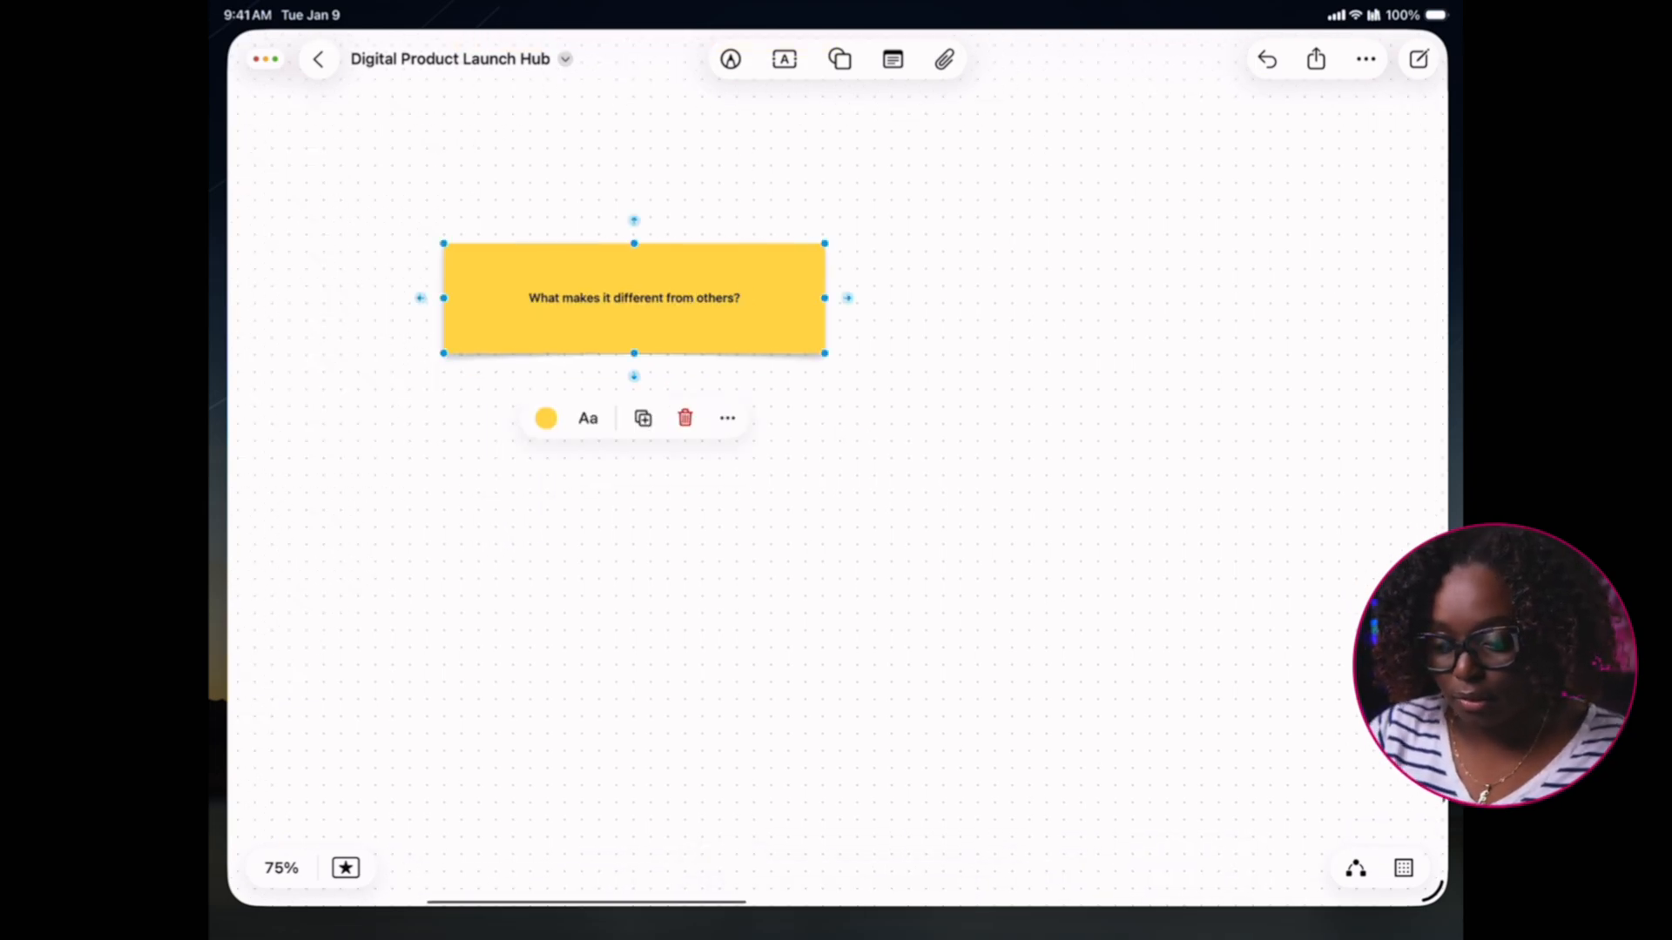
left_click_drag(635, 298, 666, 445)
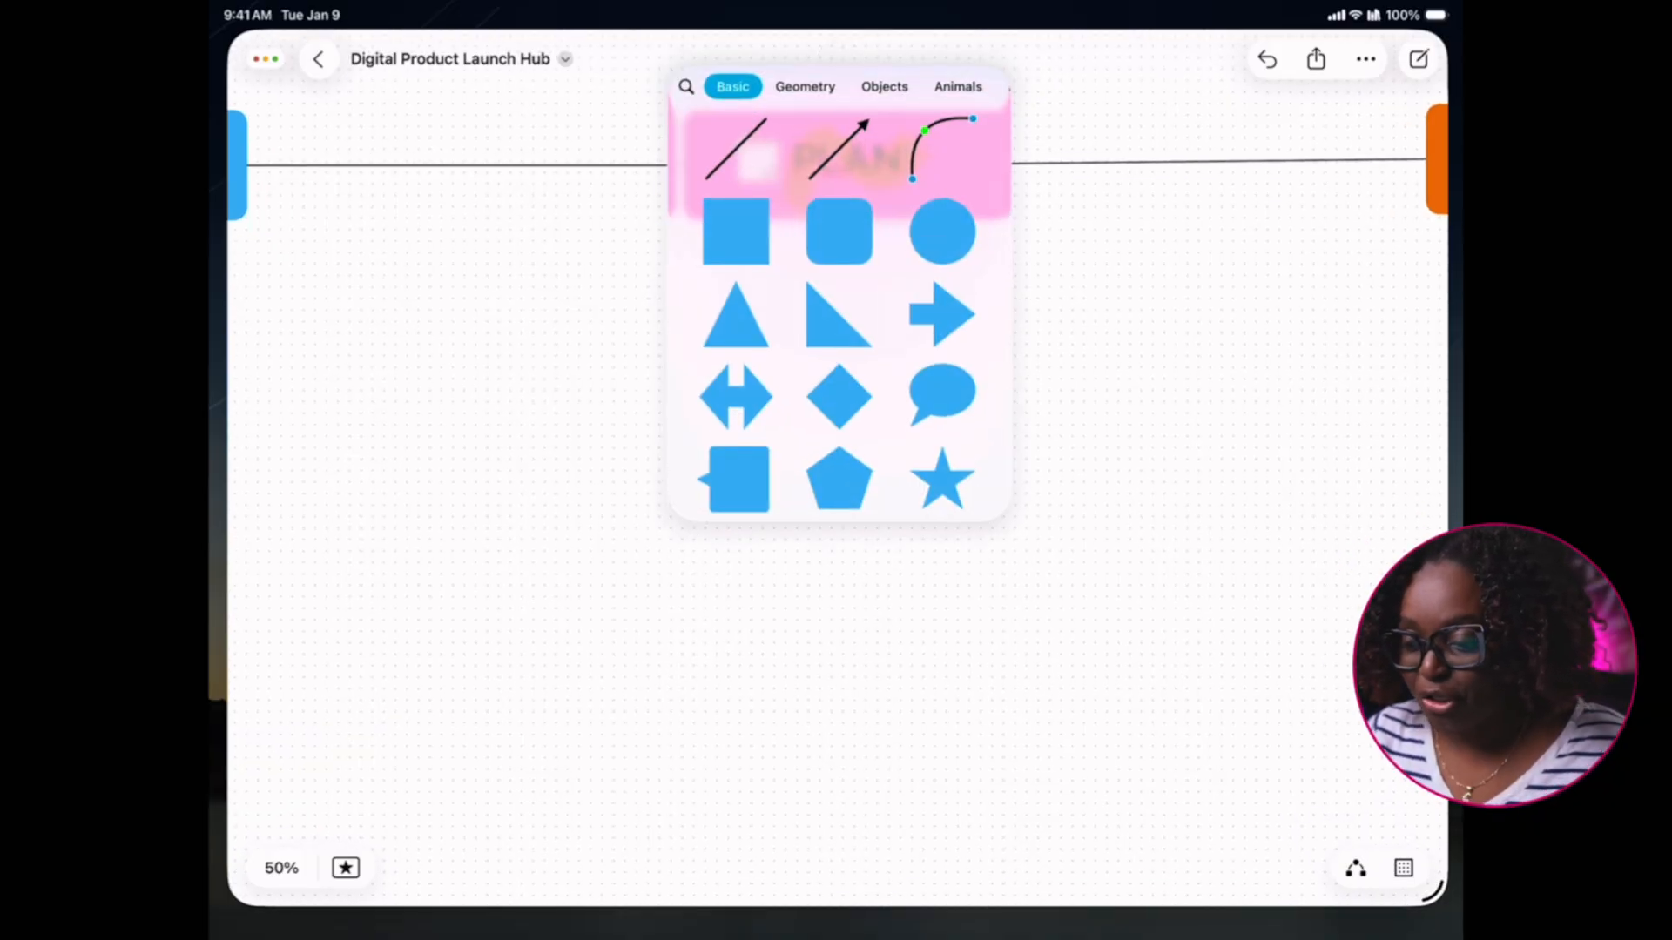
Add a slightly enlarged document shape from Geometry below PLAN
left_click(805, 86)
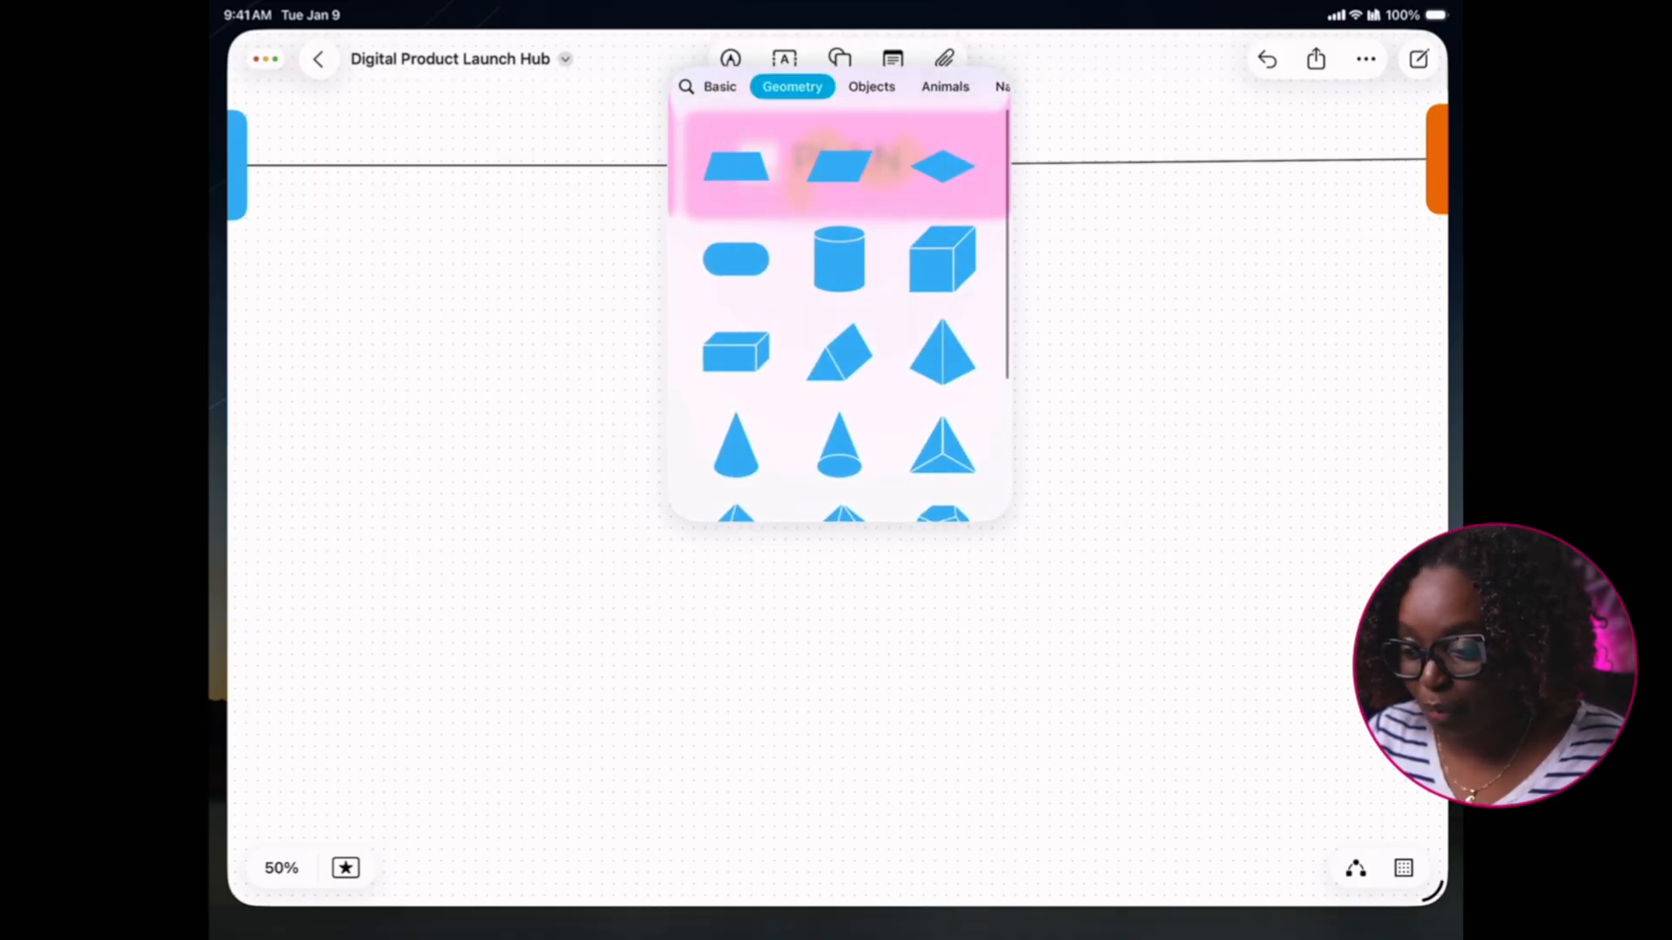
left_click(856, 86)
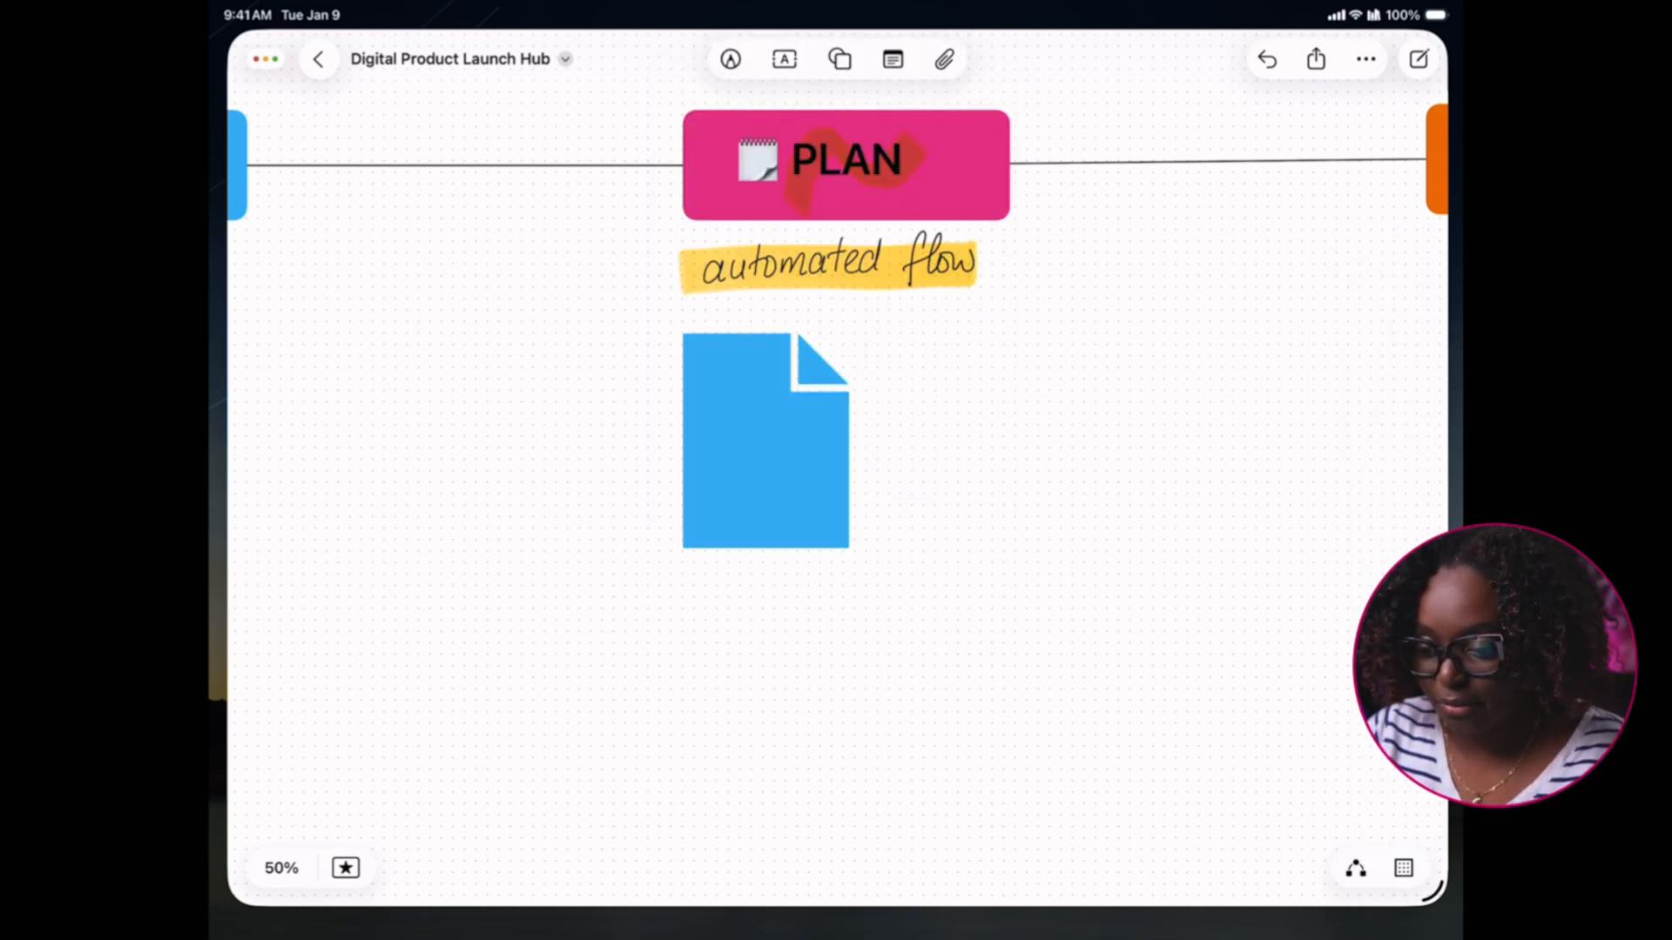
left_click_drag(848, 543, 866, 571)
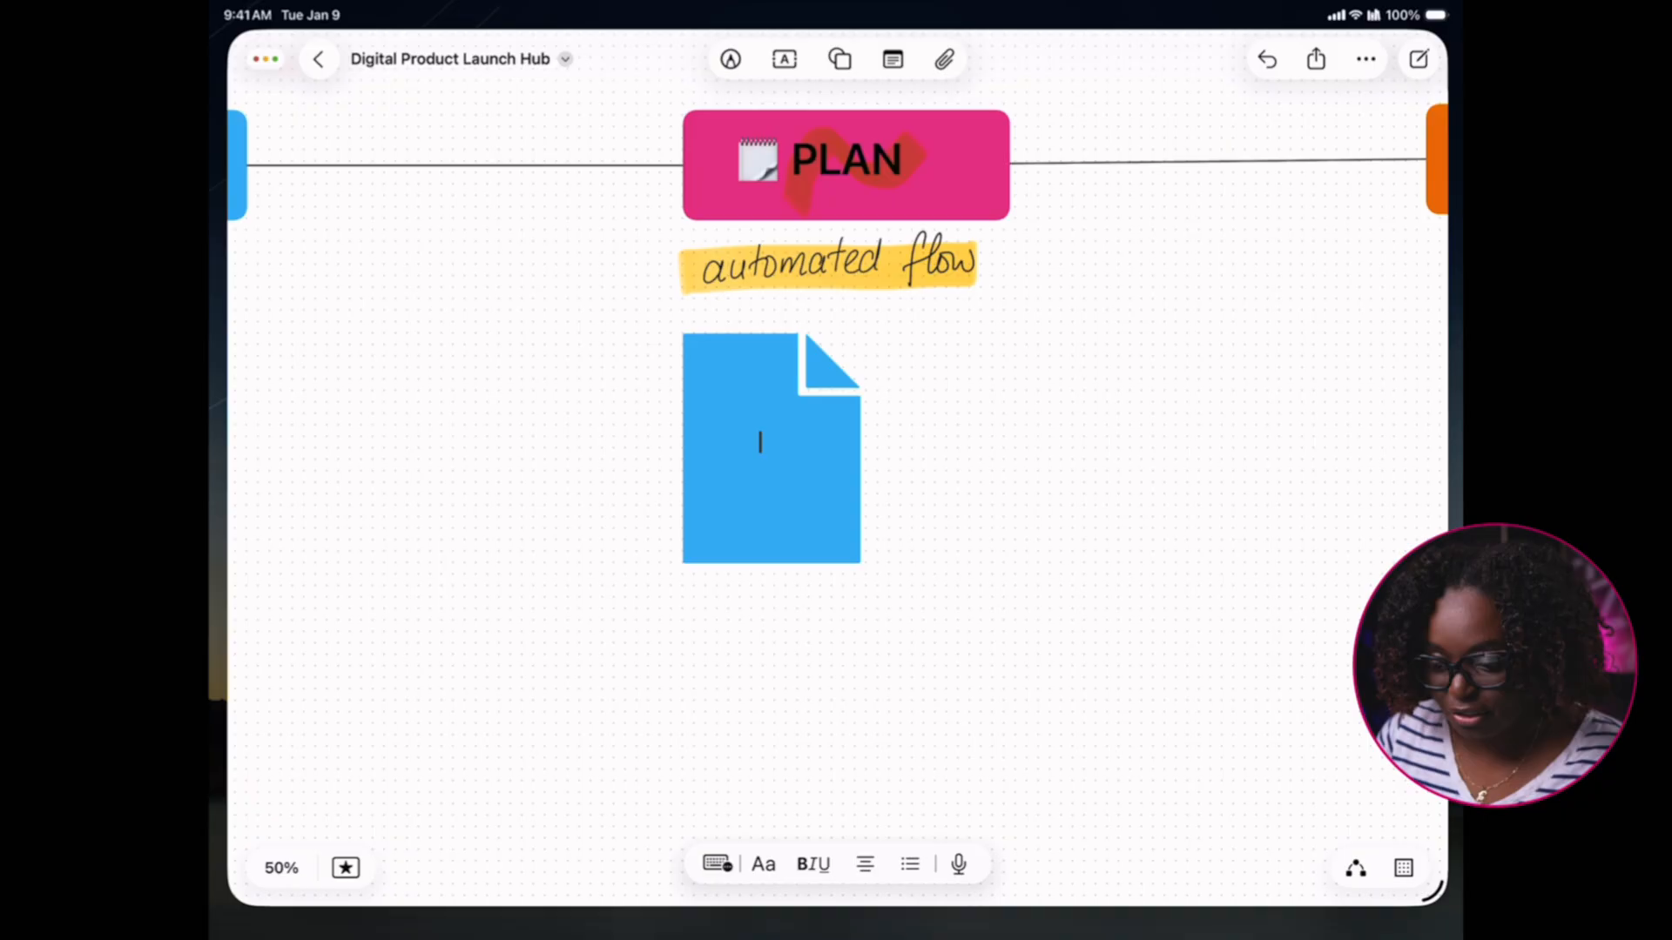
Label the shape 'Landing Page for the digital product lives', enlarge its text, fill it teal
type("Lau")
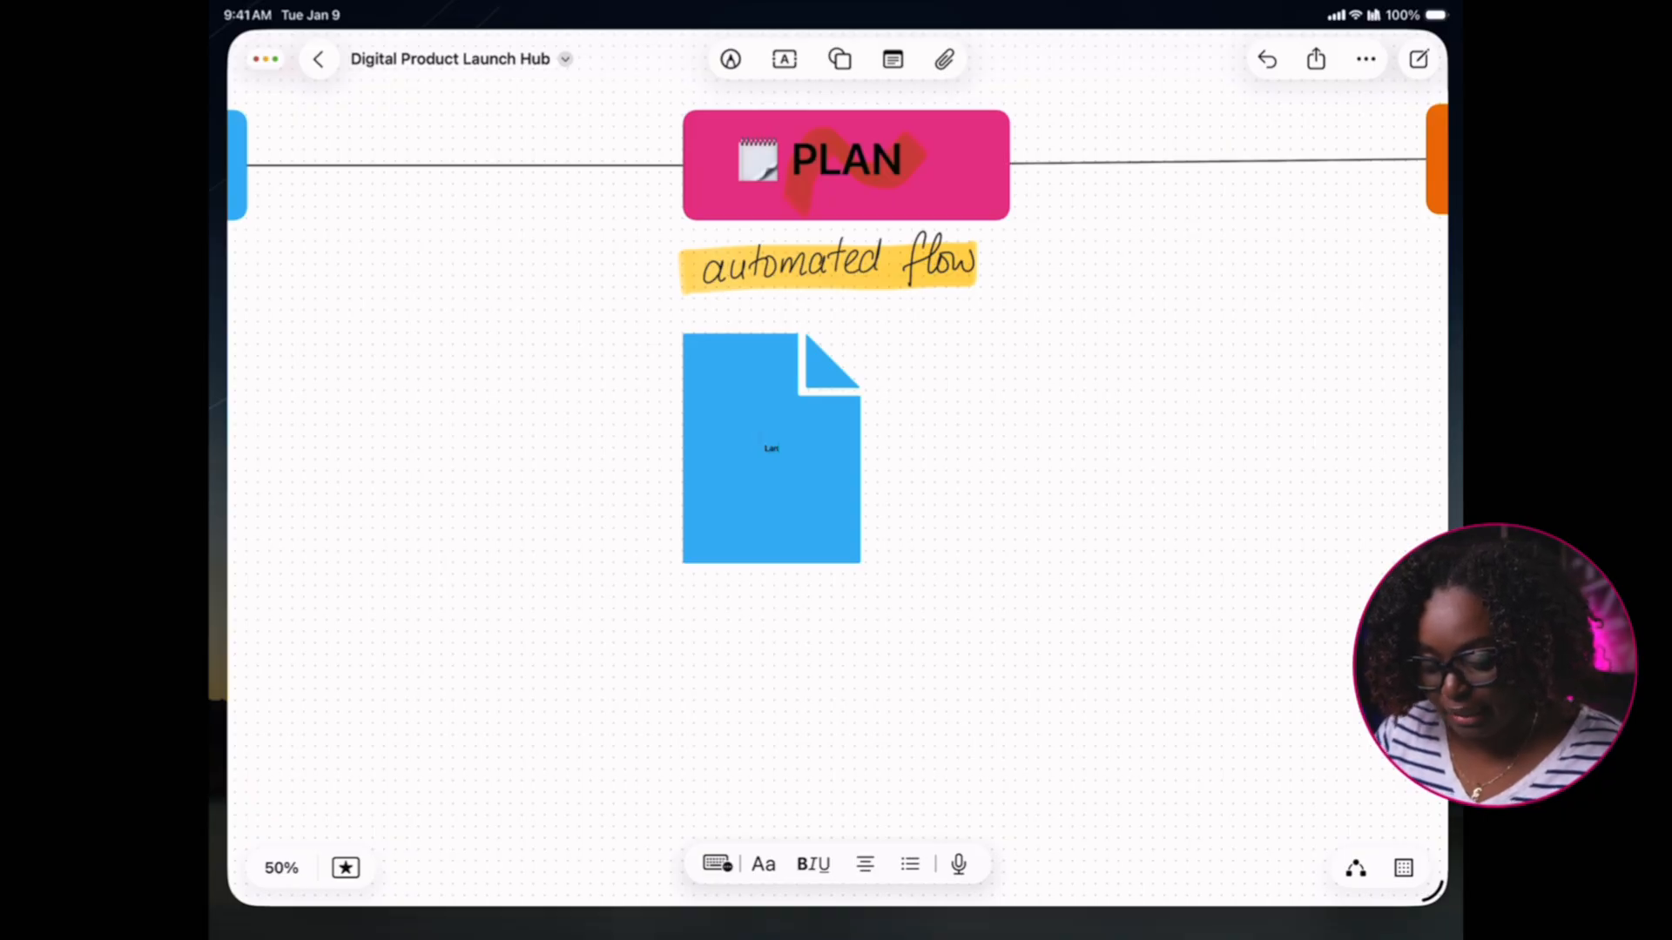
left_click(770, 448)
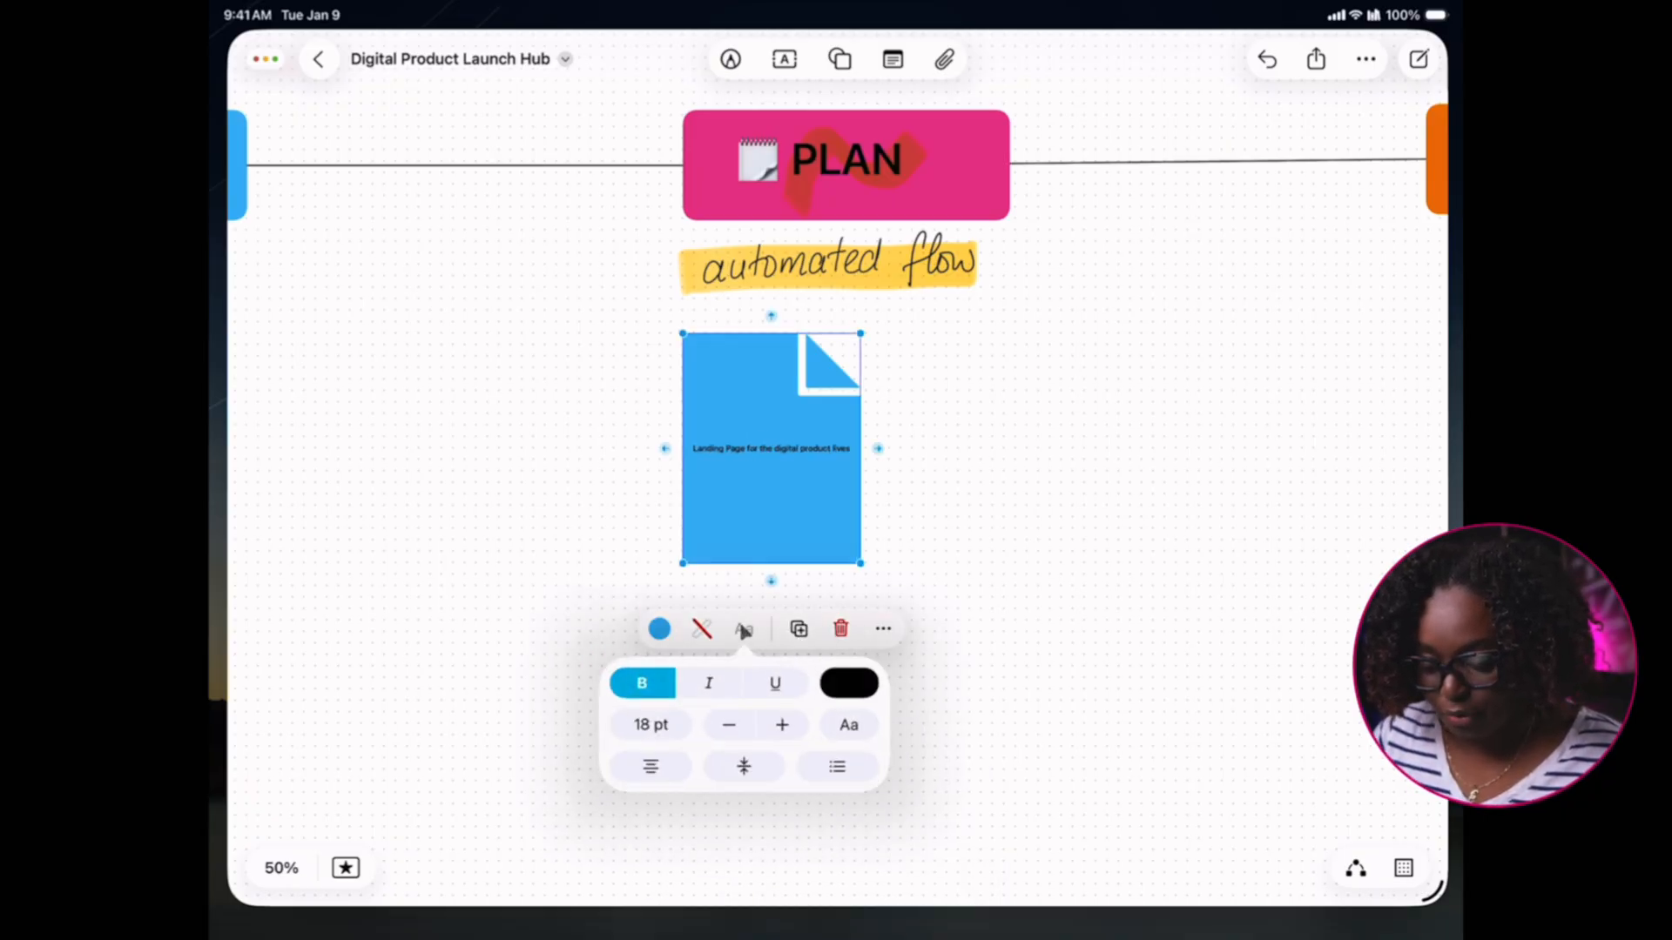
left_click(650, 724)
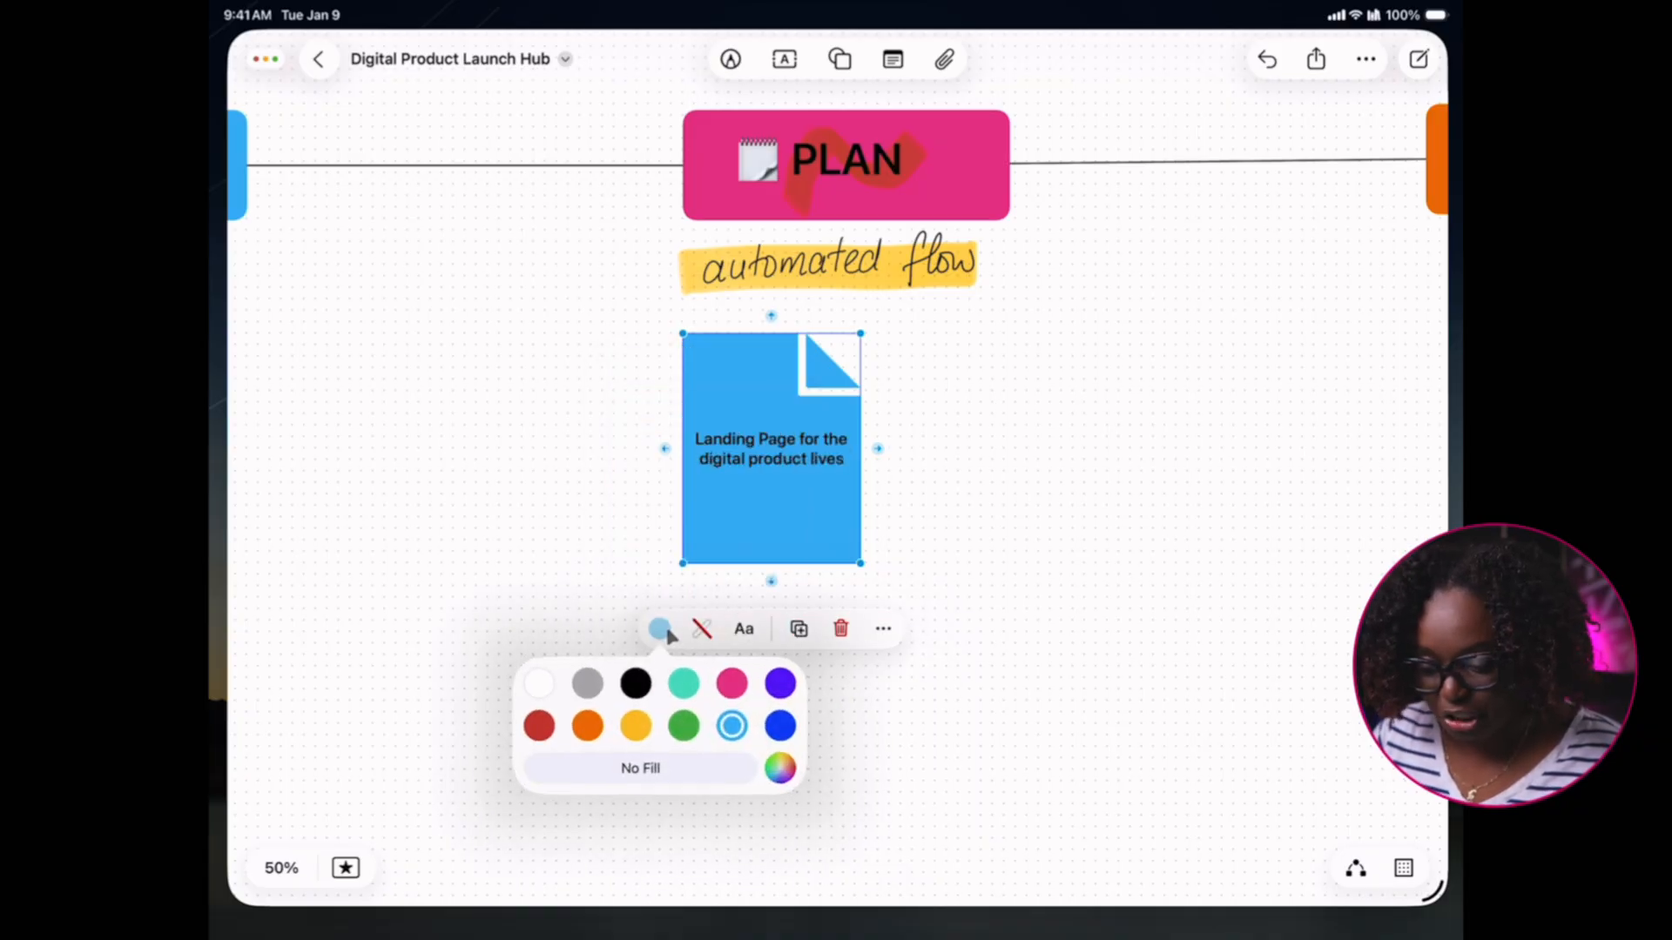
left_click(682, 682)
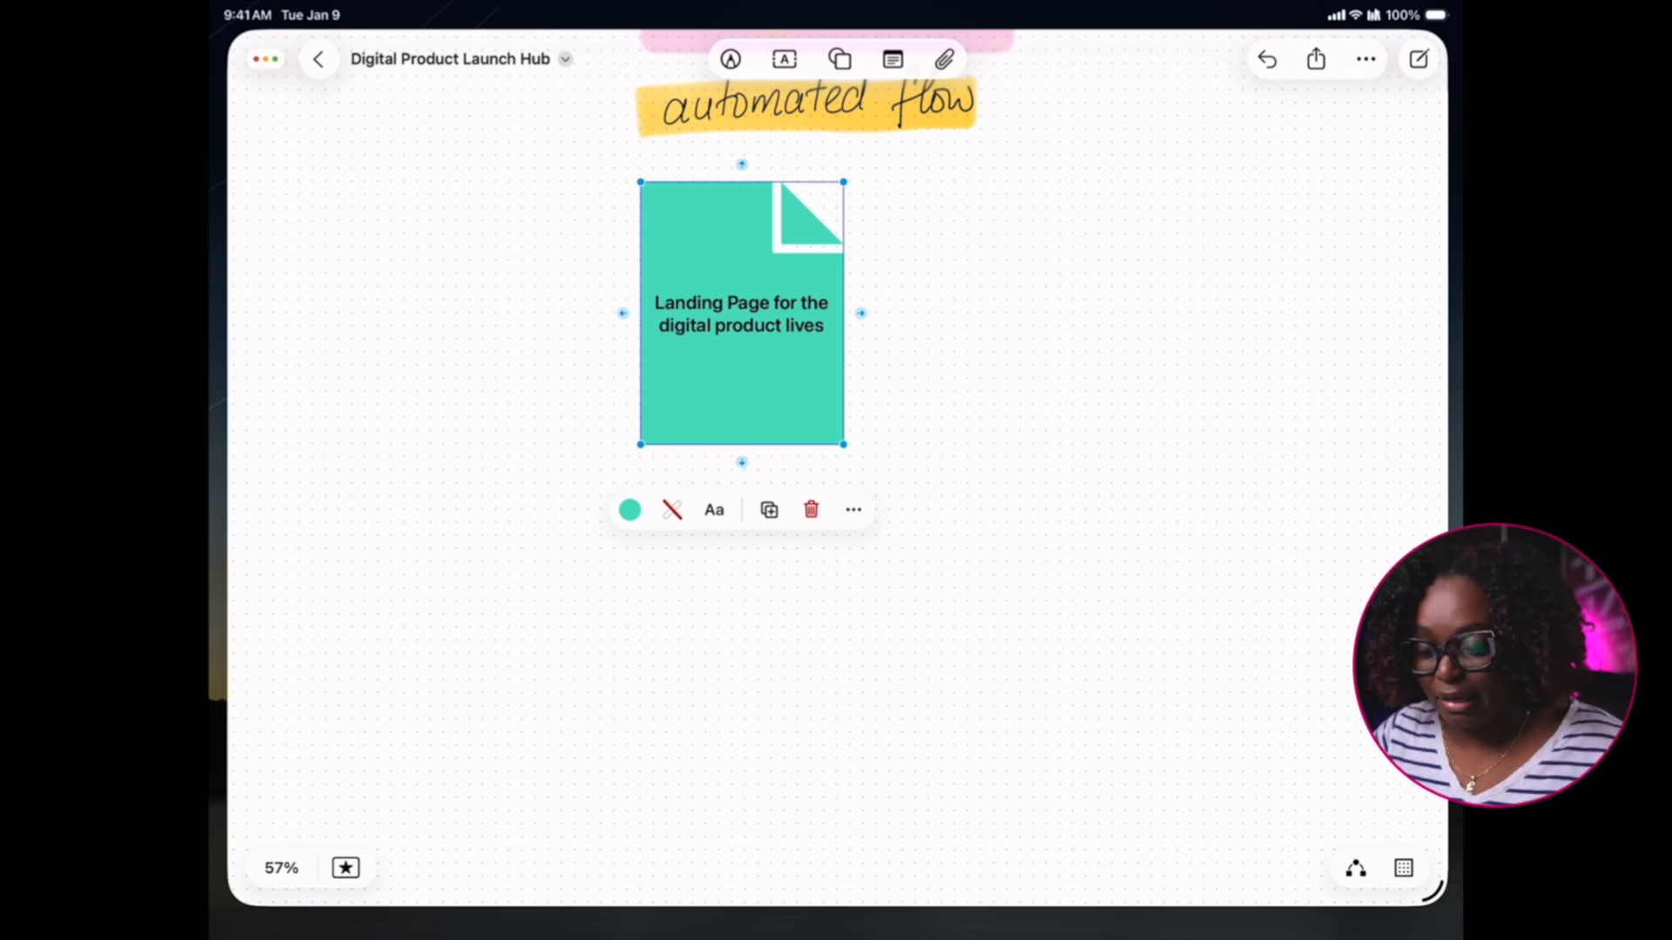
left_click(840, 58)
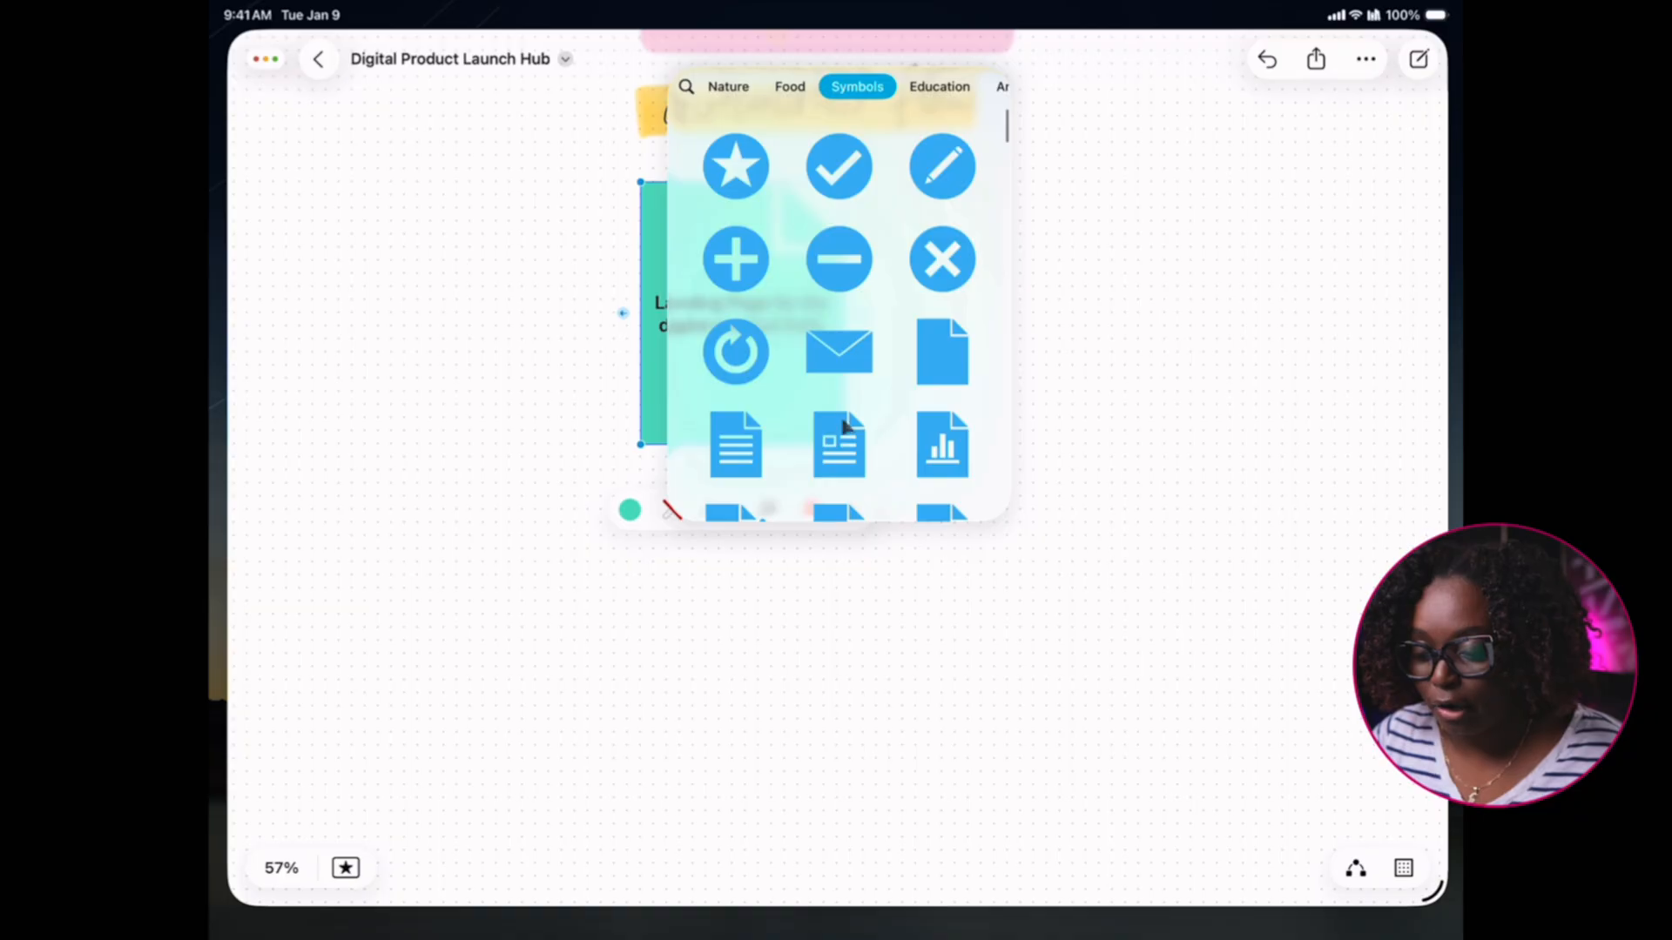
Add a shopping cart icon and place it beside the landing page
scroll("down", 3)
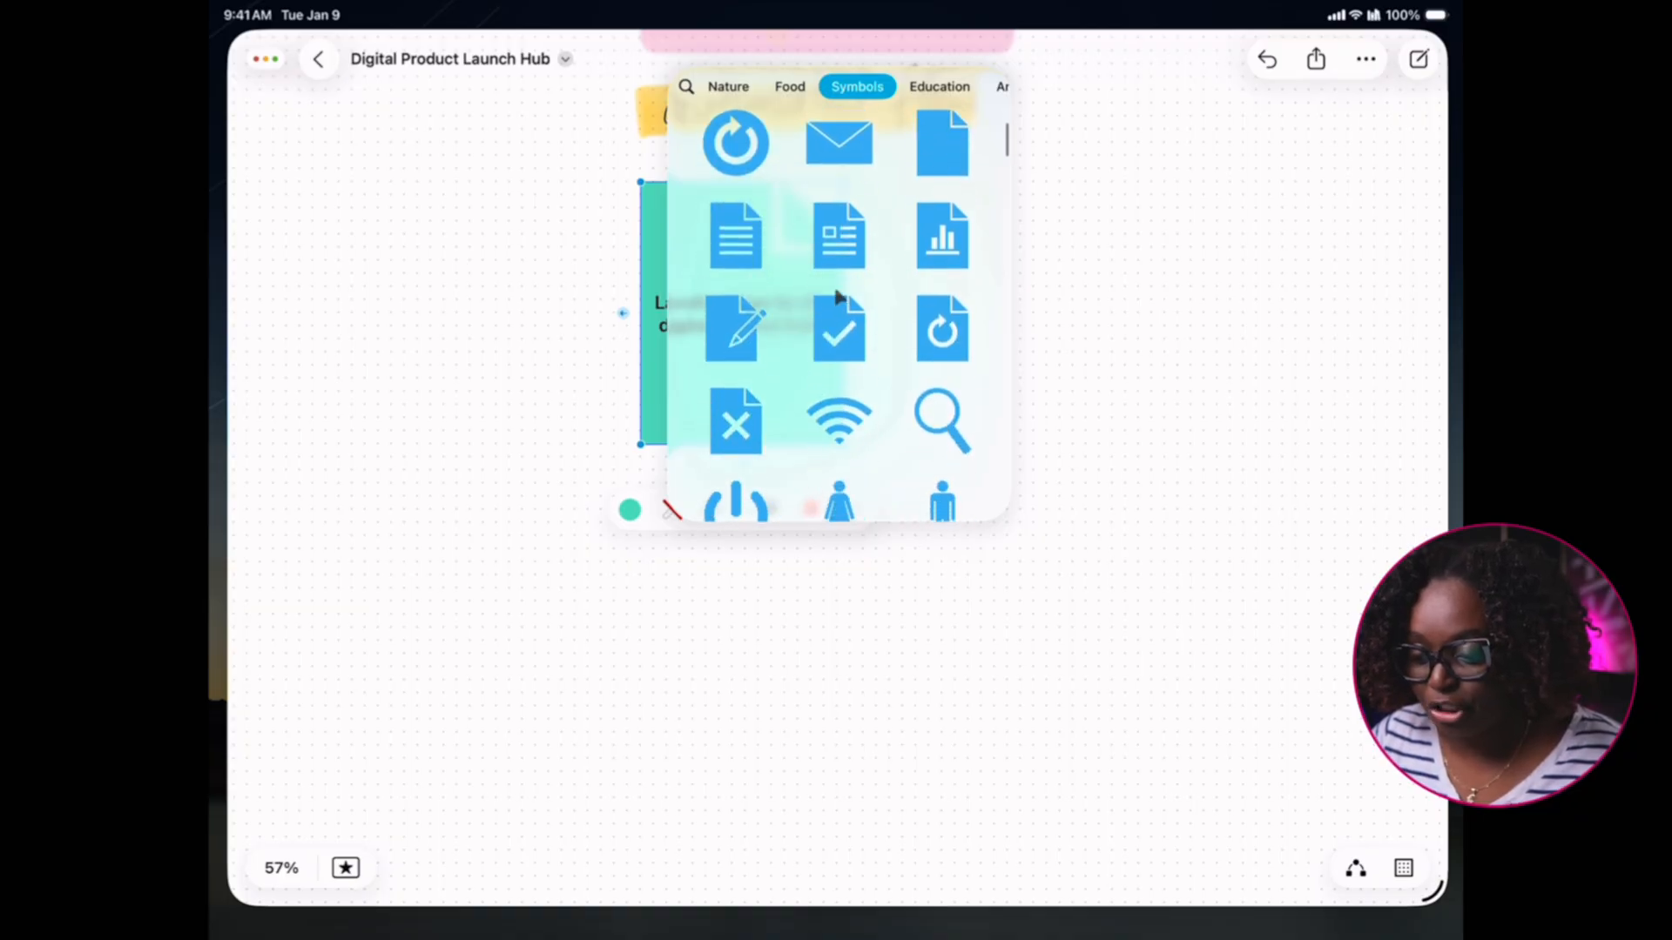
mouse_move(837, 363)
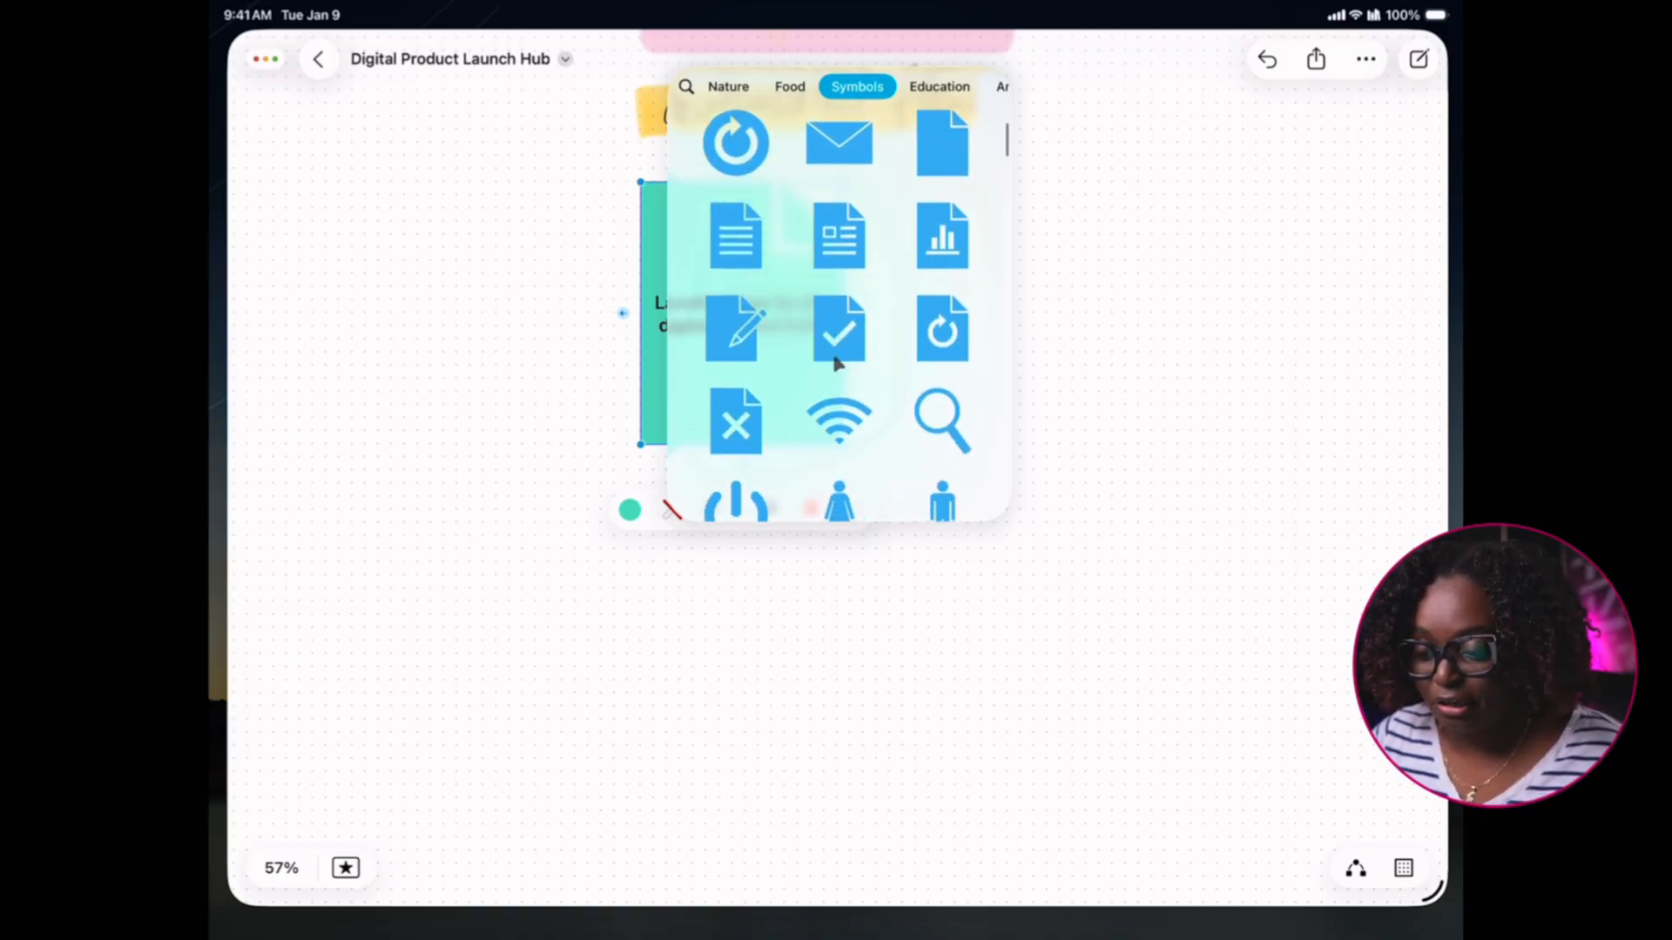
scroll("down", 3)
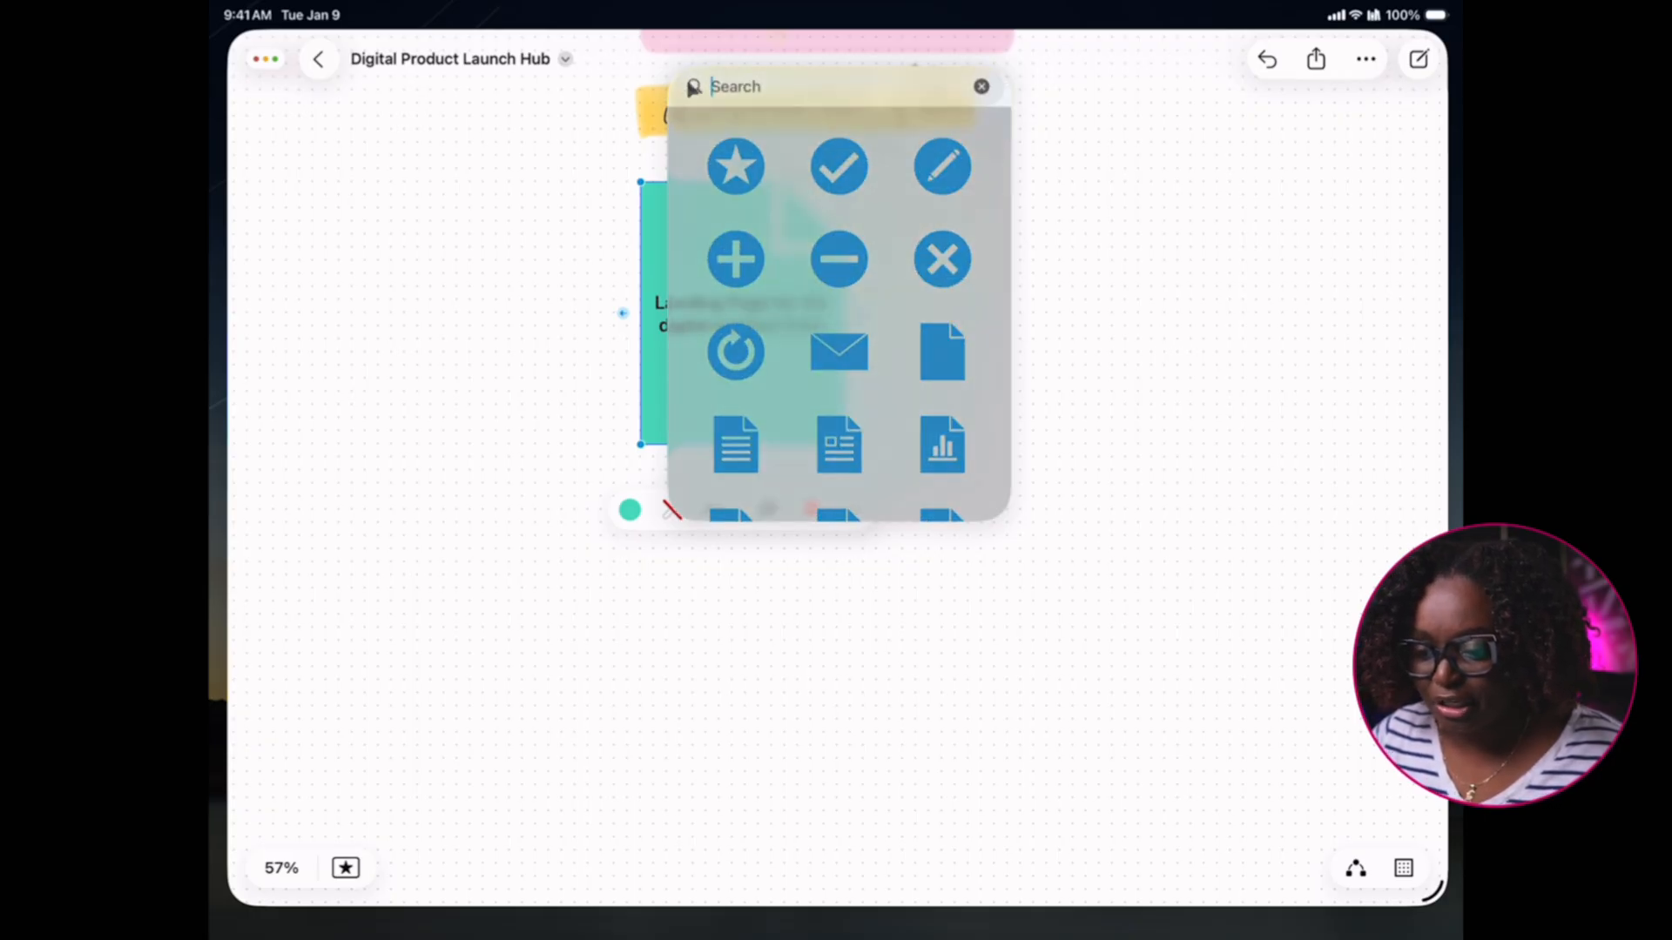
type("Cart")
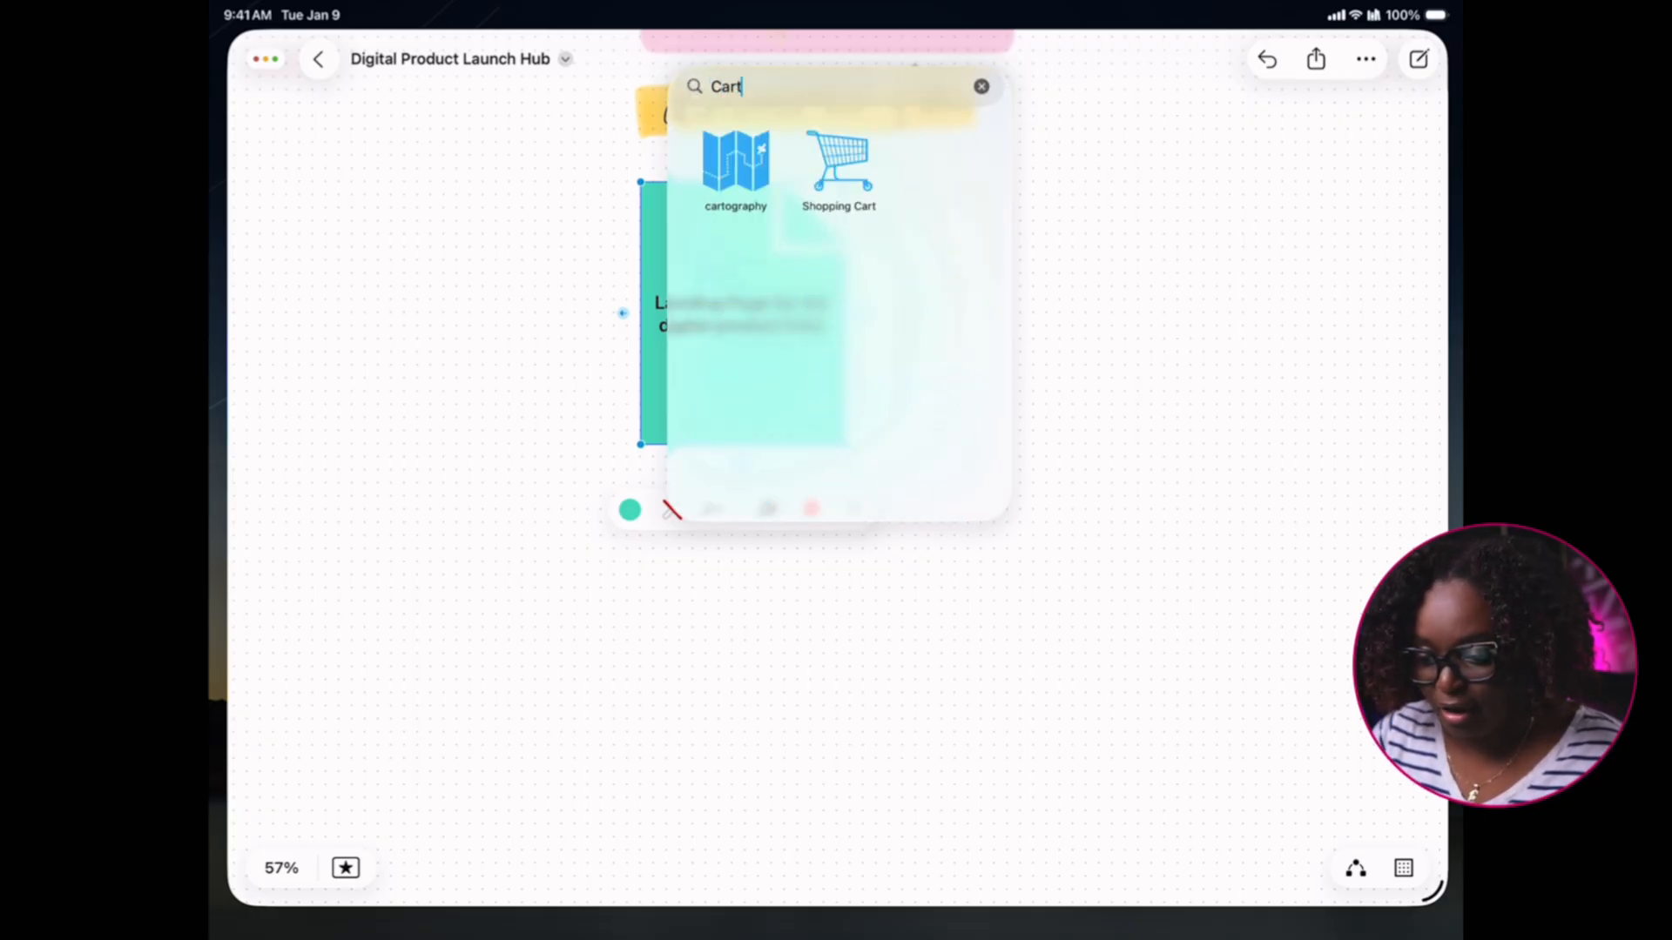
left_click(840, 166)
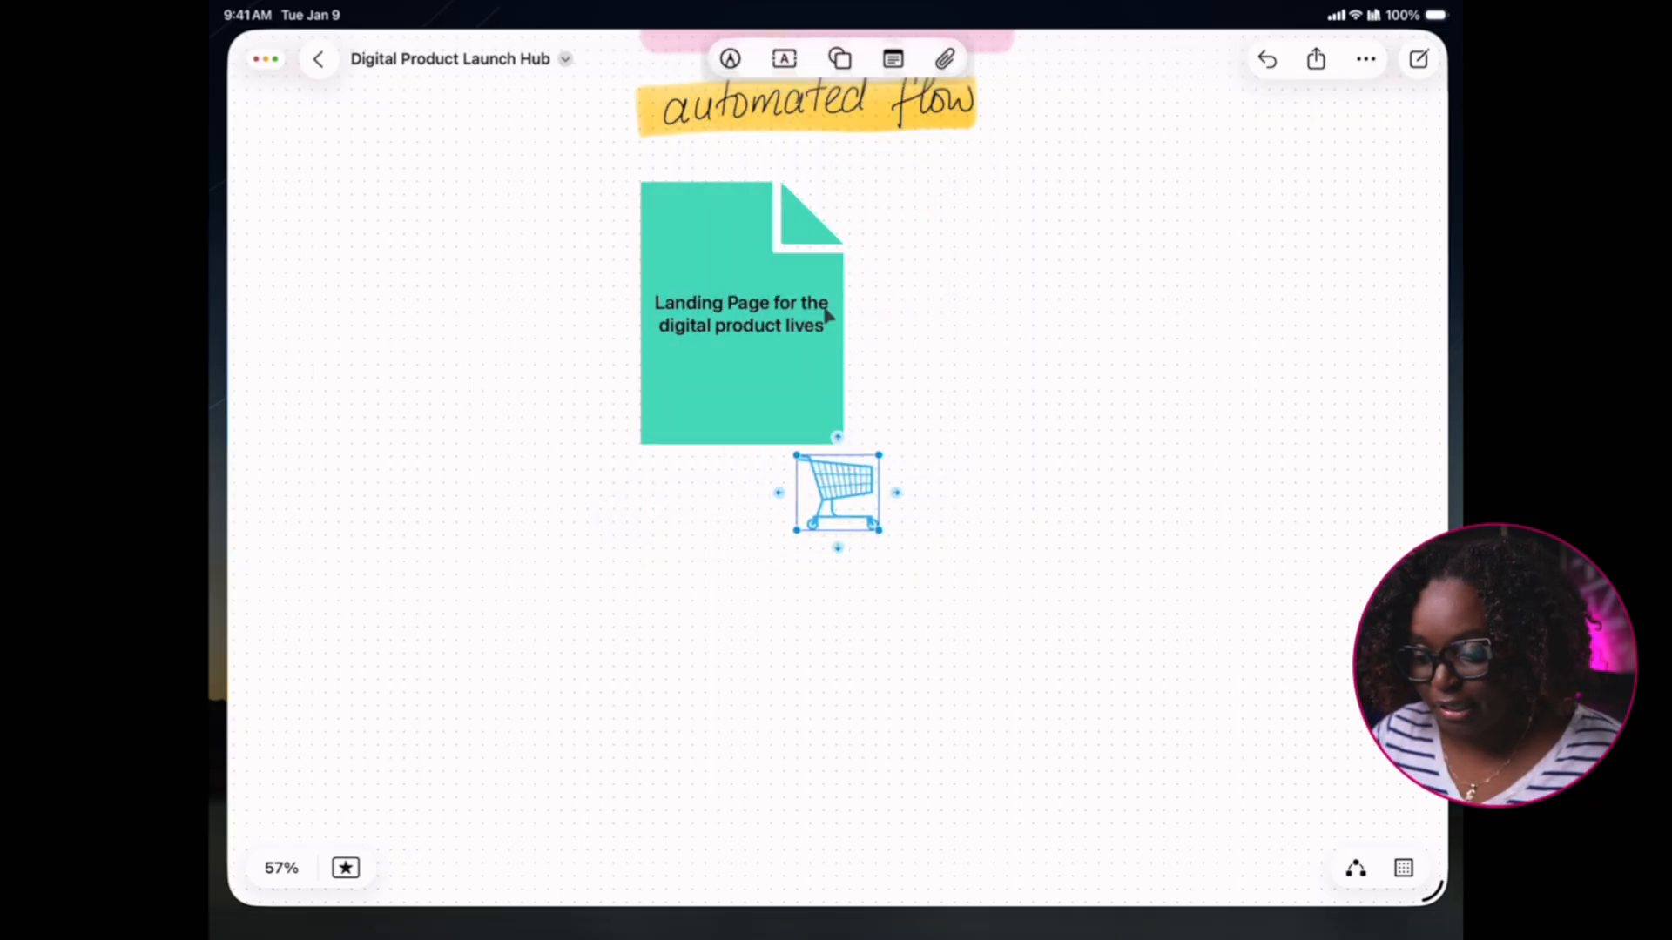
left_click_drag(837, 493, 883, 592)
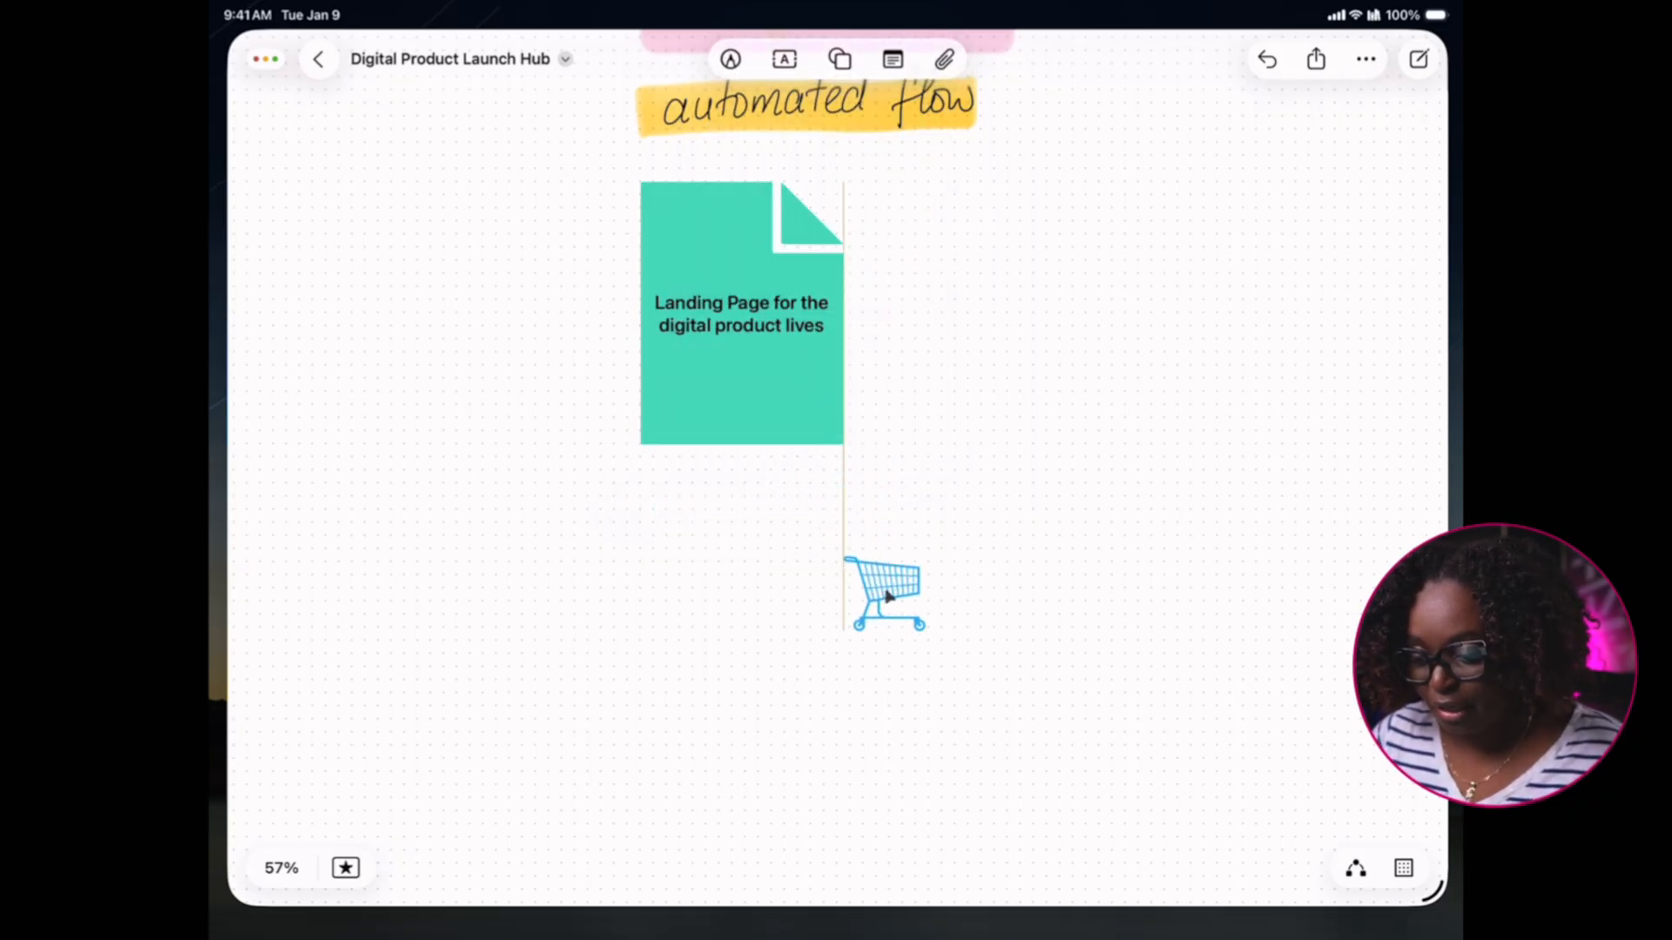
left_click_drag(885, 592, 1066, 320)
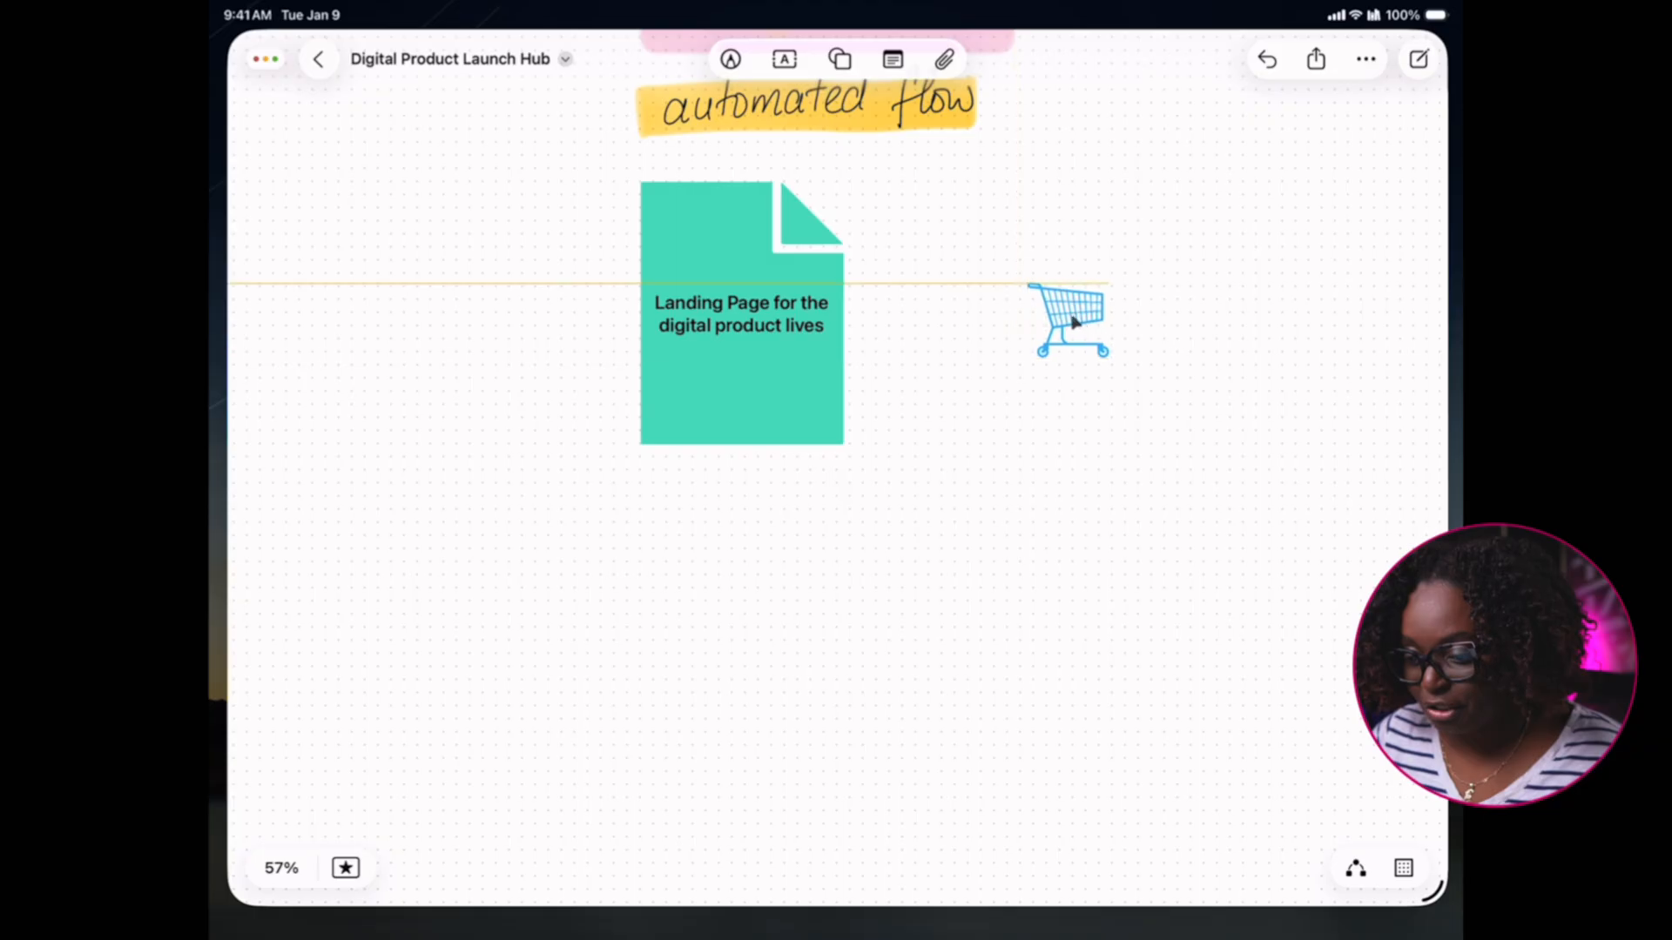
left_click(1068, 319)
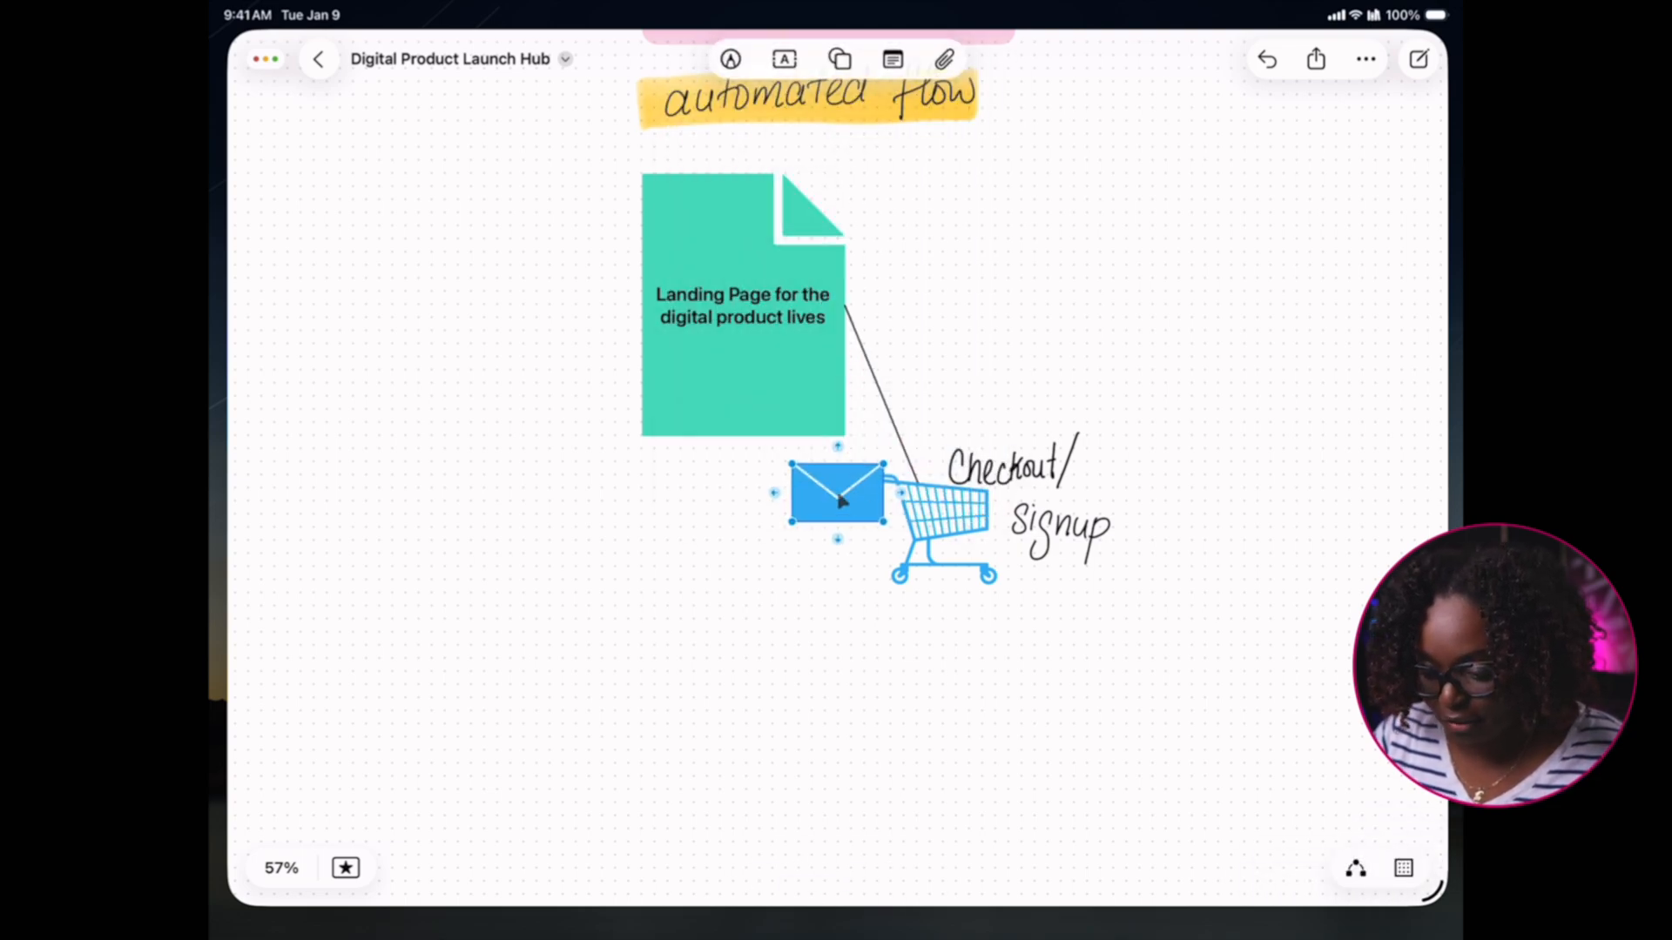
Move the envelope shape below the cart and fill it red
left_click_drag(837, 496, 746, 693)
type("Receive Digital Produc")
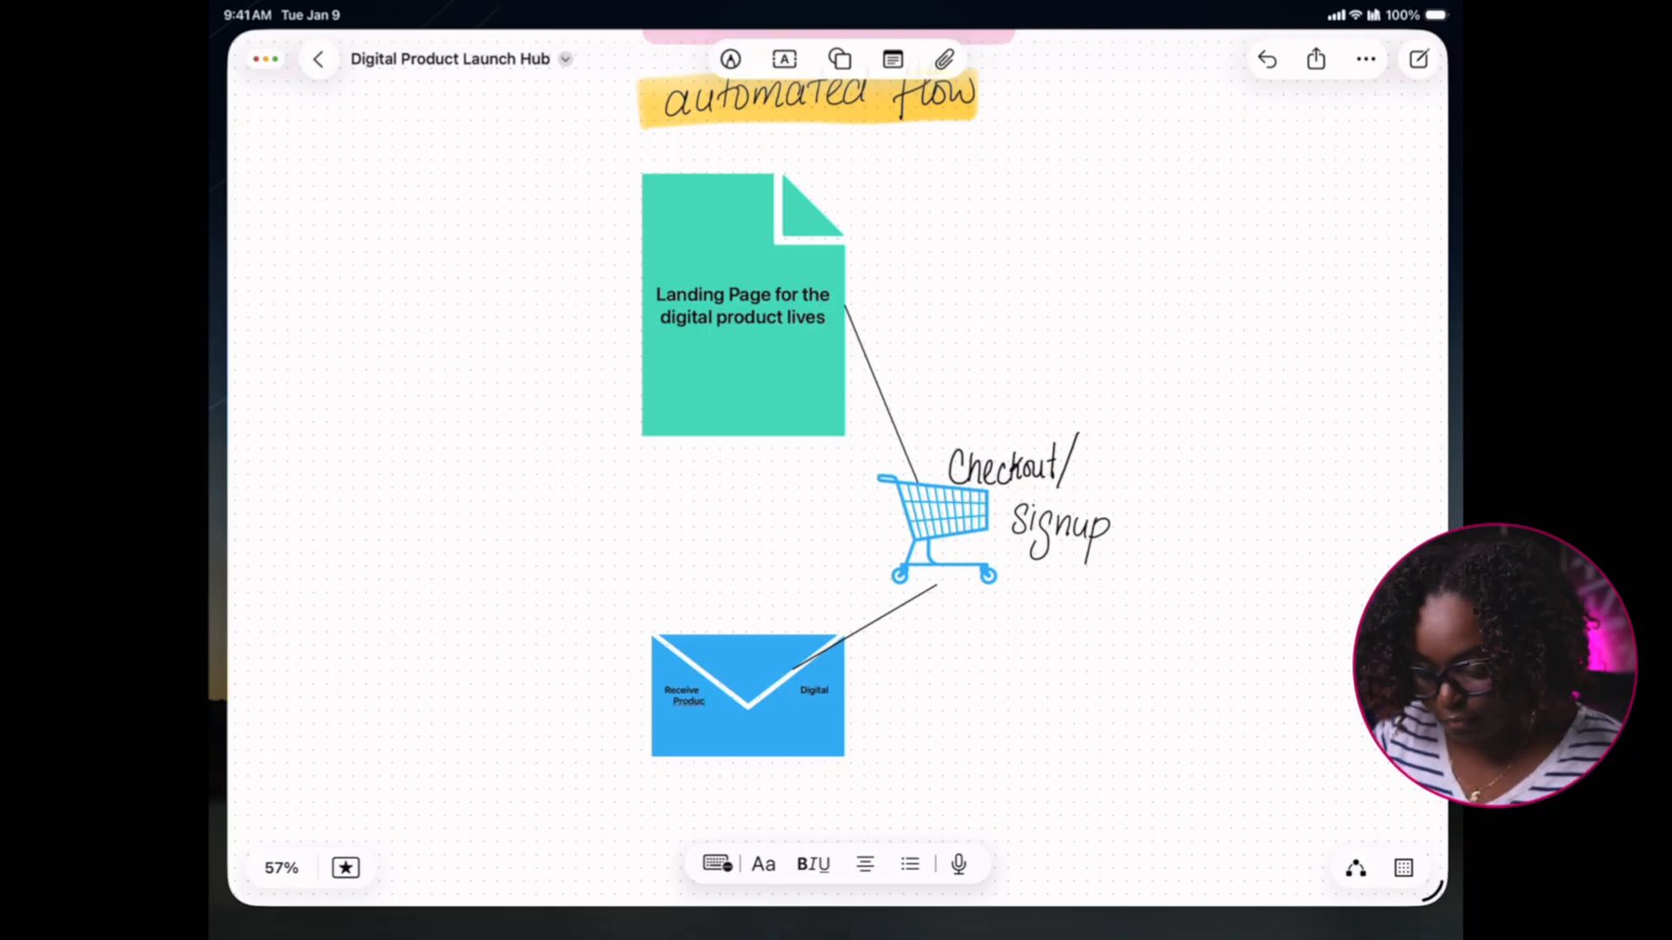
left_click(746, 693)
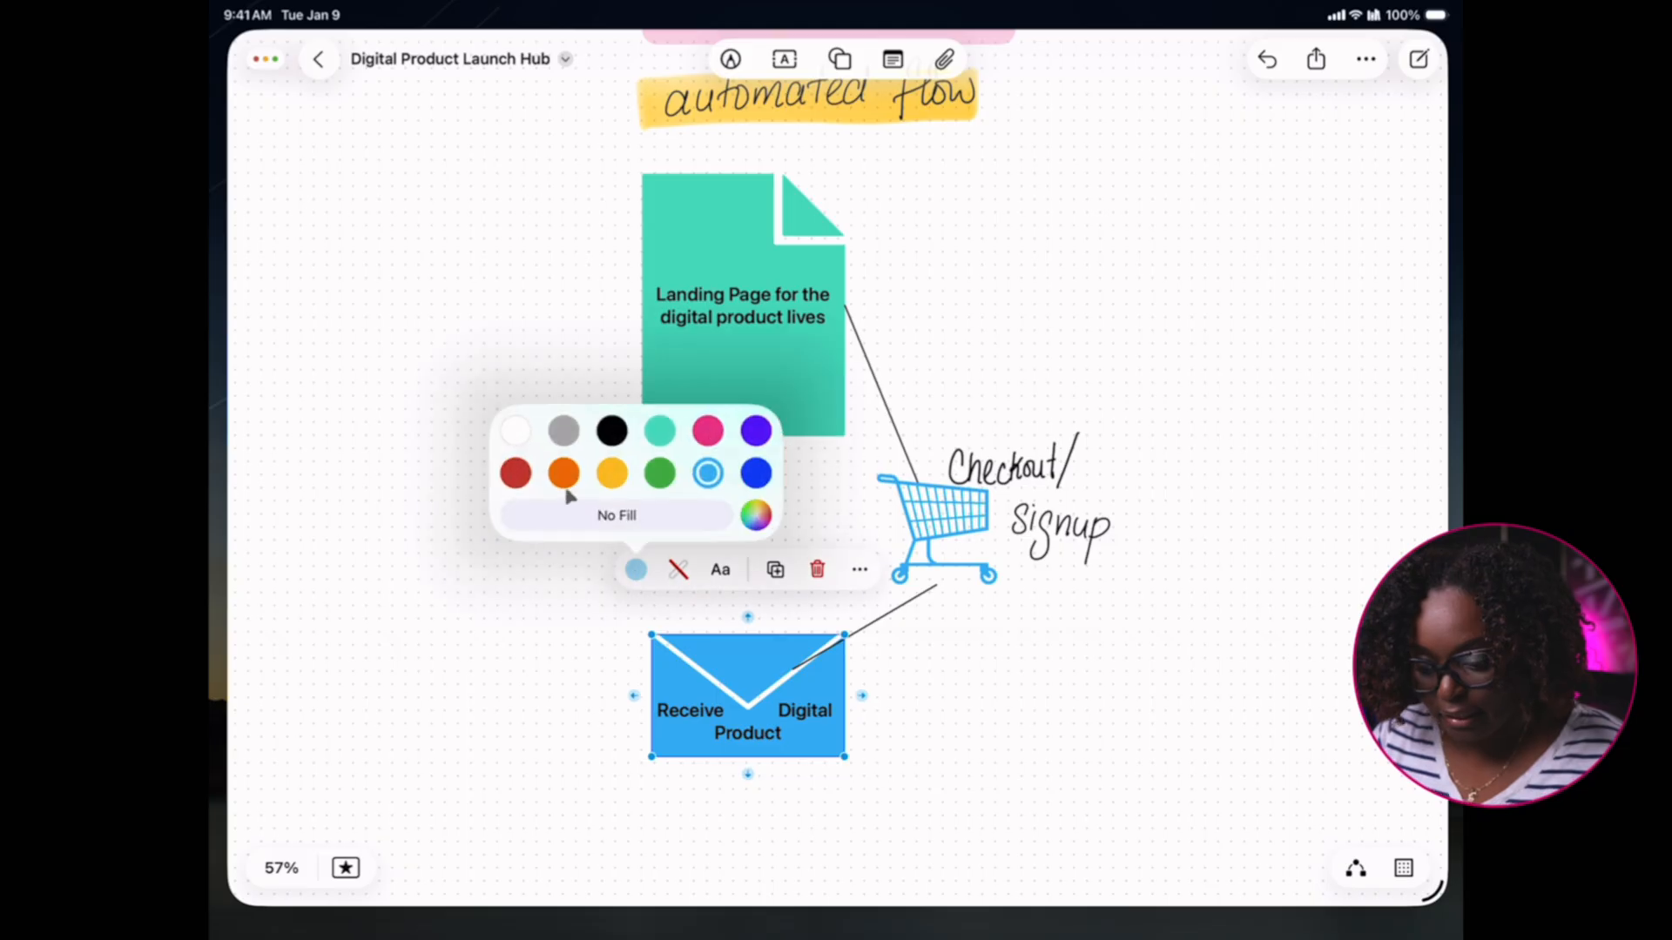
left_click(513, 472)
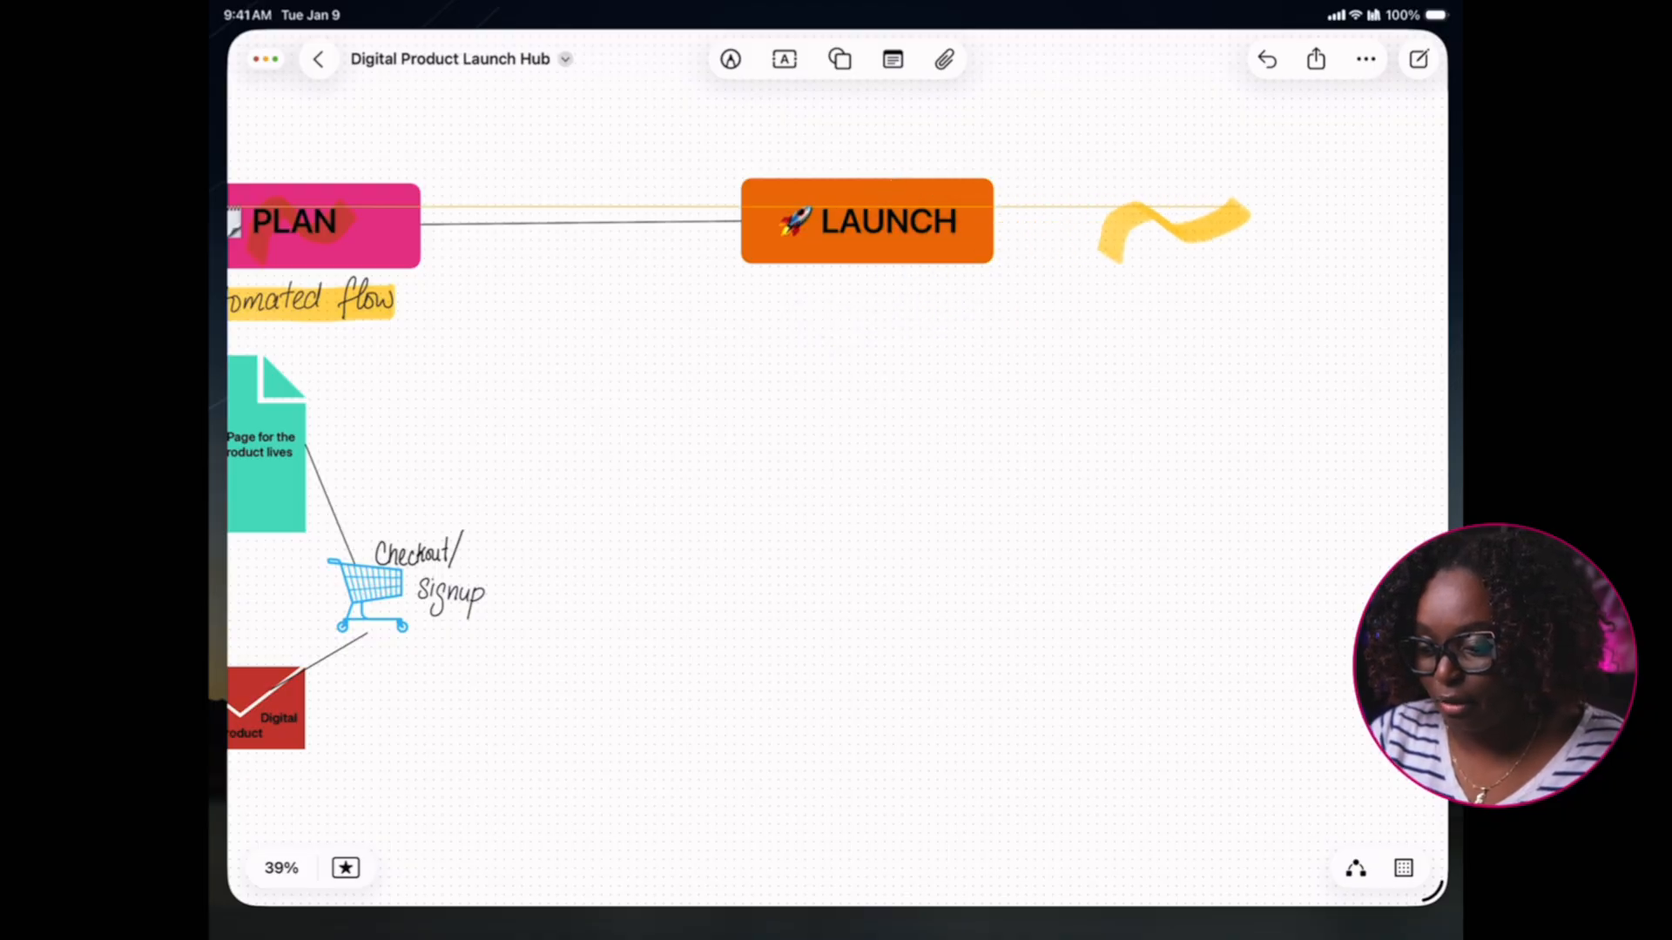
Drag the 🚀 LAUNCH heading rightward along its connector from PLAN
left_click(866, 220)
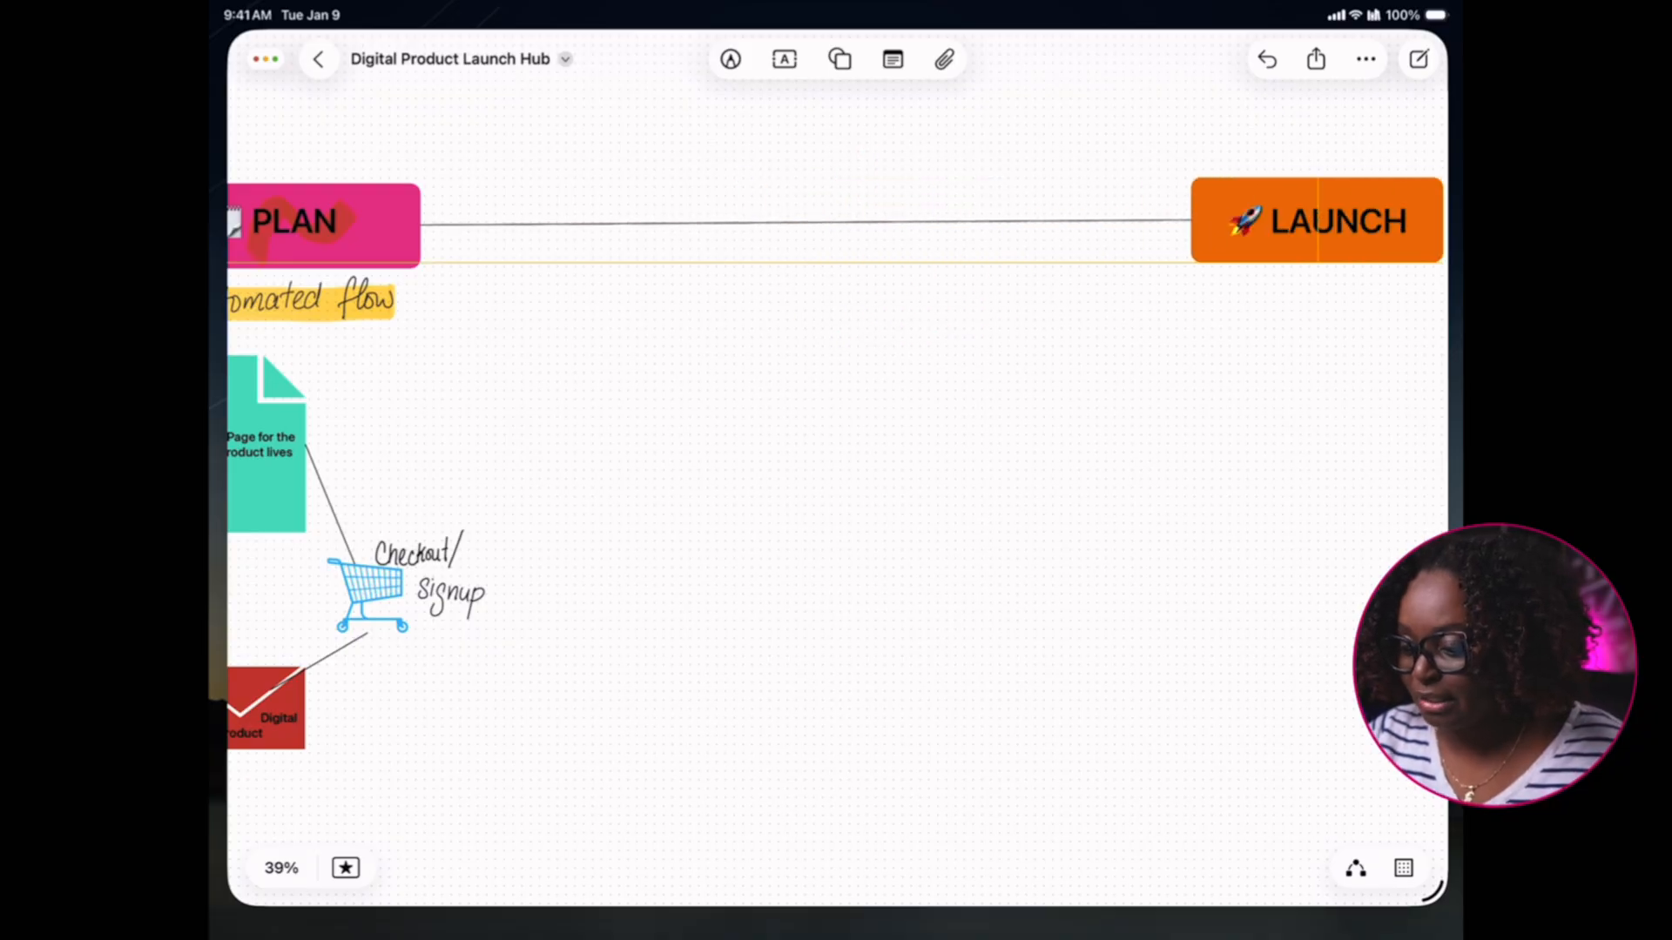
left_click(1317, 221)
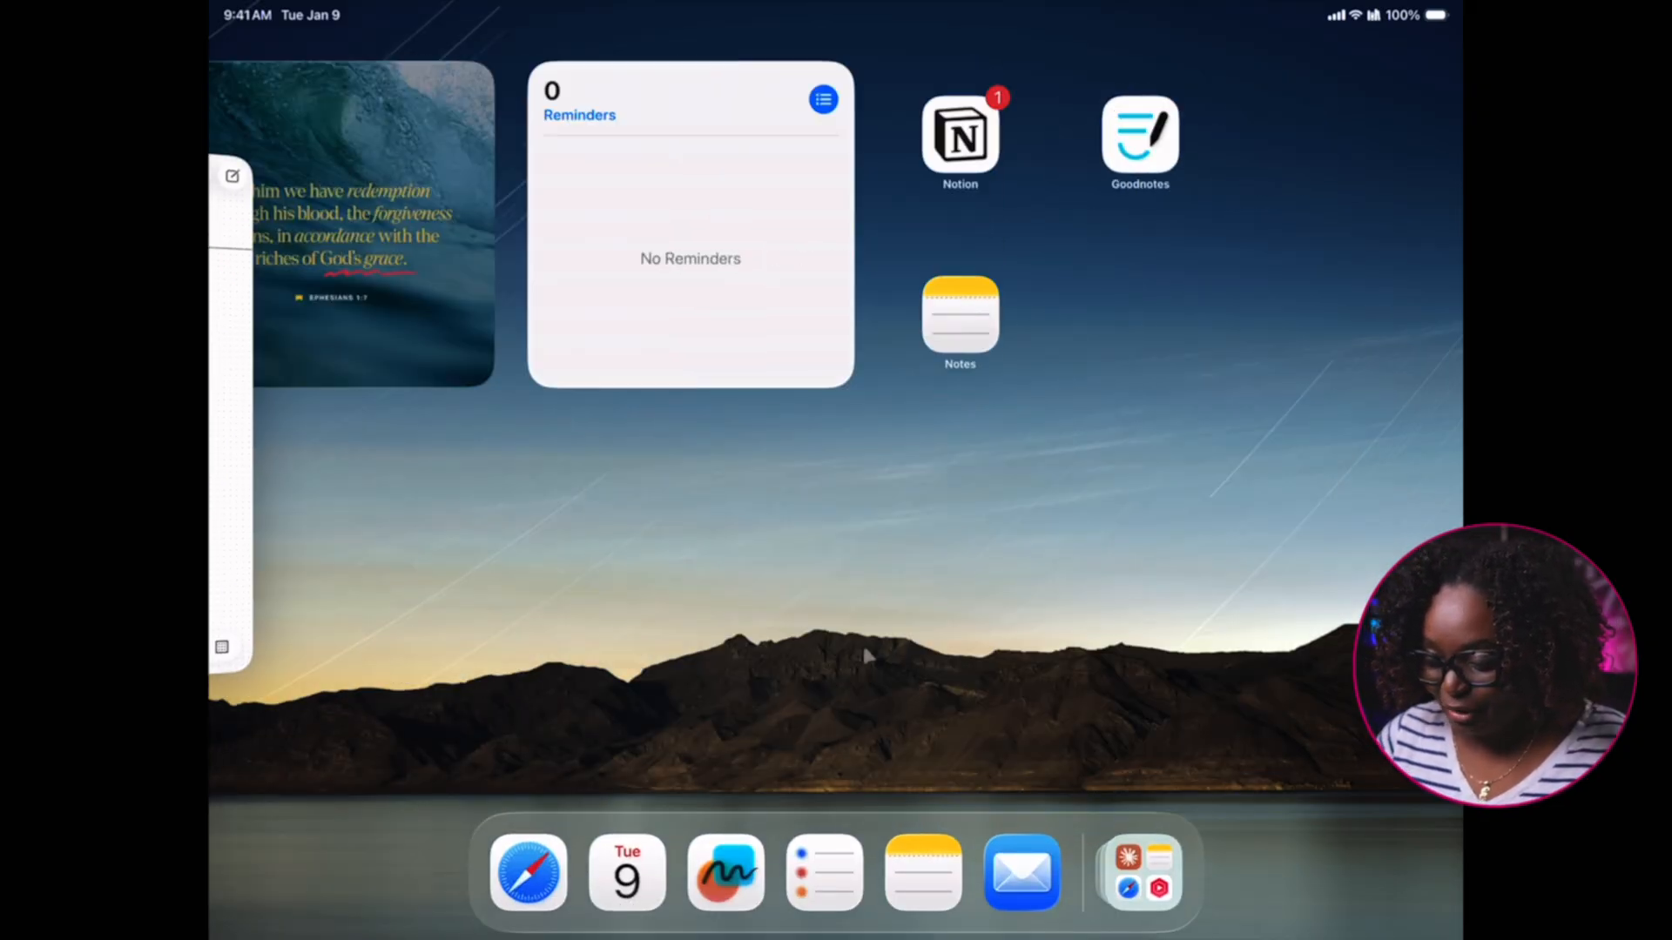
Find Voice Memos and drag the Voice Memo Features recording to the right of PLAN
type("voi")
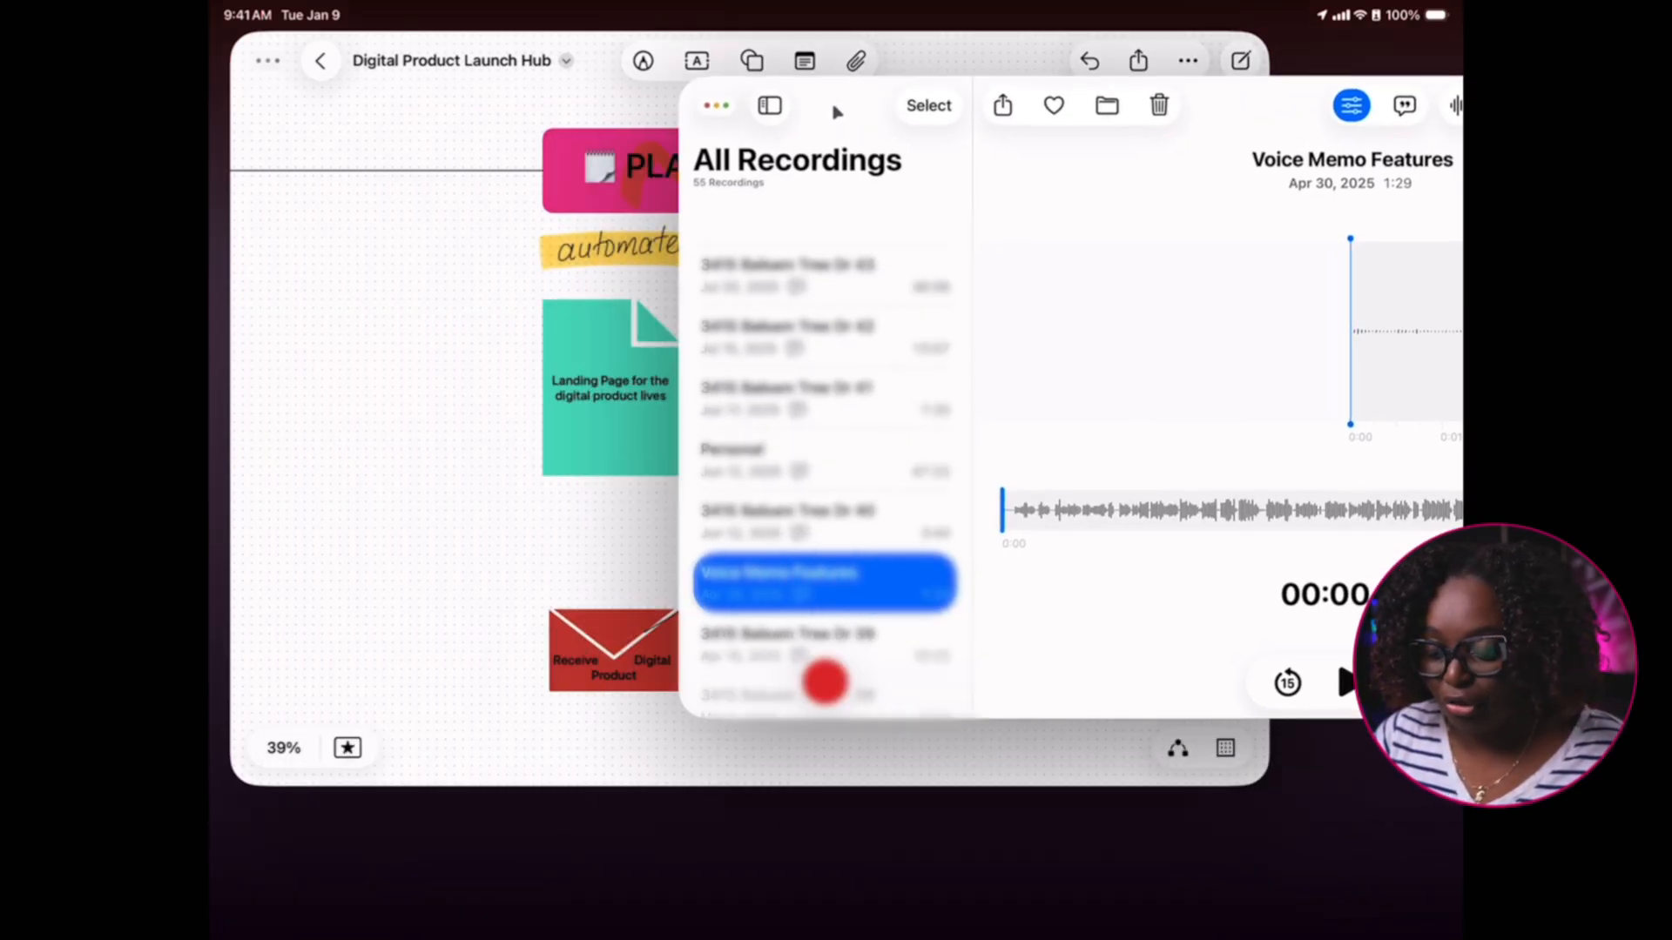
left_click_drag(824, 583, 408, 539)
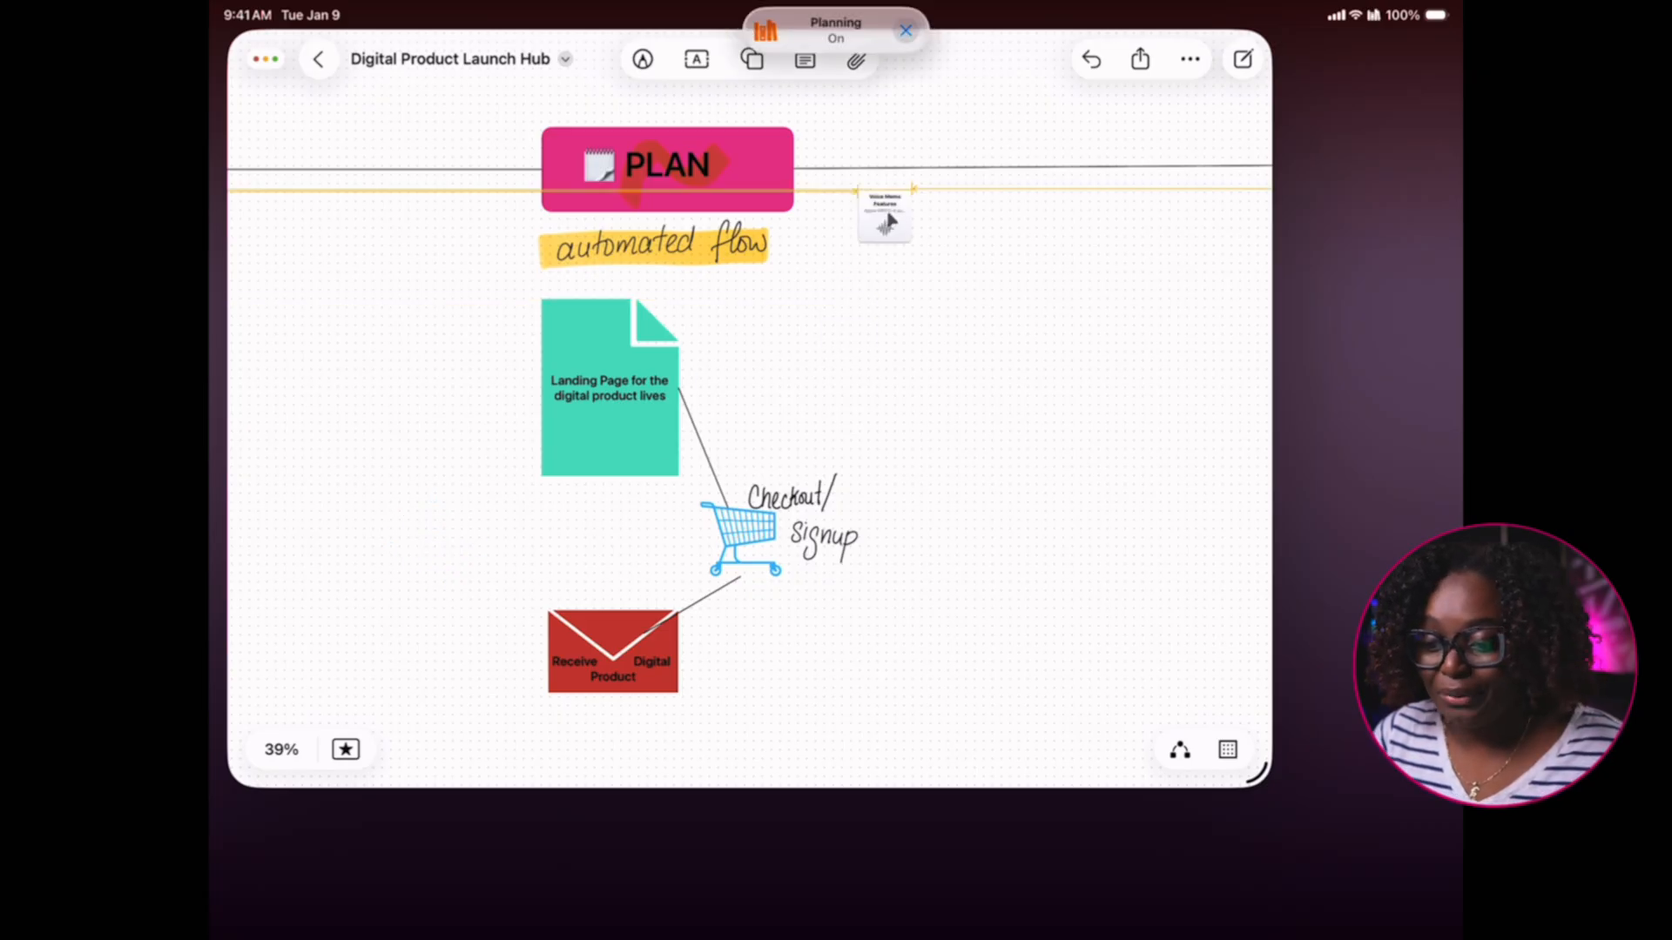
left_click_drag(912, 224, 911, 246)
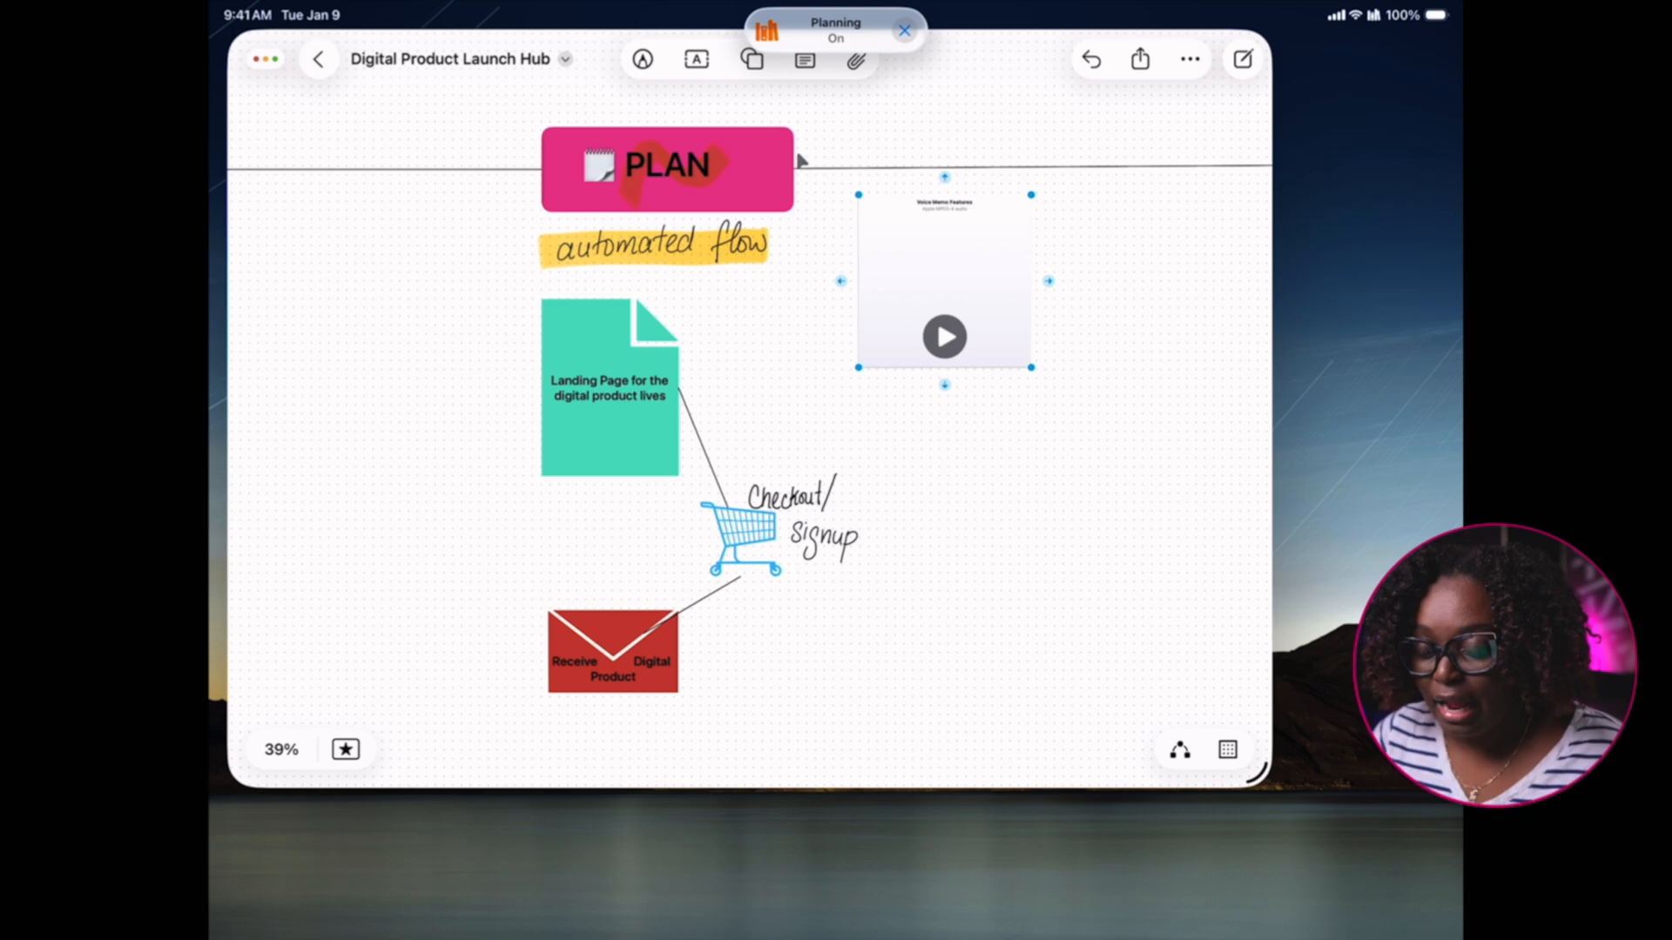
left_click(856, 58)
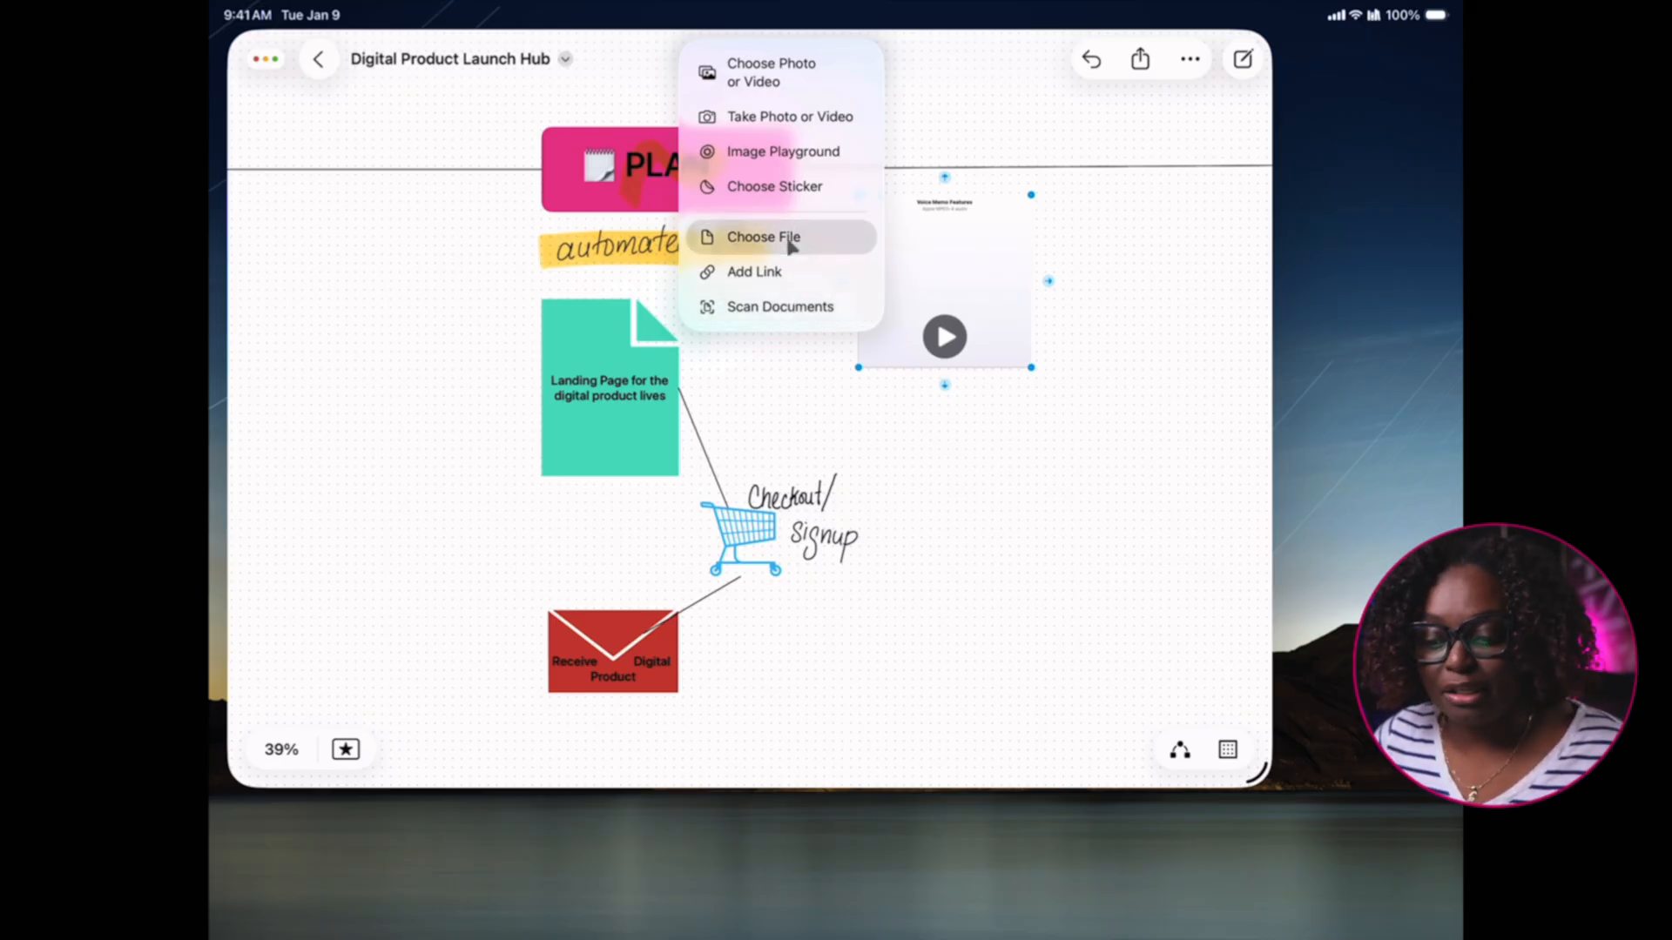
Insert the Master Digital Dollars PDF and place it right of the checkout cart
left_click(763, 237)
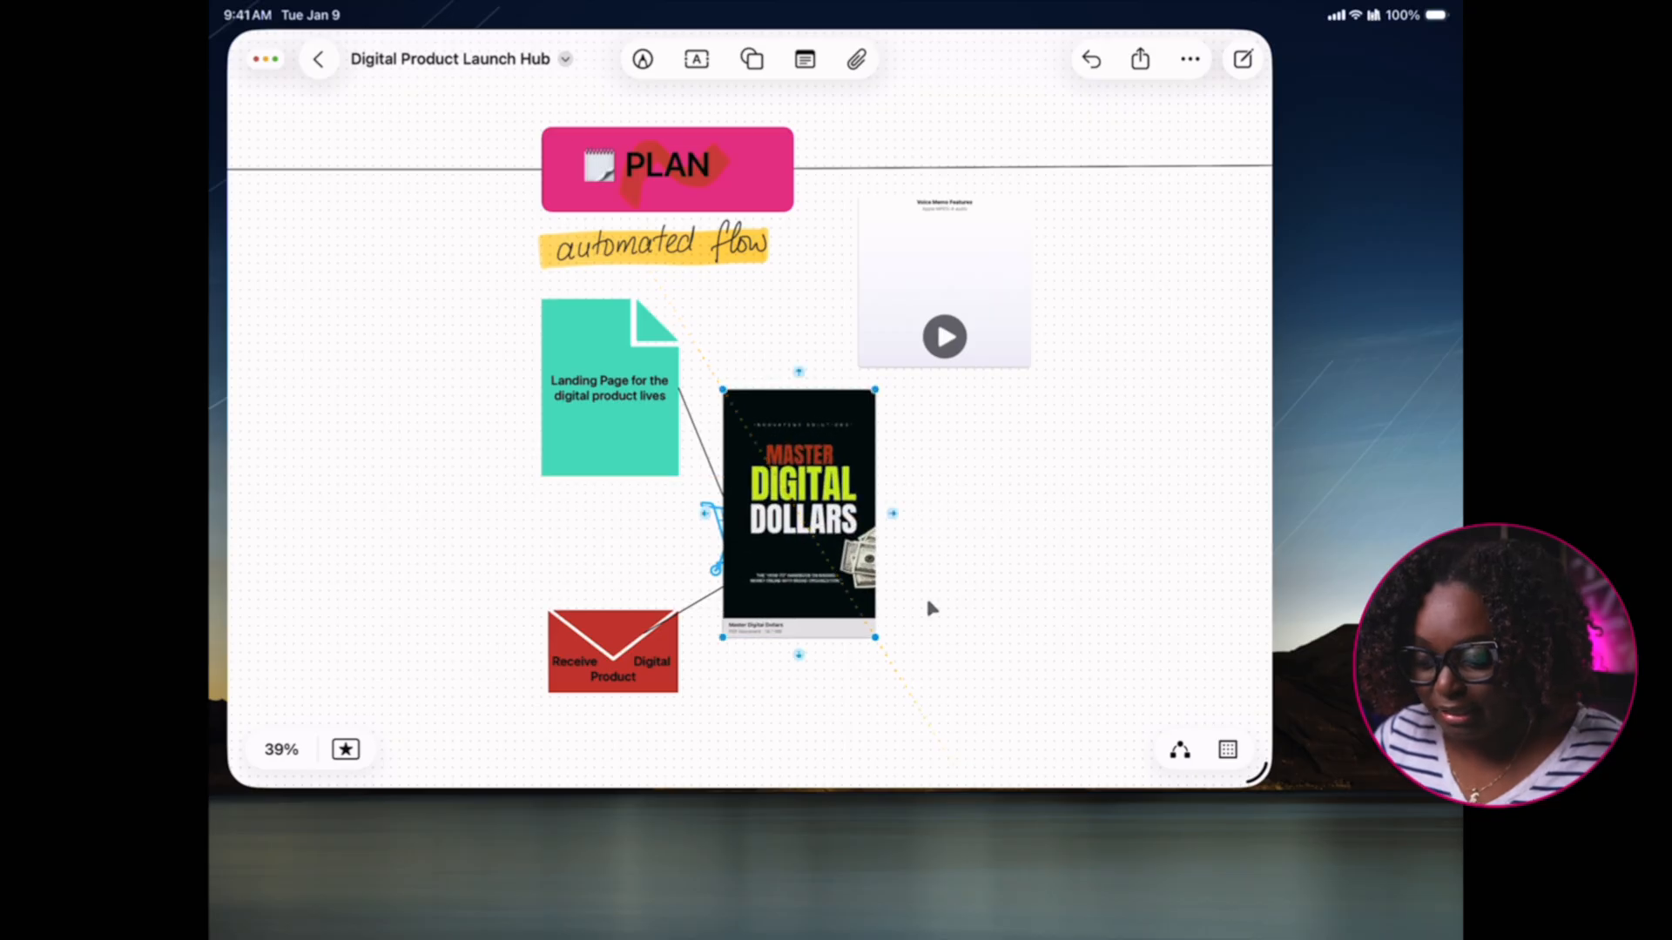
left_click_drag(798, 507, 974, 580)
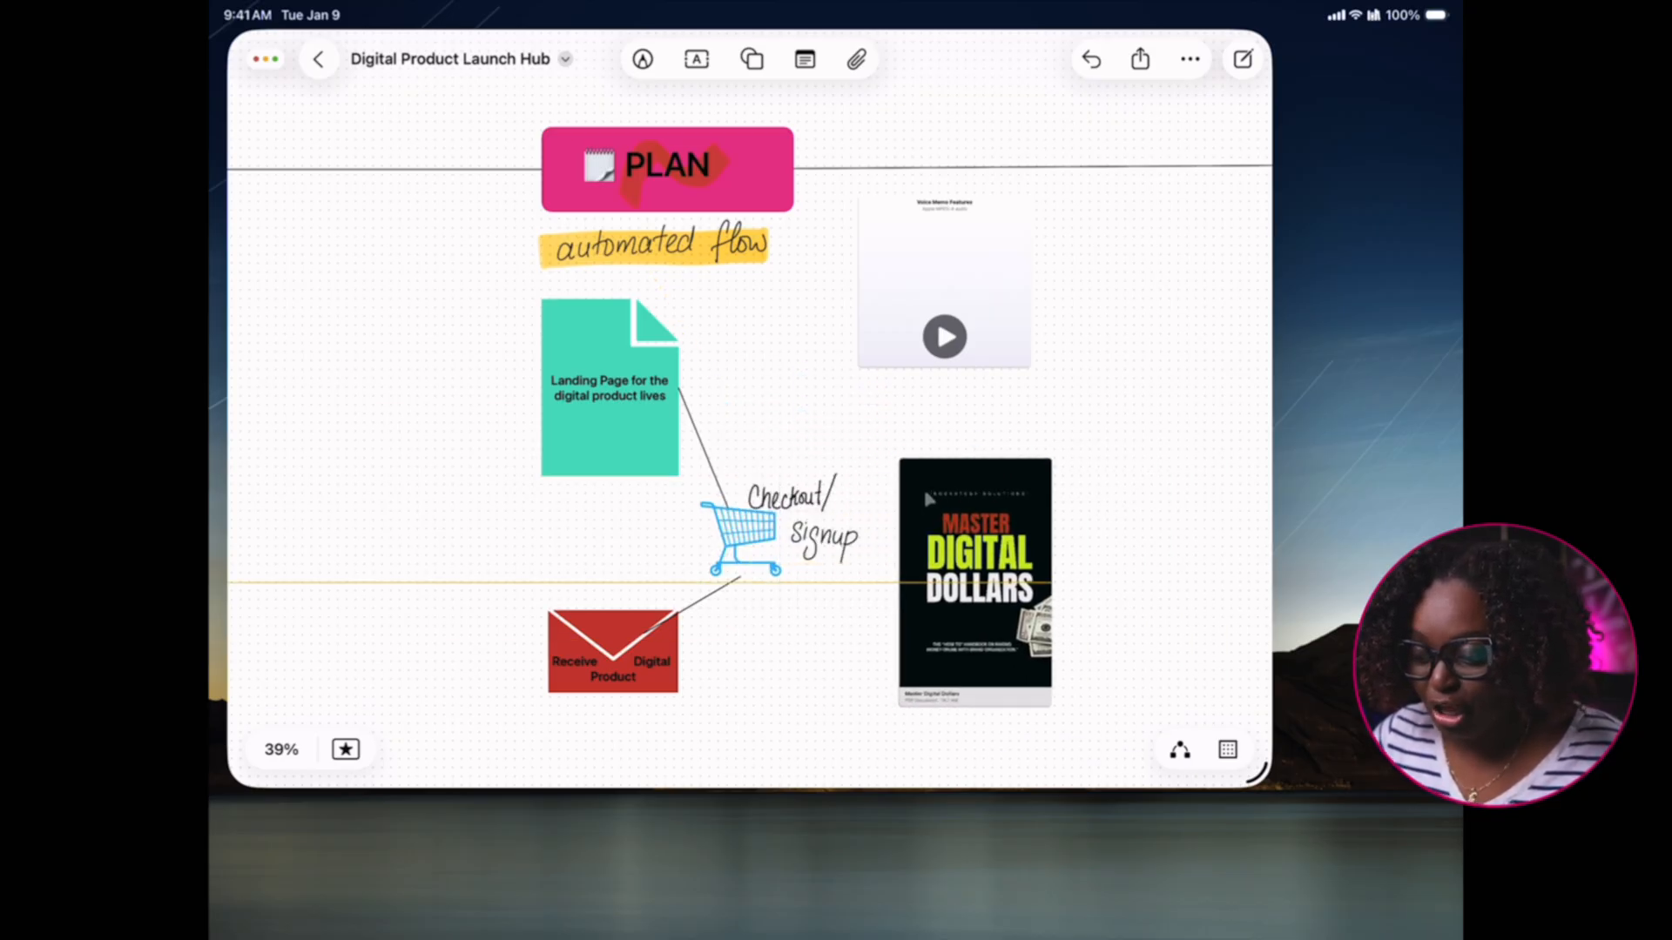
left_click(943, 279)
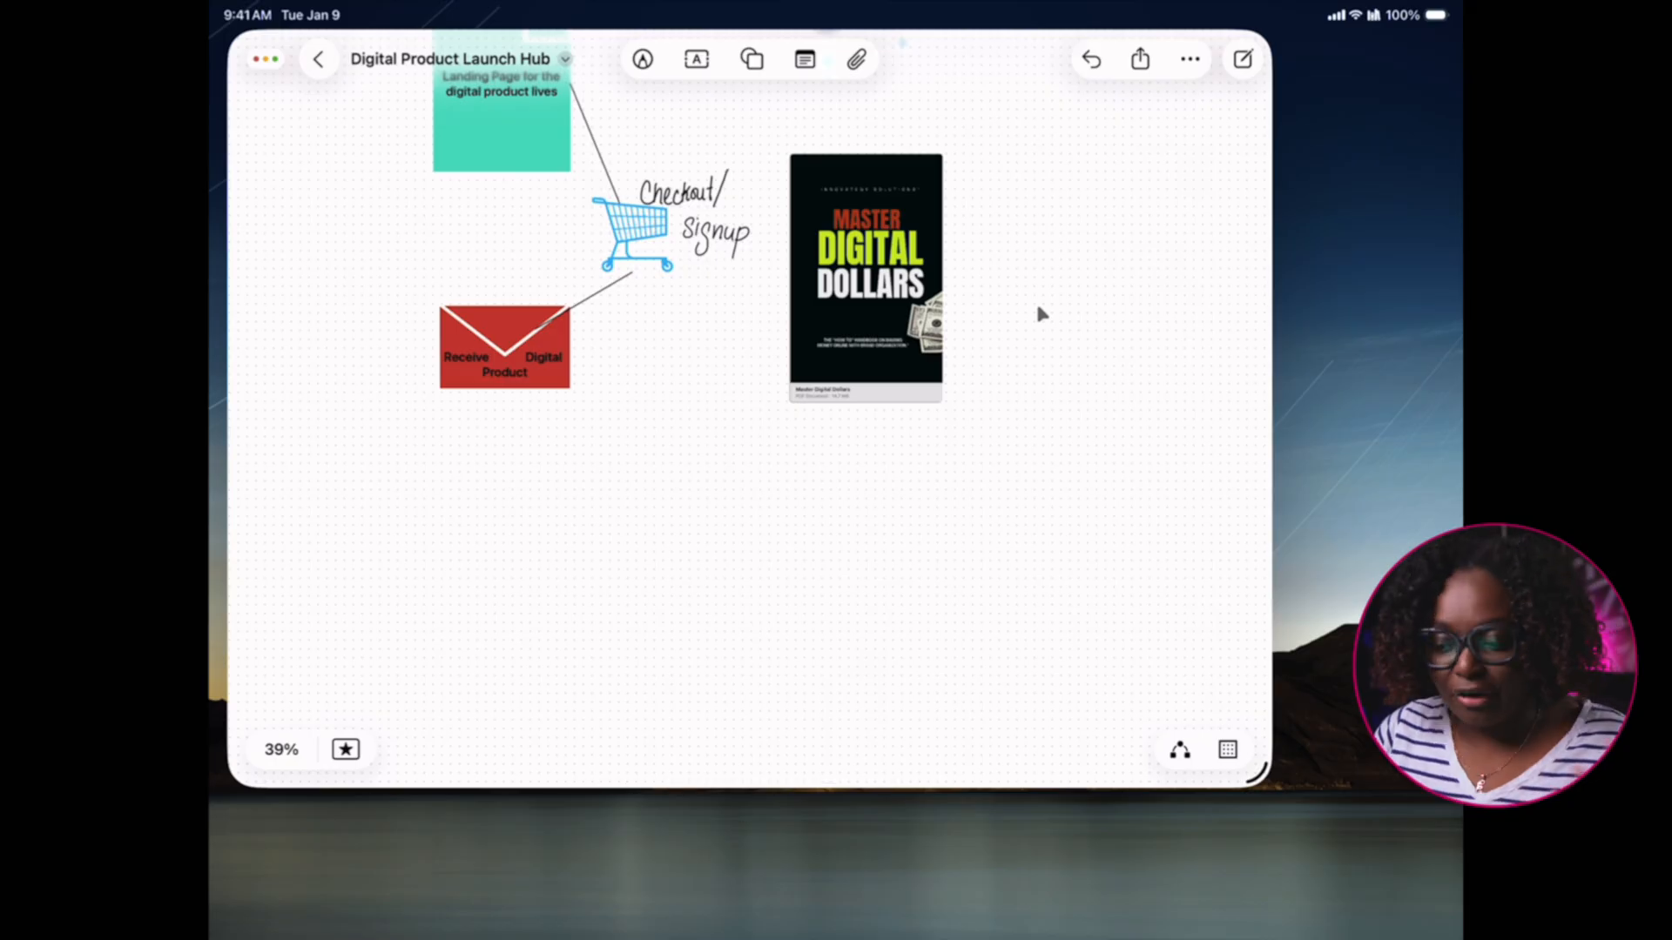
mouse_move(1049, 406)
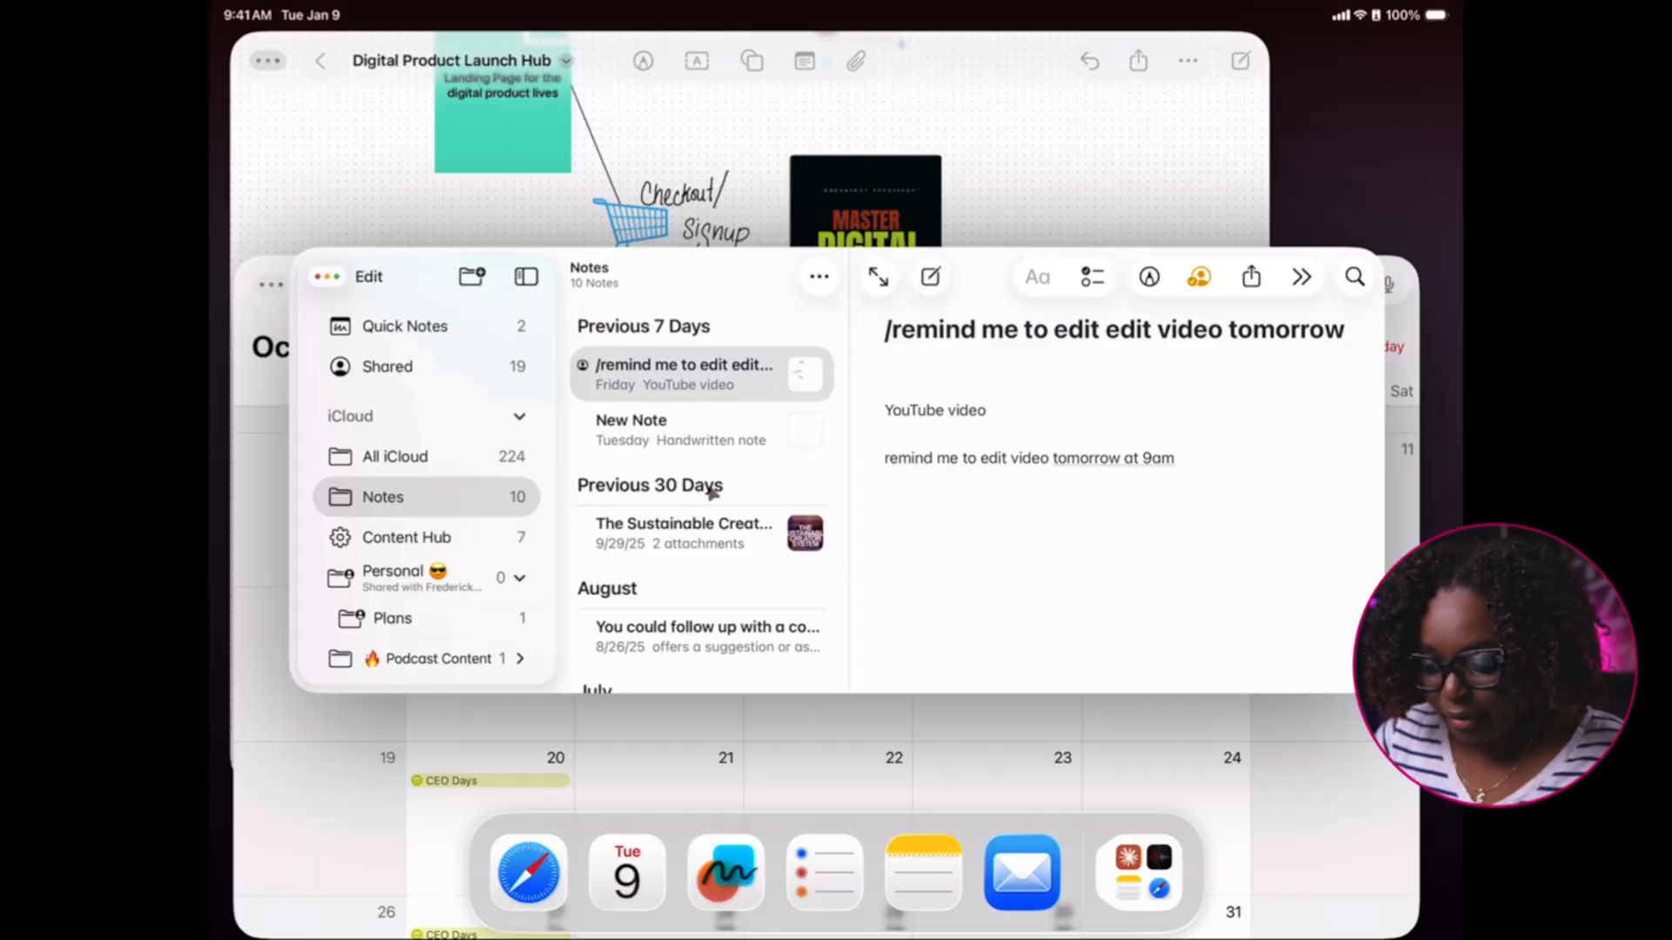
Open The Sustainable Creator System note and drag its energy-management page image onto the board
left_click(683, 533)
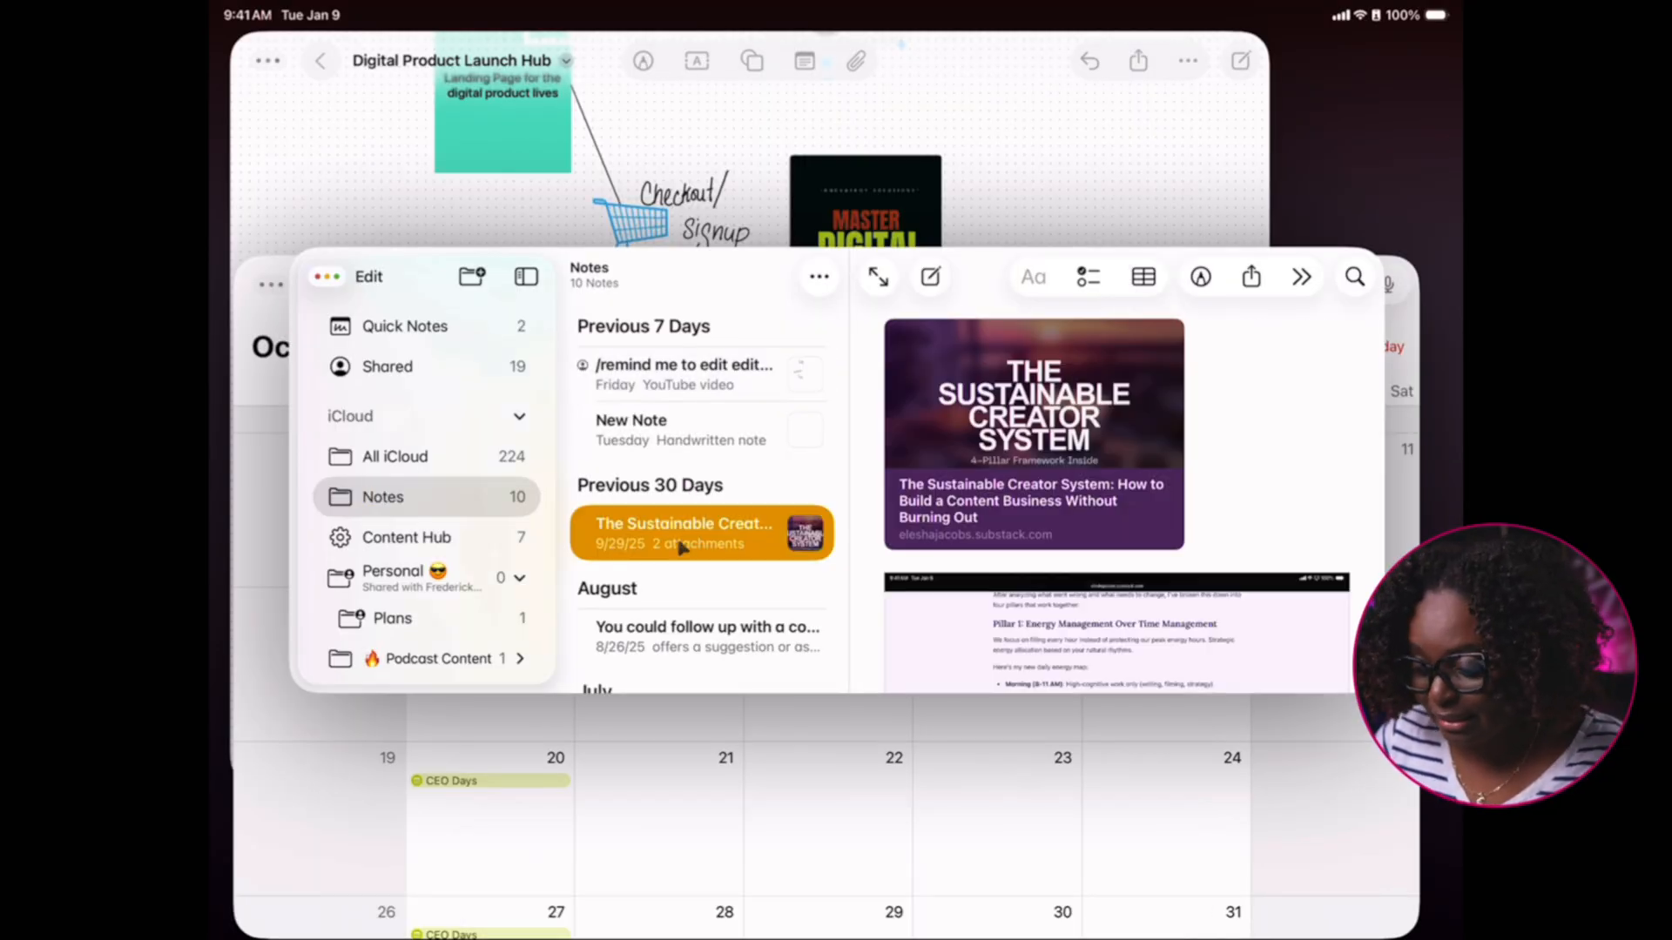
left_click_drag(702, 532, 1077, 161)
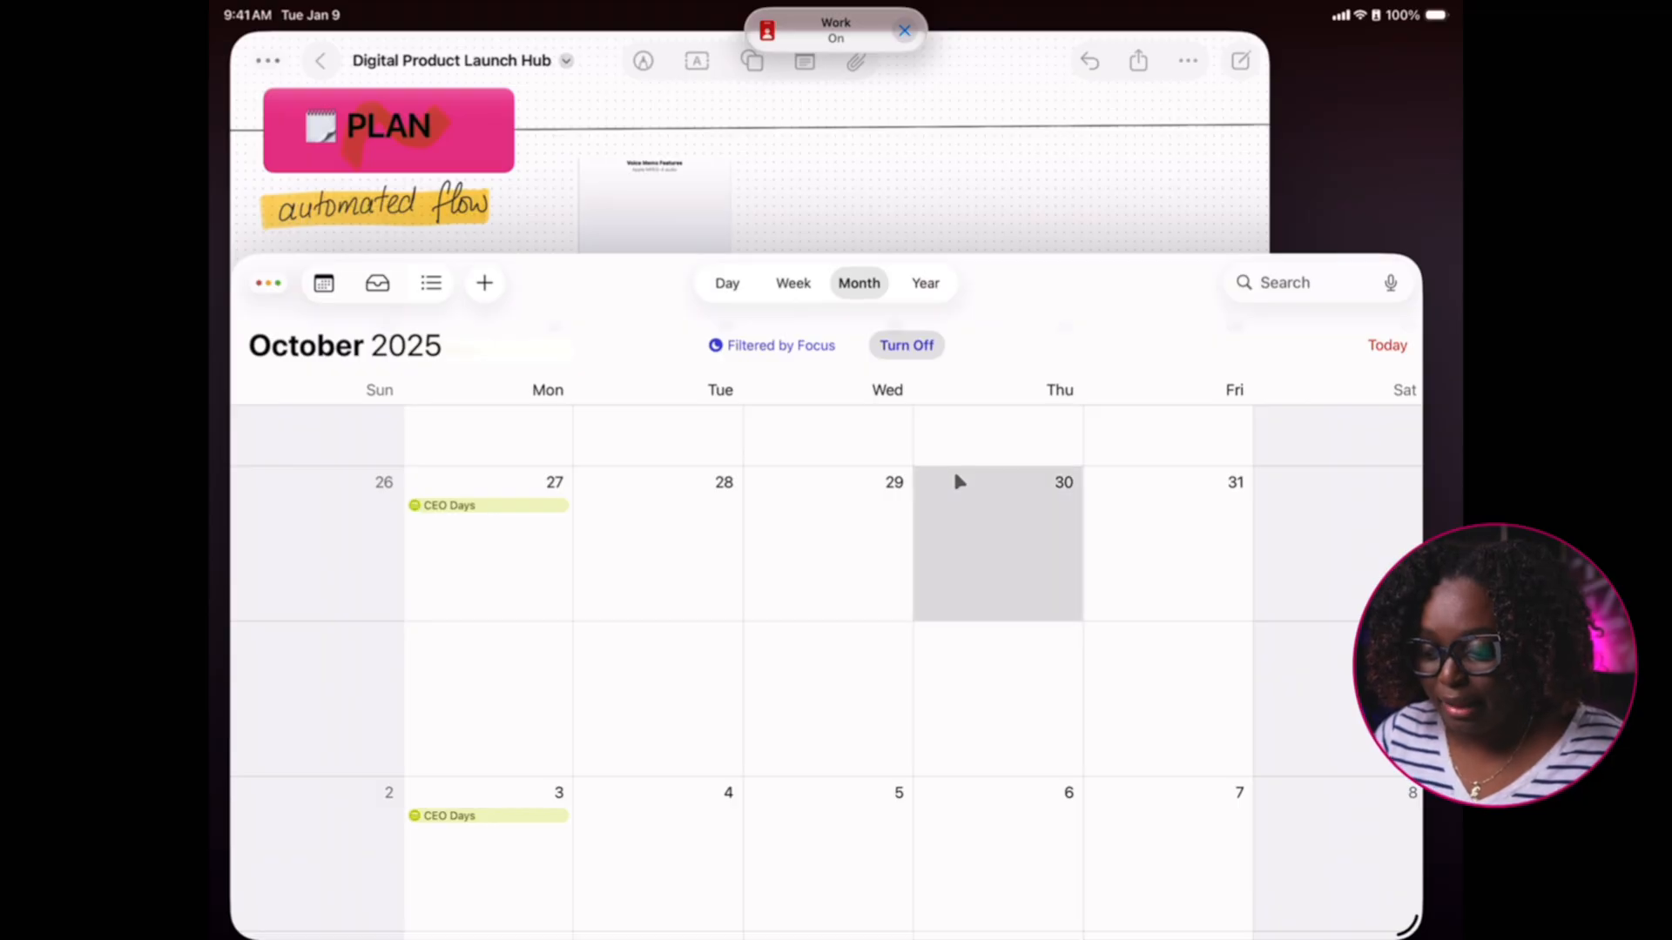
Add a Digital Product Launch Day event on Thursday, October 30, 2025, 9–10 AM
left_click(726, 282)
type("Digital Product Launch Day")
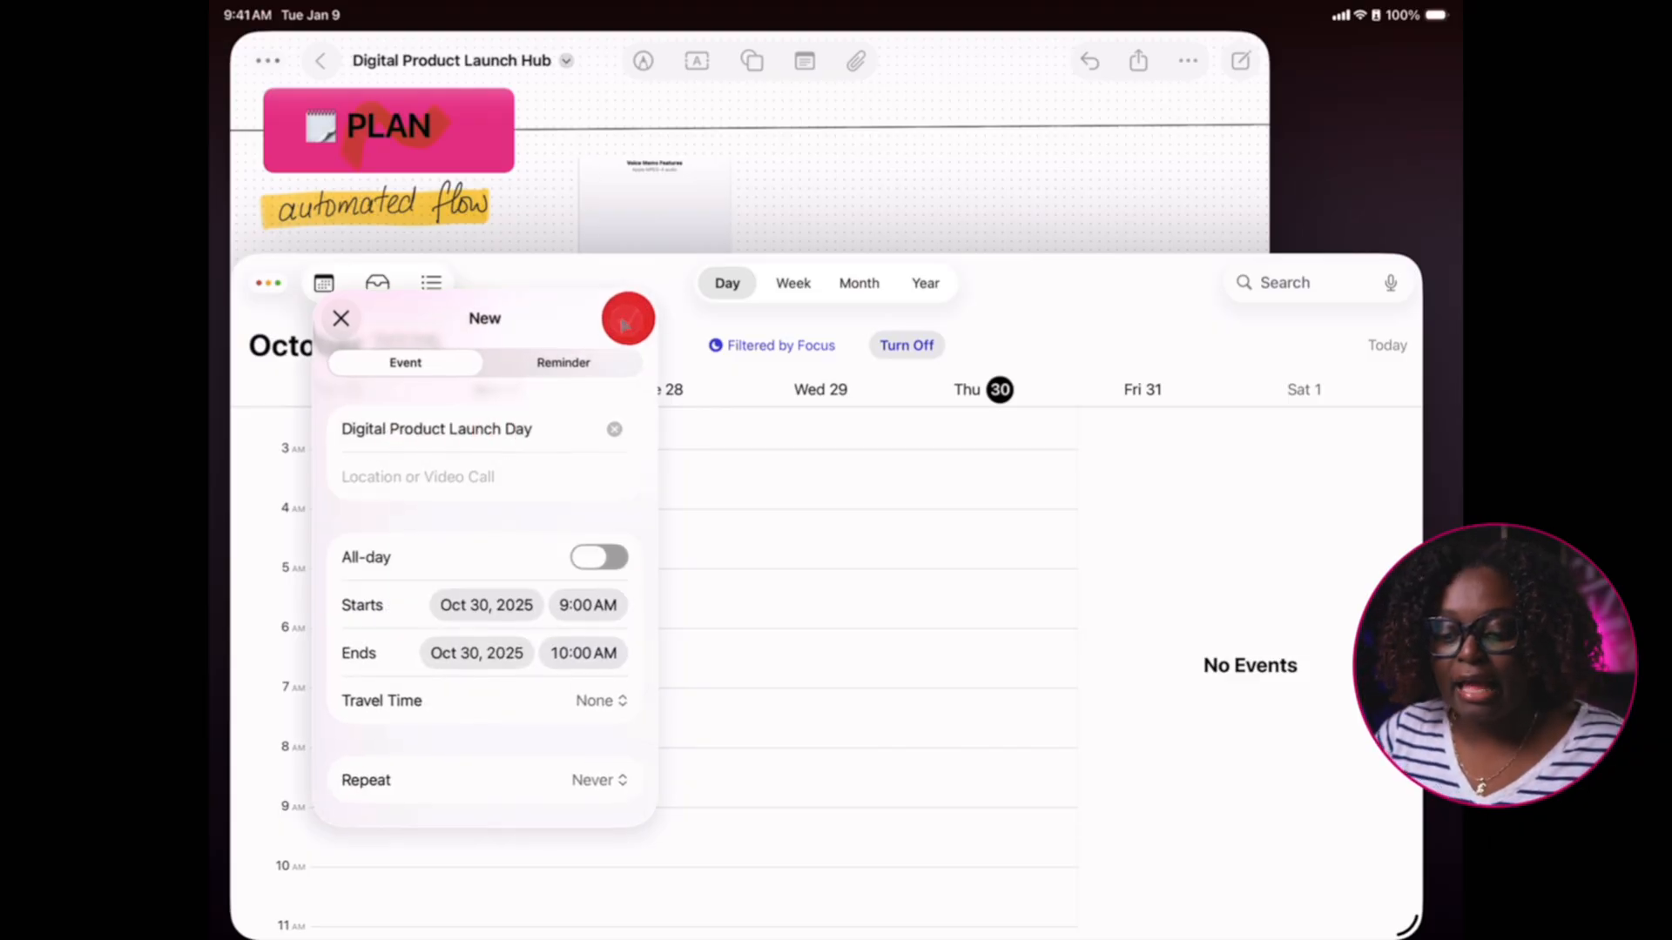
left_click(627, 317)
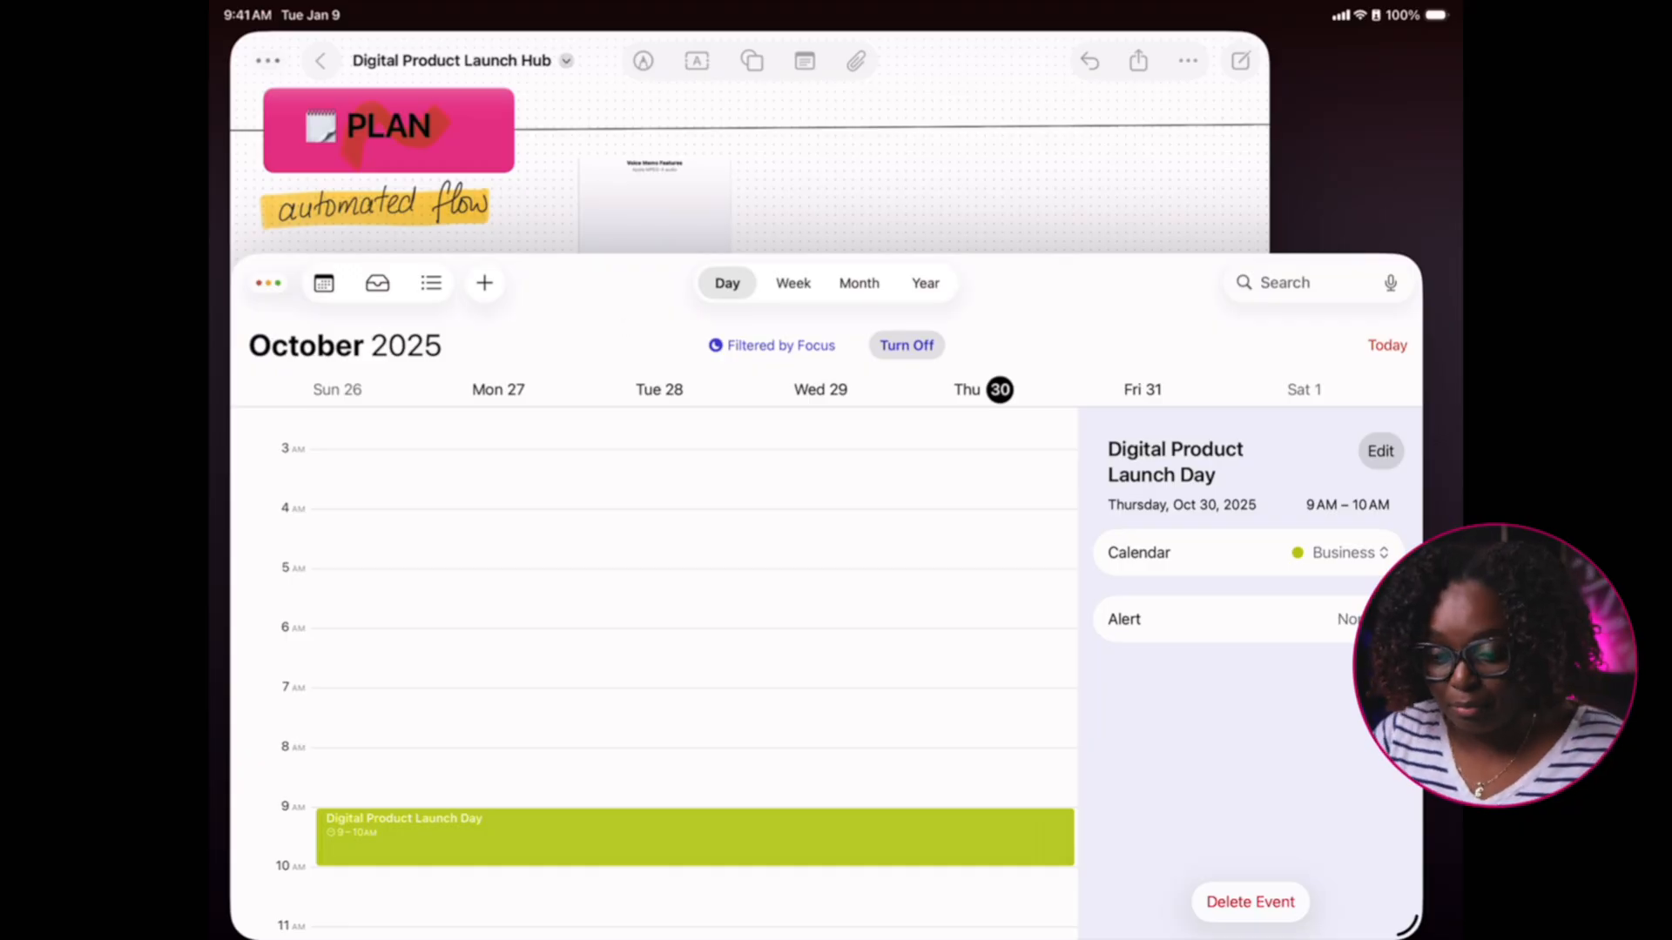
mouse_move(826, 261)
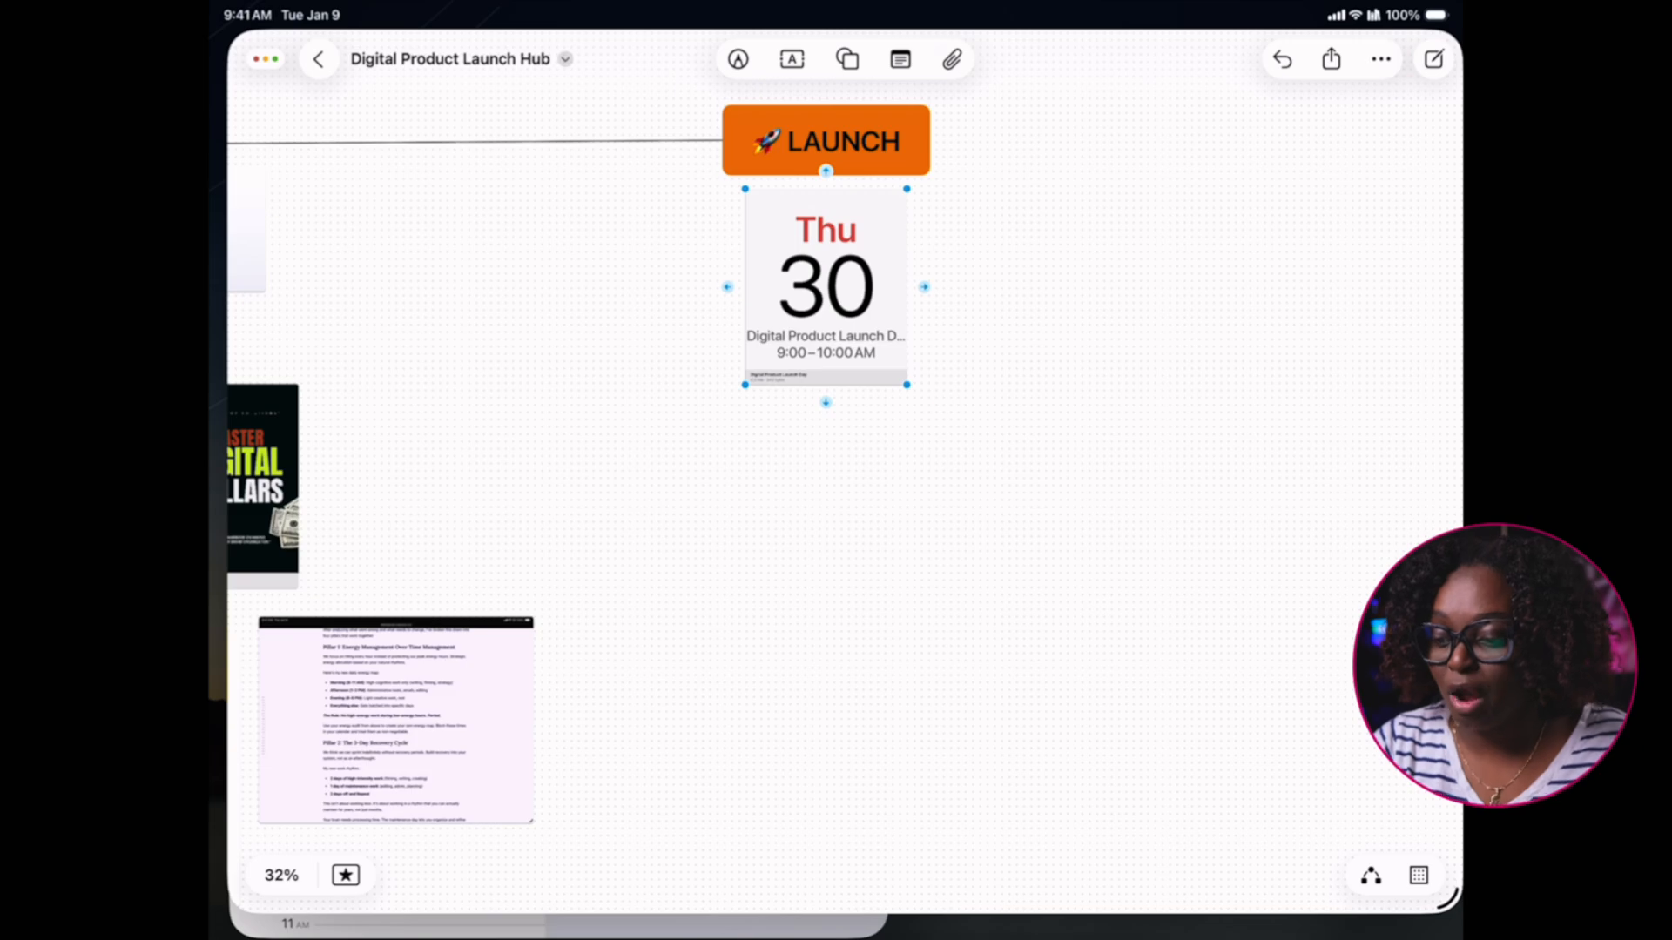
Insert the photo of hands working on a tablet beneath the launch-day event card
left_click(950, 58)
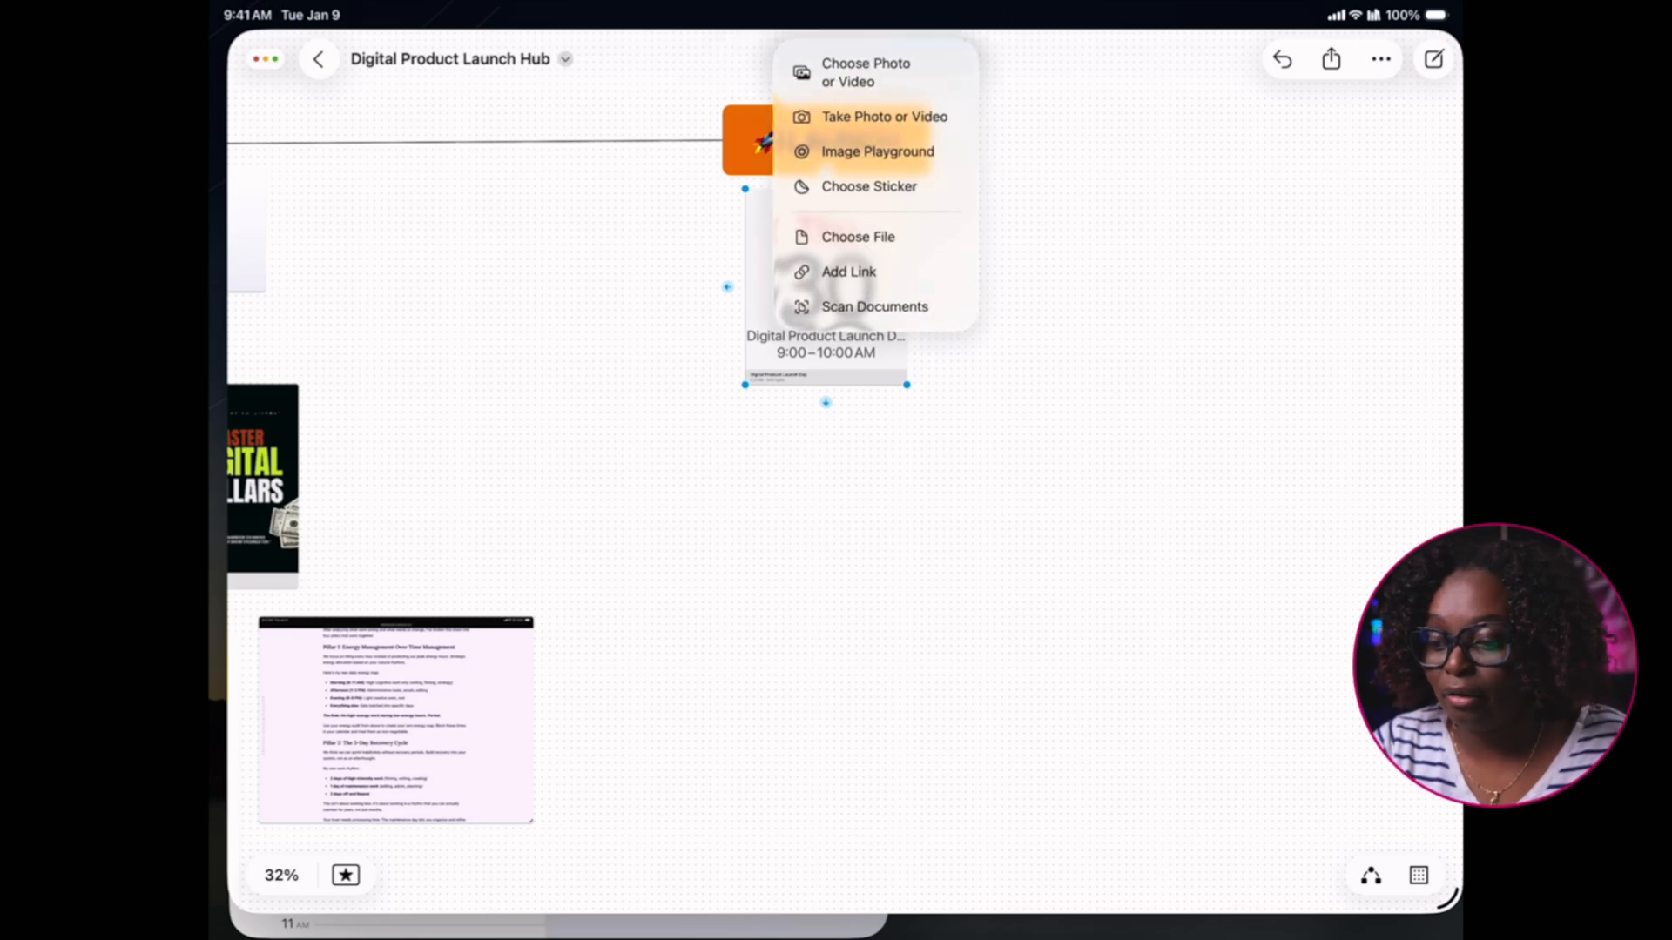
left_click(865, 72)
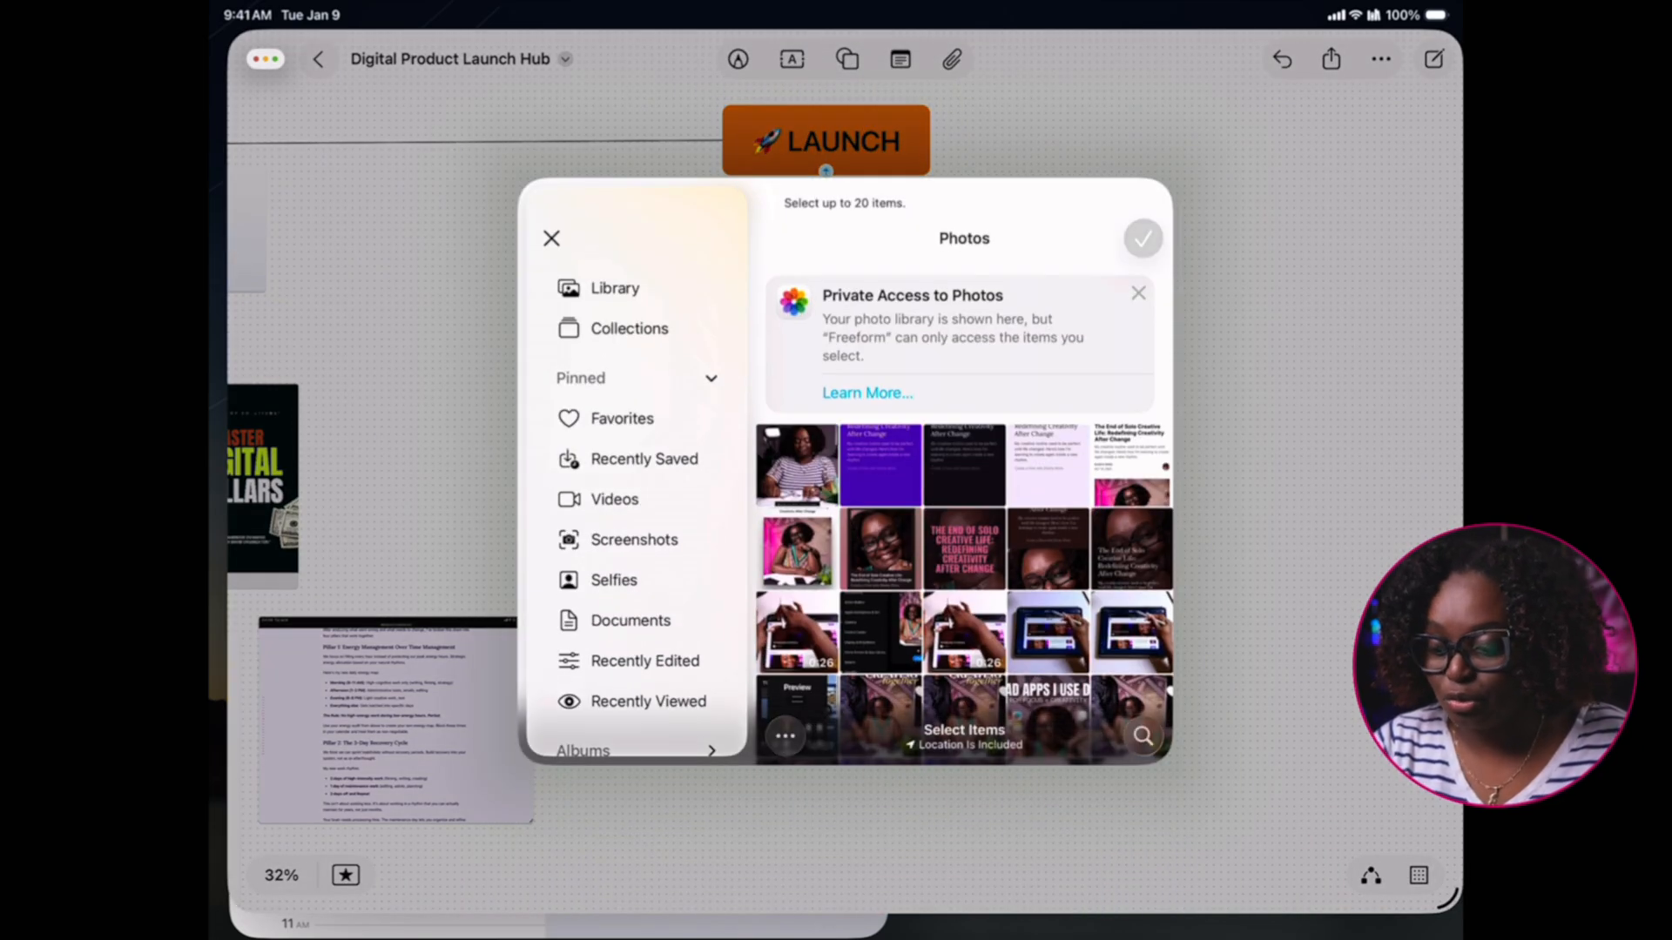
left_click(1072, 535)
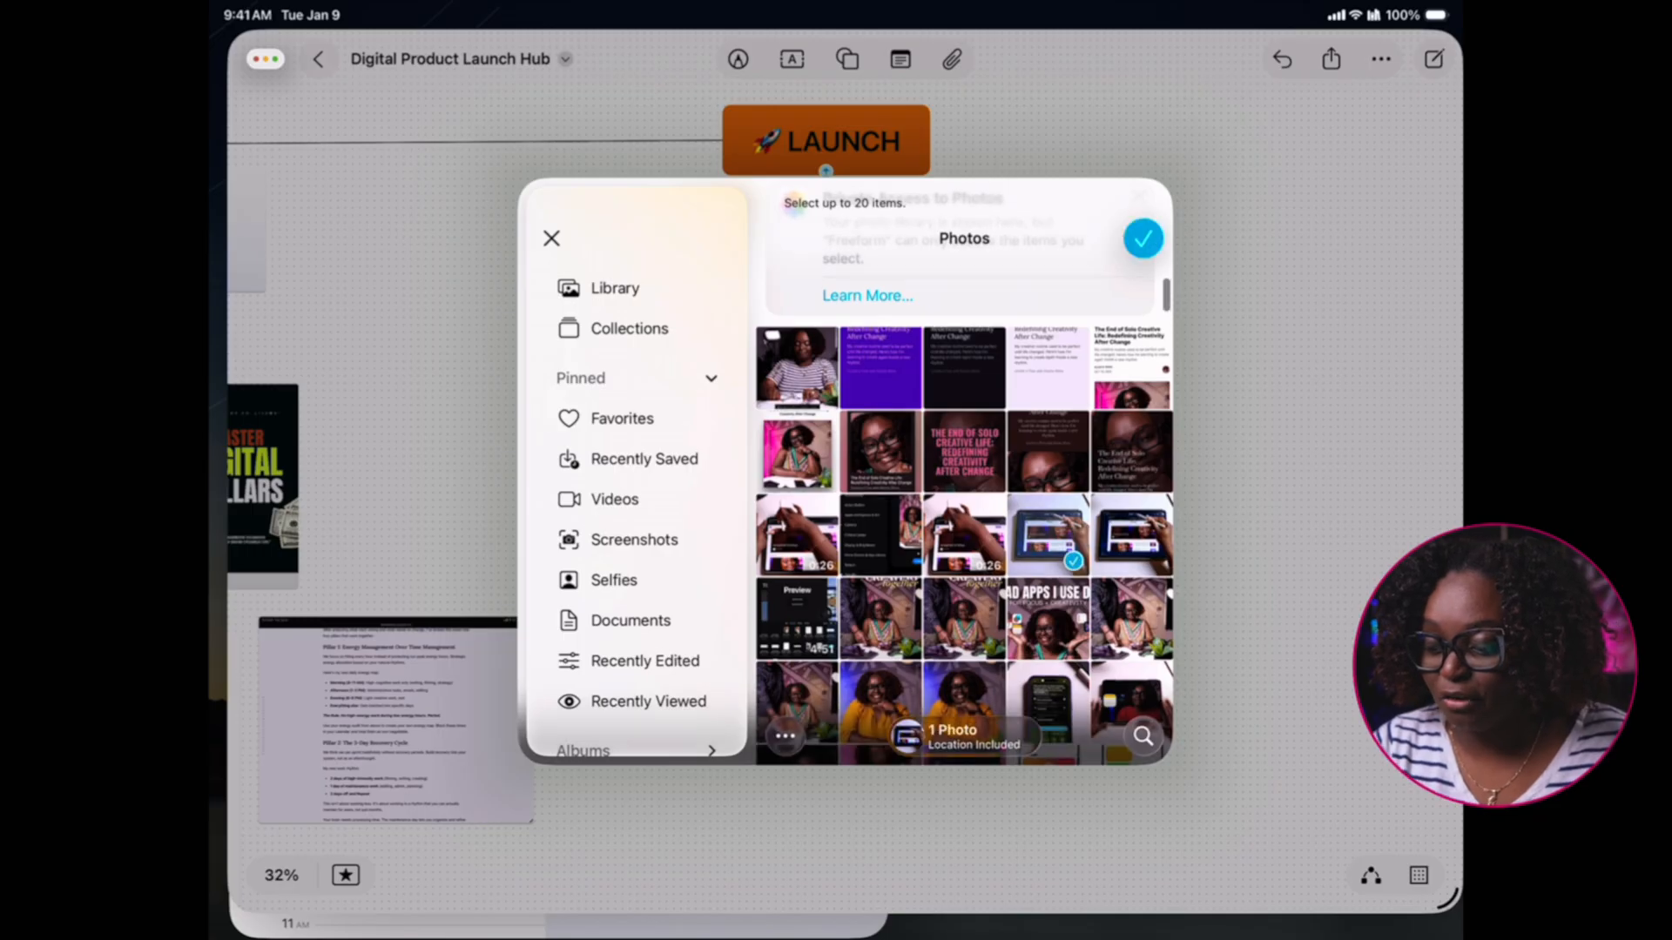
left_click(1141, 238)
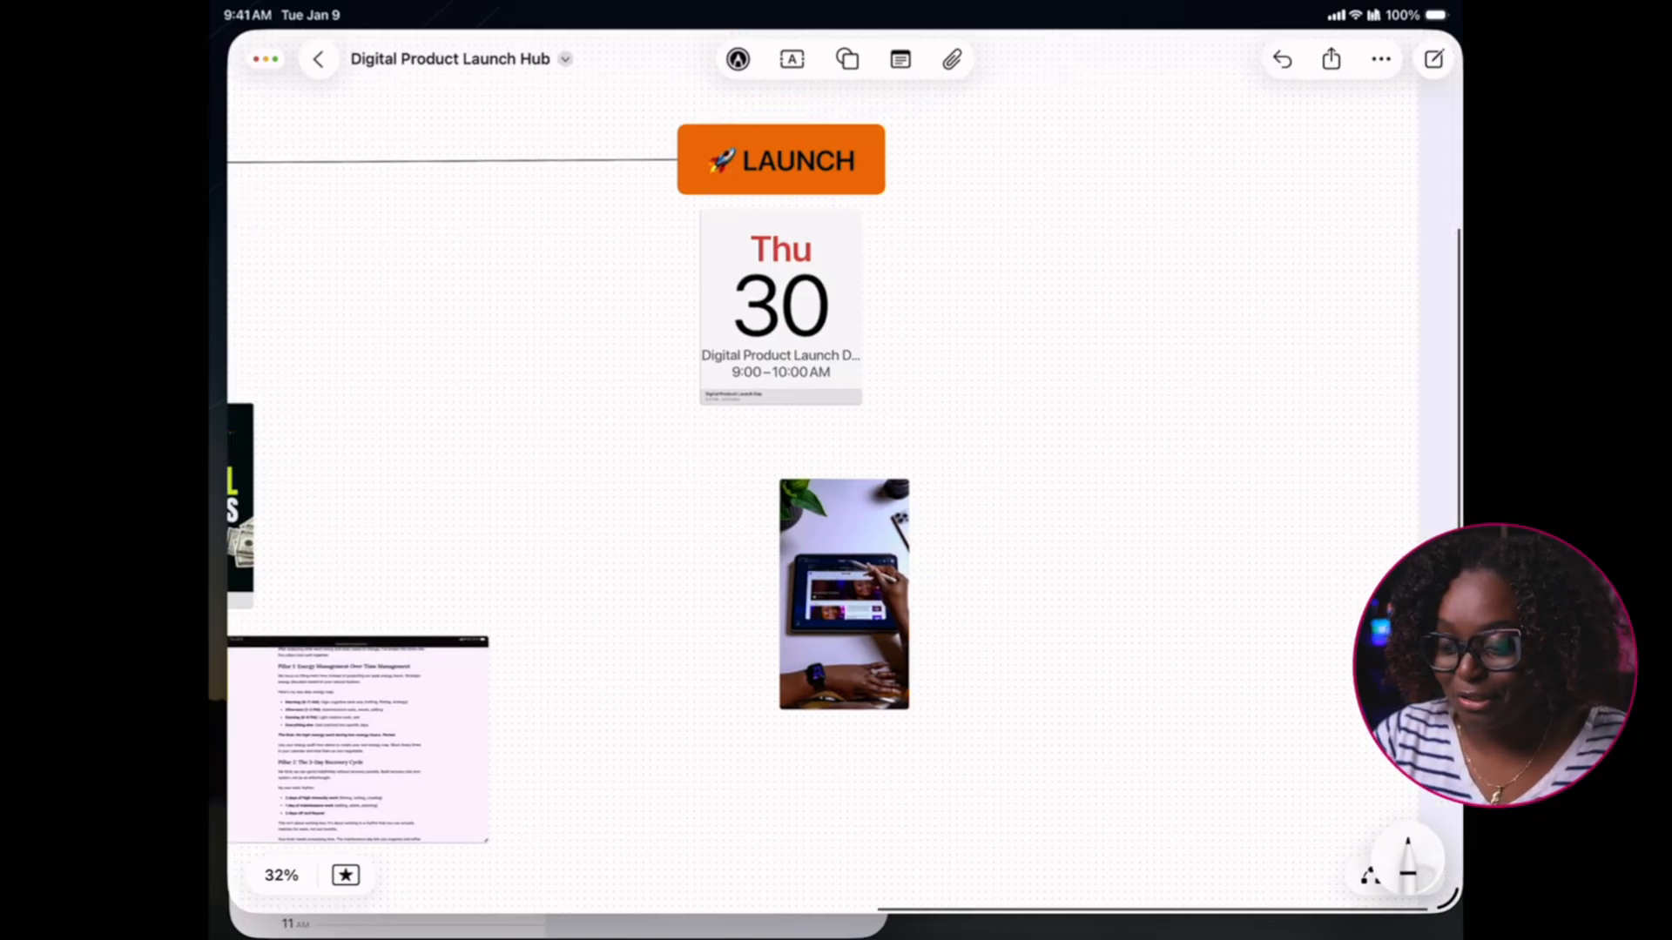
left_click(950, 58)
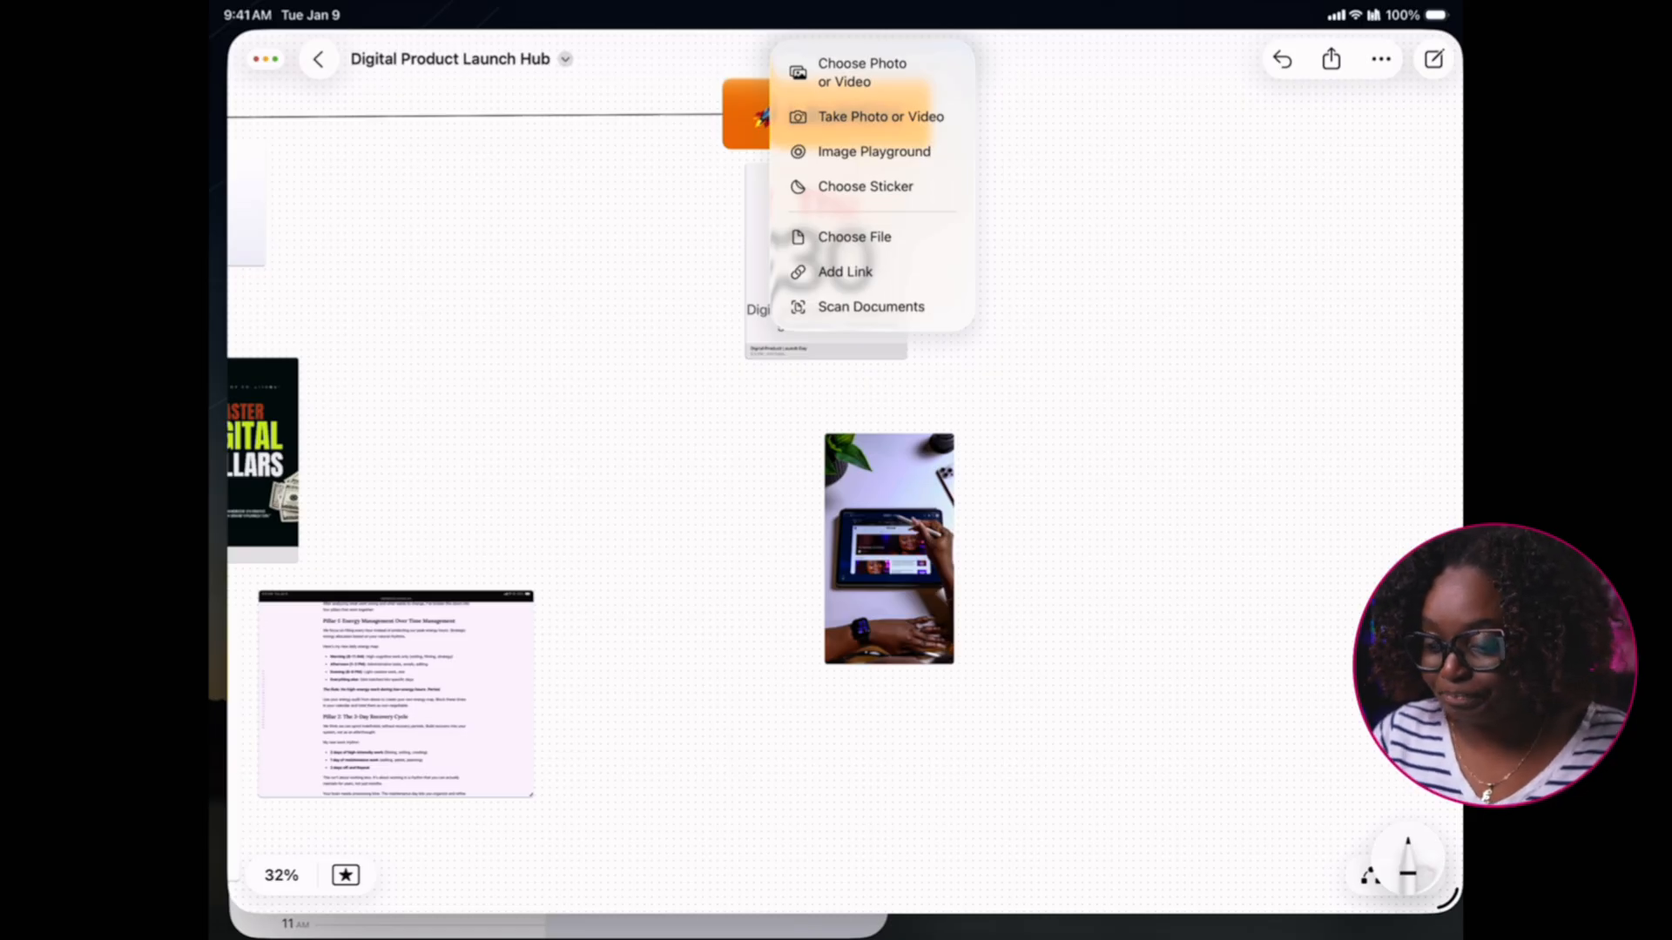
Add the 'Create a Flow with Elesha Wims' Substack link card beside the iPad photo
left_click(844, 271)
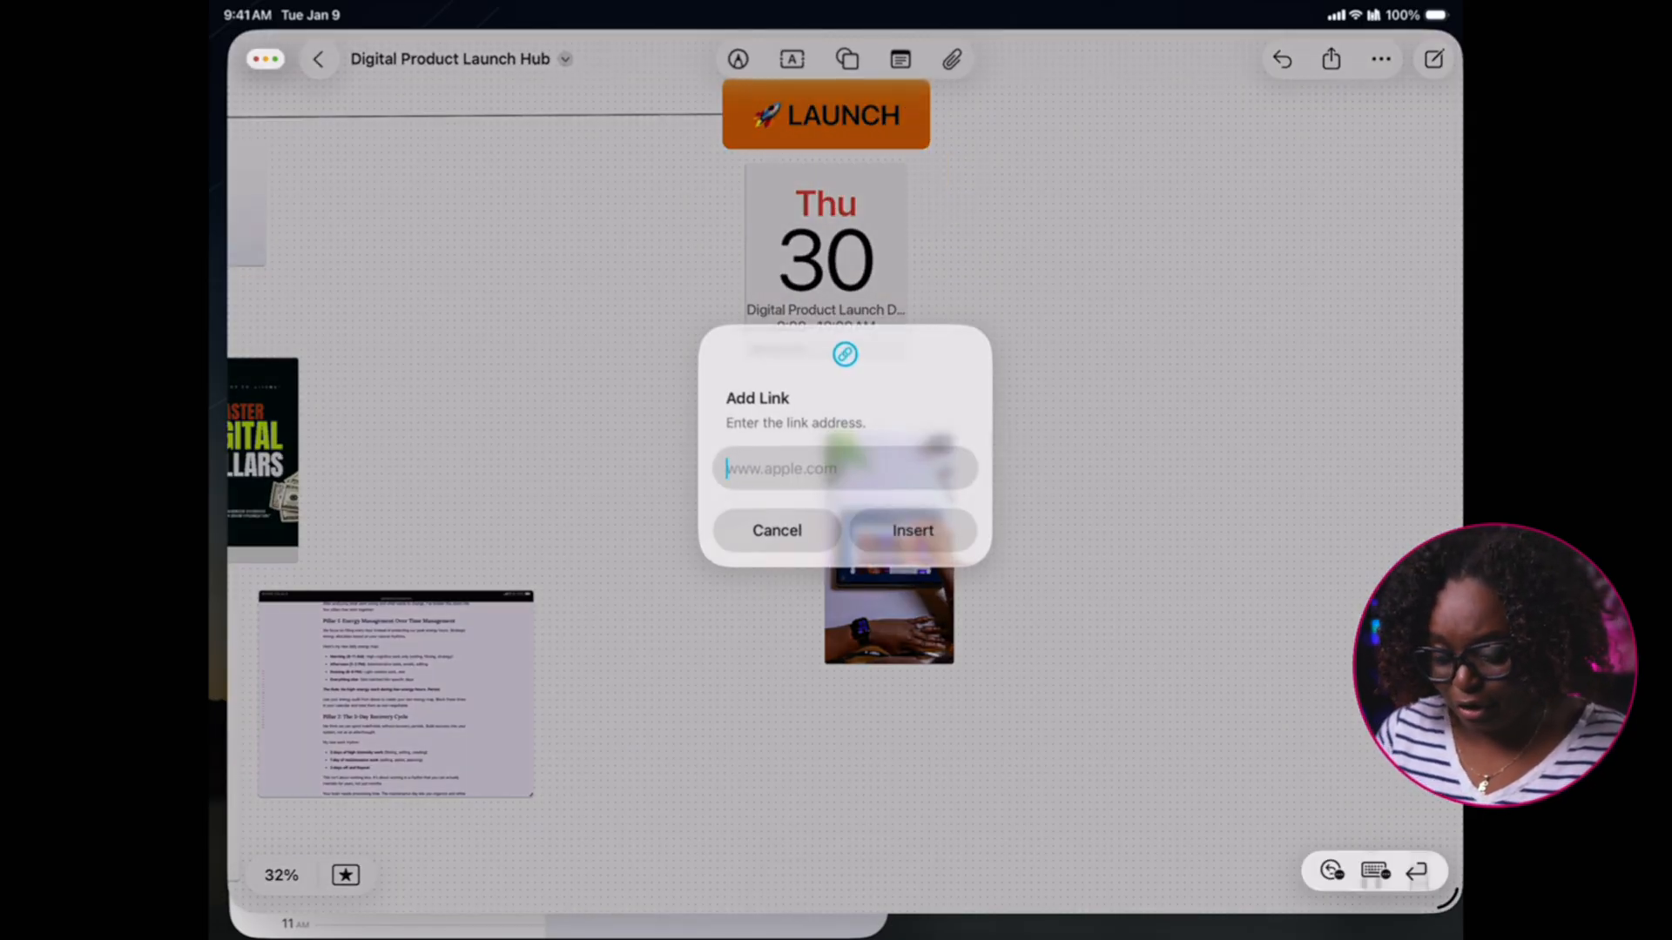
type("el")
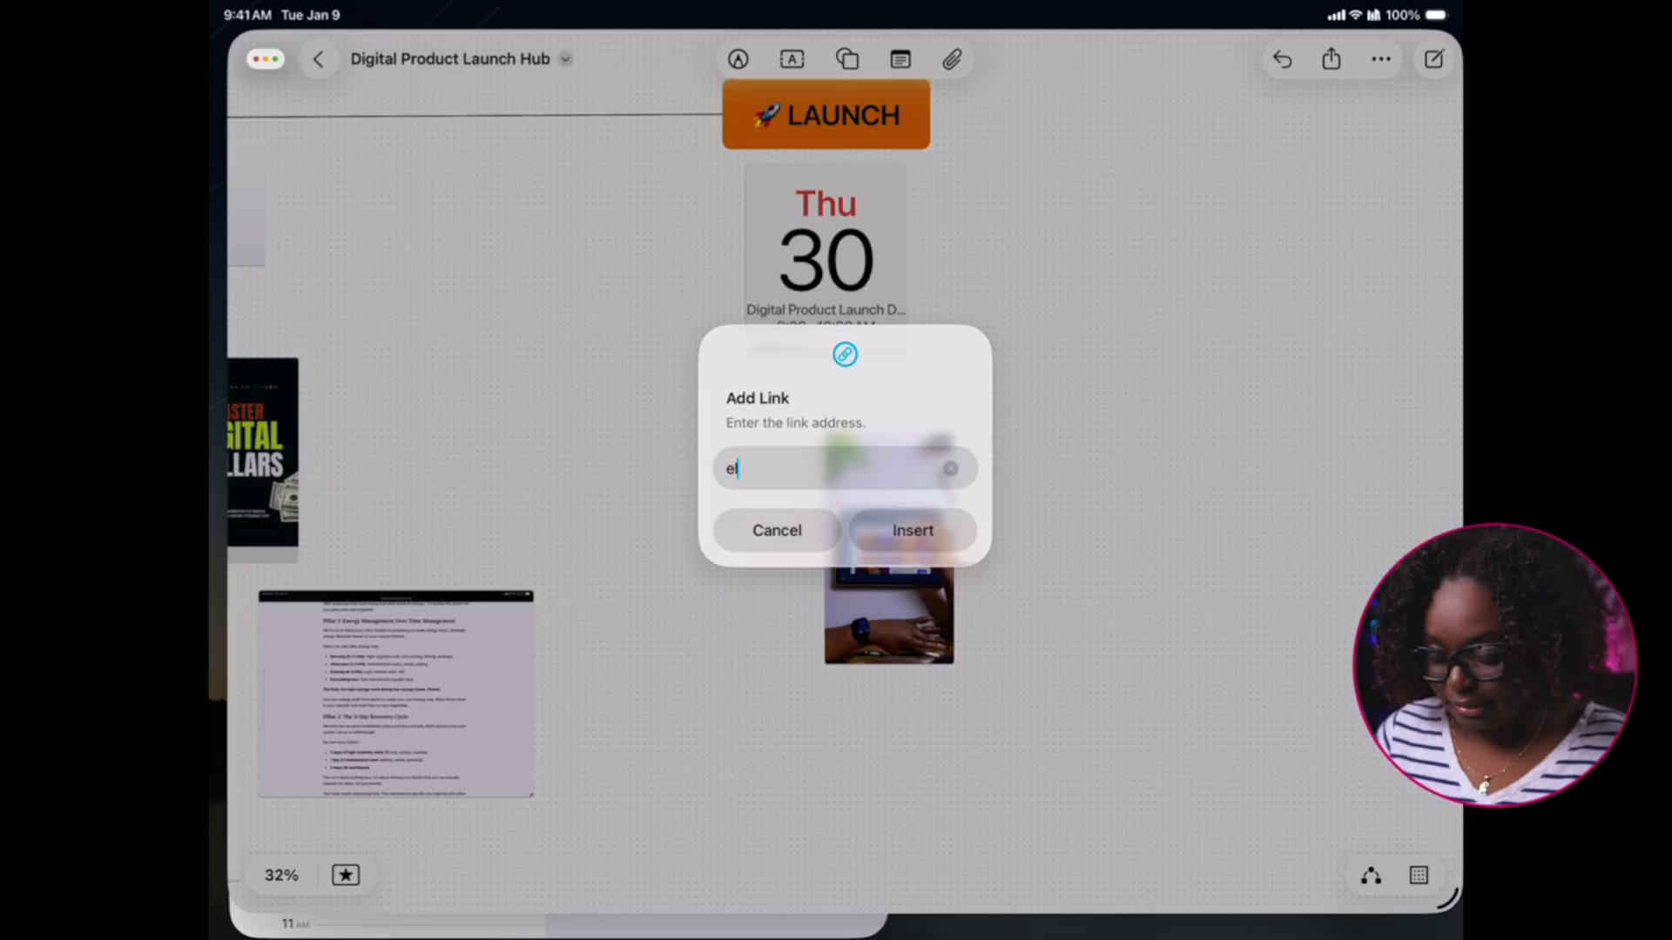
type("leshajacobs.substack")
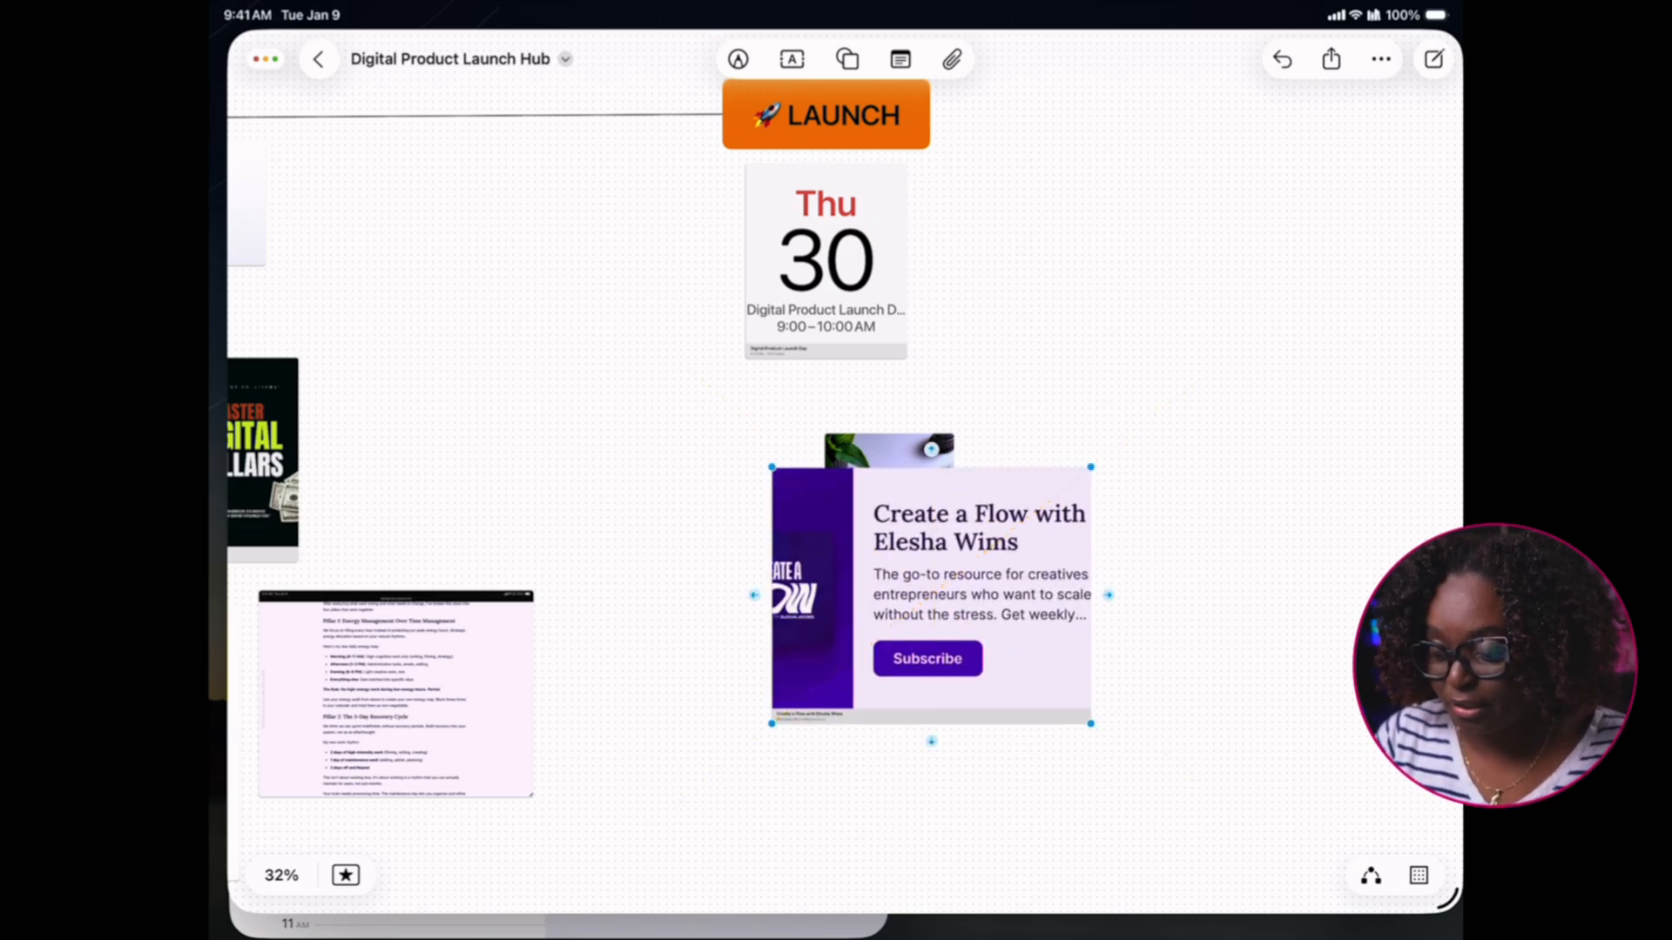
left_click_drag(927, 593, 1136, 485)
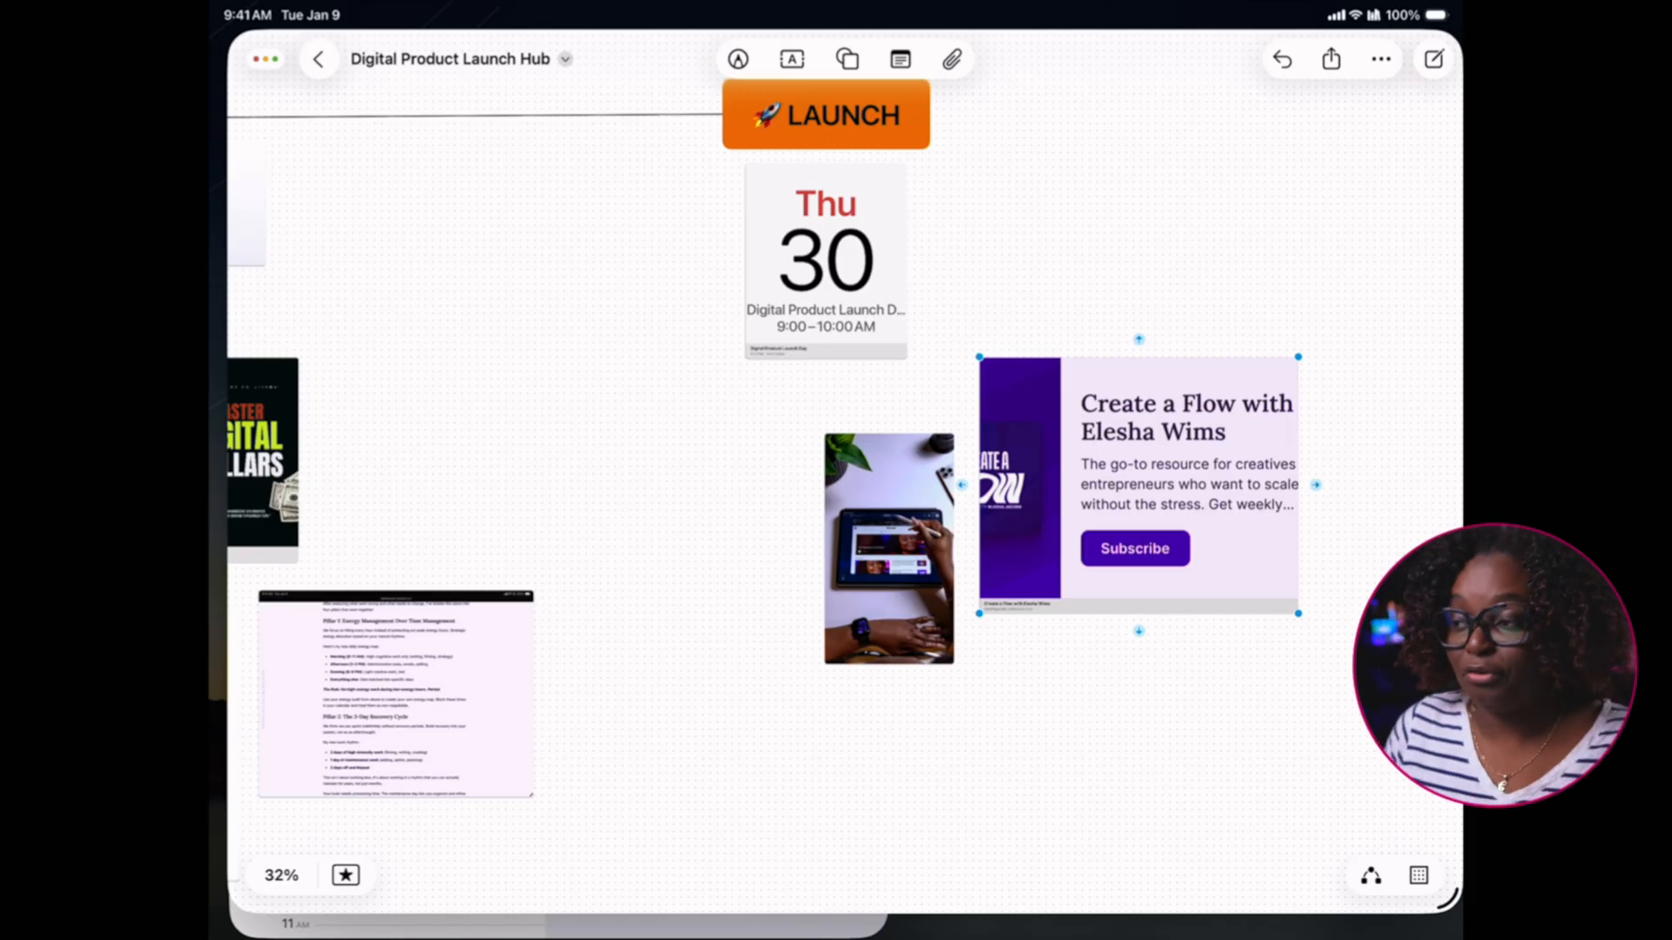
left_click(951, 59)
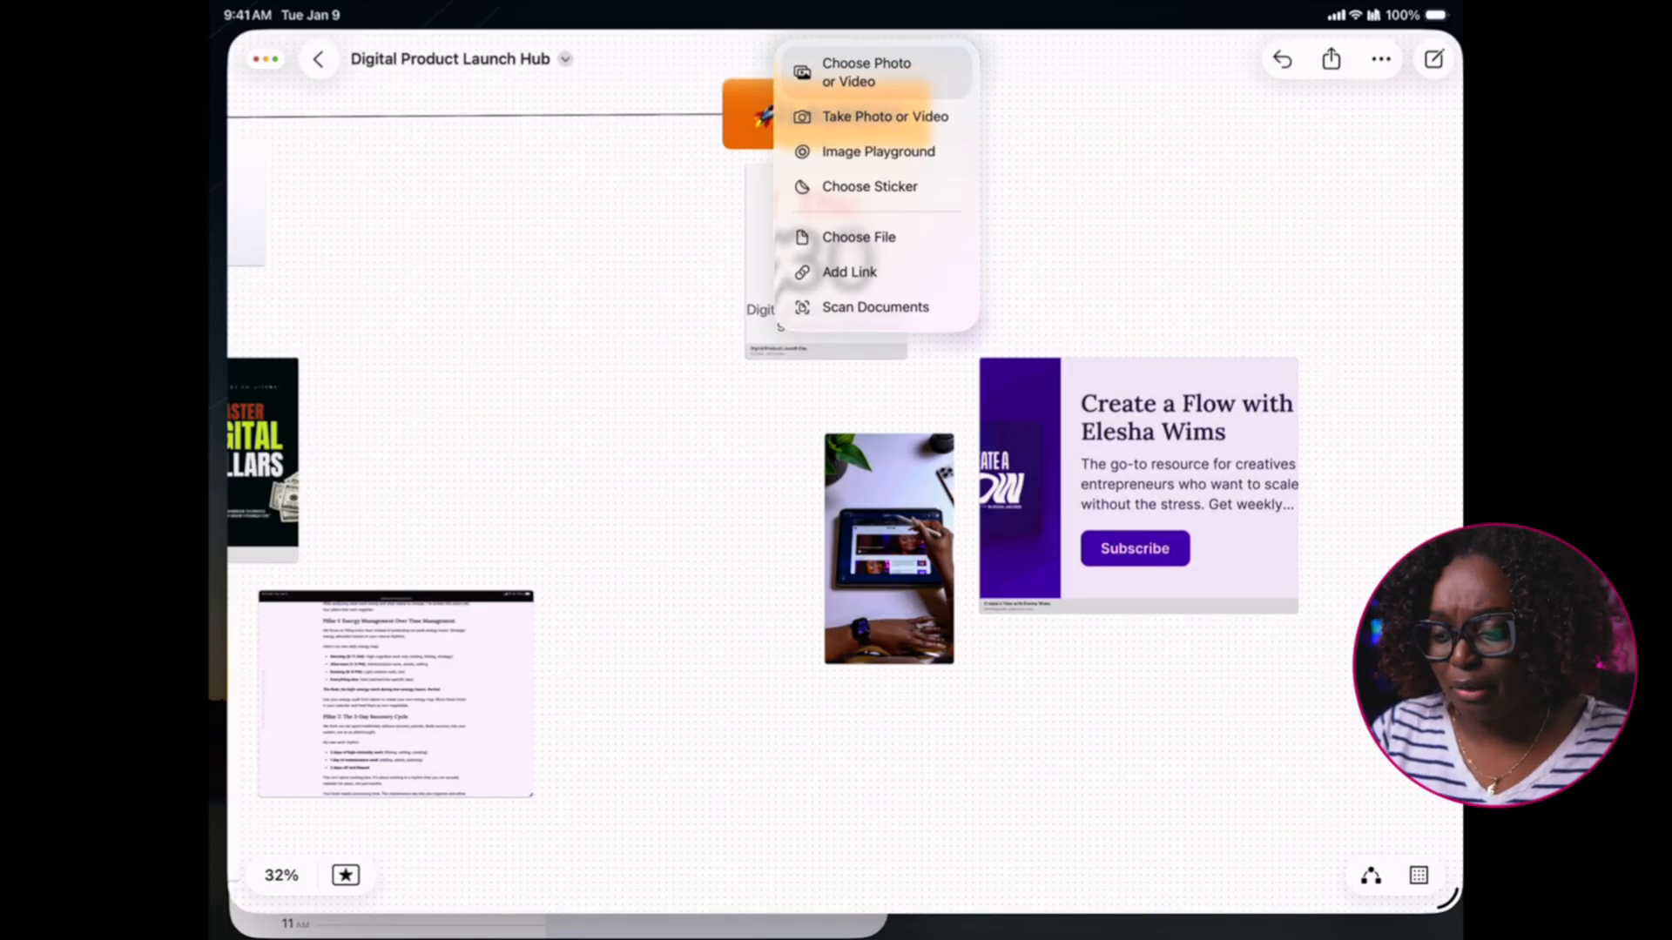
Insert the tablet video clip from the photo library and position it below the iPad photo
left_click(865, 72)
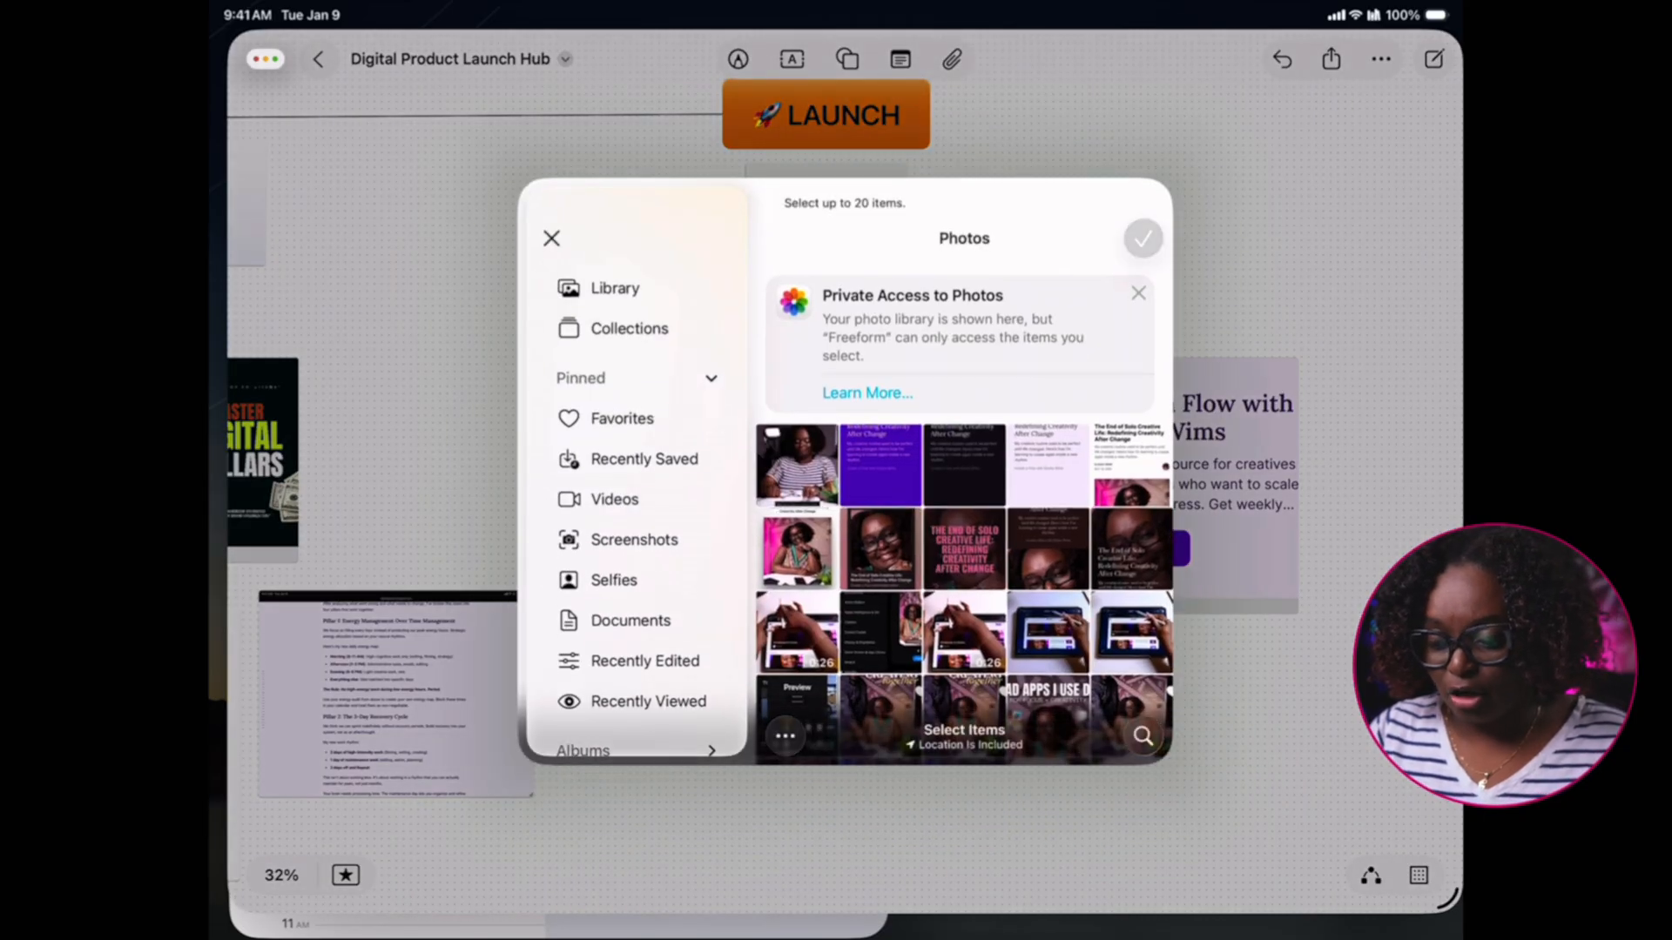
left_click(796, 632)
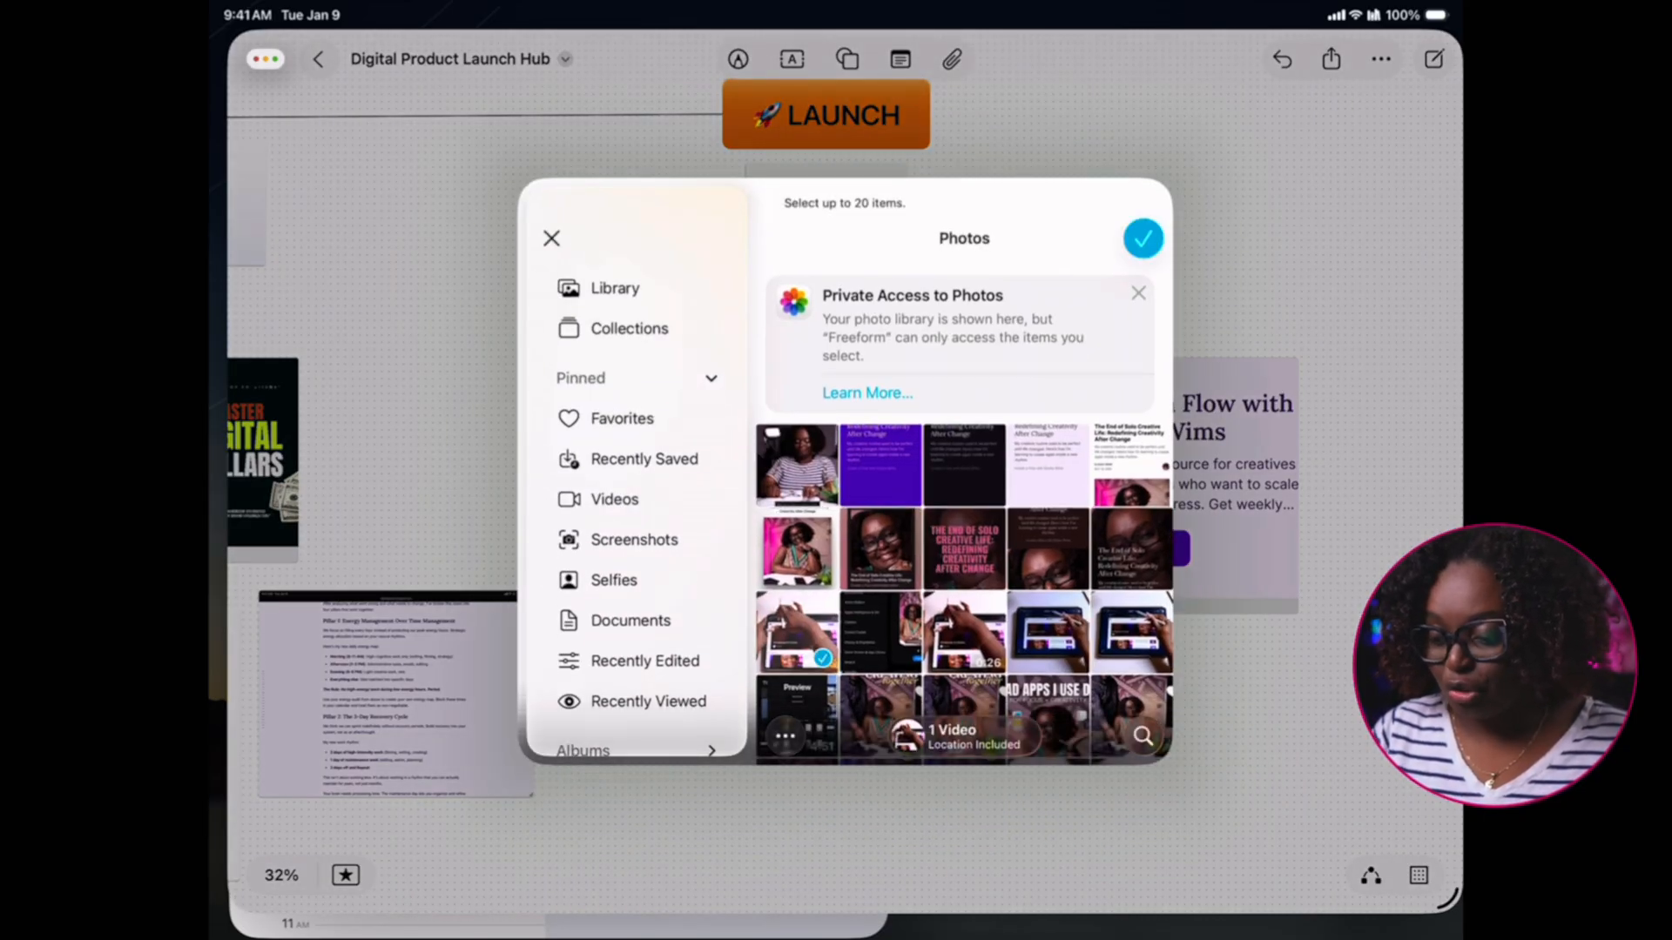
left_click(1141, 238)
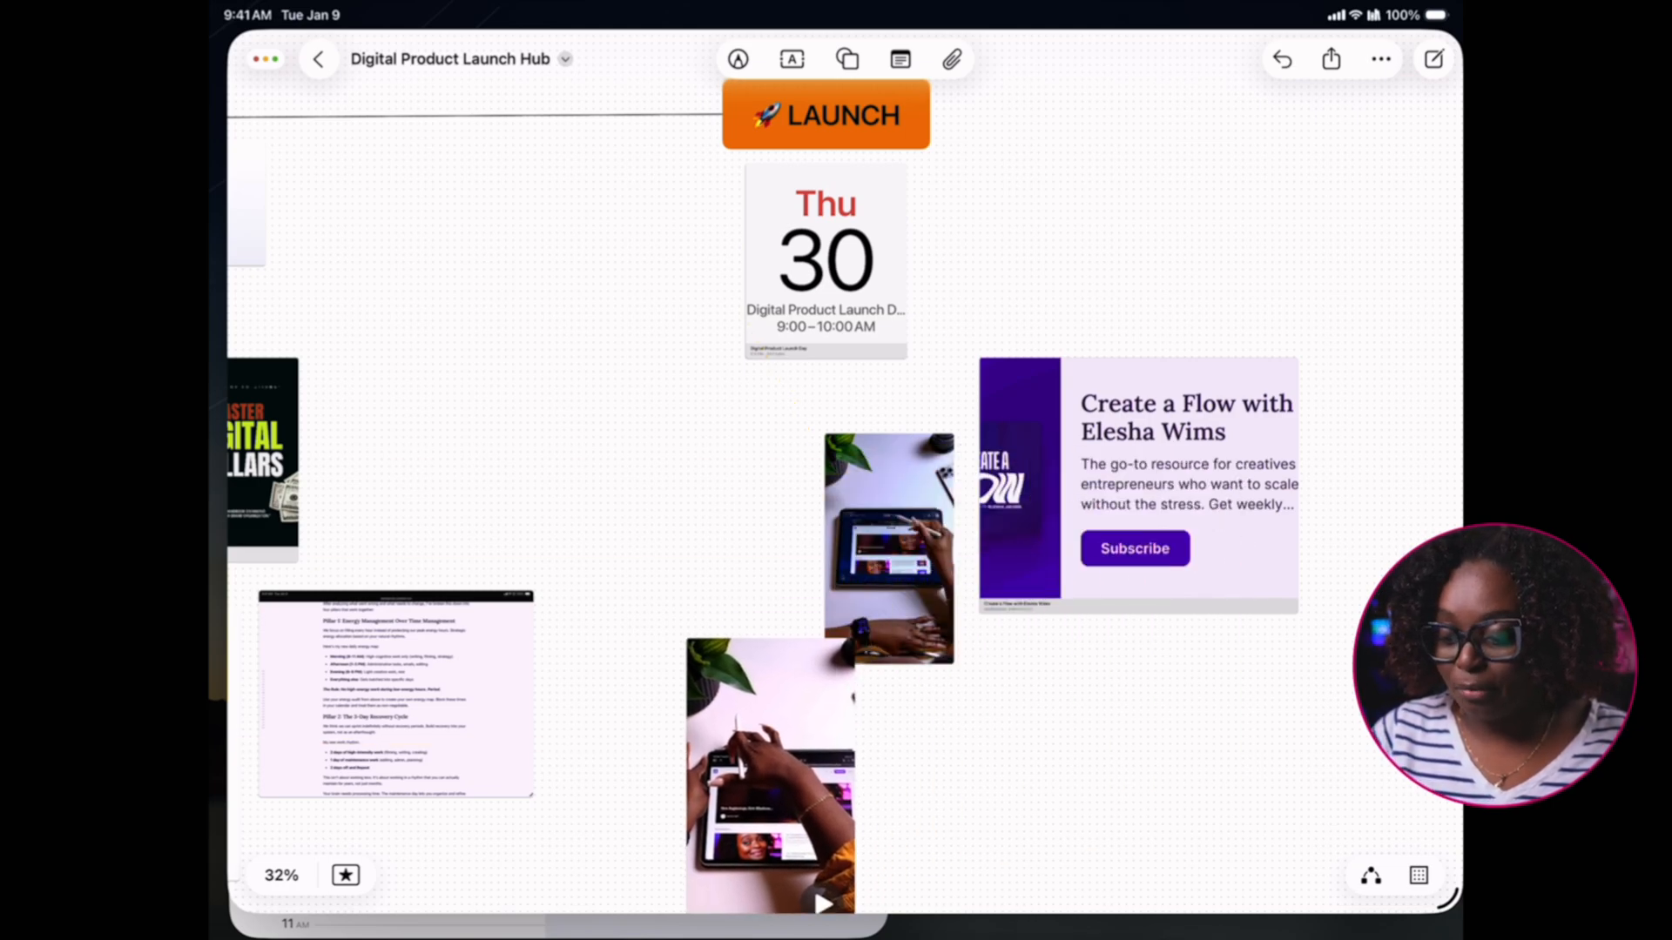
left_click_drag(770, 778, 853, 794)
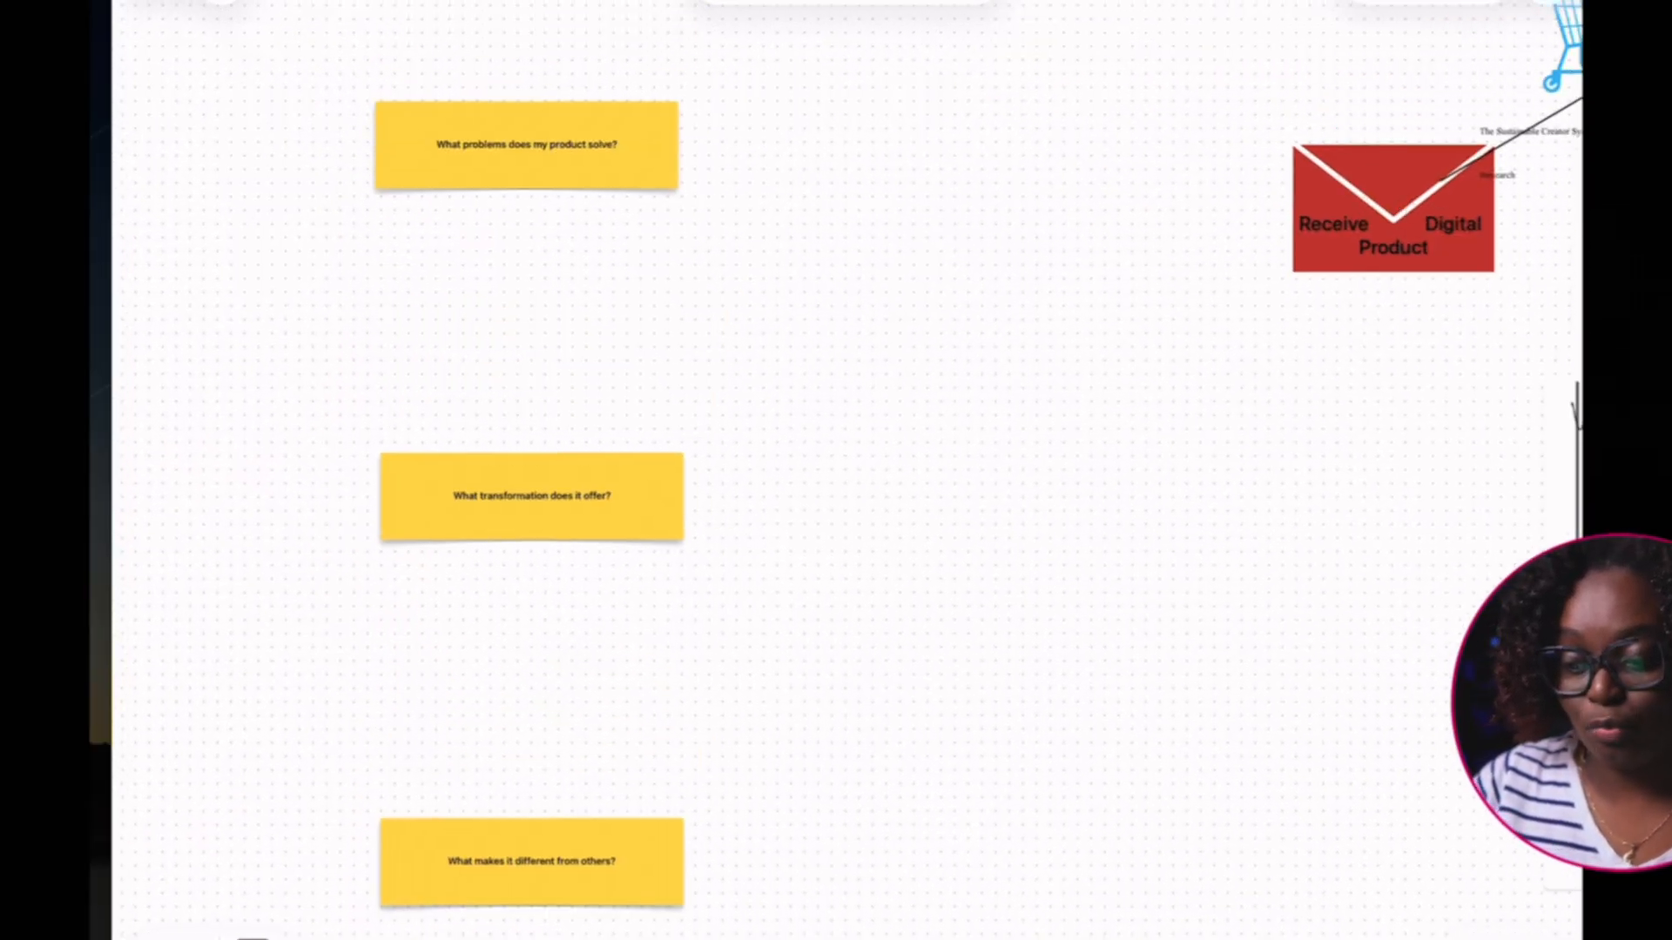
Scroll the board and use scene navigation to jump from IDEAS to the LAUNCH scene
scroll("down", 3)
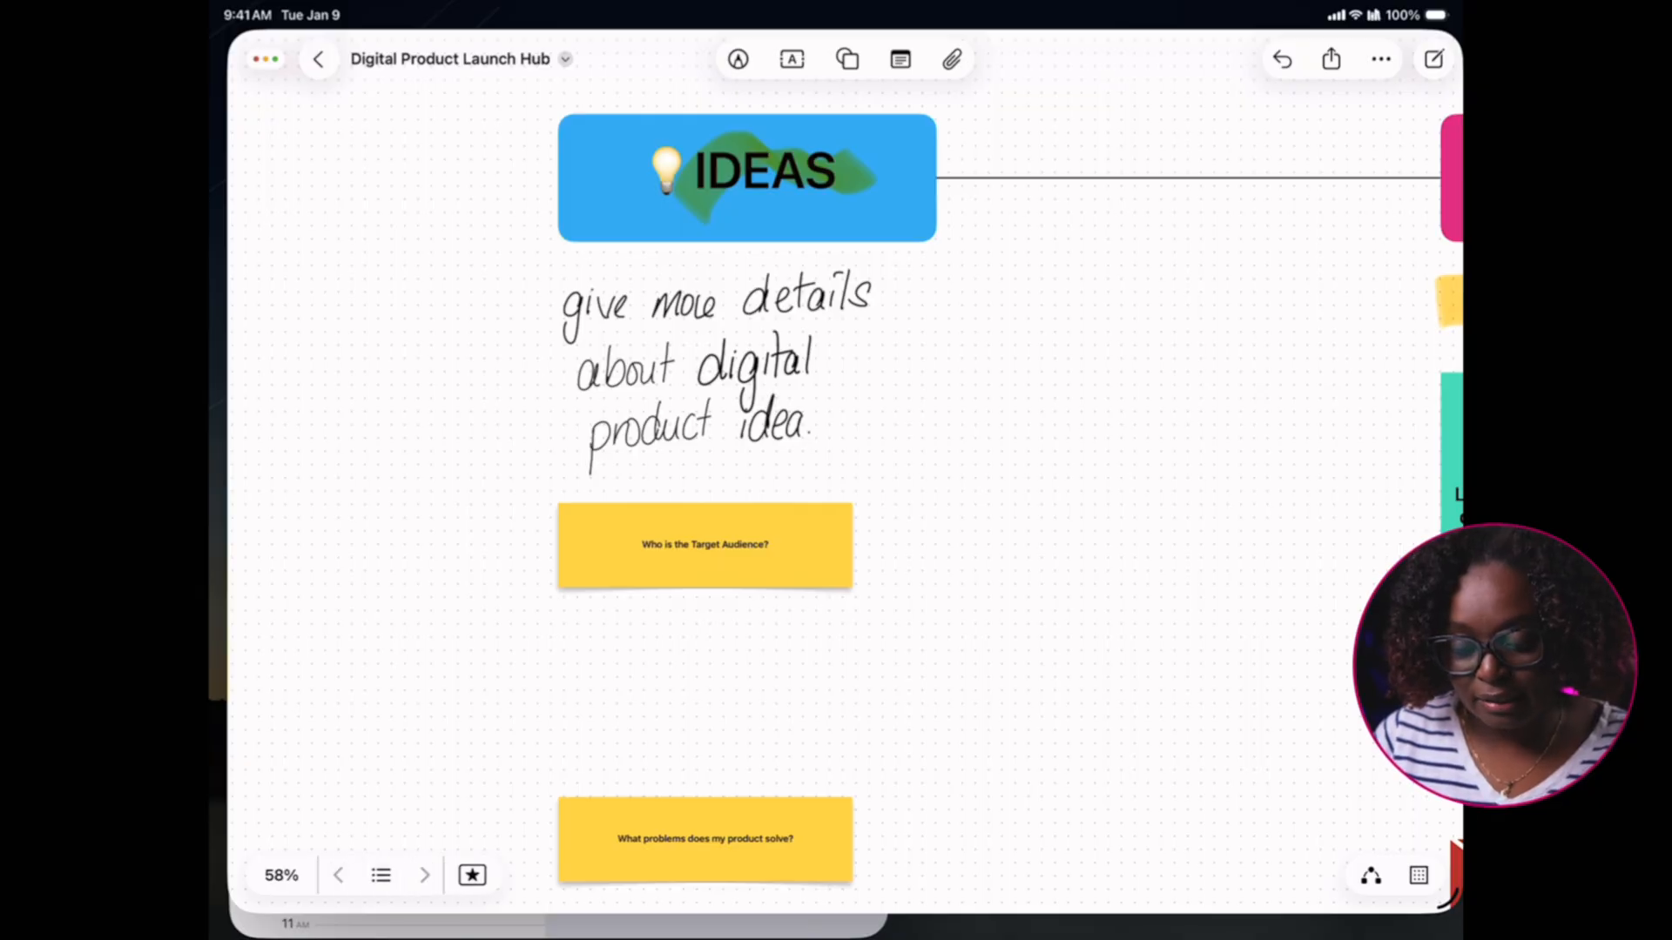
left_click(380, 874)
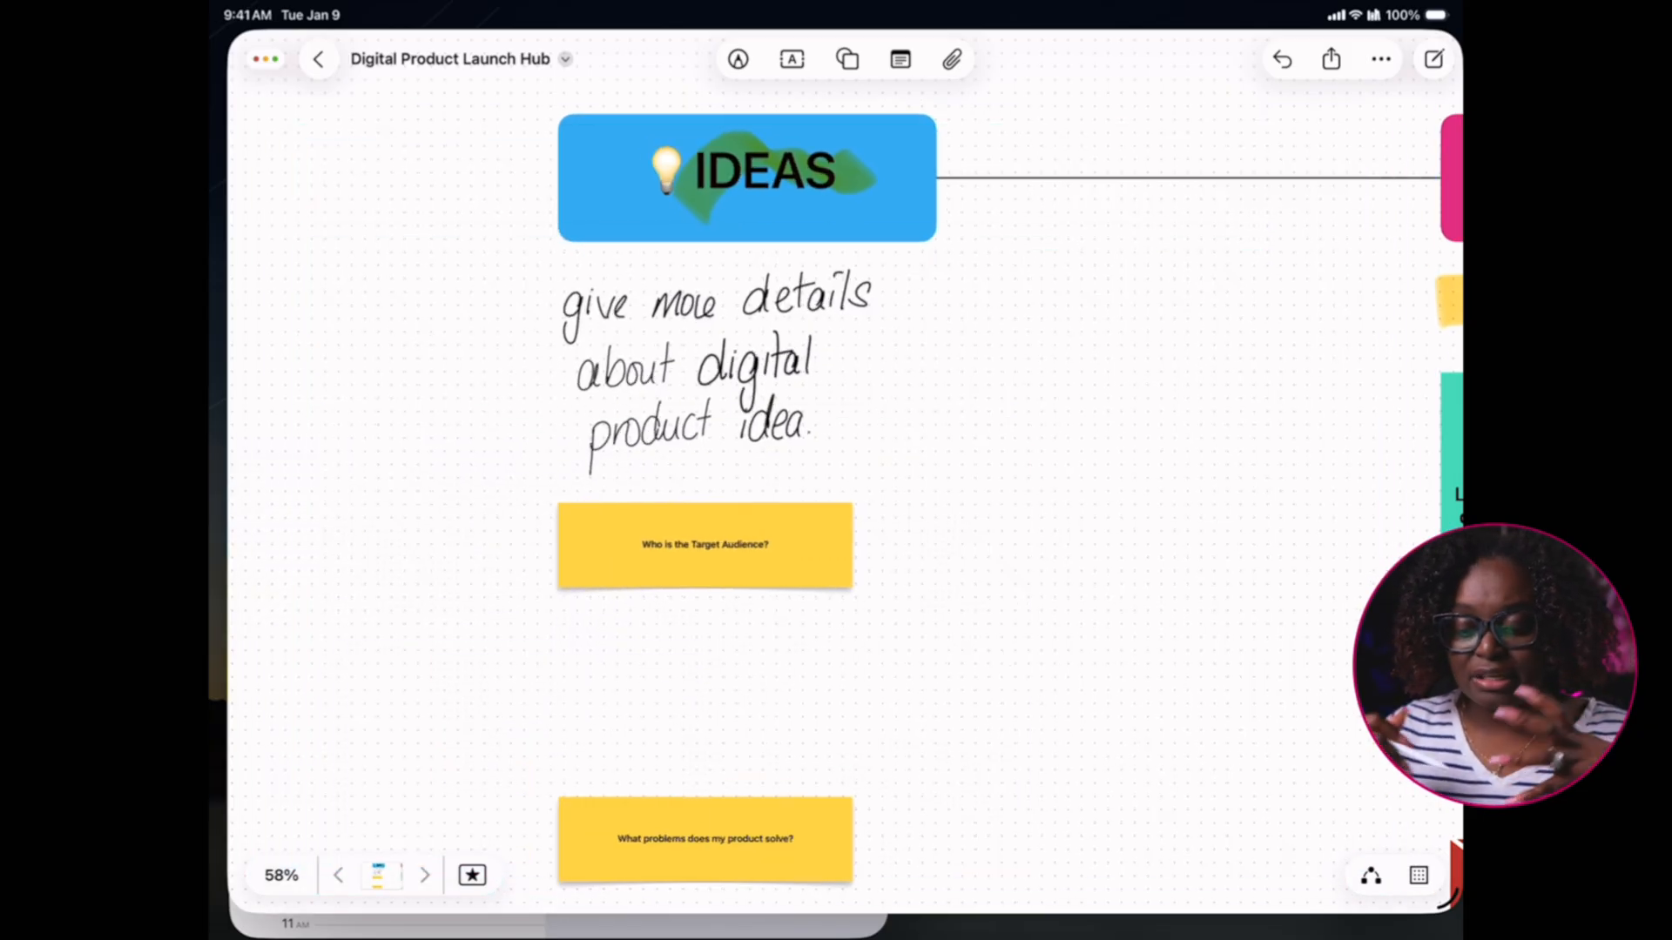
scroll("right", 3)
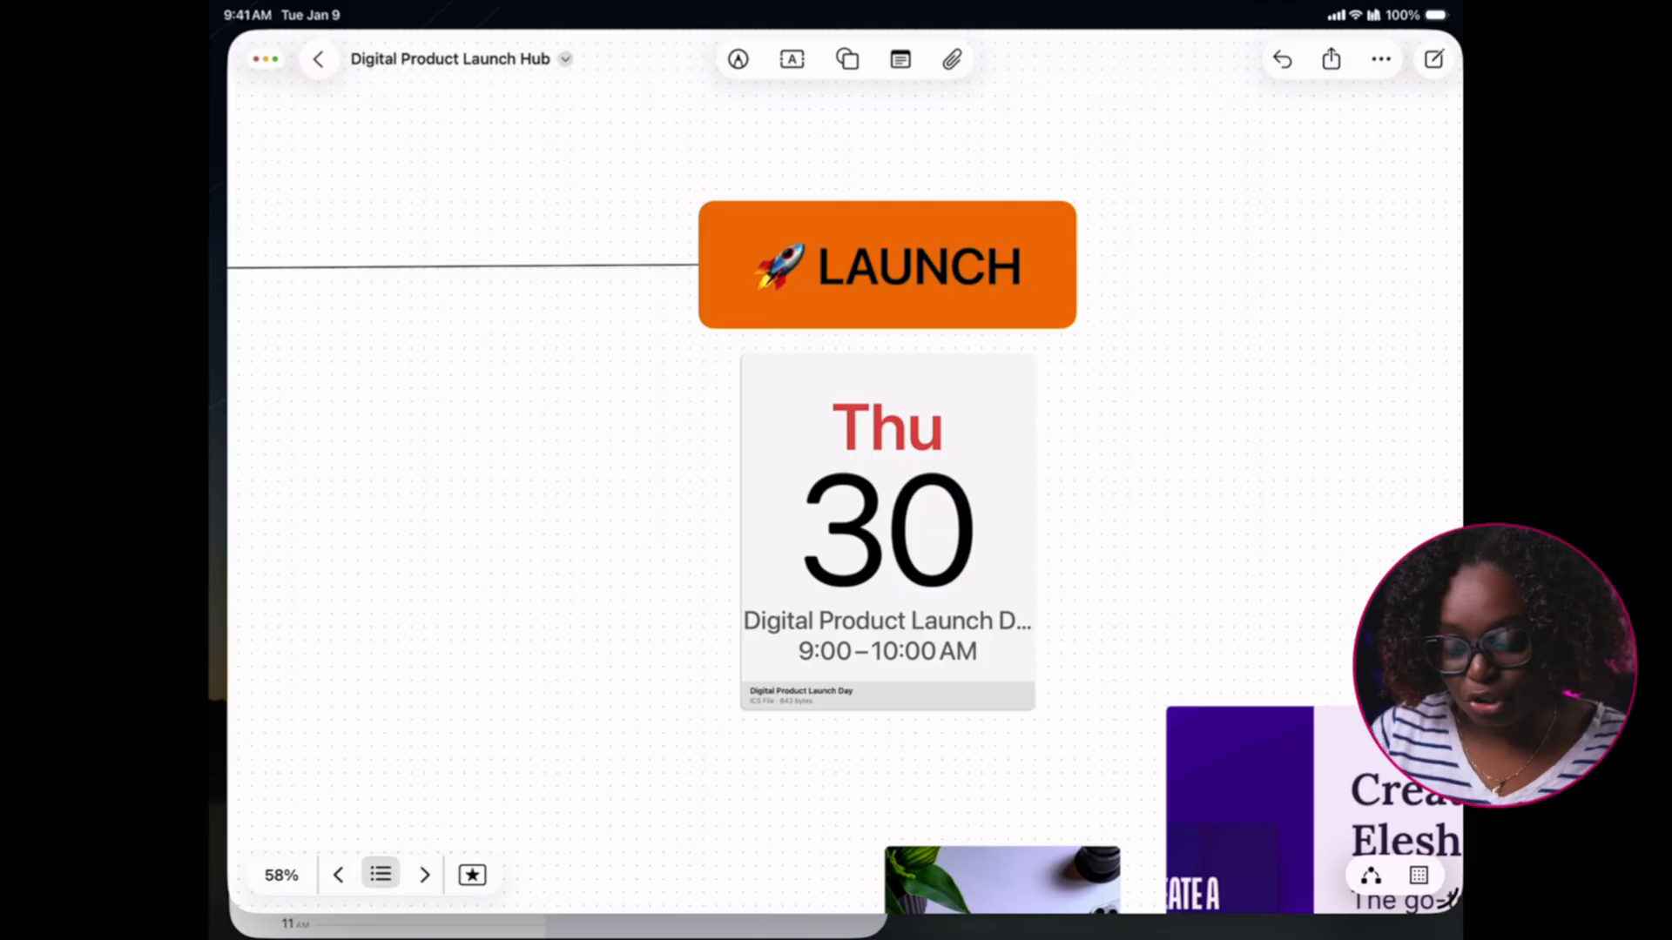
Rename Scene 1, 2 and 3 to Ideas, Plans and Launch, then edit the scene list
left_click(380, 874)
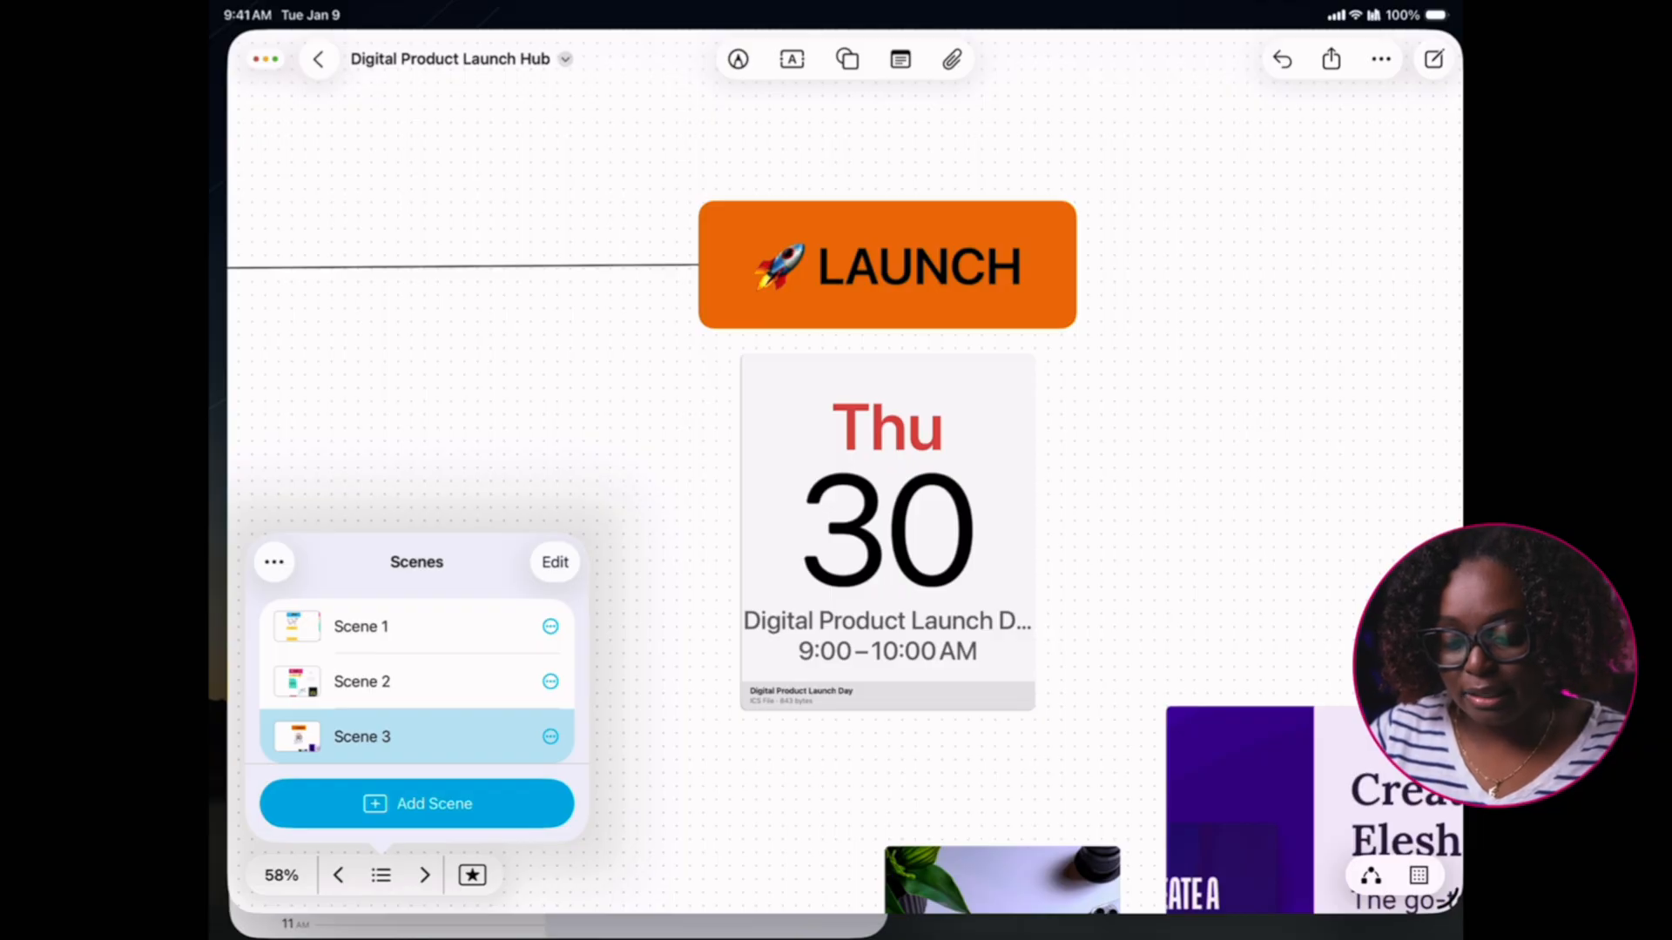
left_click(550, 736)
type("Launch")
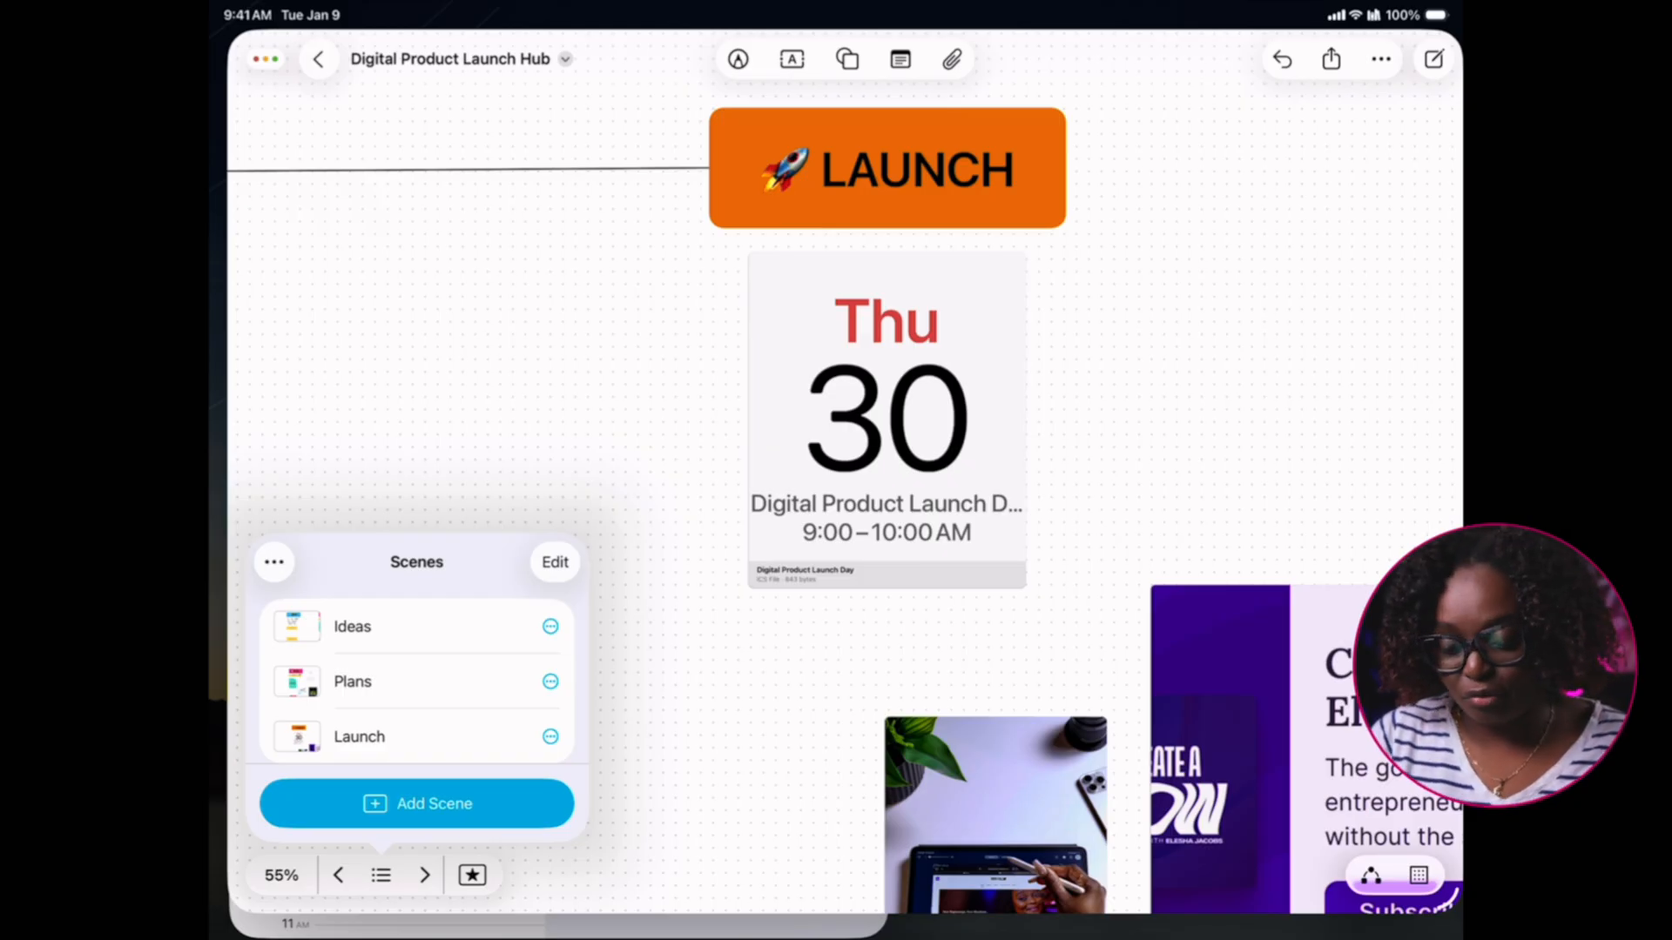
left_click(554, 561)
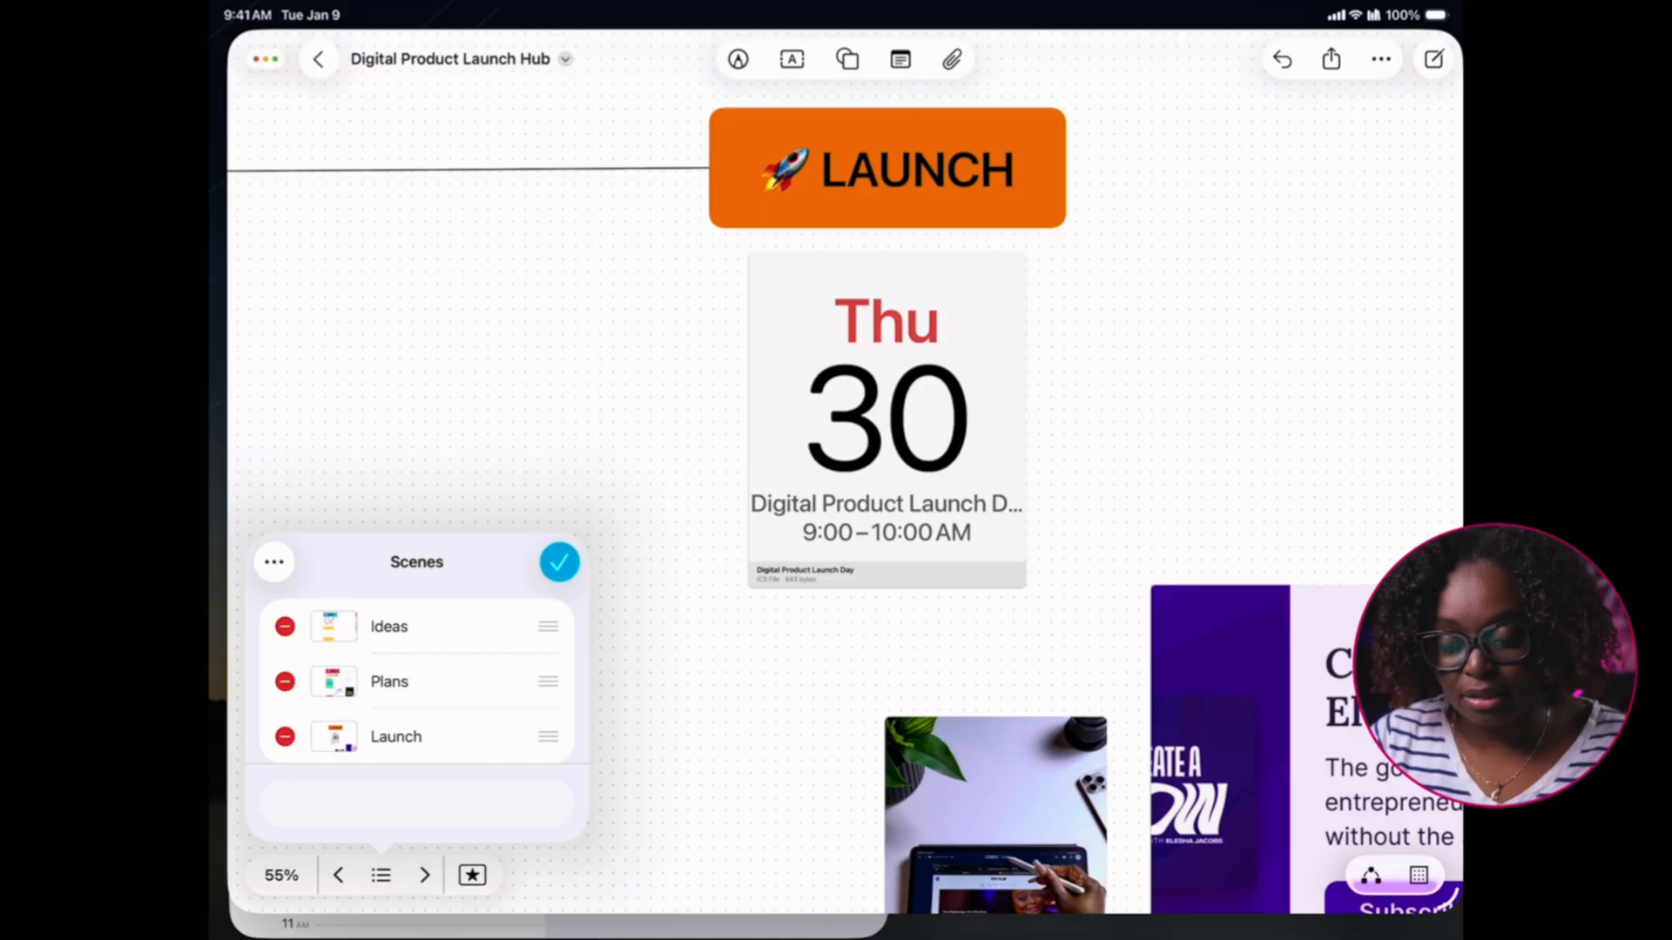
Finish scene editing and return to the IDEAS section with its note and question stickies
left_click(272, 561)
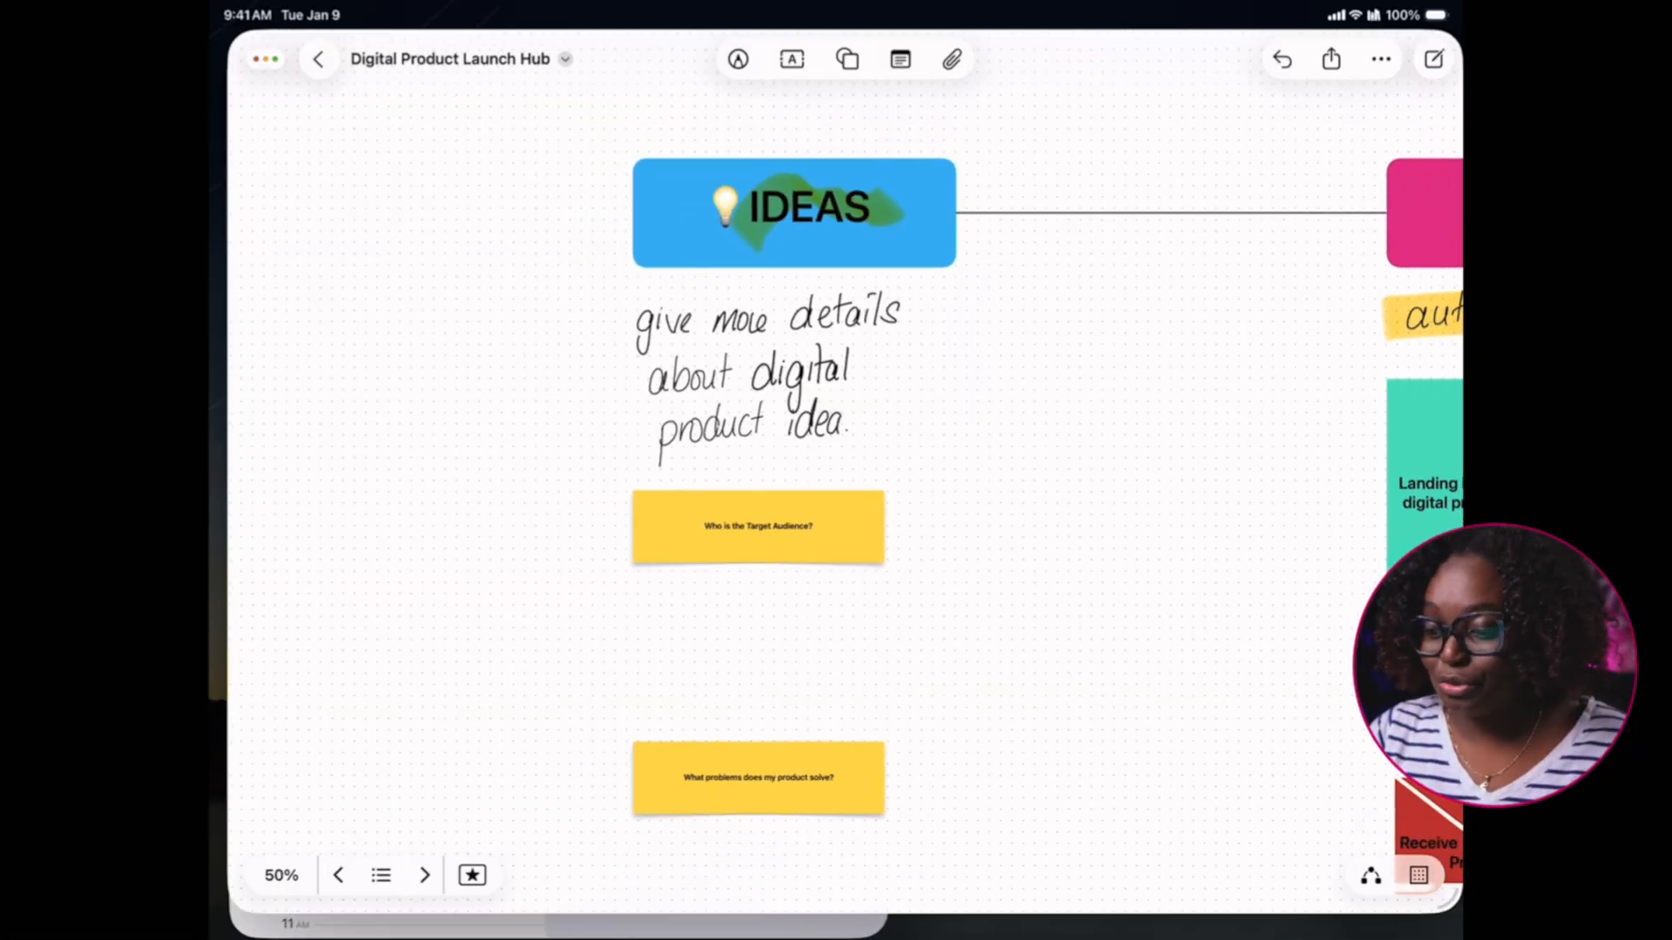
Export the entire Digital Product Launch Hub board as a PDF to iCloud Drive
scroll("down", 3)
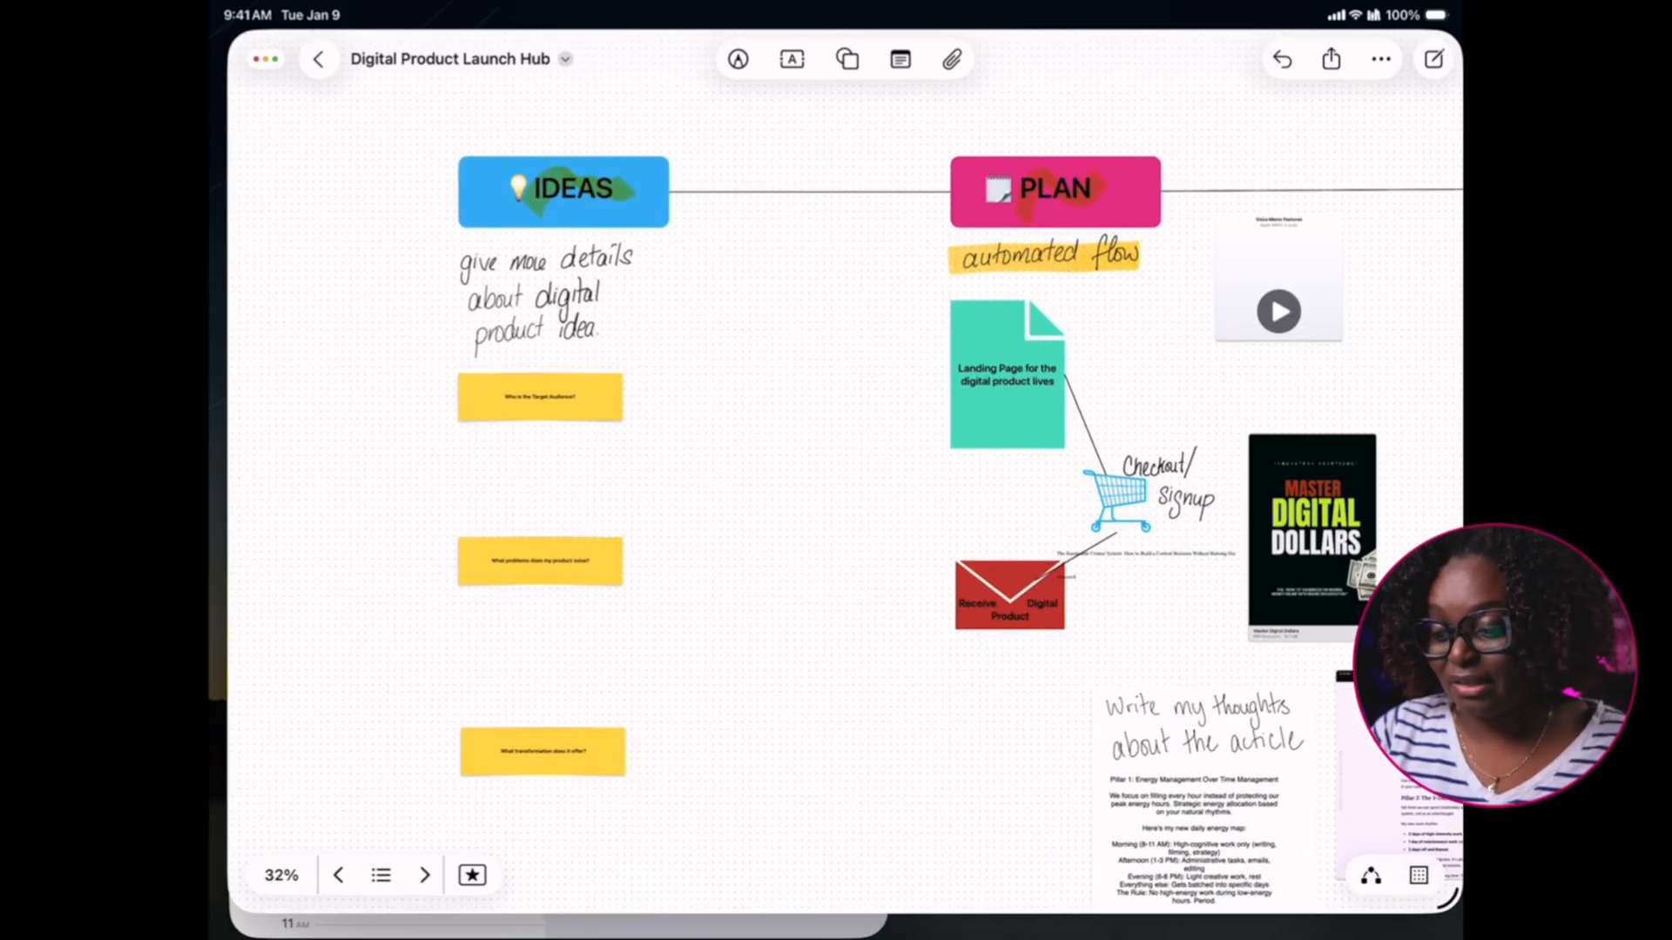
scroll("down", 3)
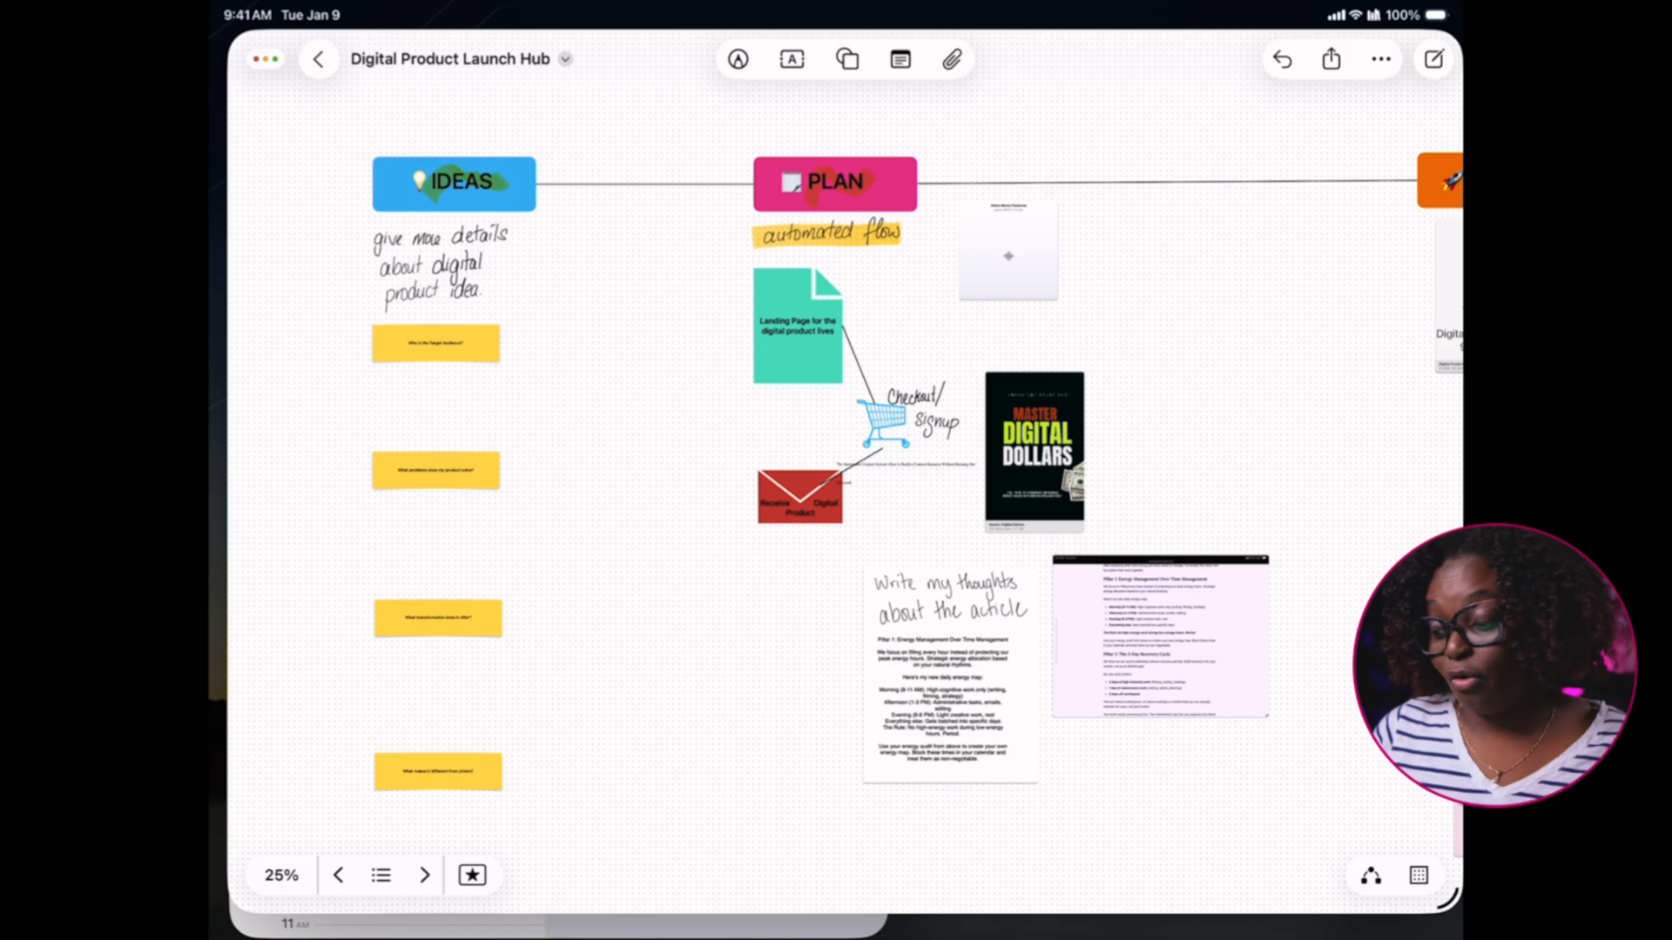
scroll("right", 3)
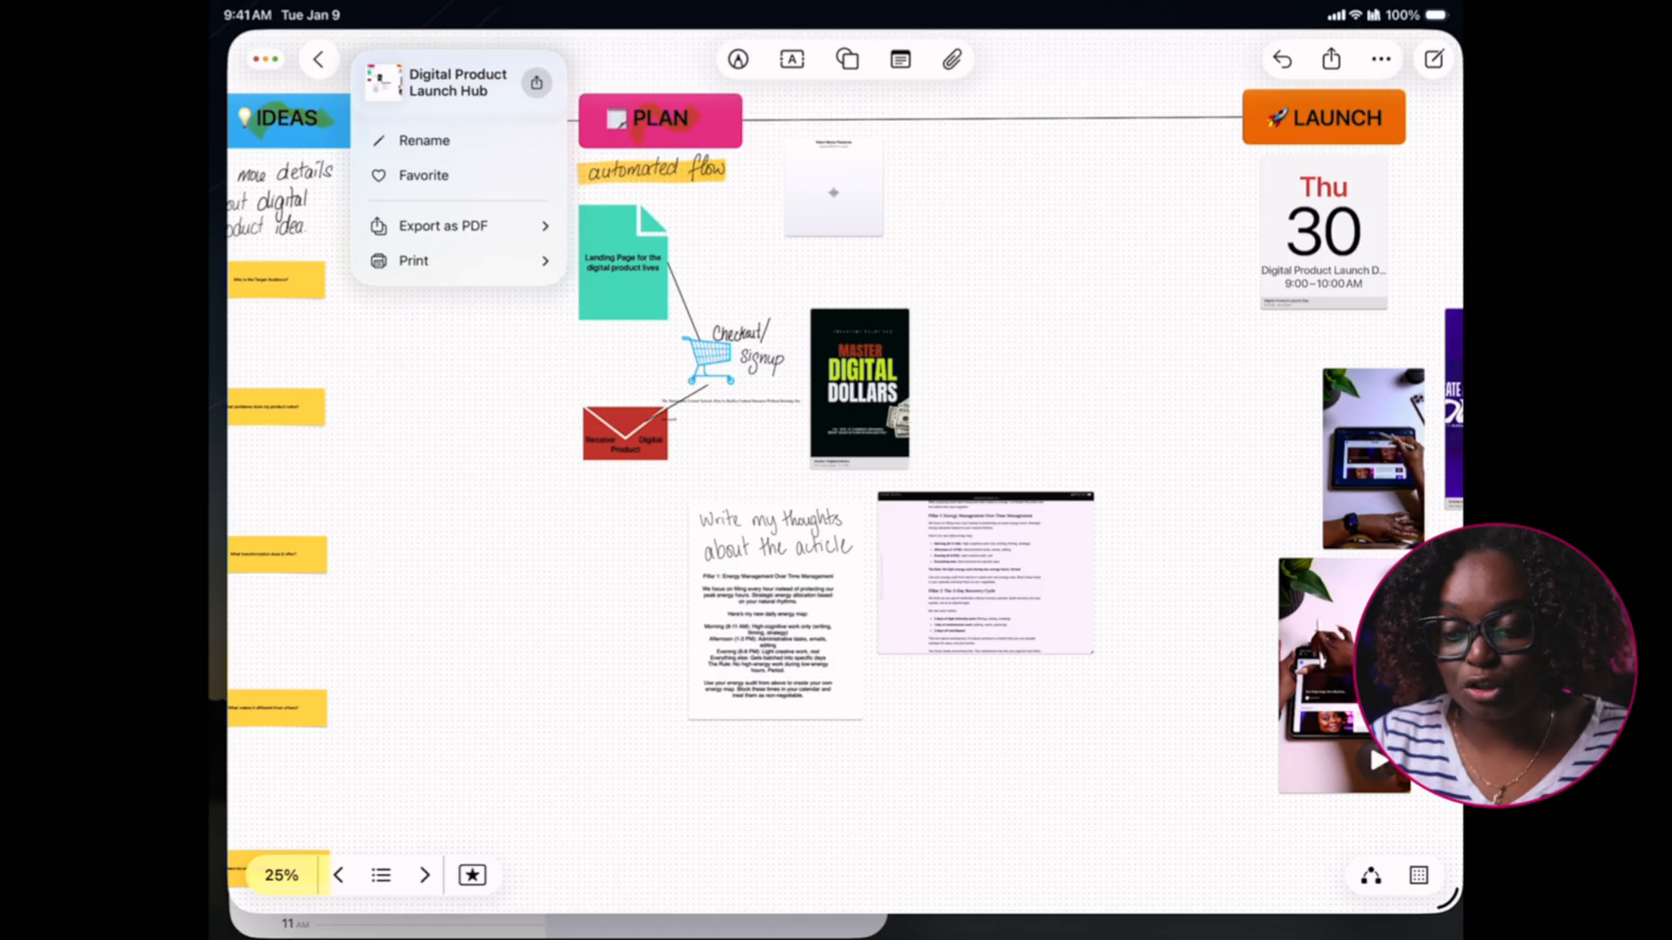
left_click(442, 224)
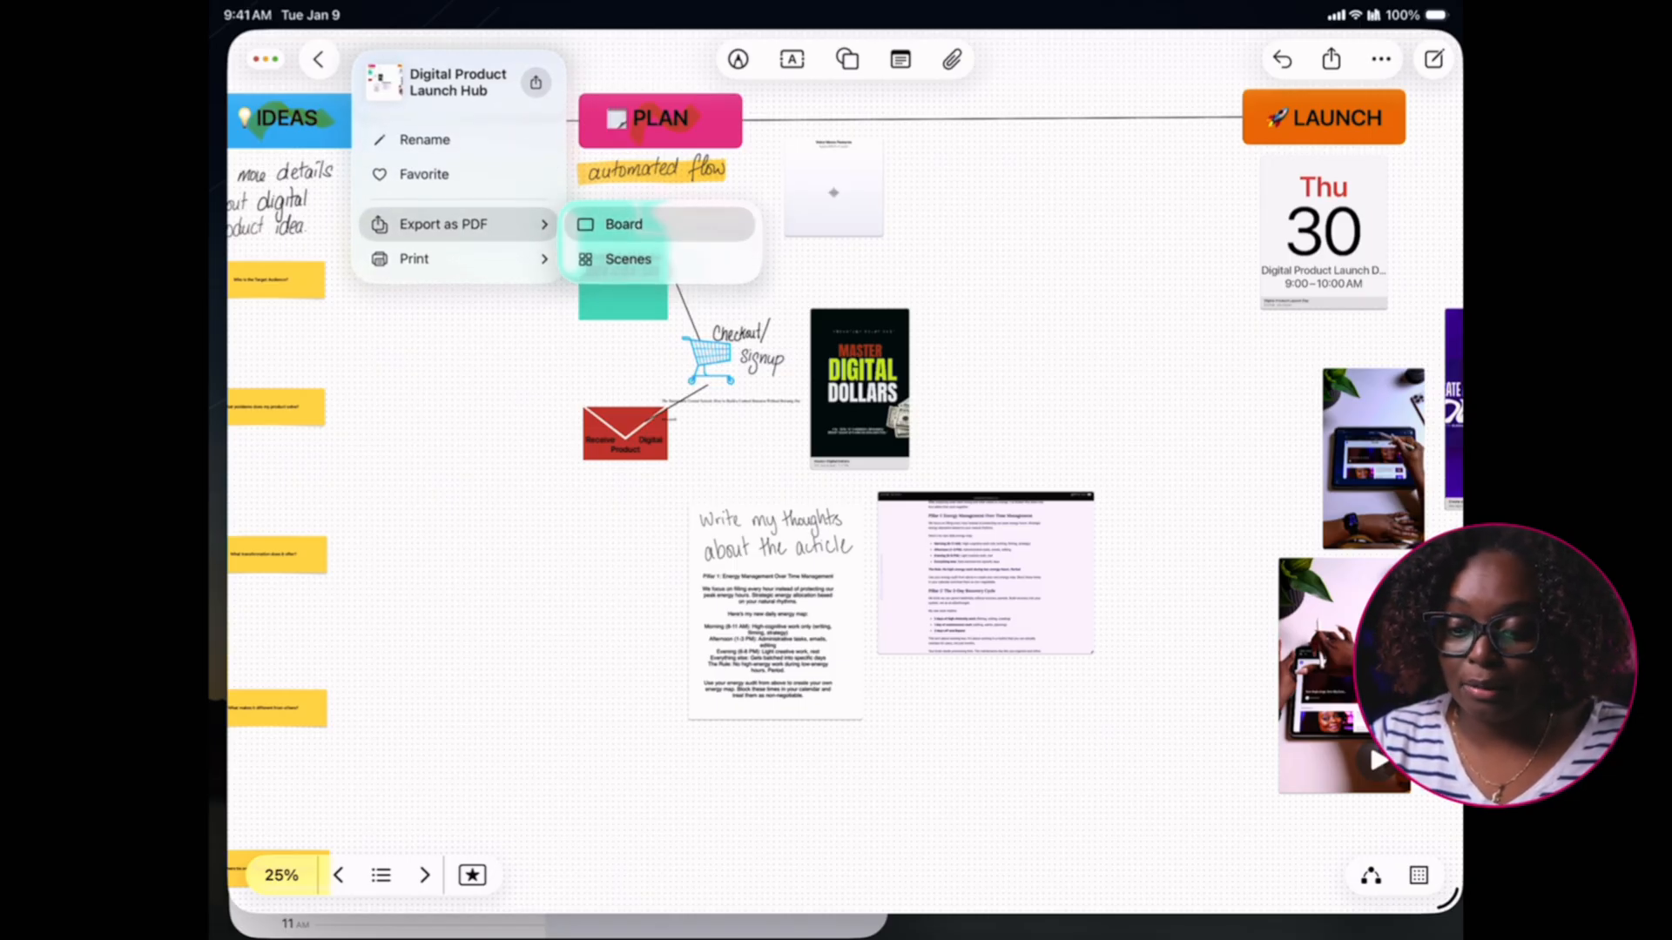
left_click(622, 224)
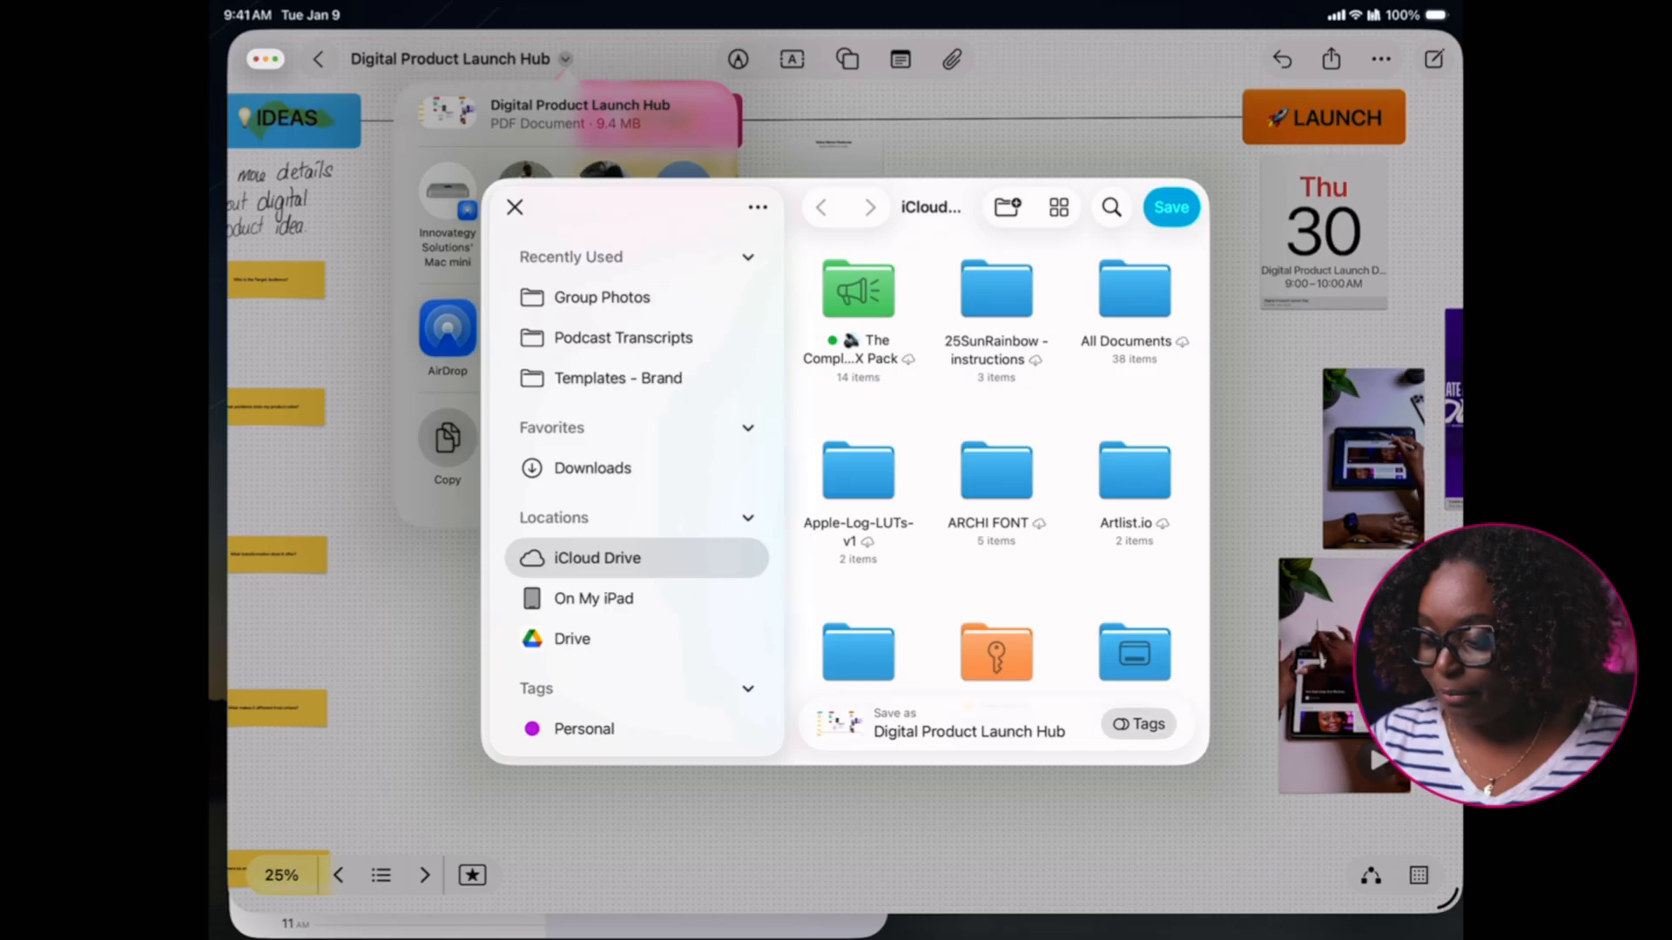
left_click(515, 207)
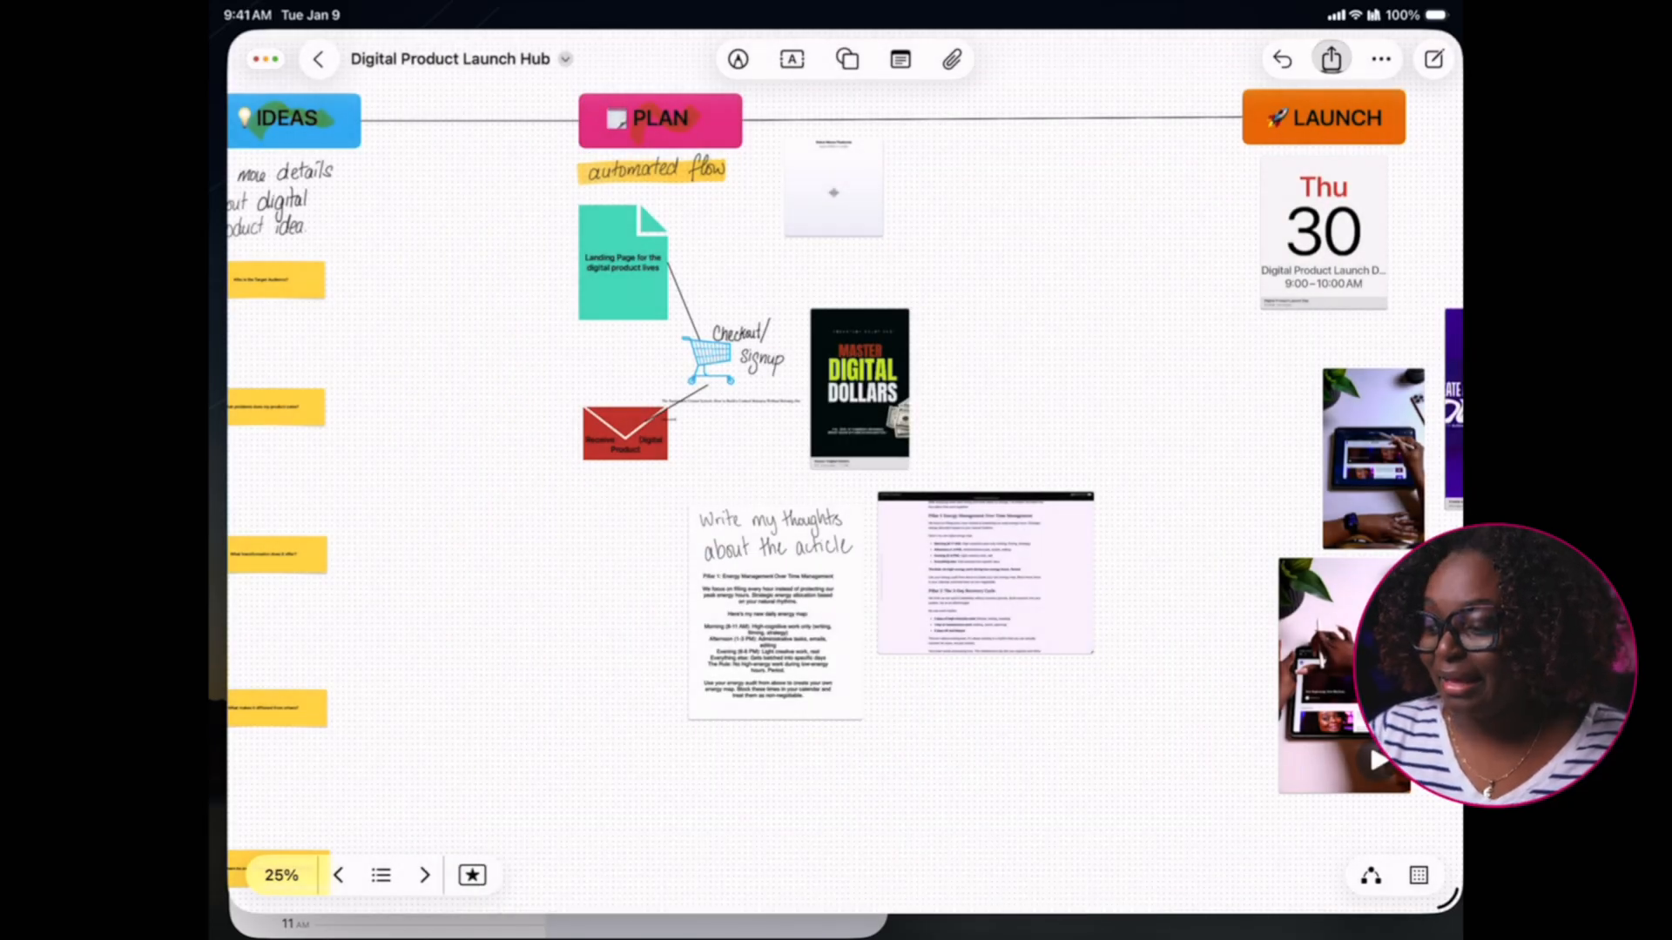
Send a Messages invite to collaborate on the Digital Product Launch Hub board
left_click(1331, 58)
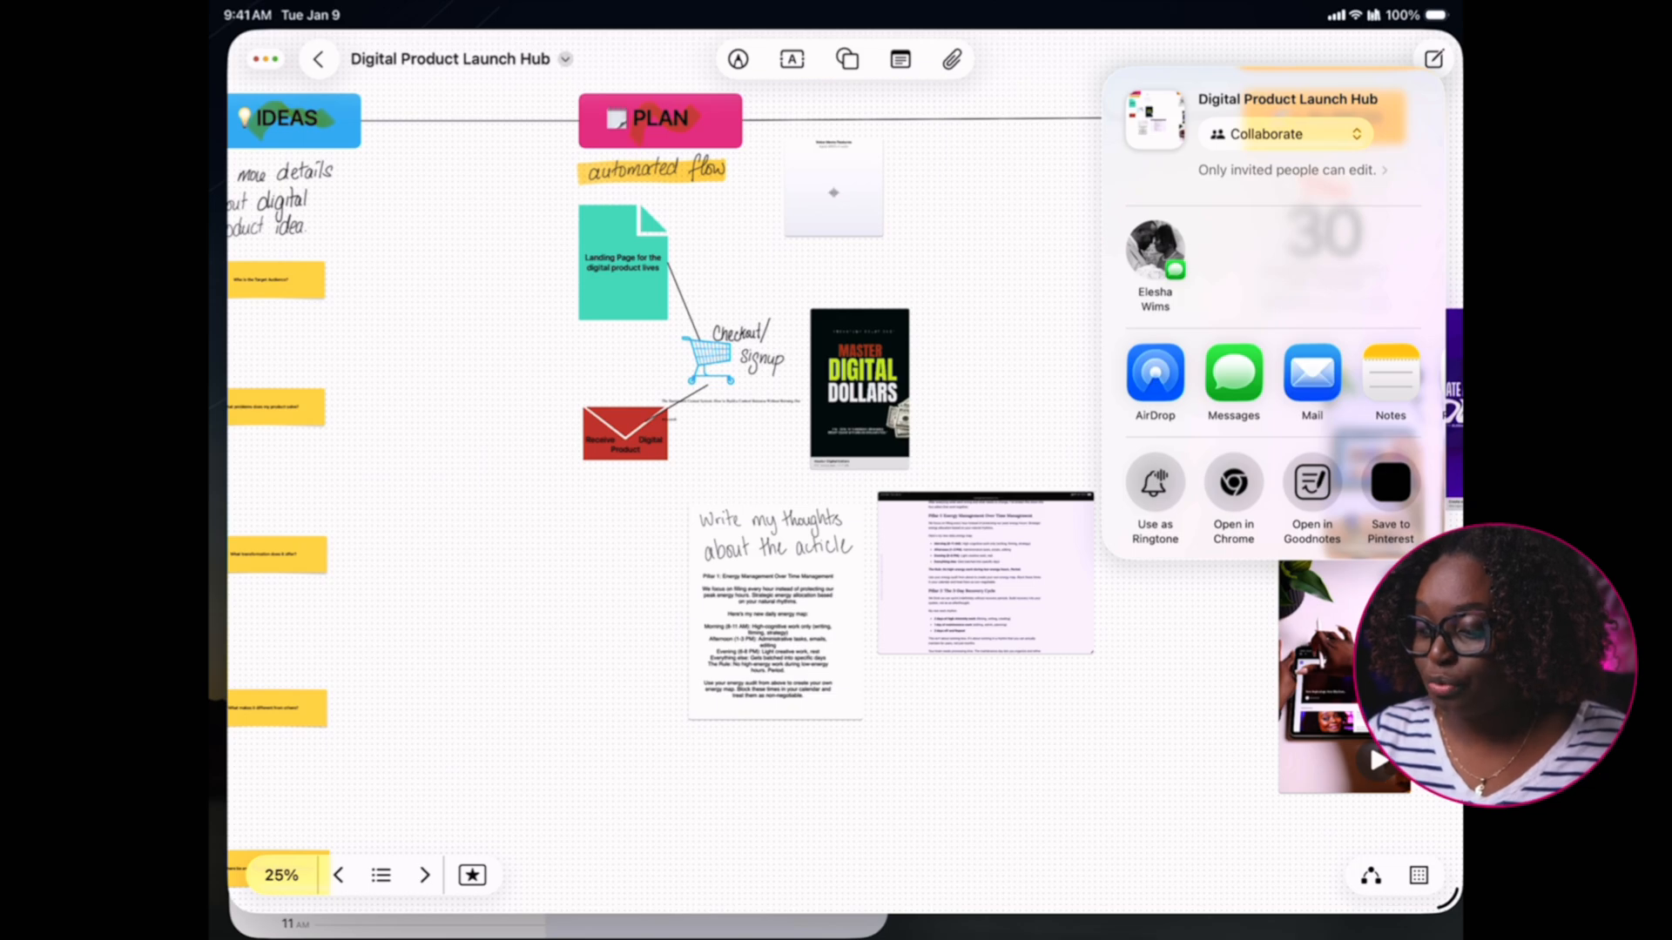
left_click(1282, 133)
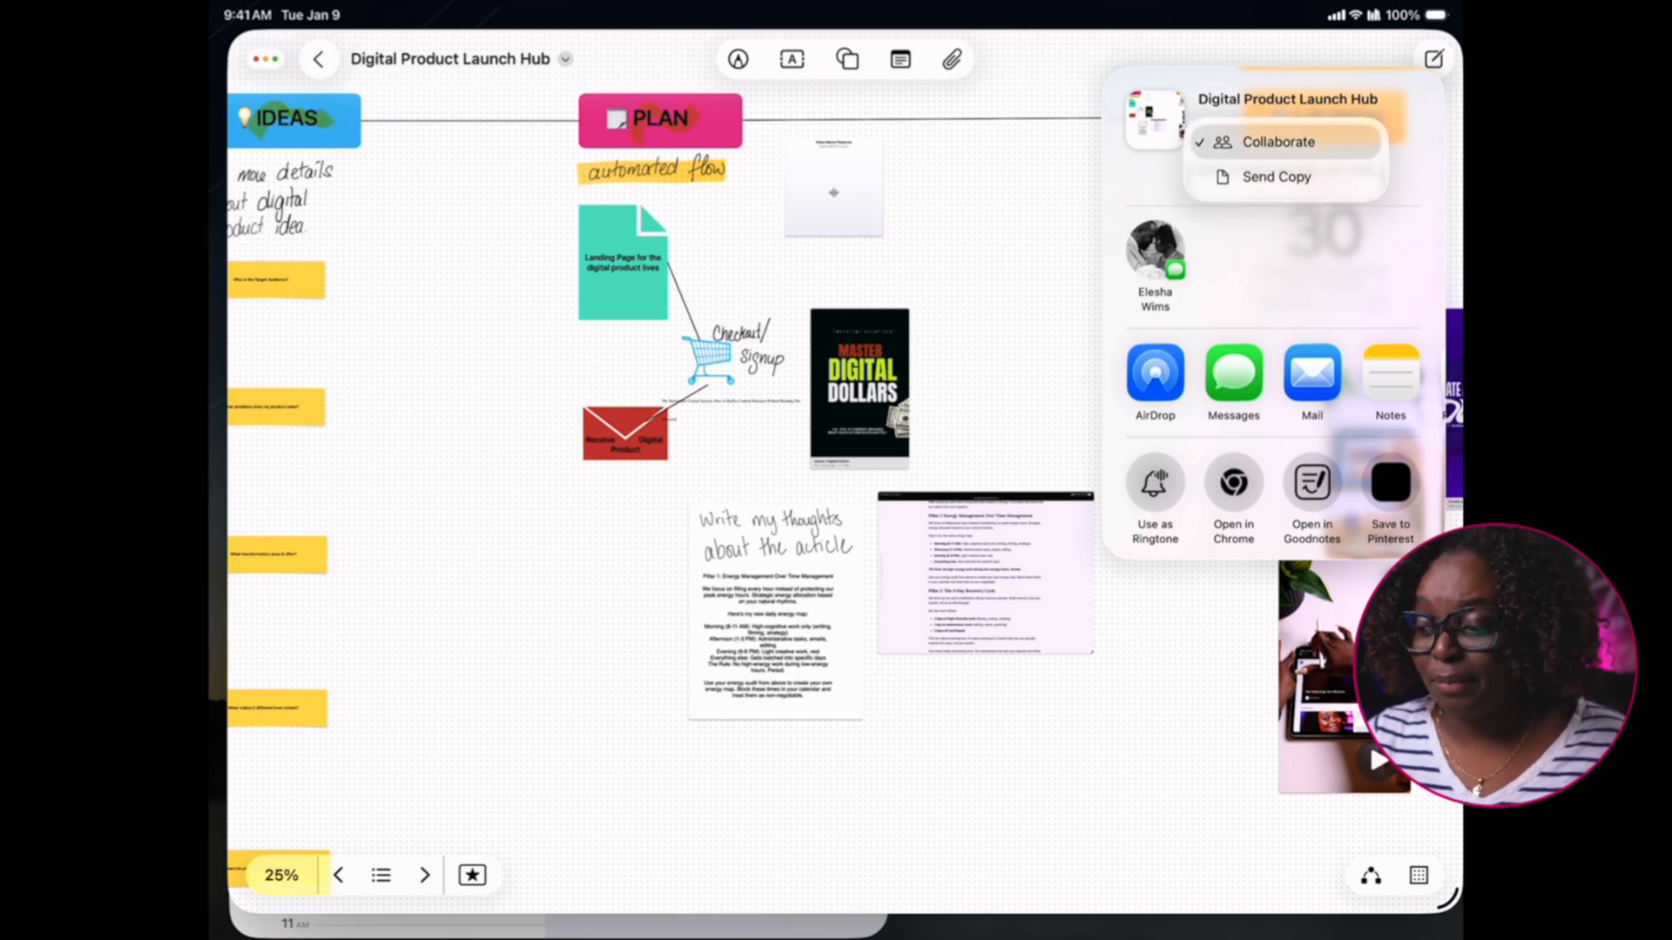
left_click(1278, 142)
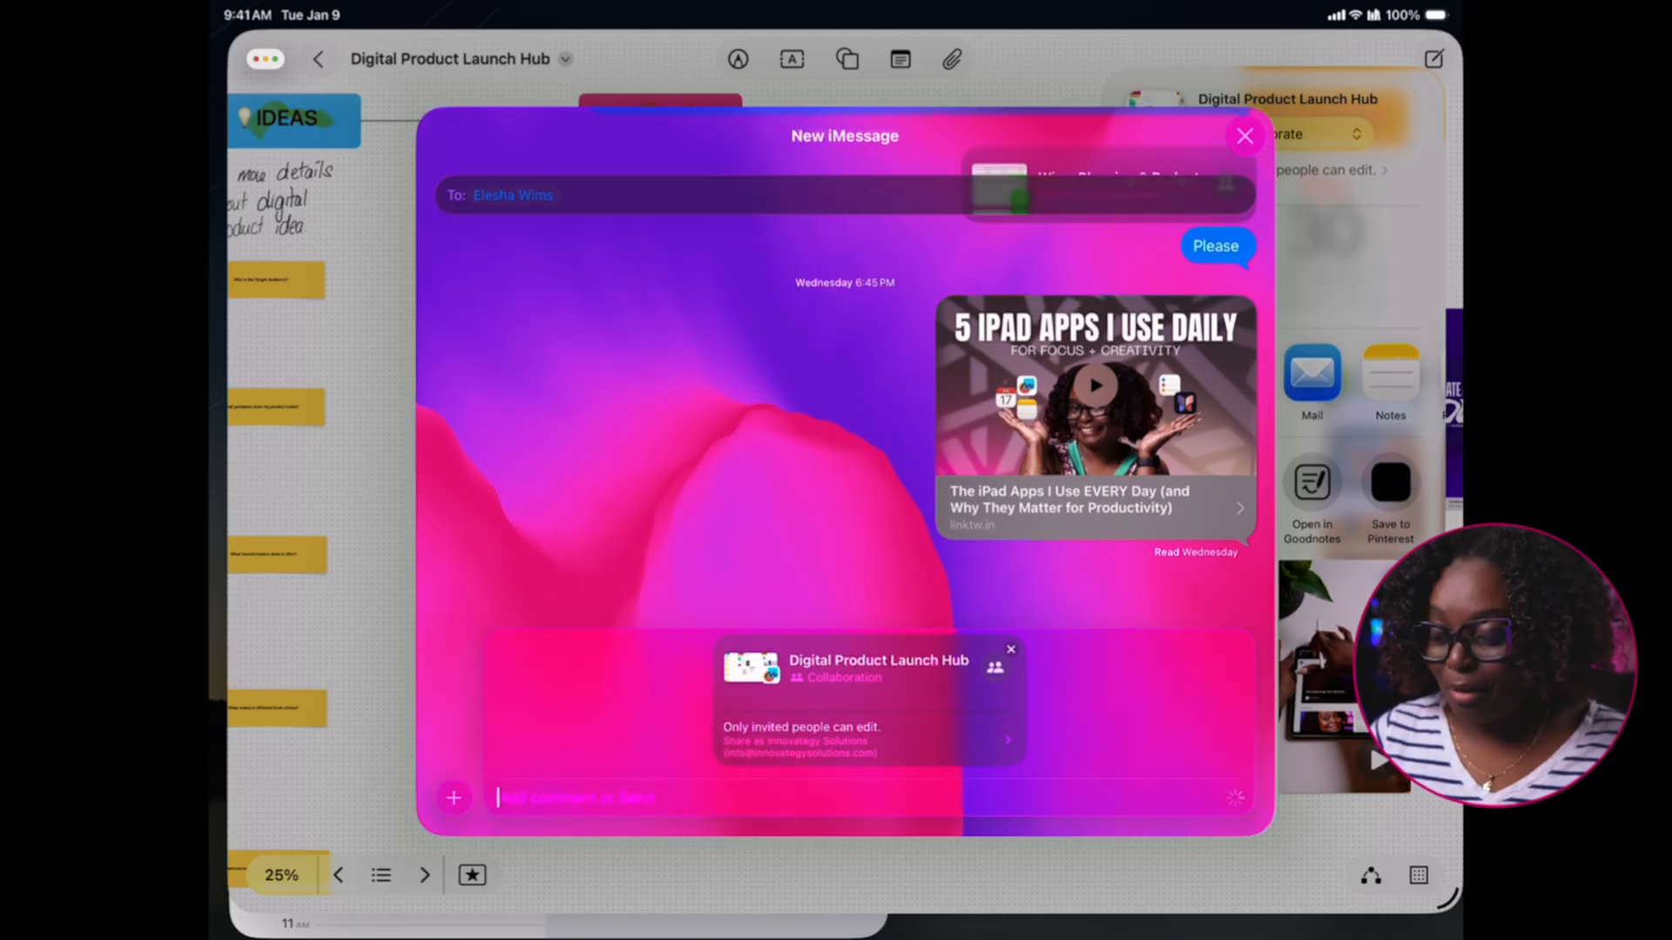
left_click(1244, 136)
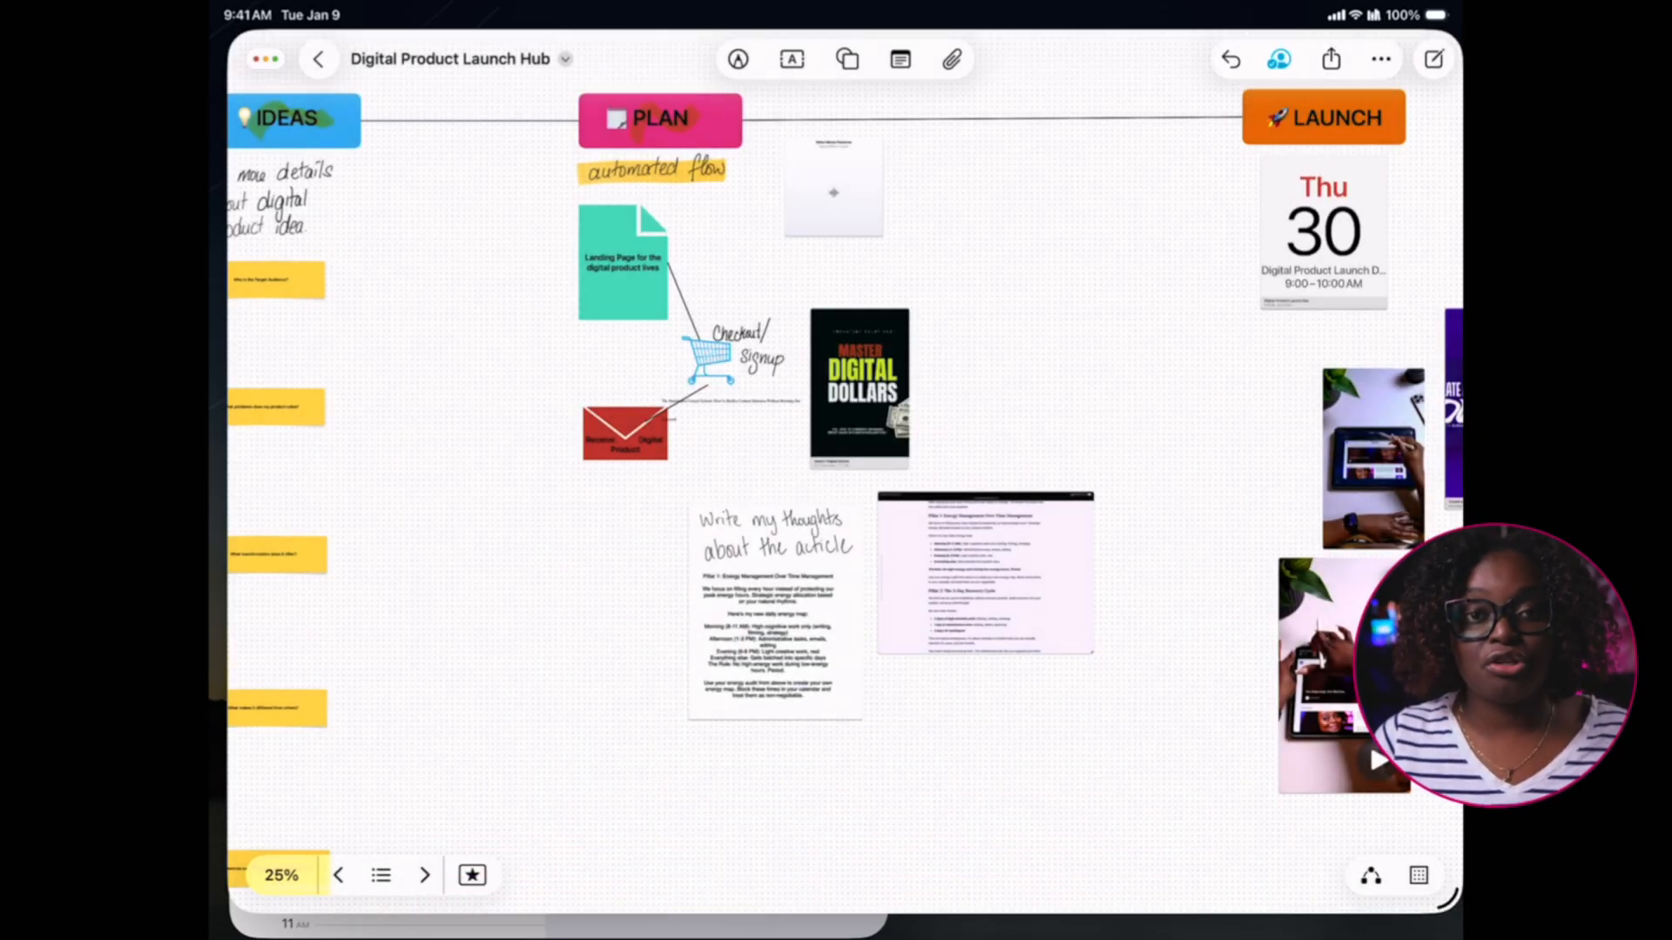